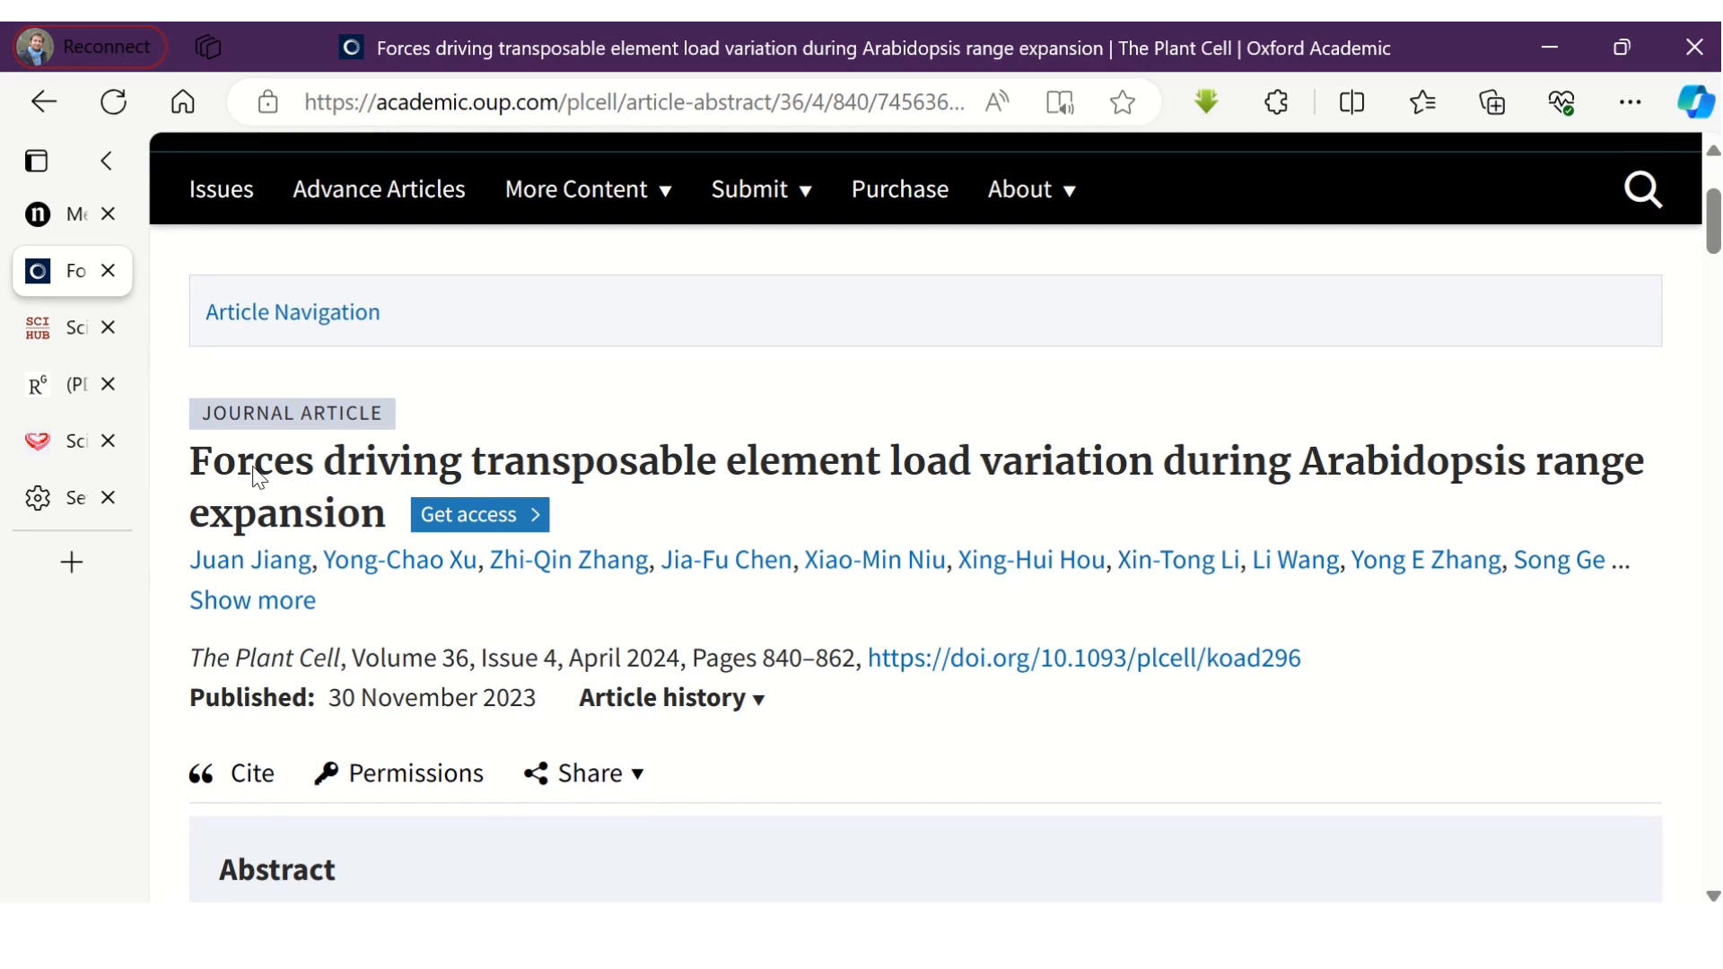
- Copy the title of the Arabidopsis transposable element load article from its Oxford Academic page
{"action": "scroll", "scroll_direction": "down", "scroll_amount": 3}
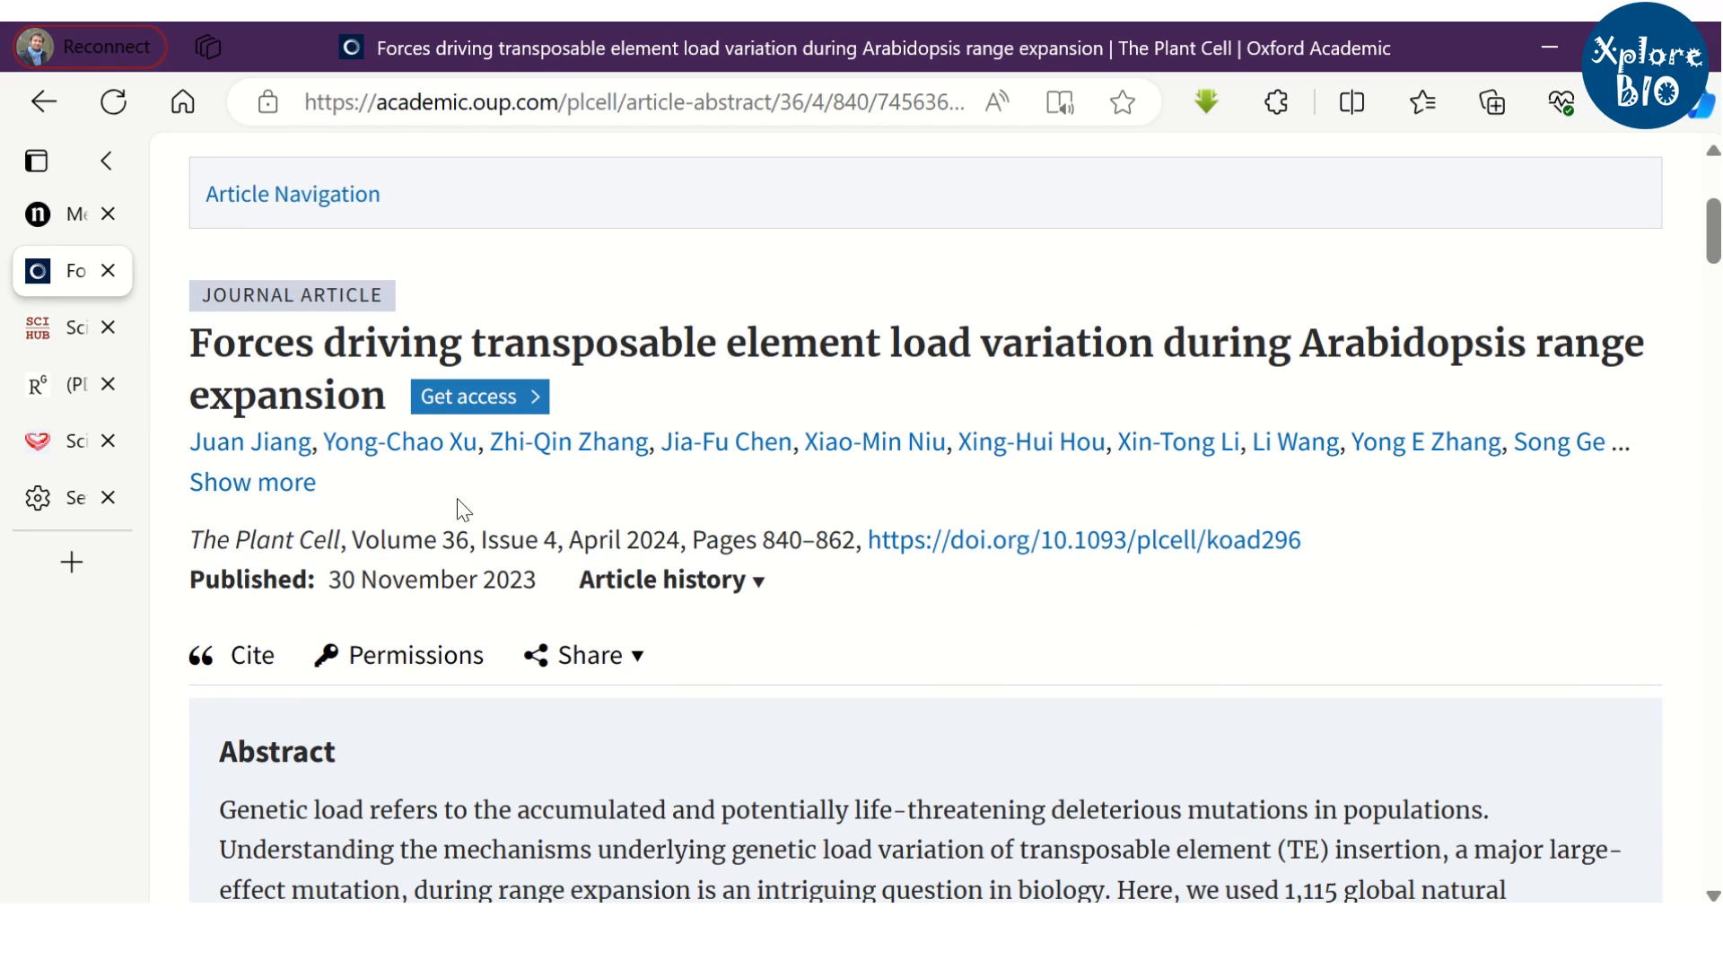
{"action": "scroll", "scroll_direction": "down", "scroll_amount": 3}
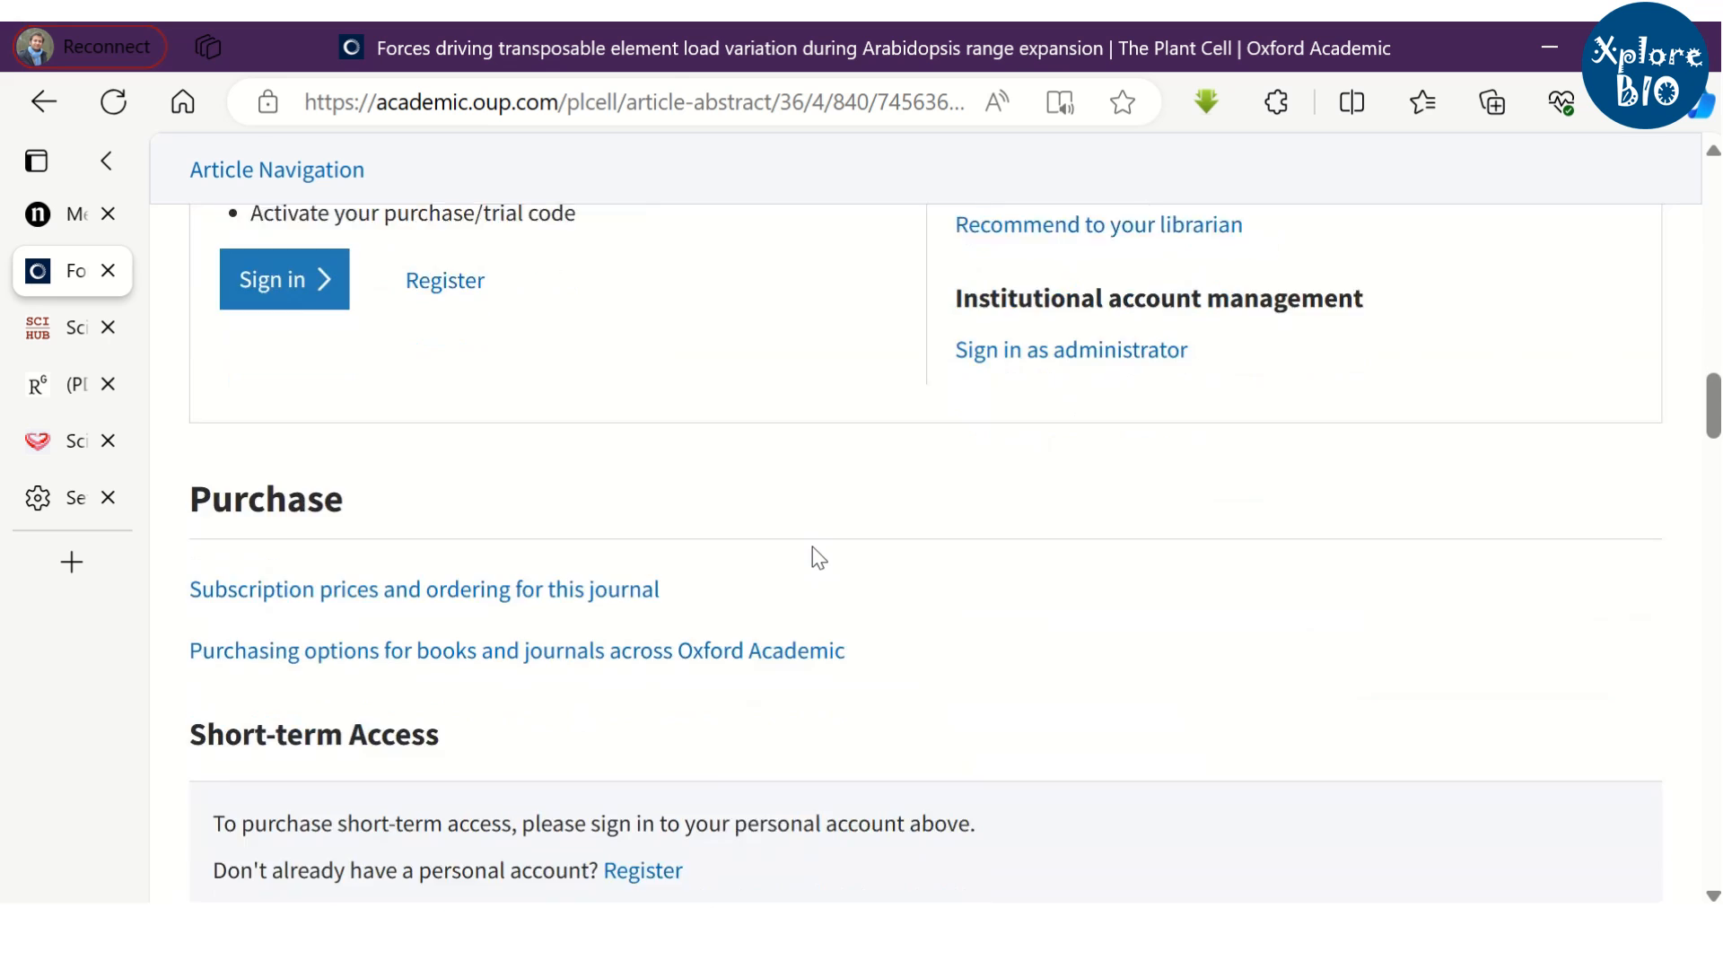
{"action": "scroll", "scroll_direction": "up", "scroll_amount": 3}
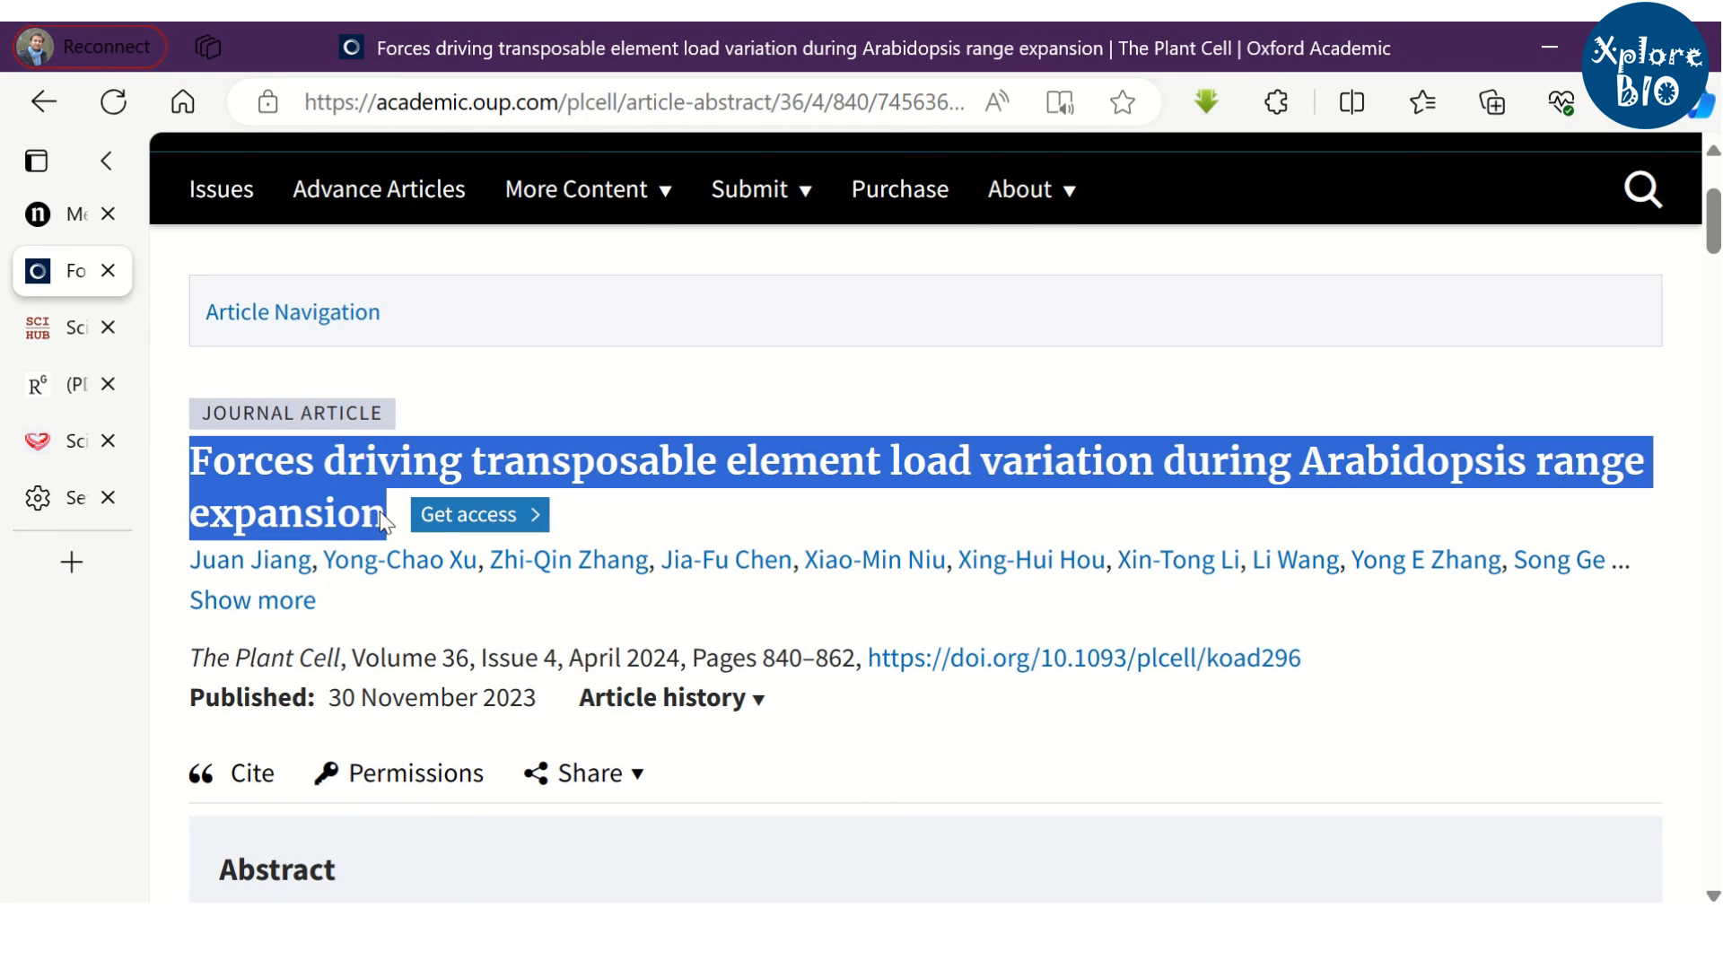
{"action": "right_click", "coordinate": [286, 483]}
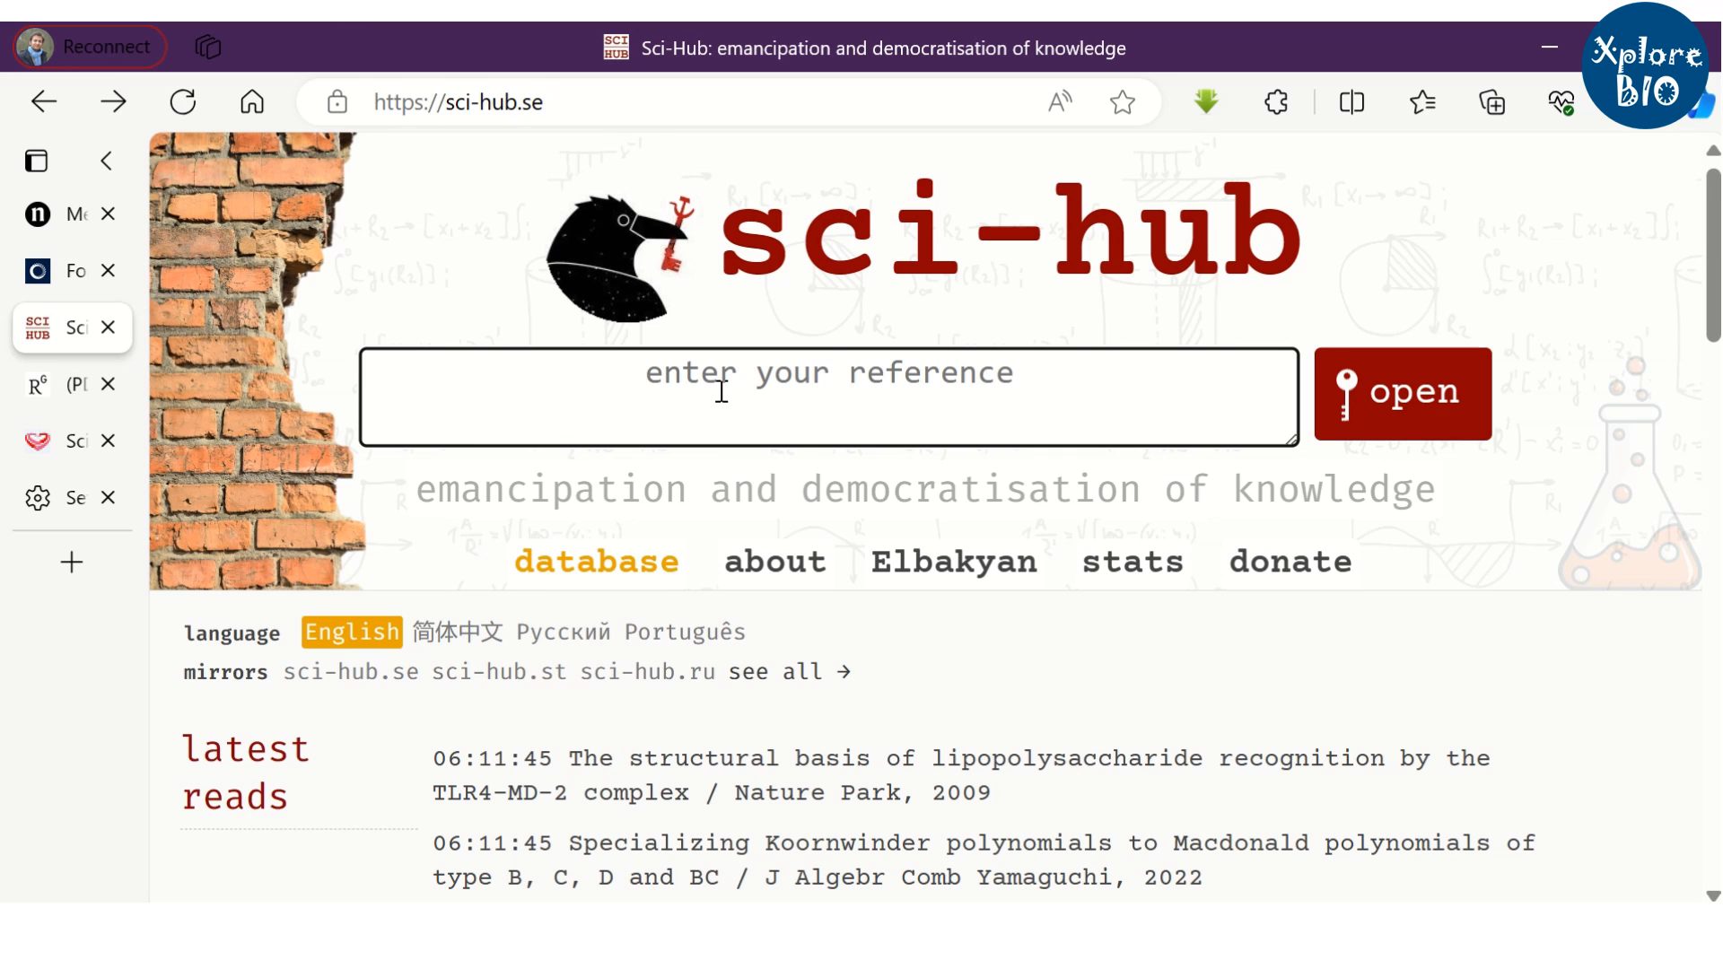
- Paste the Arabidopsis article title into Sci-Hub's reference field and search for it
{"action": "right_click", "coordinate": [719, 395]}
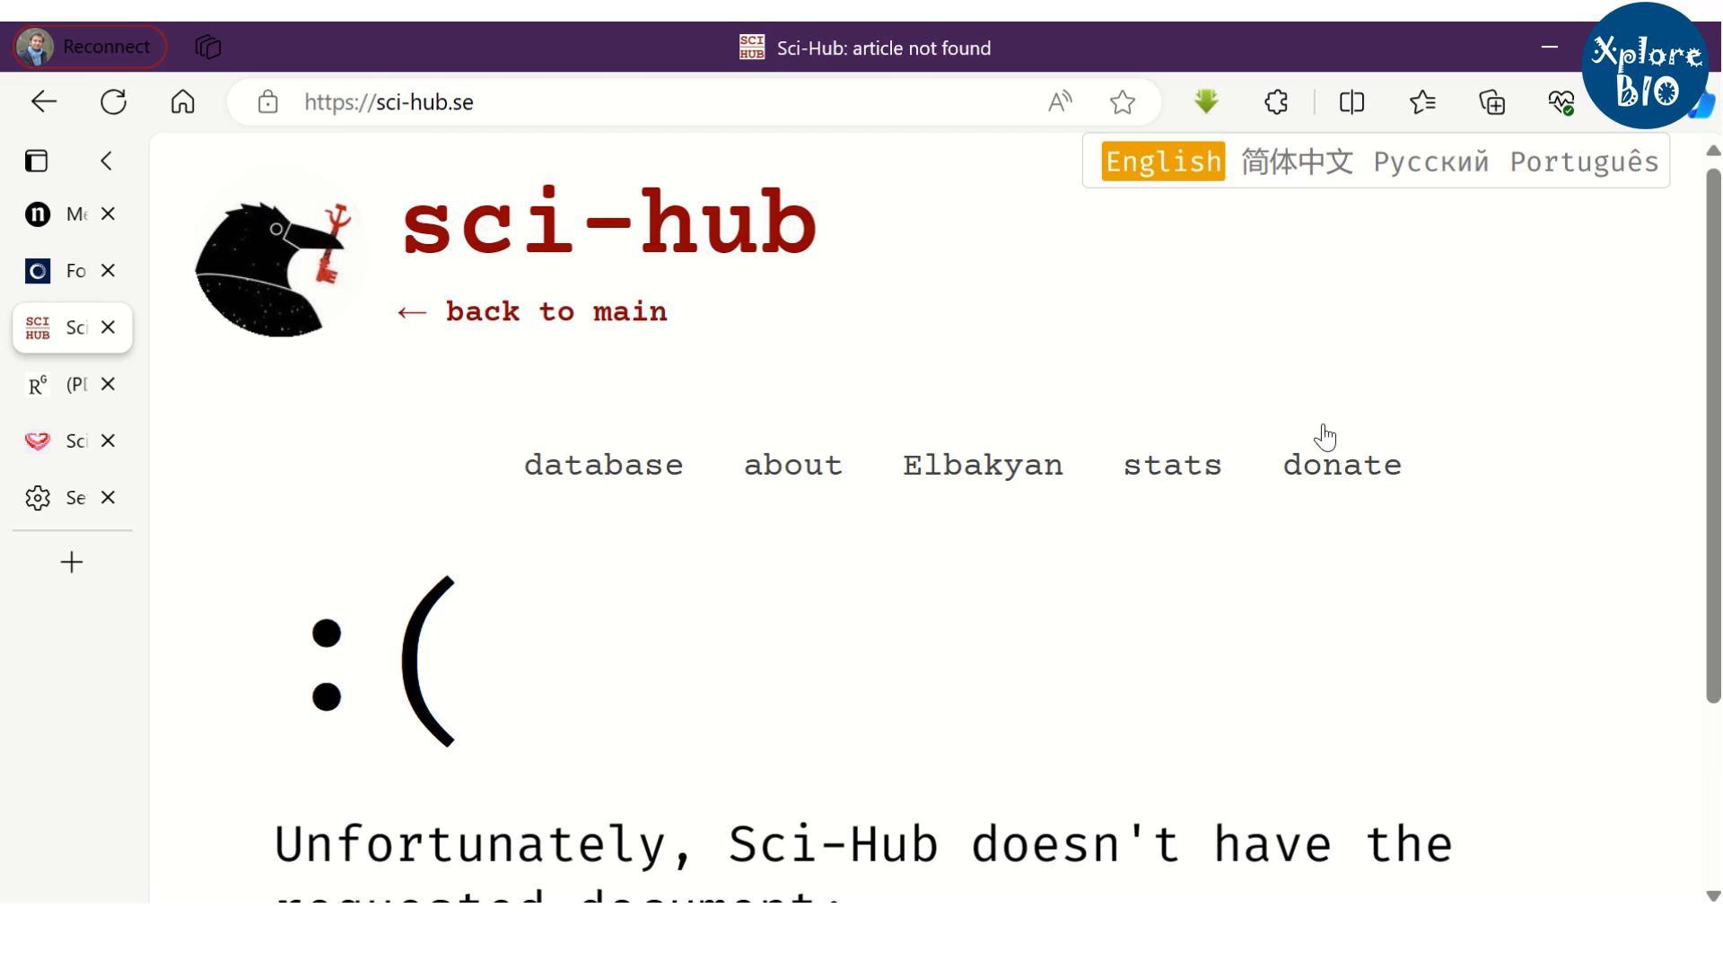
{"action": "scroll", "scroll_direction": "down", "scroll_amount": 3}
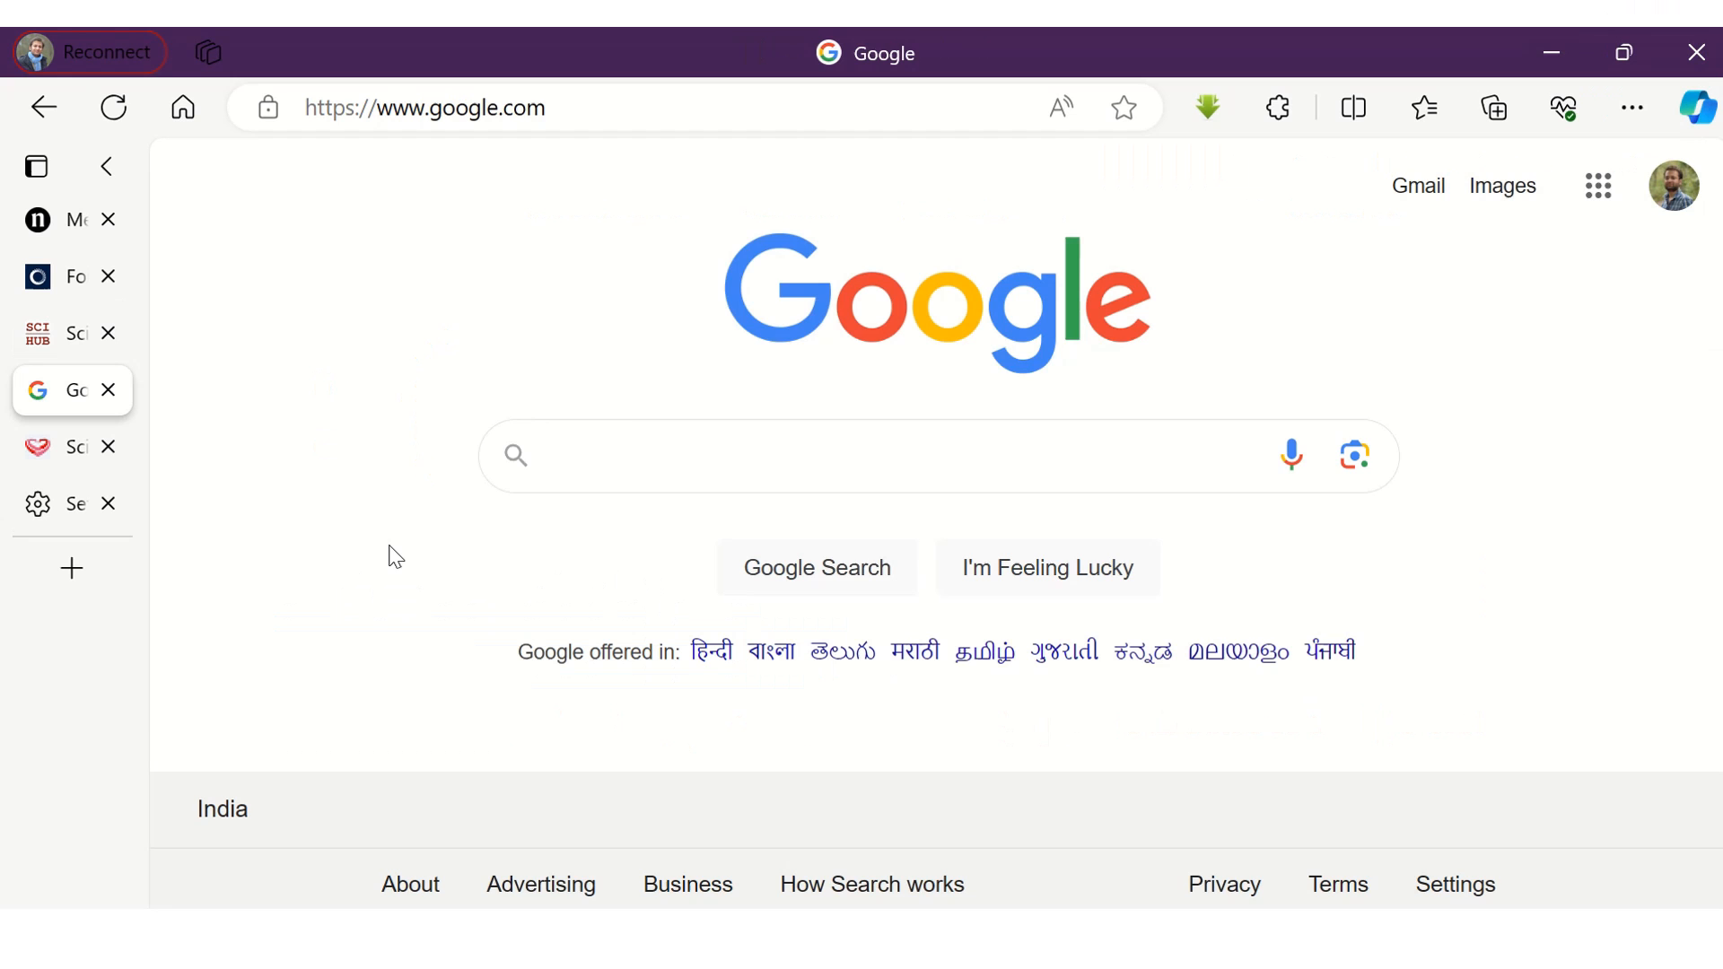
- Find the Arabidopsis article via Google on ResearchGate and download its Plant Cell PDF
{"action": "left_click", "coordinate": [72, 389]}
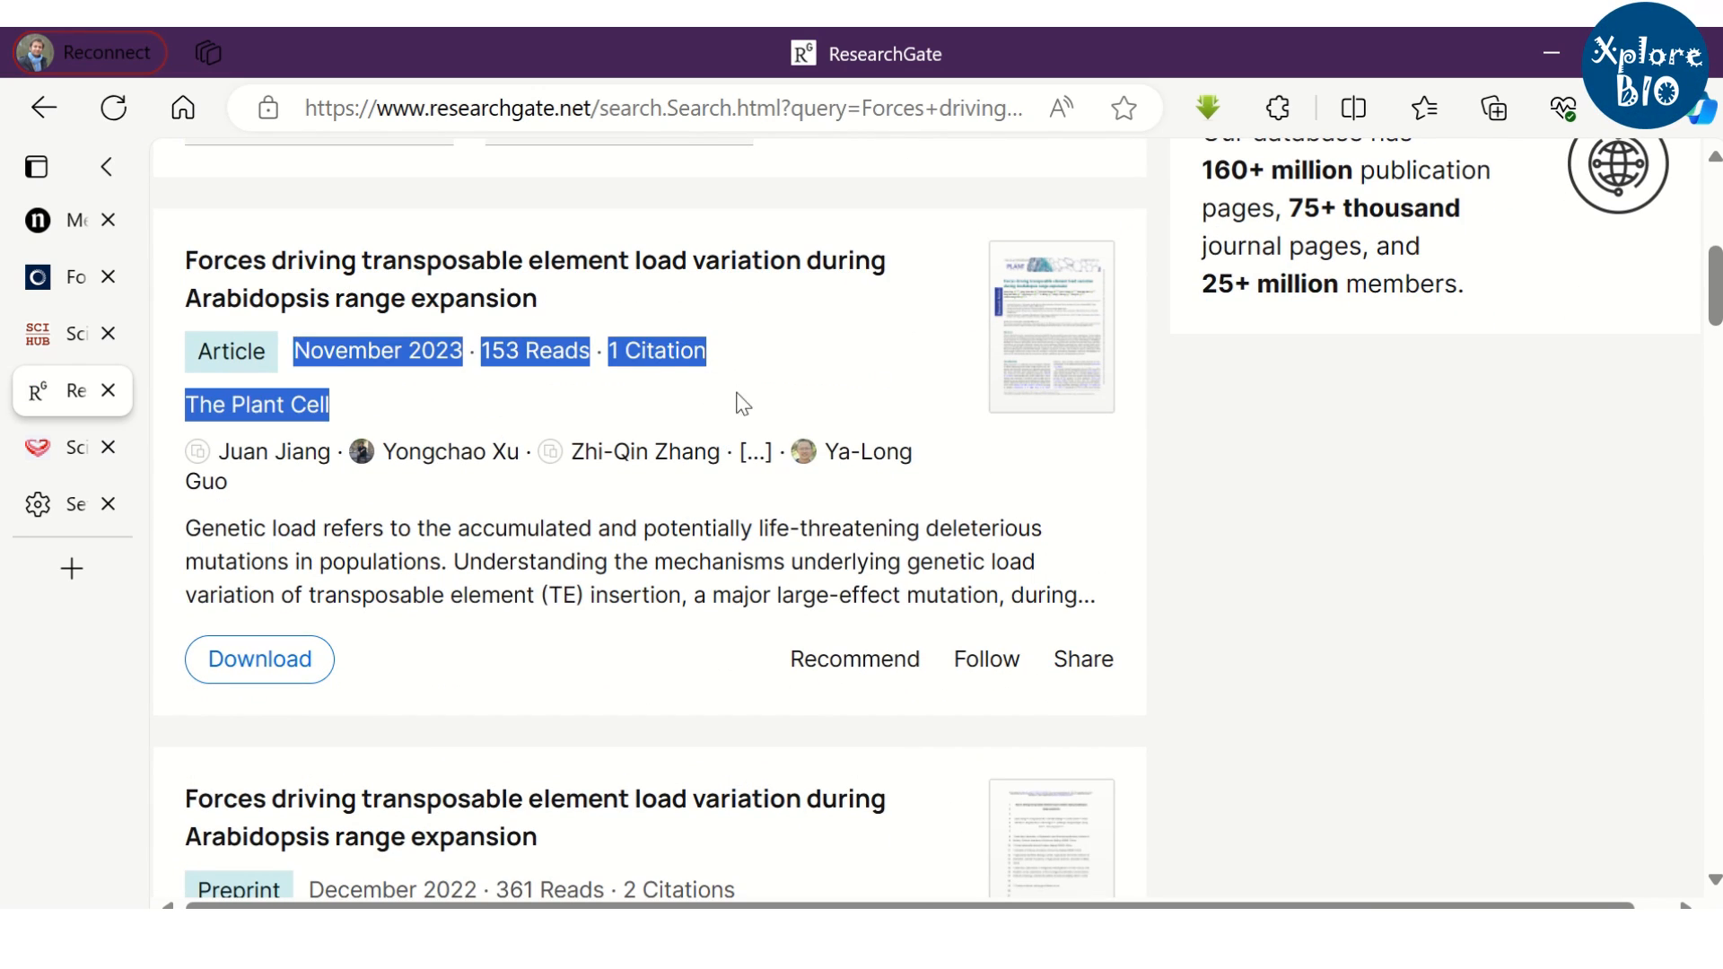
{"action": "scroll", "scroll_direction": "down", "scroll_amount": 3}
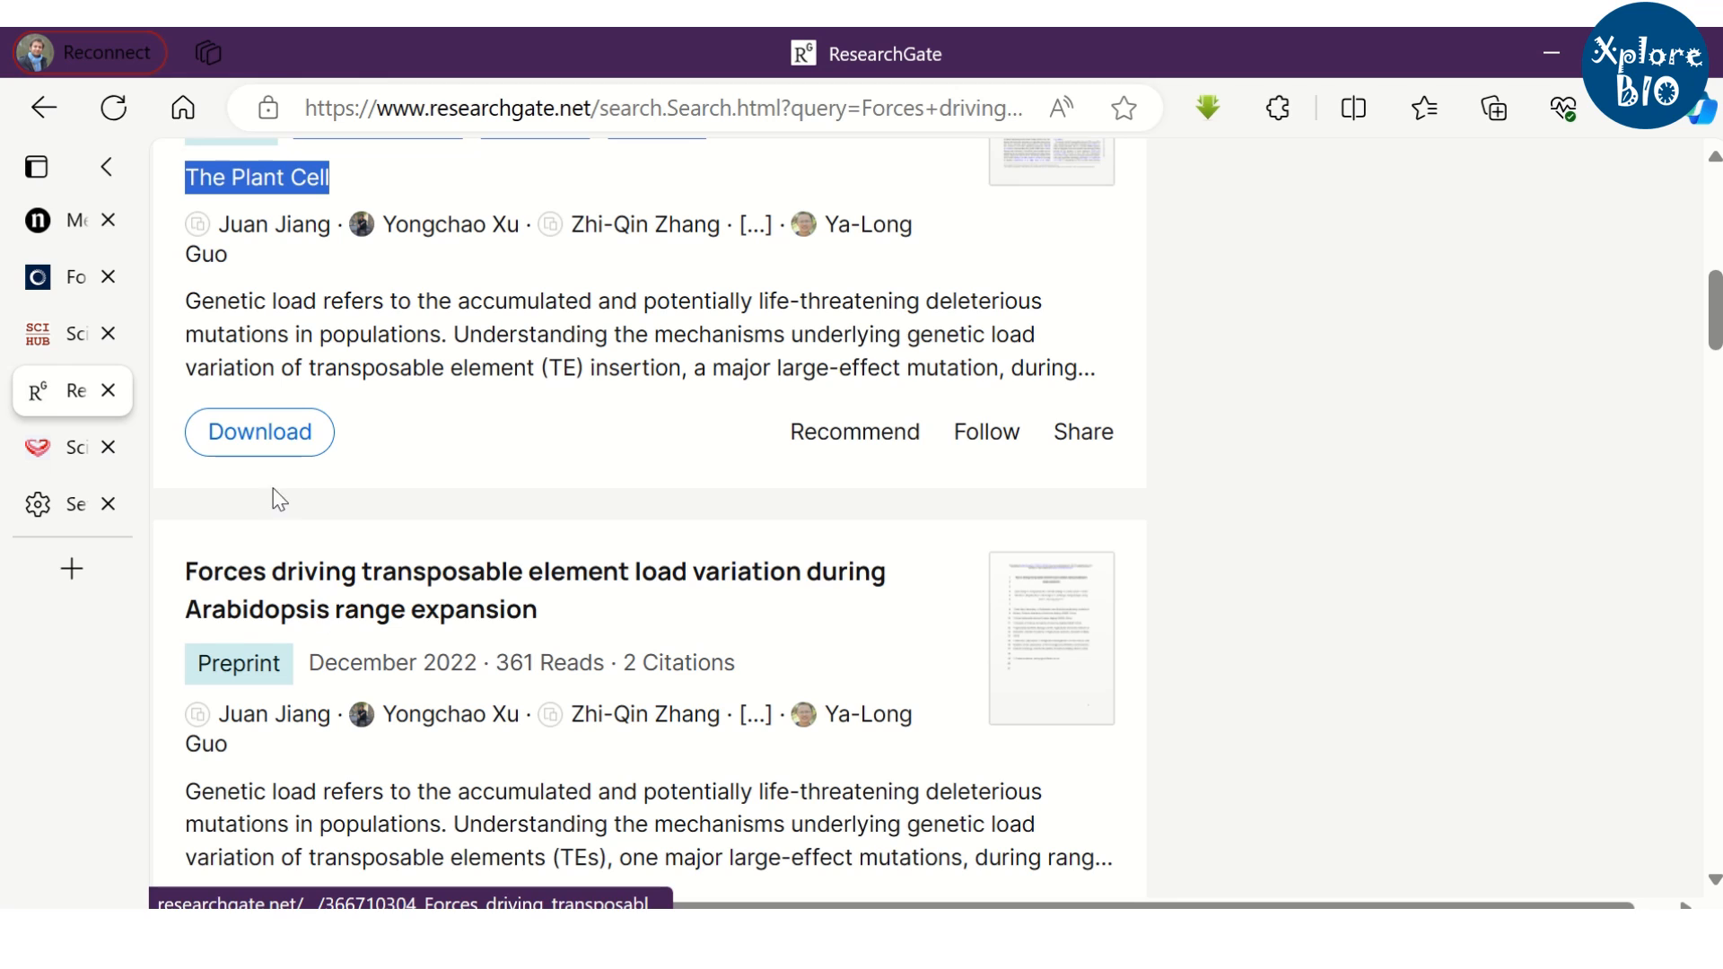
{"action": "scroll", "scroll_direction": "down", "scroll_amount": 3}
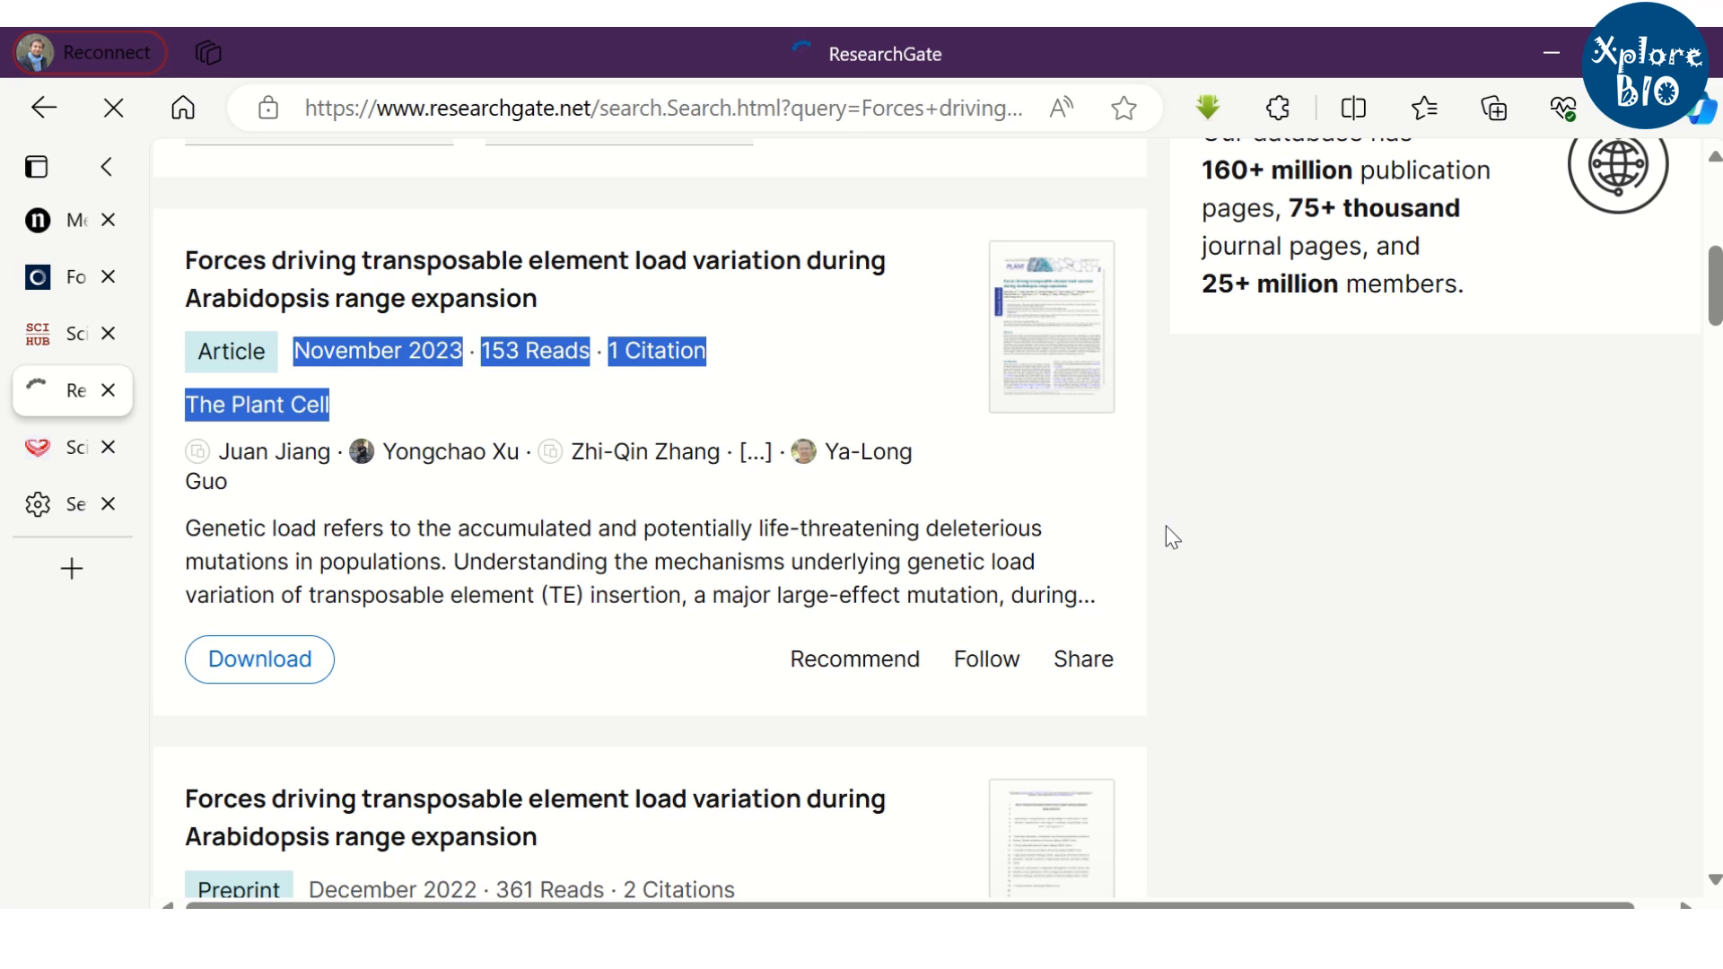
{"action": "left_click", "coordinate": [1492, 108]}
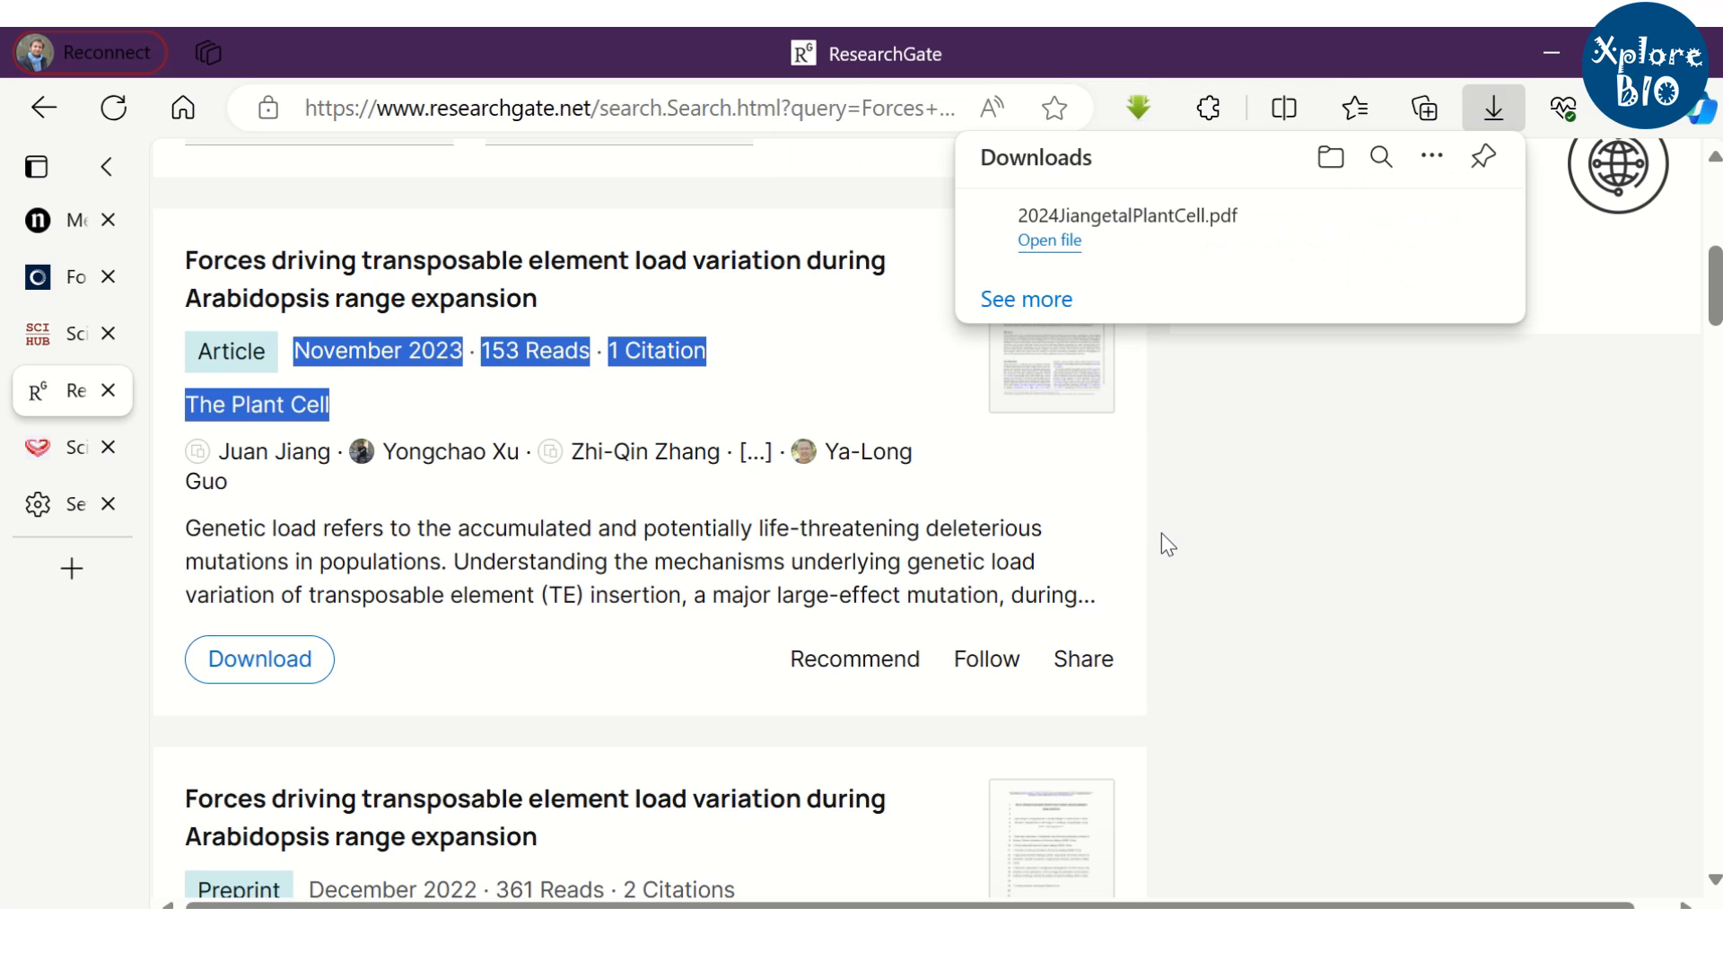
{"action": "left_click", "coordinate": [1046, 241]}
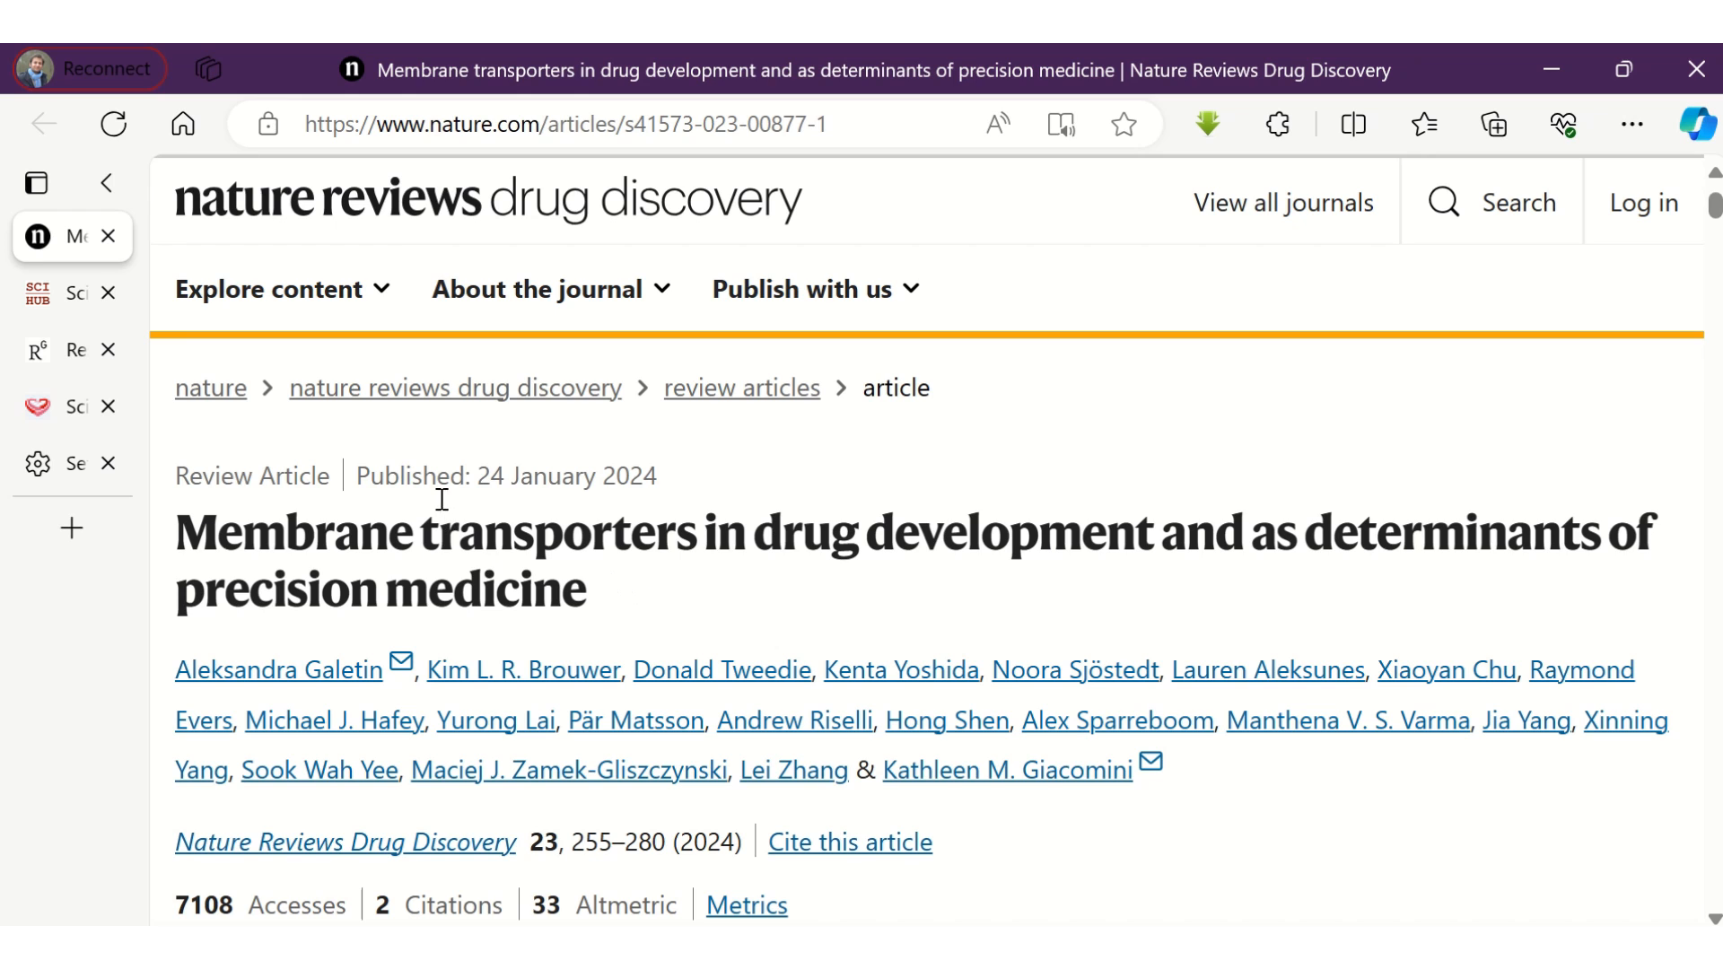
- Copy the Nature membrane transporters review title and search for it in Sci-Hub
{"action": "double_click", "coordinate": [538, 588]}
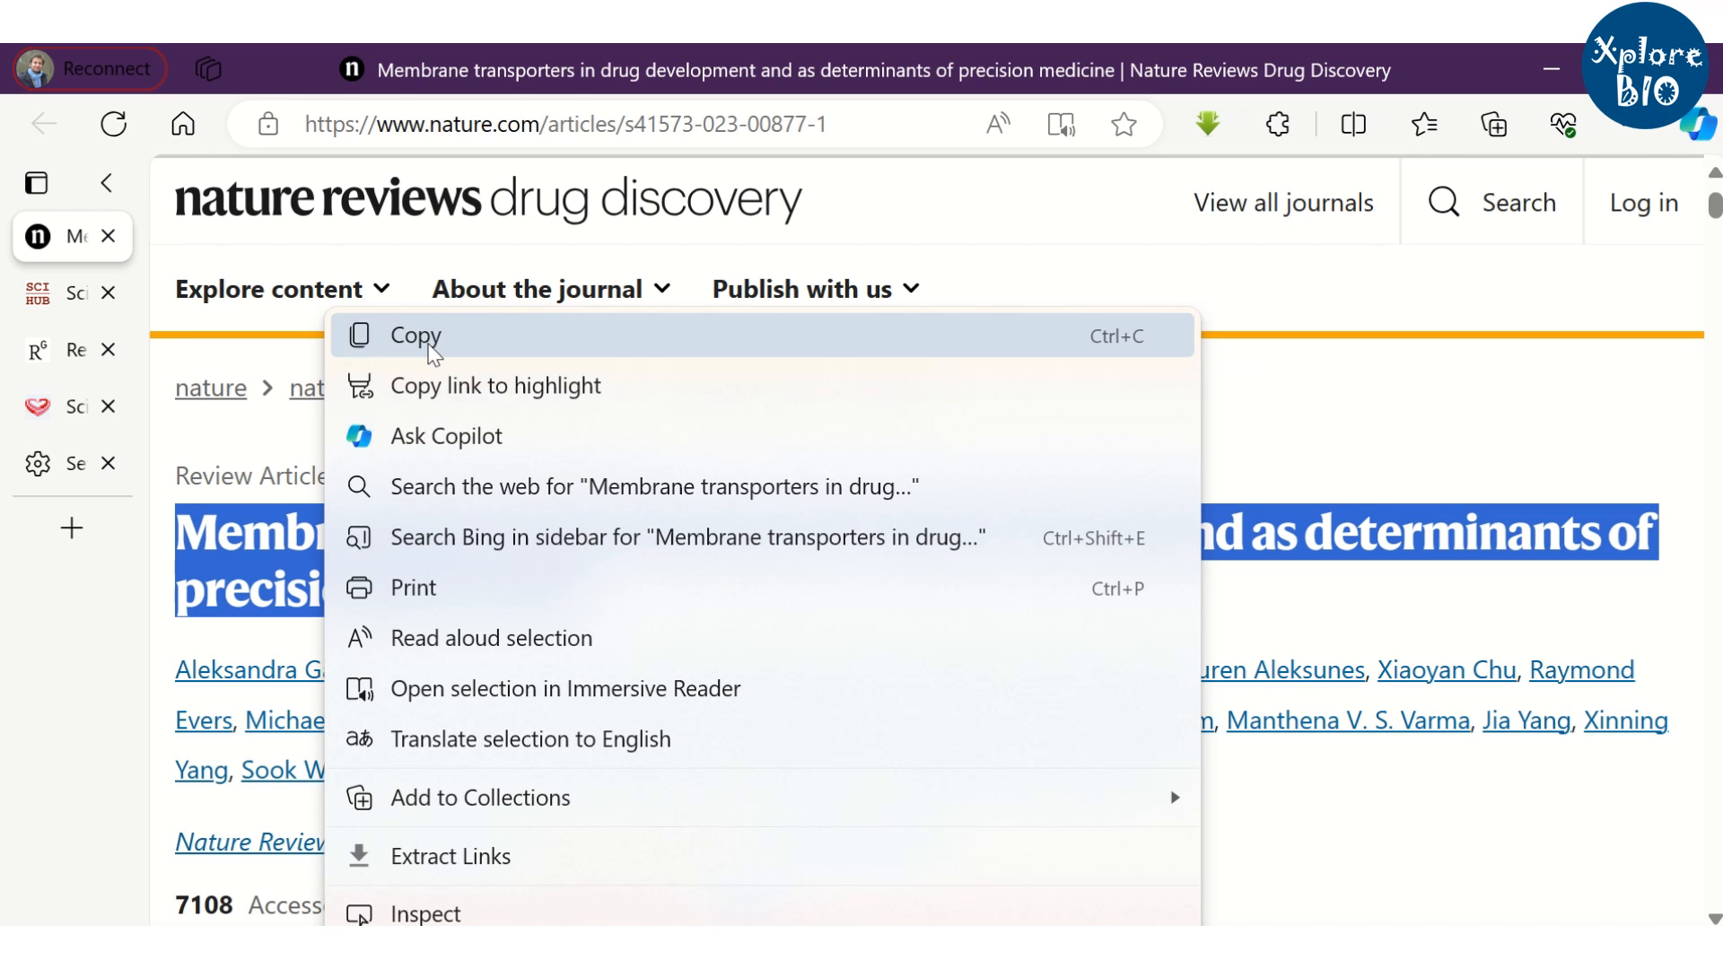
{"action": "left_click", "coordinate": [415, 335]}
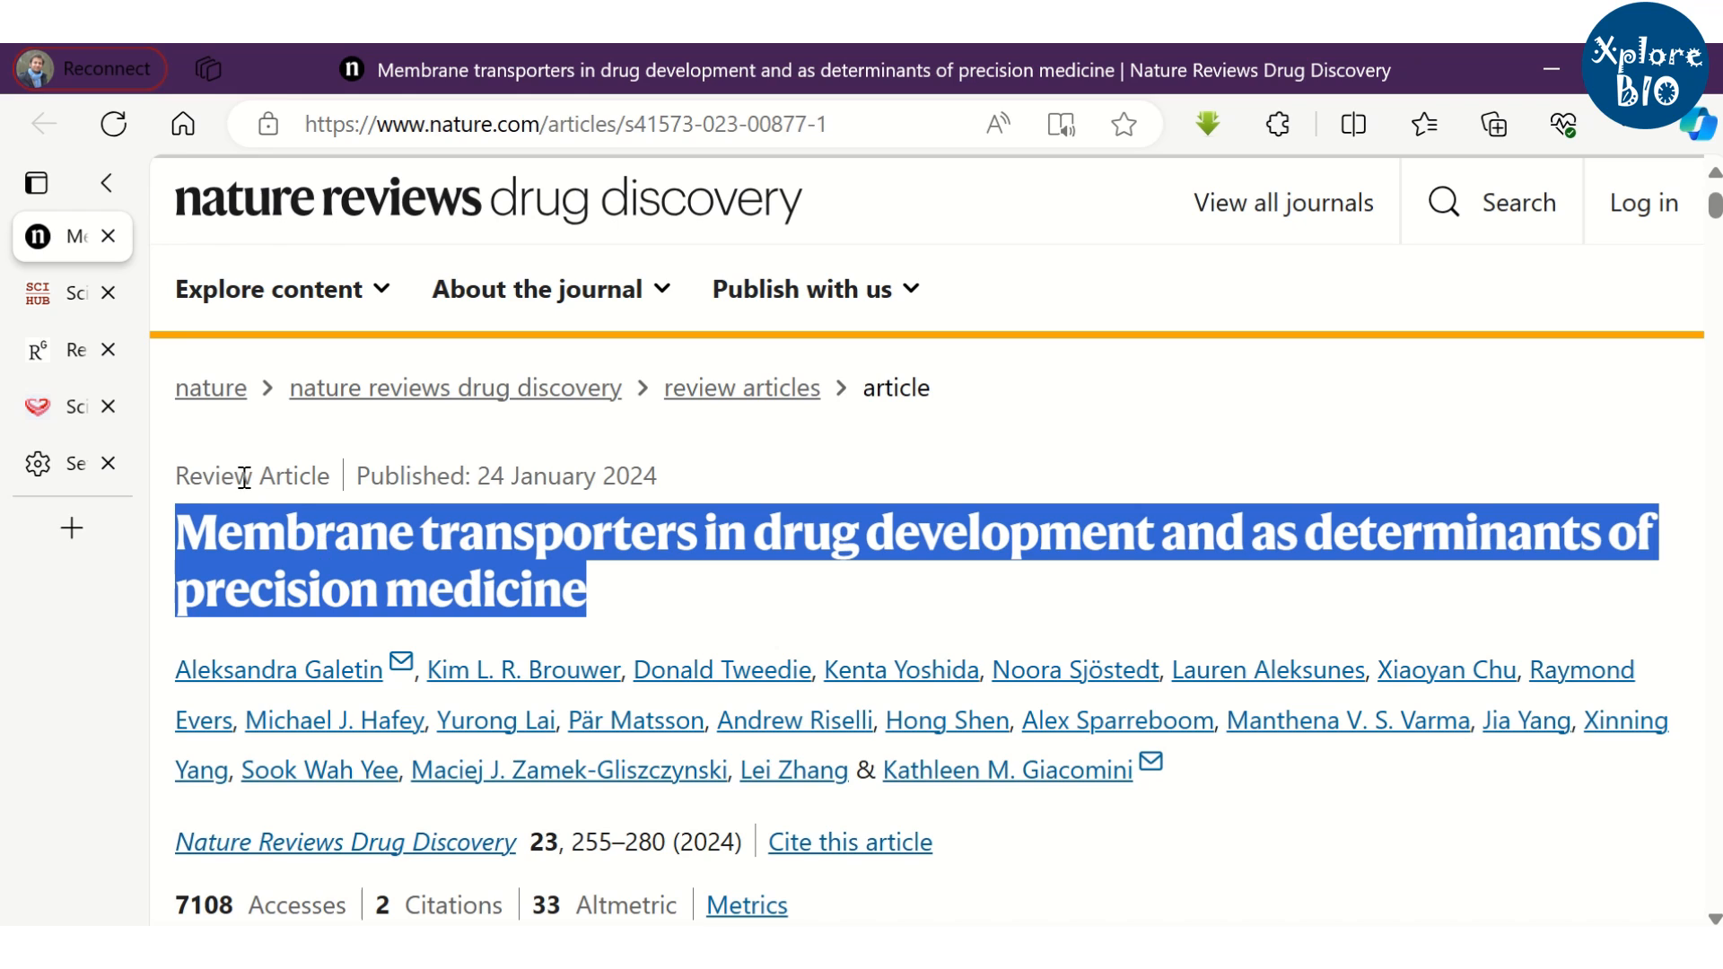
{"action": "left_click", "coordinate": [55, 292]}
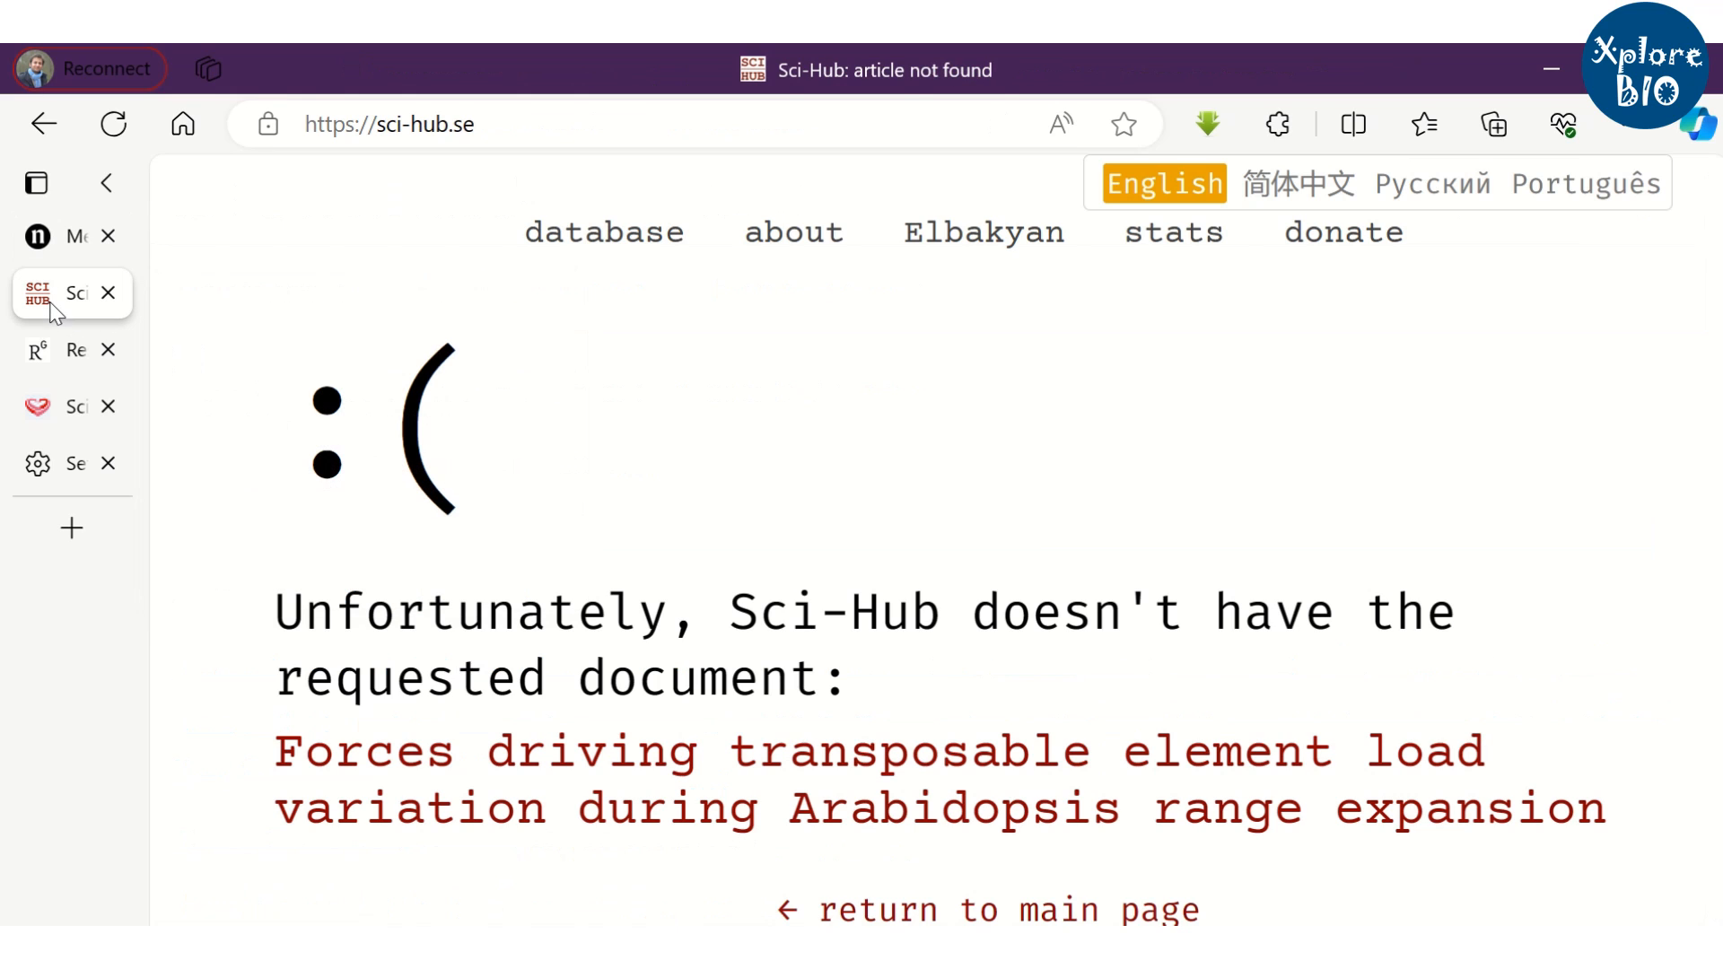
{"action": "mouse_move", "coordinate": [770, 742]}
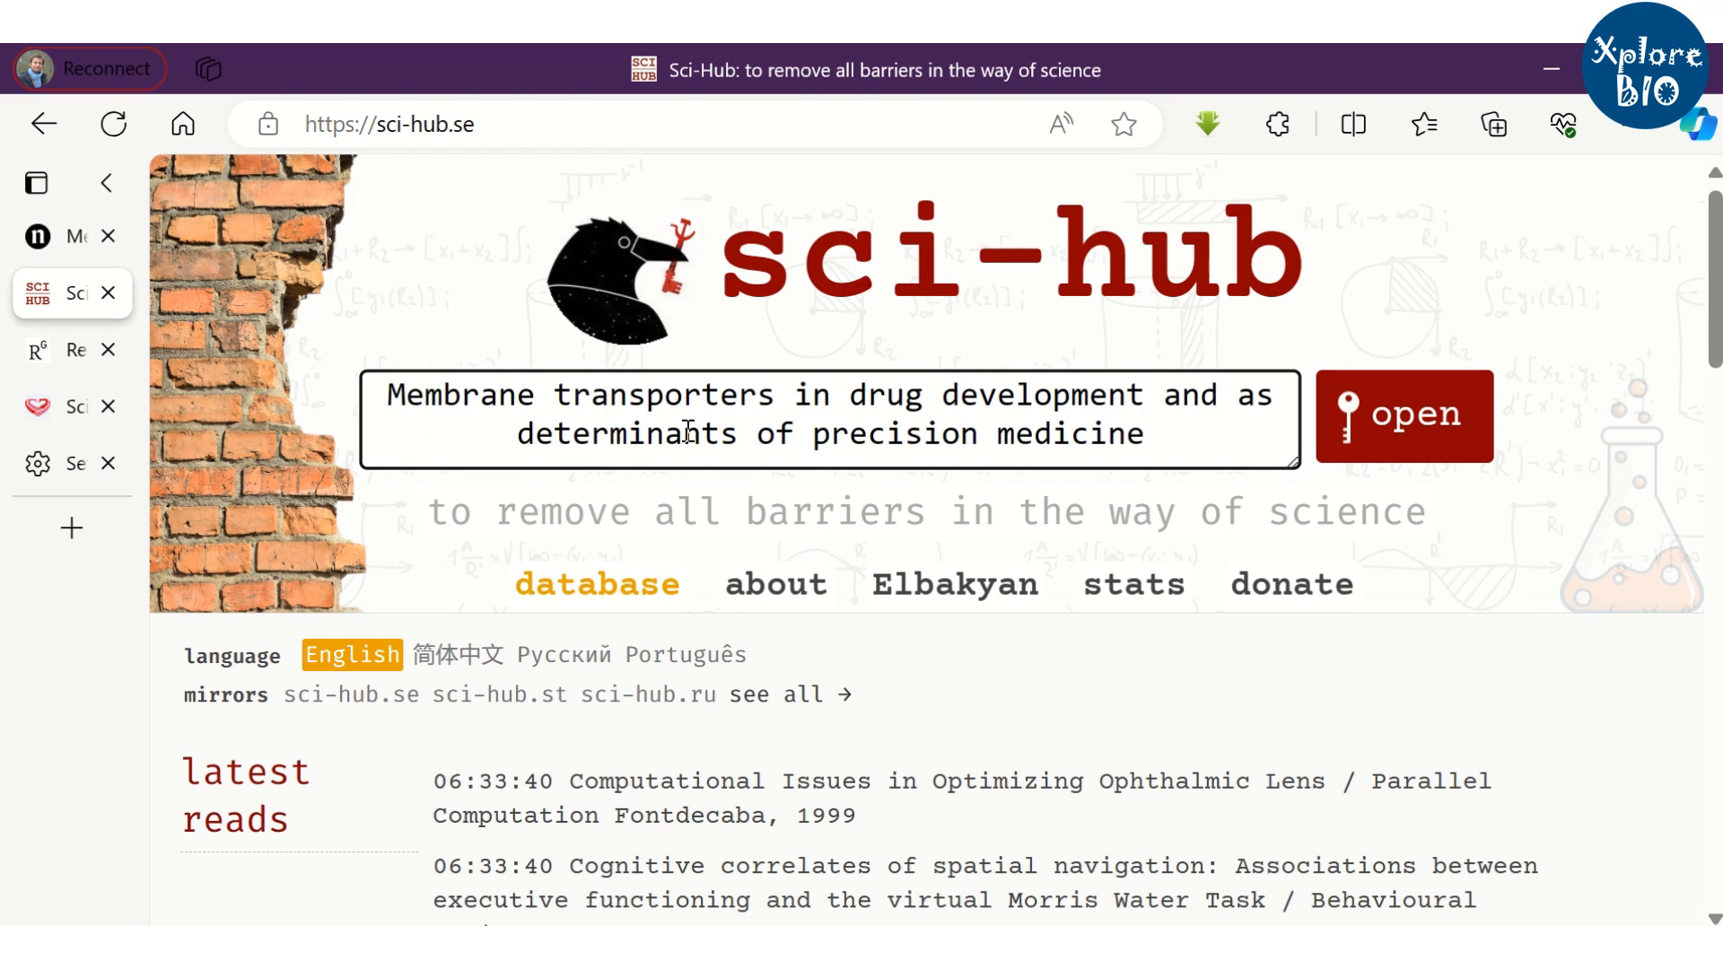
{"action": "left_click", "coordinate": [1403, 416]}
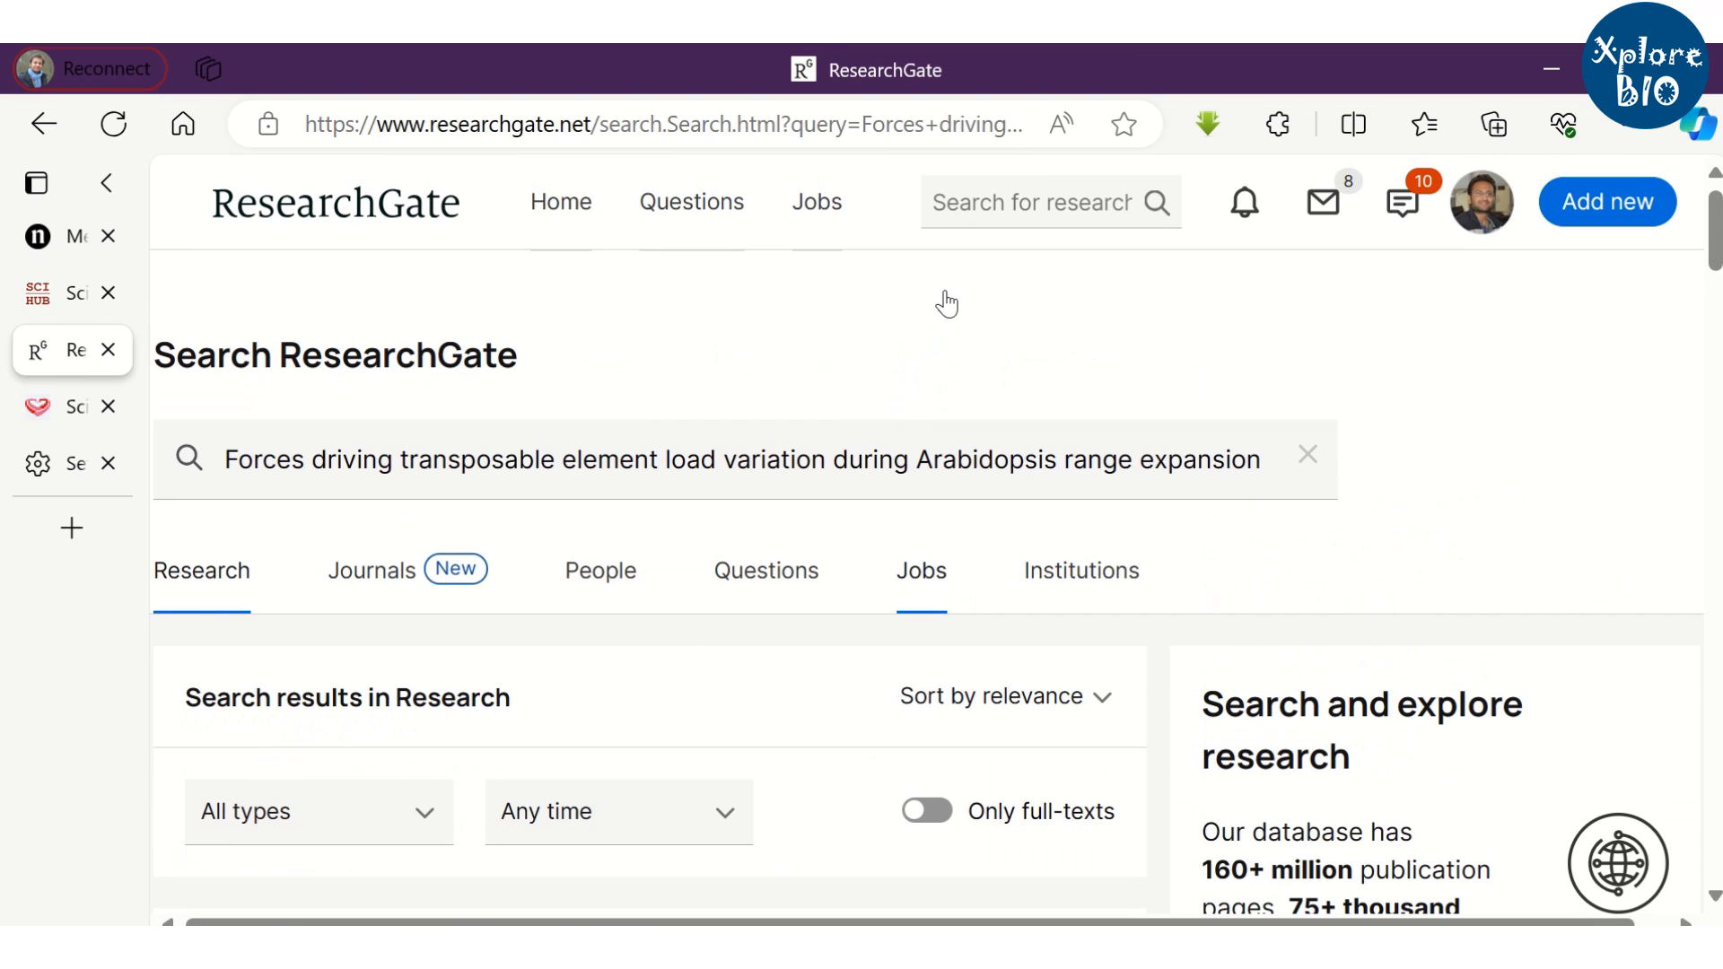
- Search ResearchGate research results for the membrane transporters precision medicine review
{"action": "type", "text": "precision medicine"}
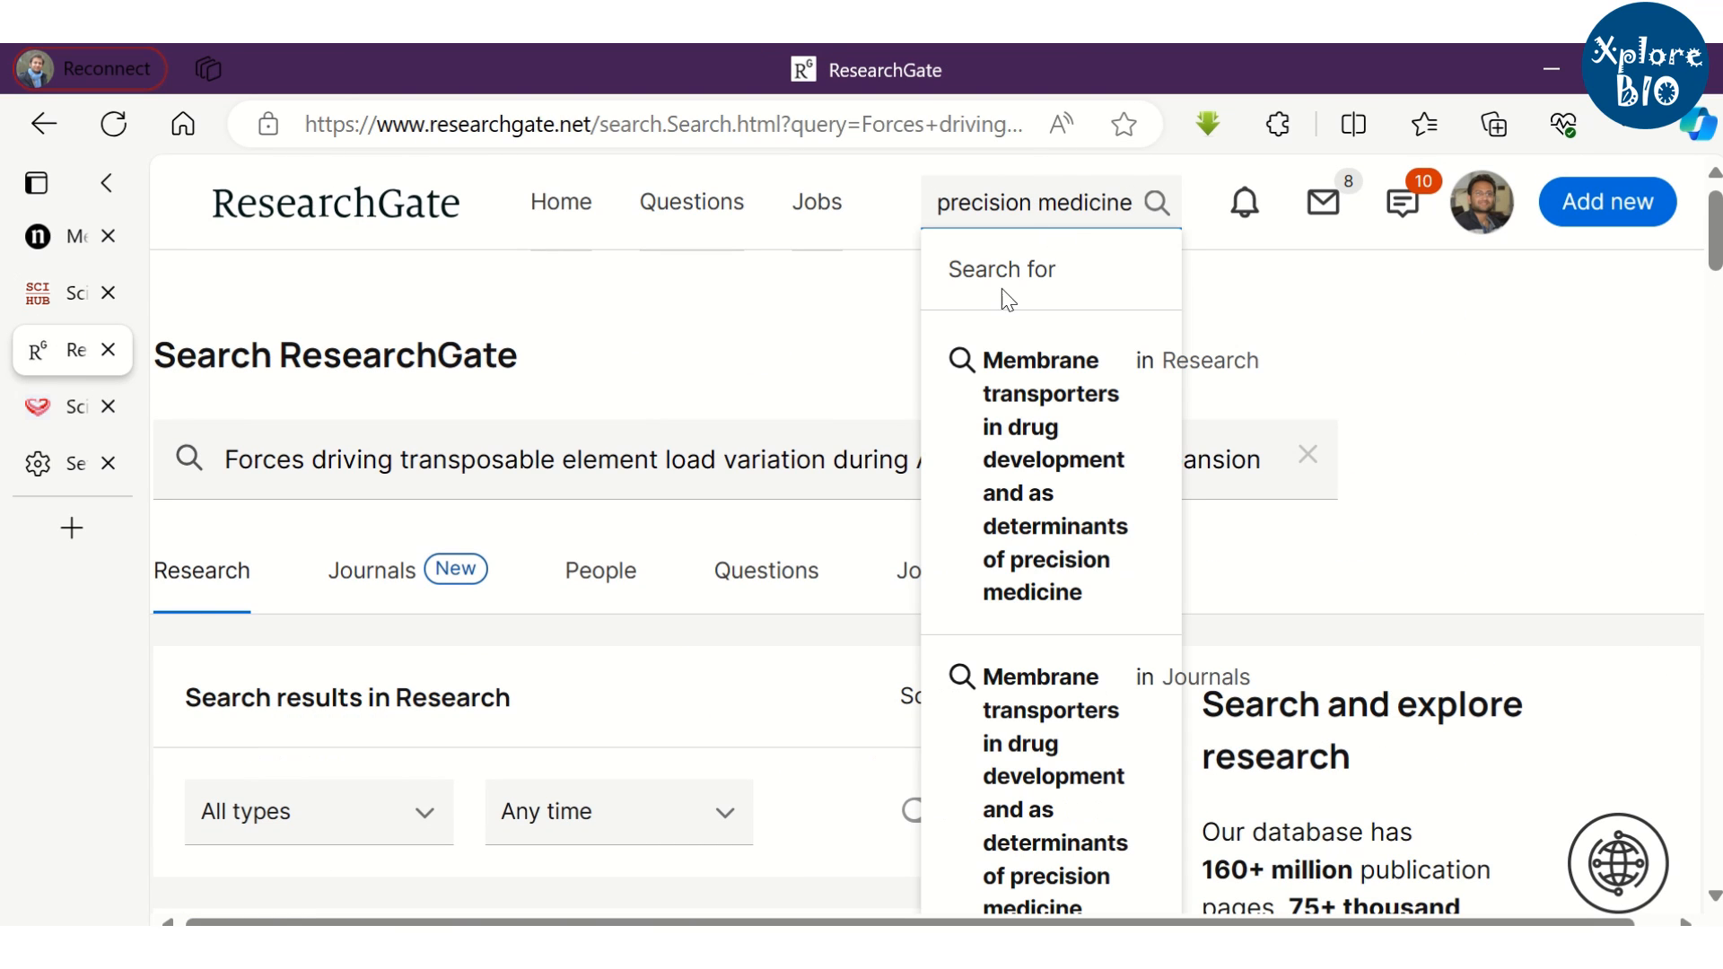
{"action": "left_click", "coordinate": [1049, 472]}
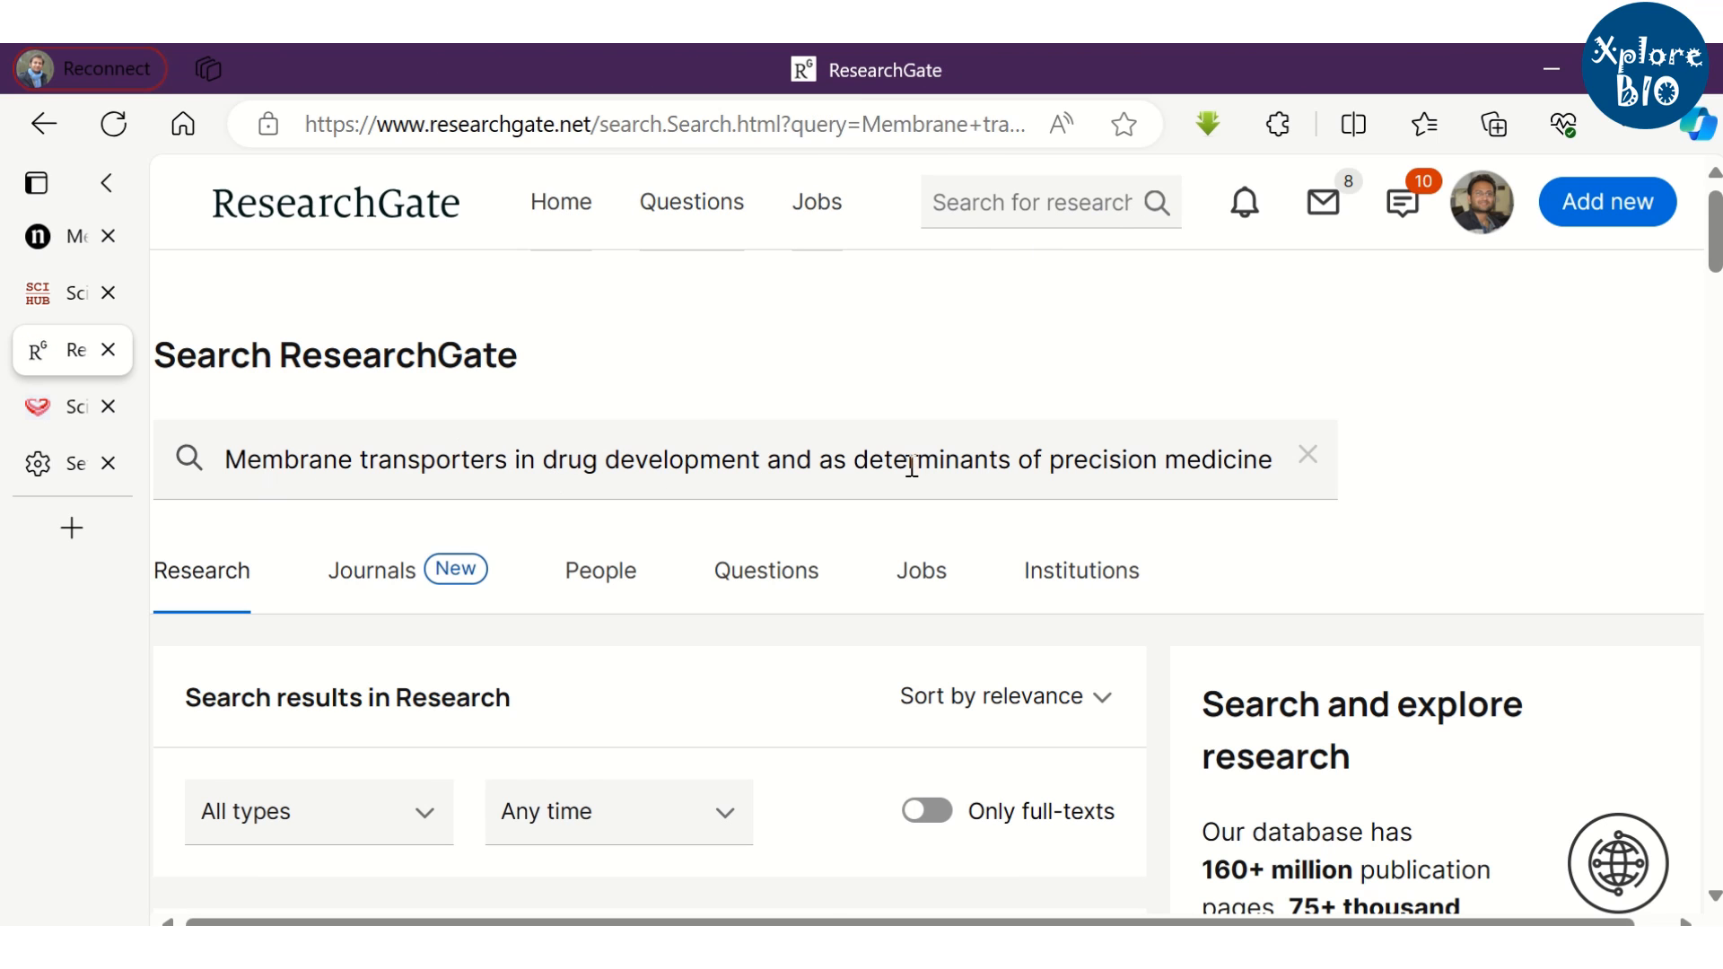
{"action": "scroll", "scroll_direction": "down", "scroll_amount": 3}
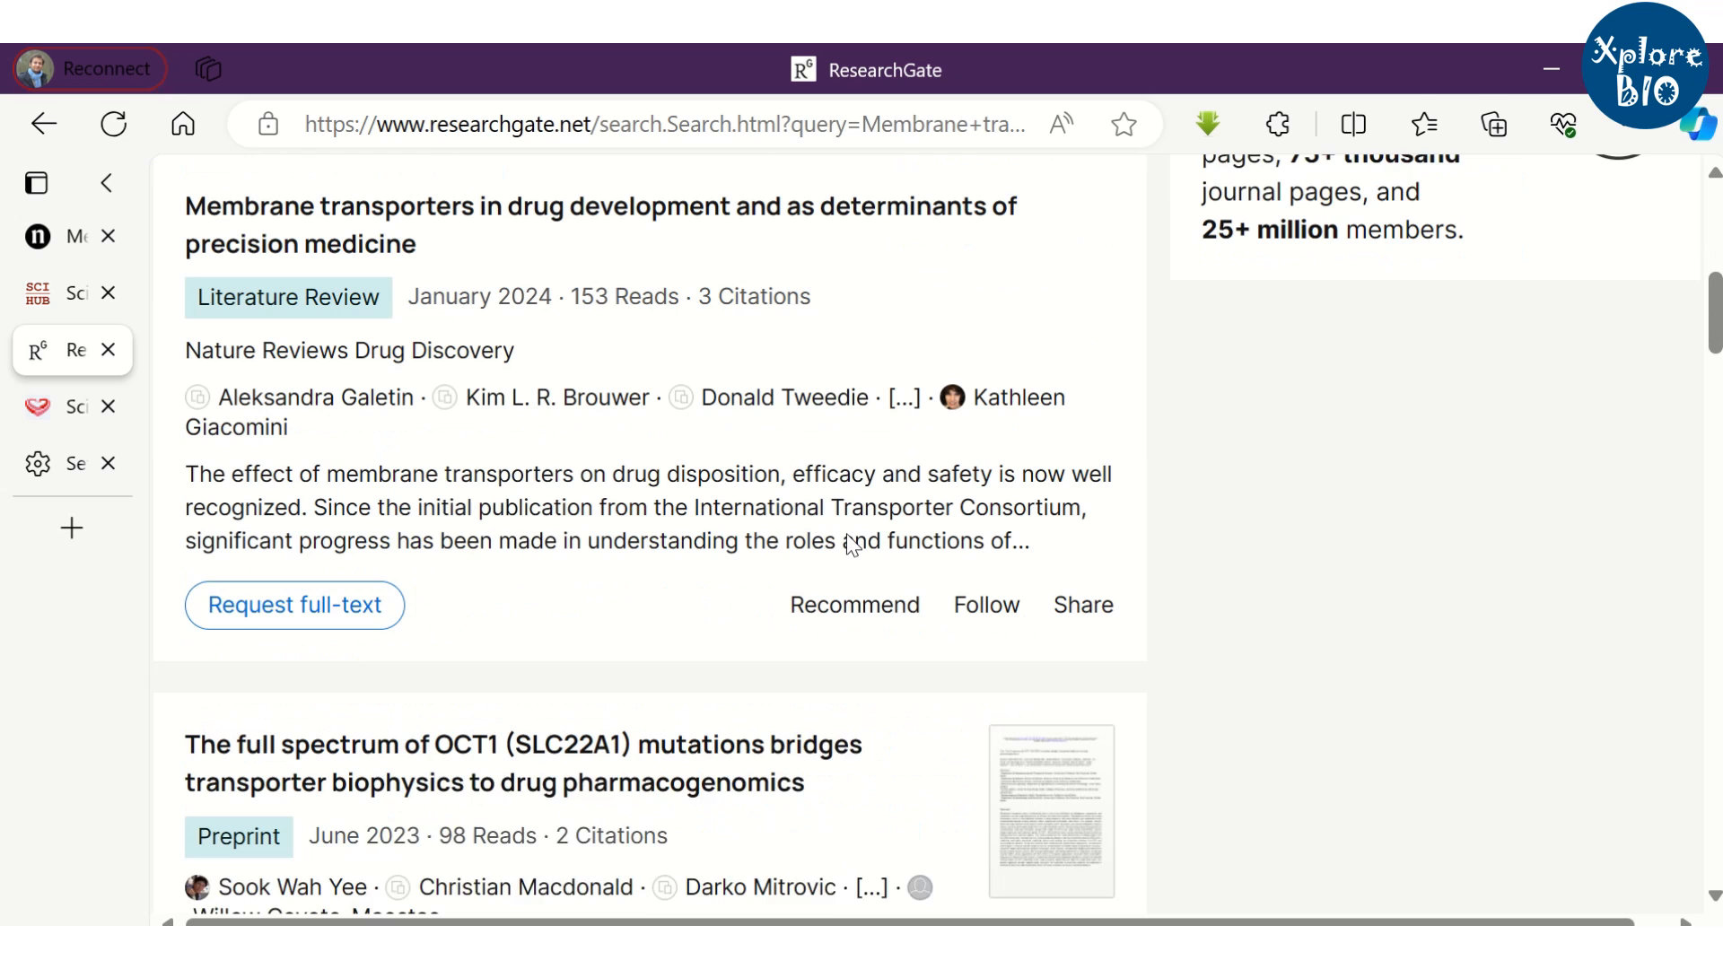
{"action": "scroll", "scroll_direction": "down", "scroll_amount": 3}
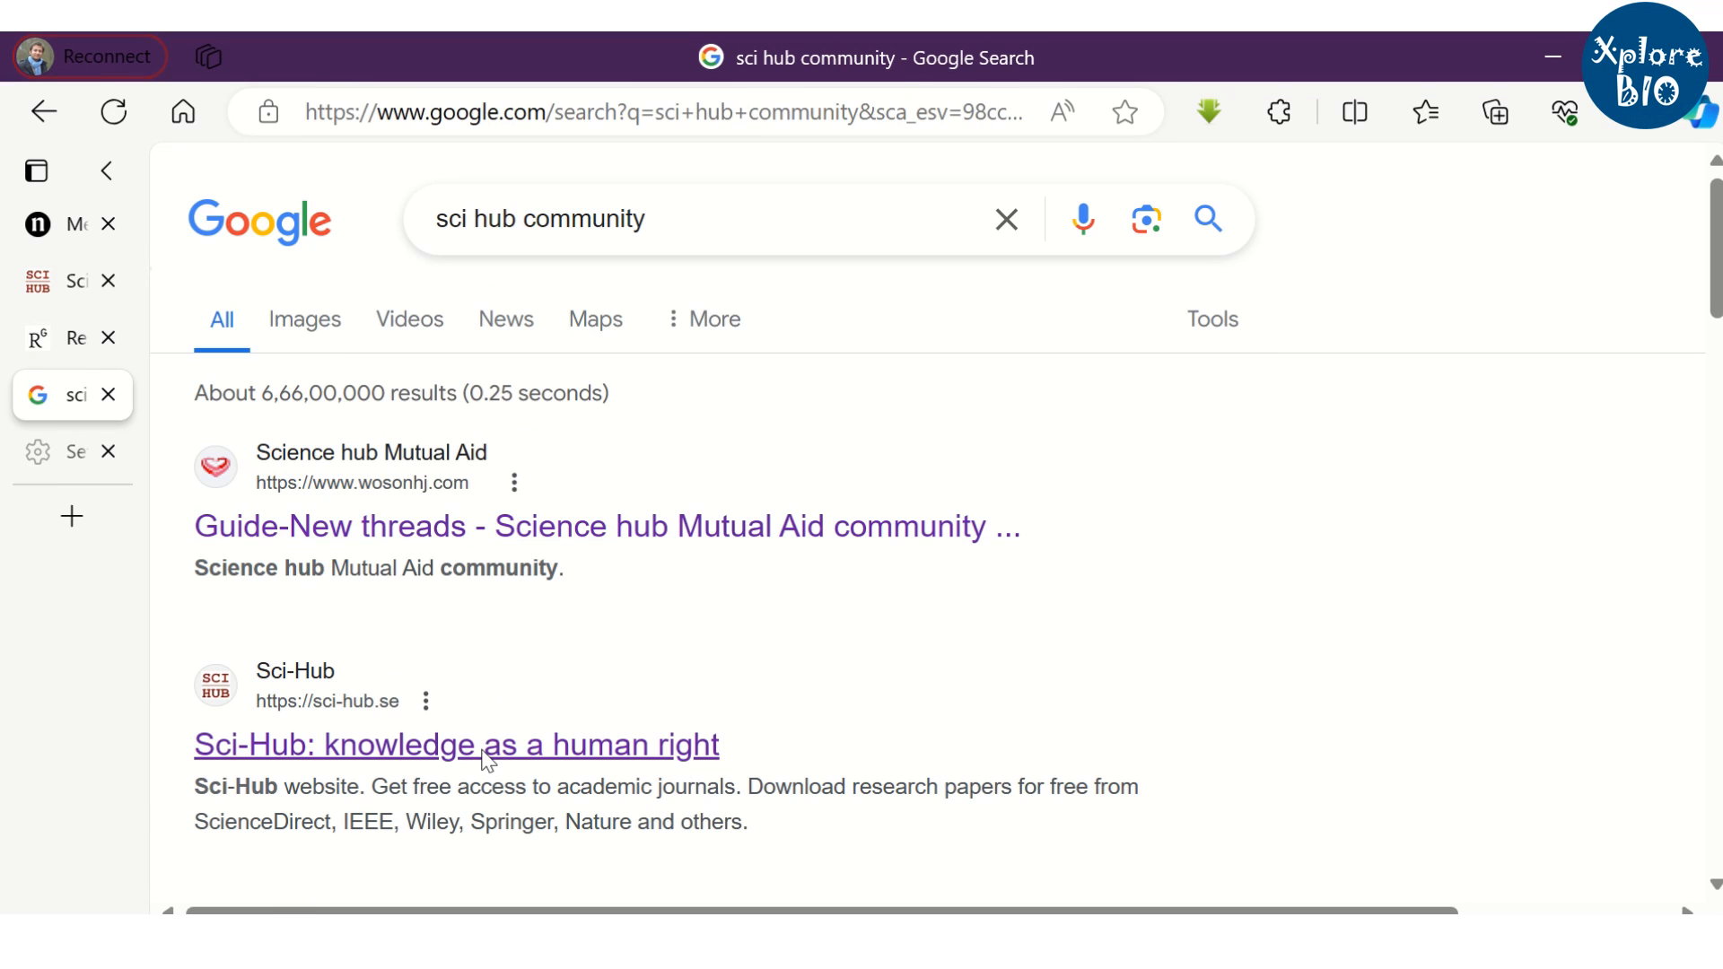
{"action": "mouse_move", "coordinate": [388, 488]}
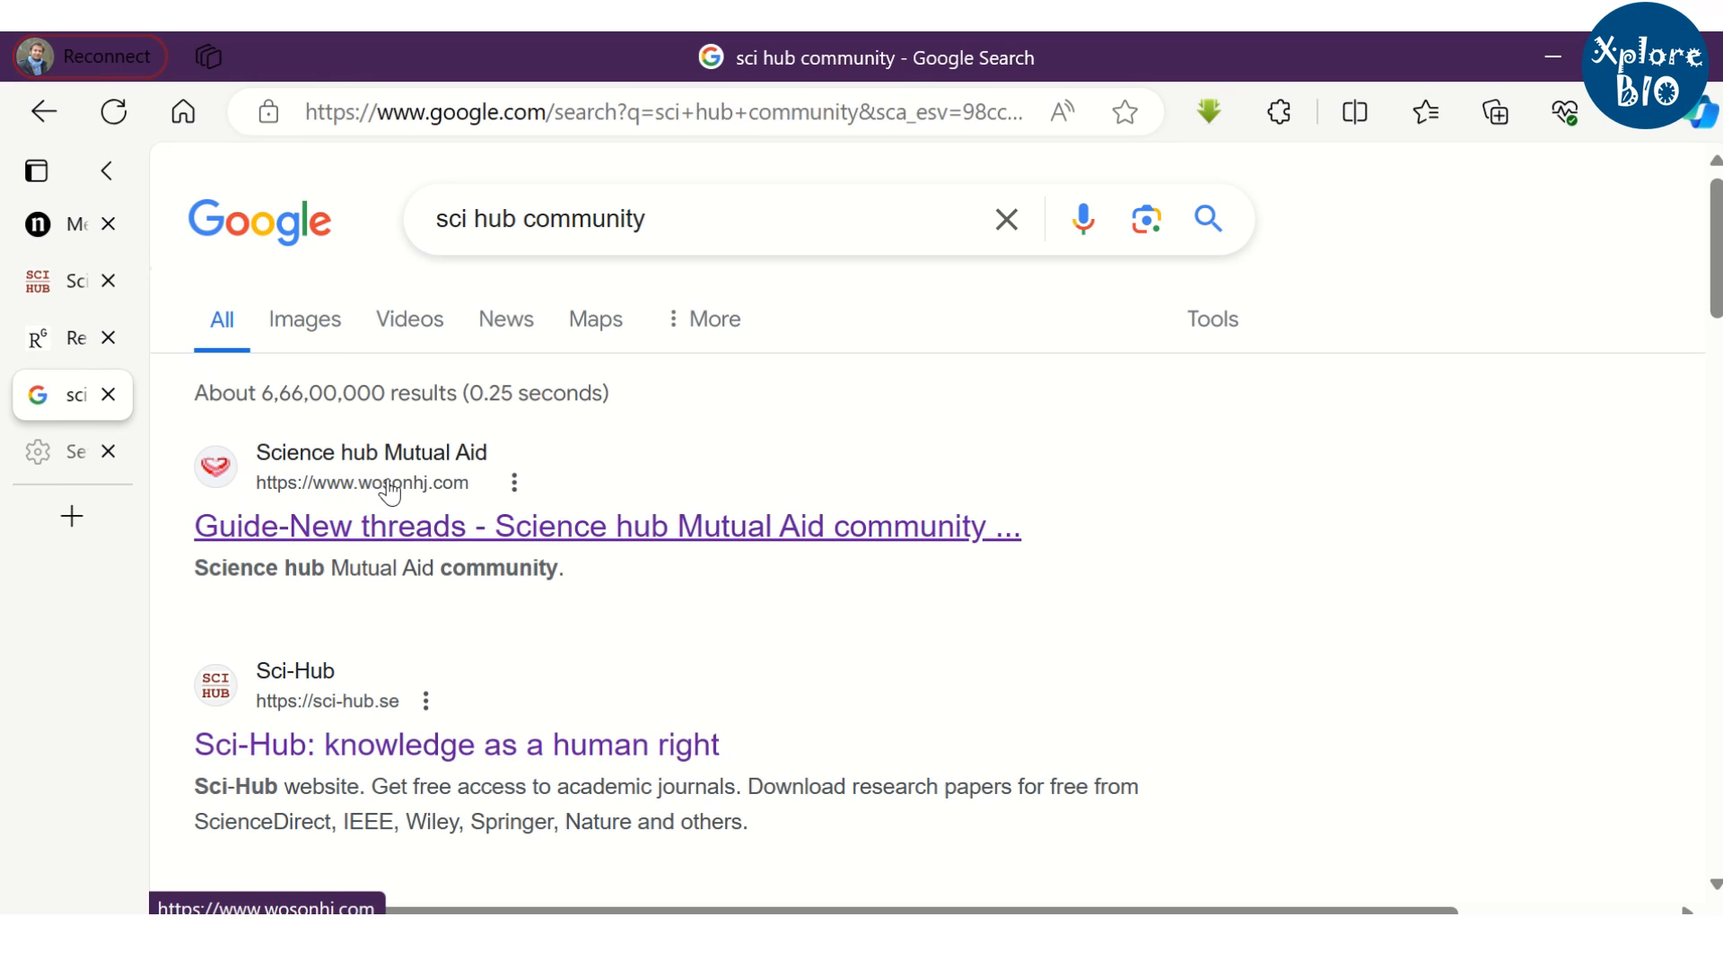
- Open the 'Guide-New threads - Science hub Mutual Aid community' Google result
{"action": "left_click", "coordinate": [605, 525]}
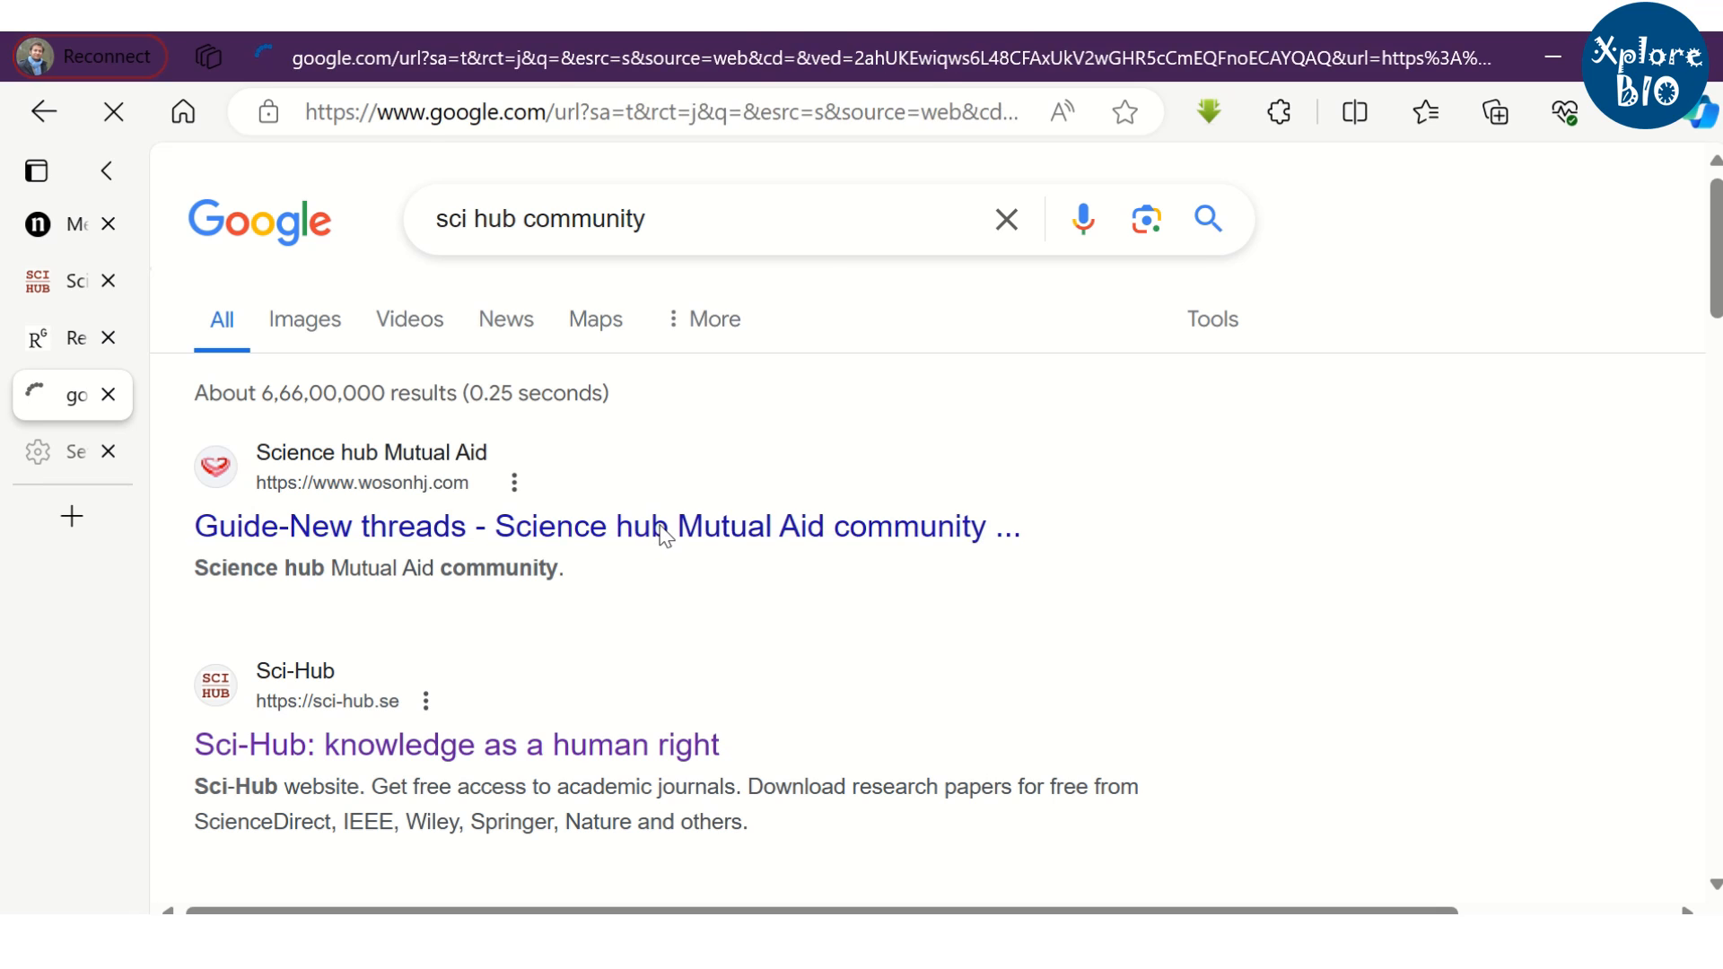
{"action": "left_click", "coordinate": [605, 526]}
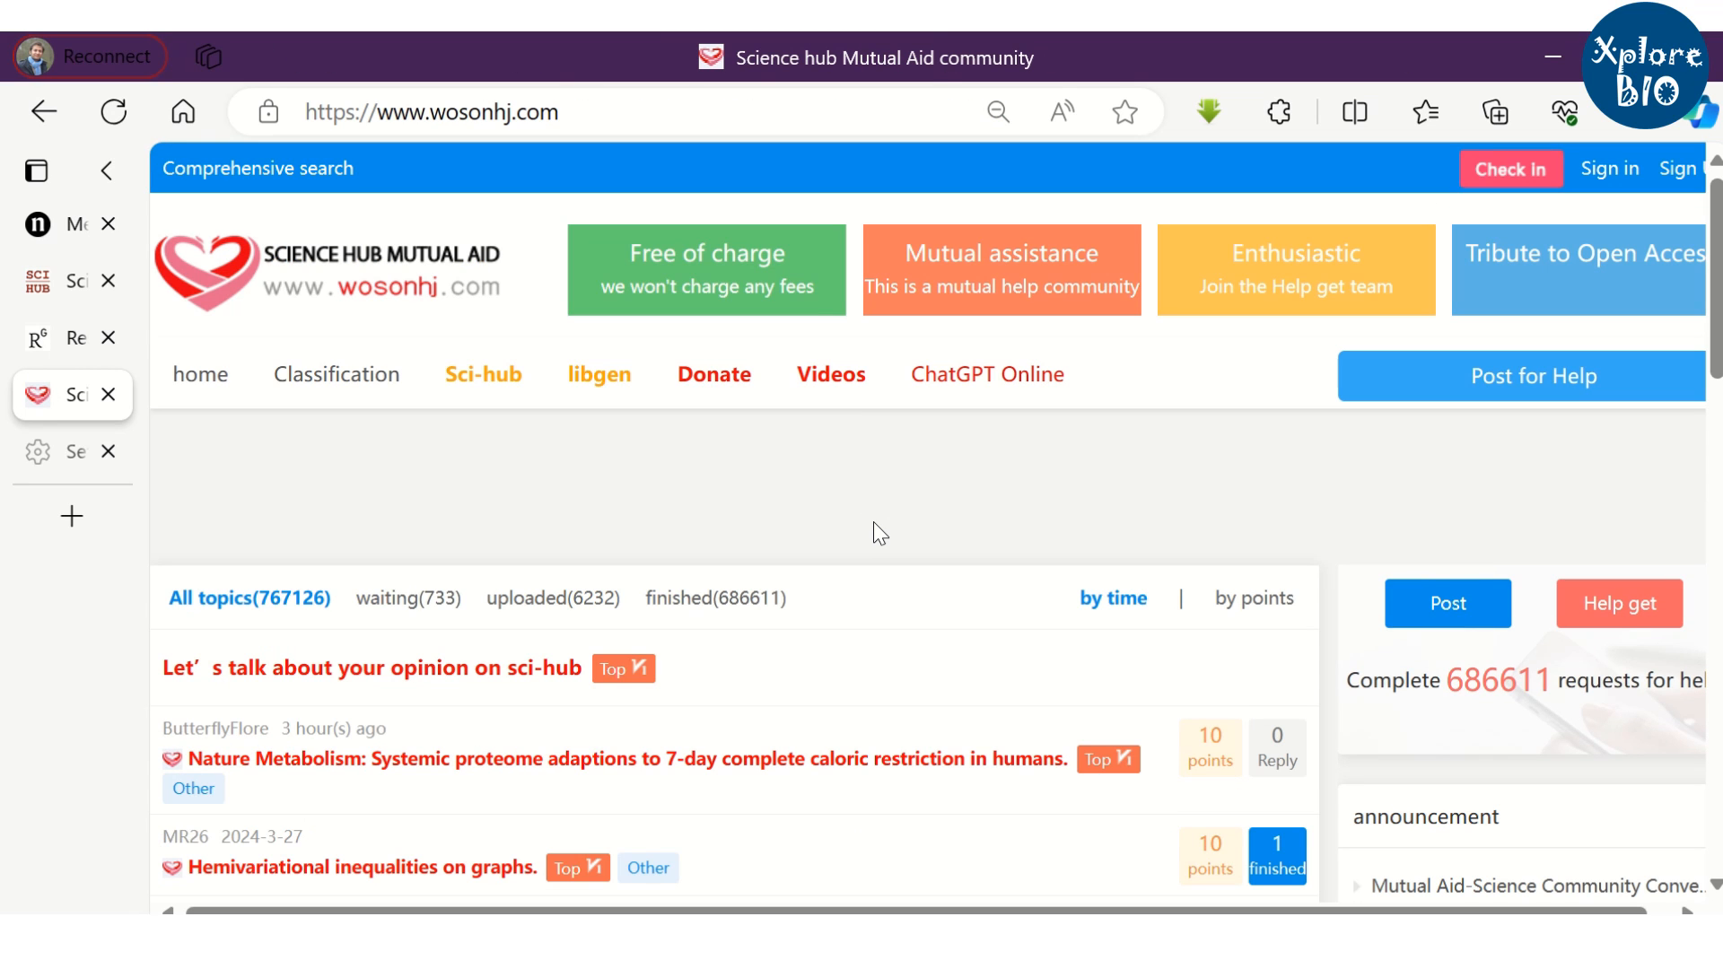
{"action": "mouse_move", "coordinate": [978, 725]}
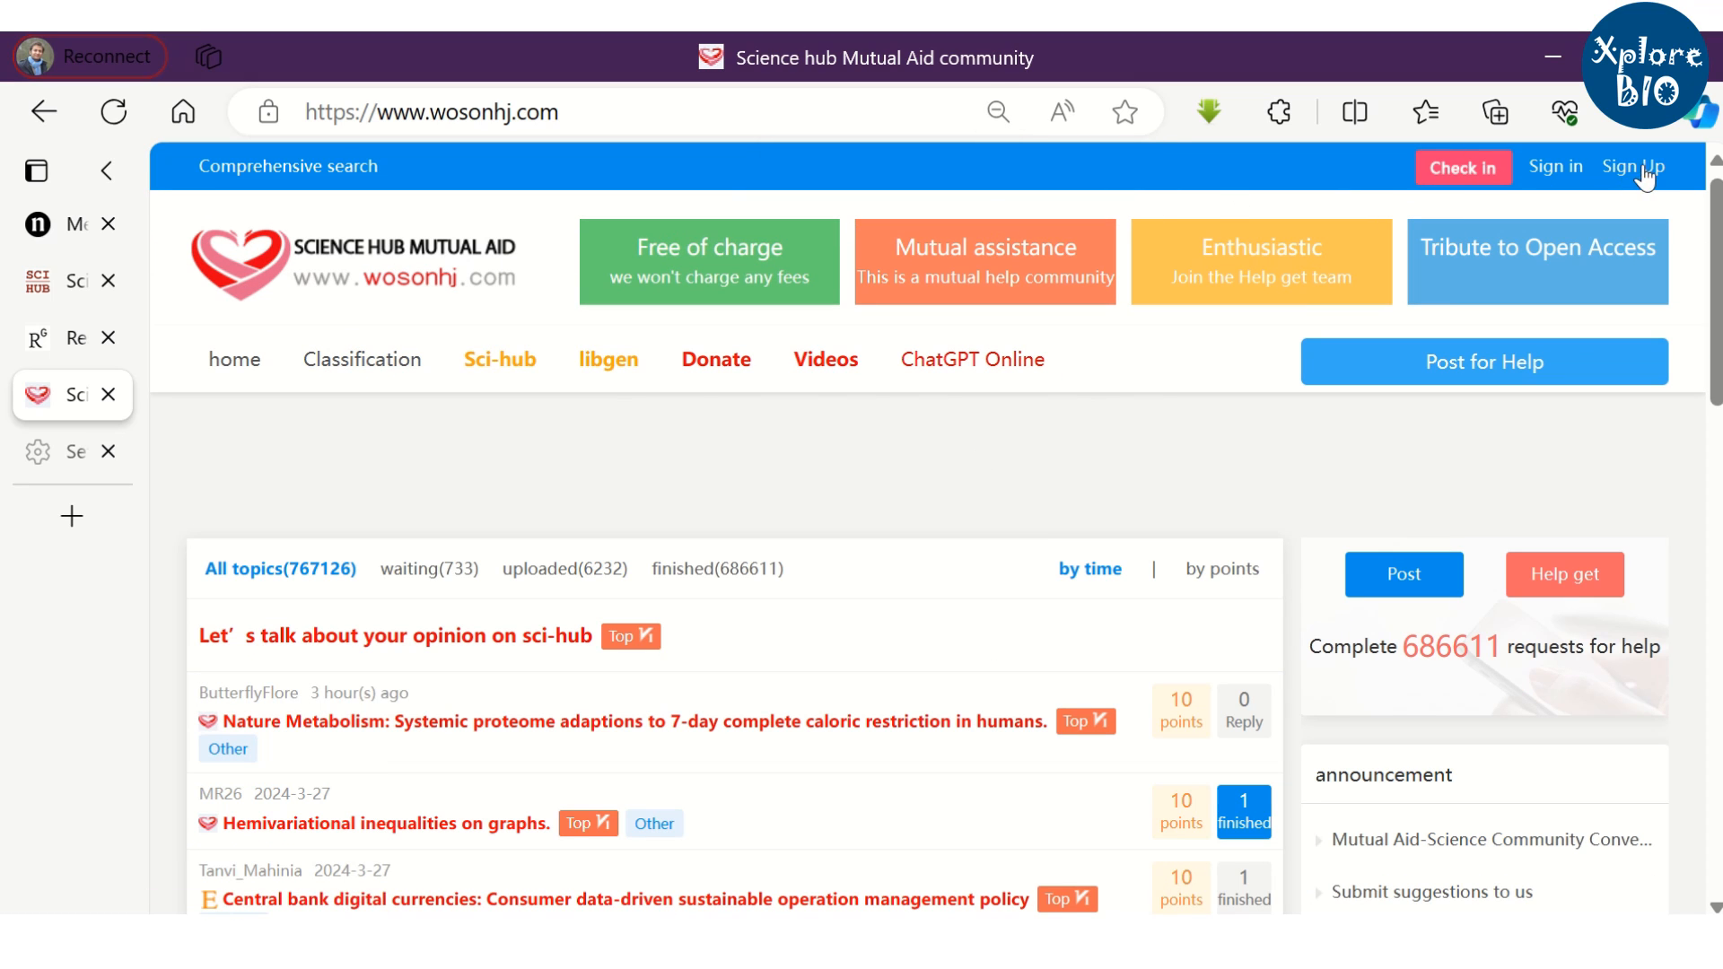
{"action": "mouse_move", "coordinate": [1053, 277]}
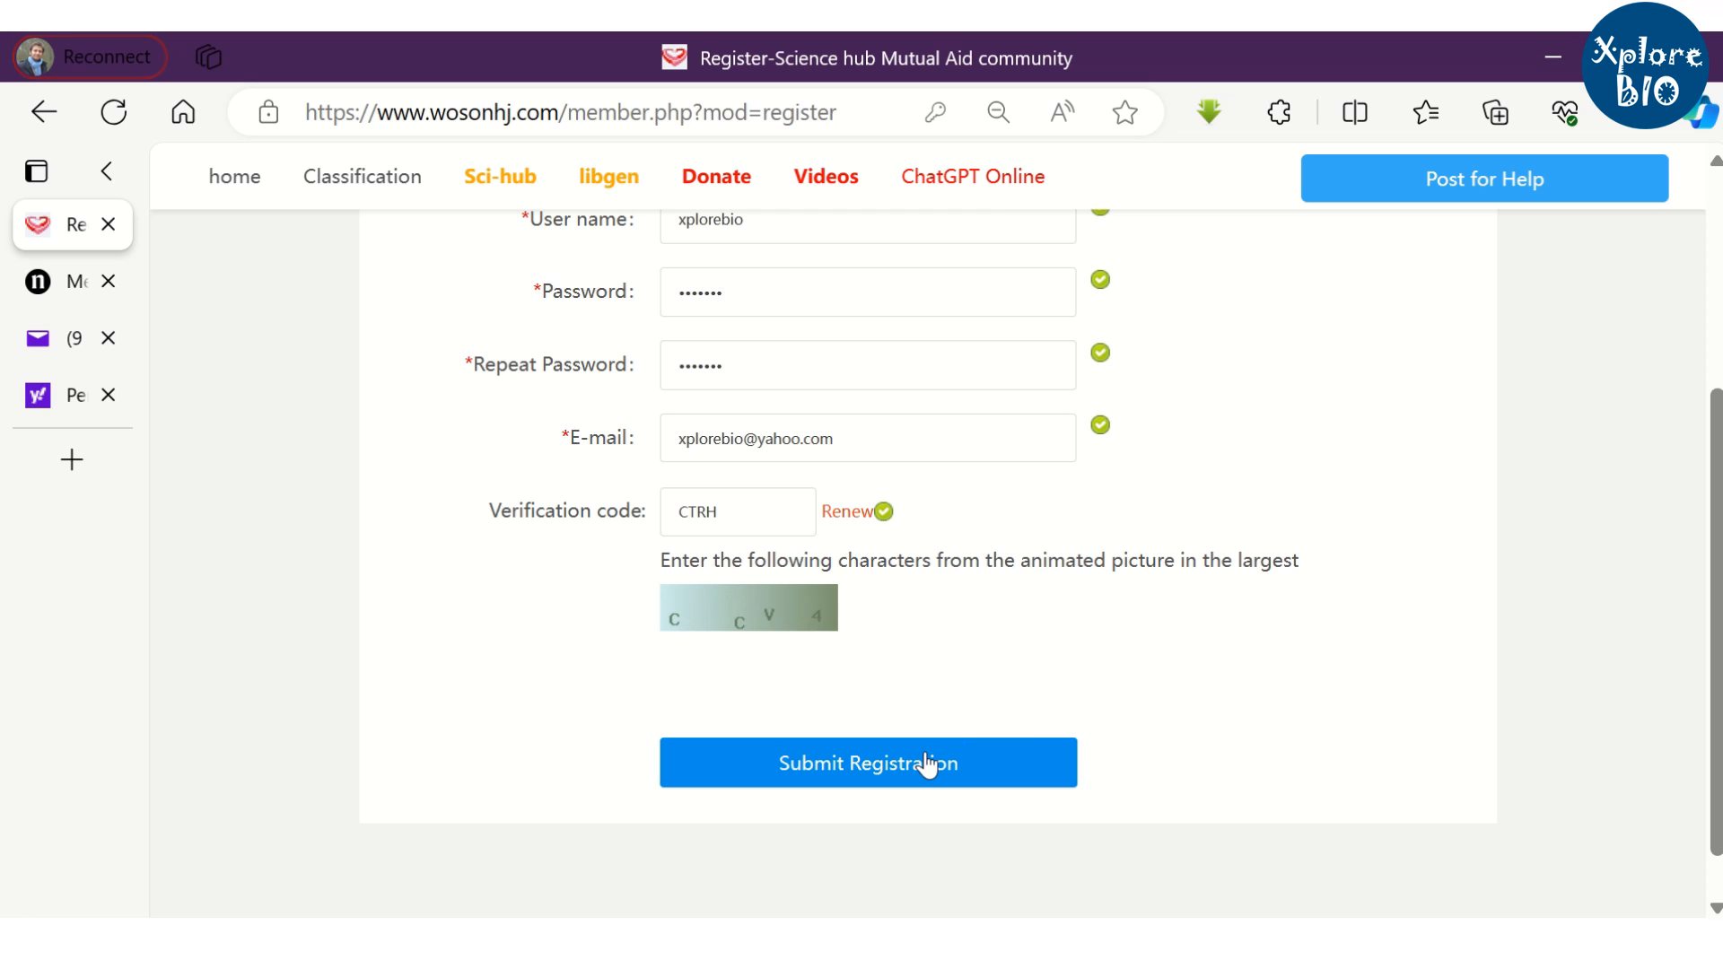
- Submit the new account registration, view its profile, and find the activation email in Yahoo Mail
{"action": "left_click", "coordinate": [866, 762]}
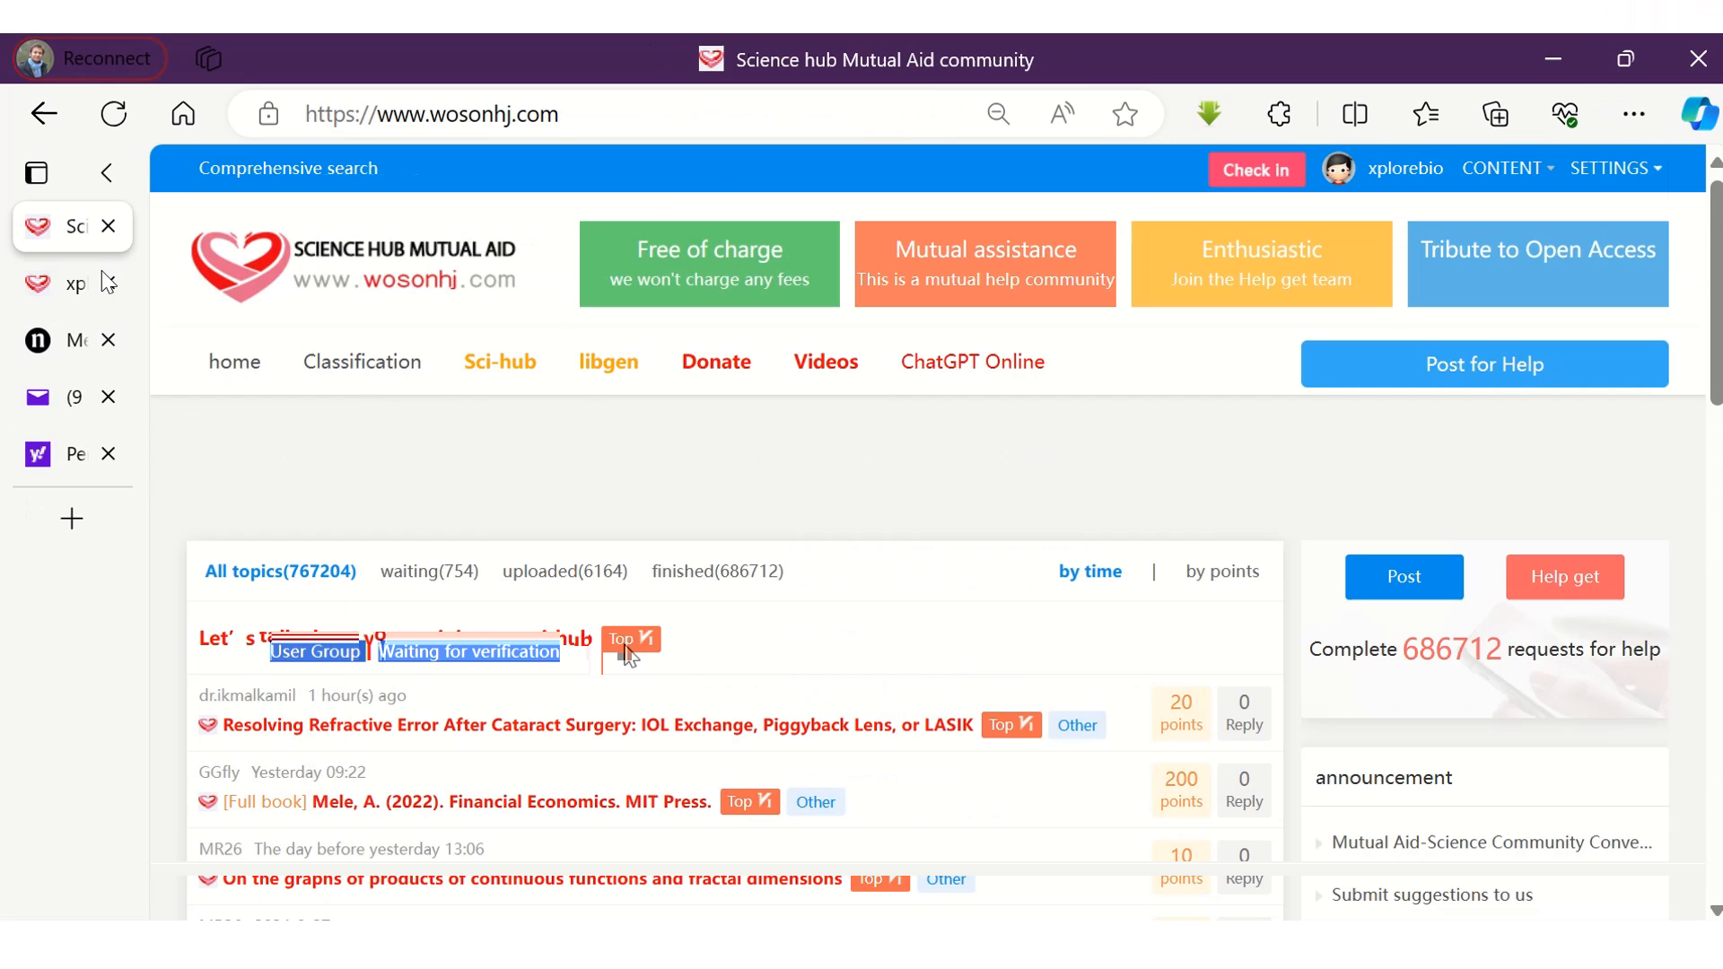
{"action": "left_click", "coordinate": [1403, 169]}
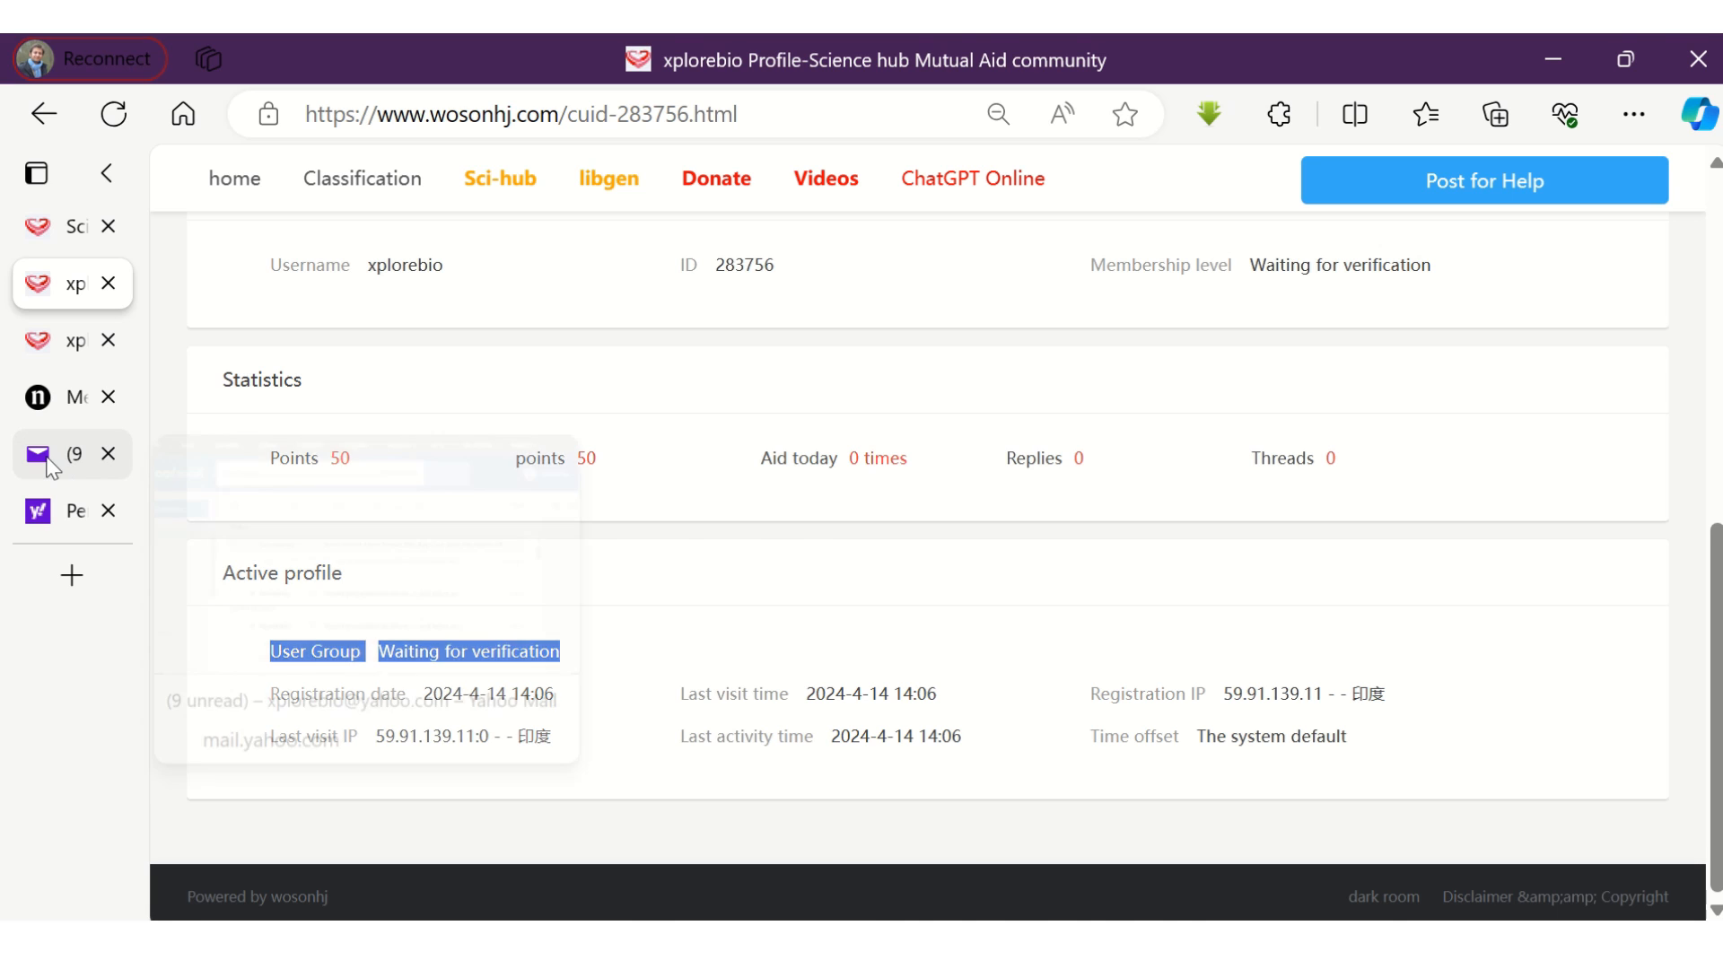
{"action": "left_click", "coordinate": [72, 454]}
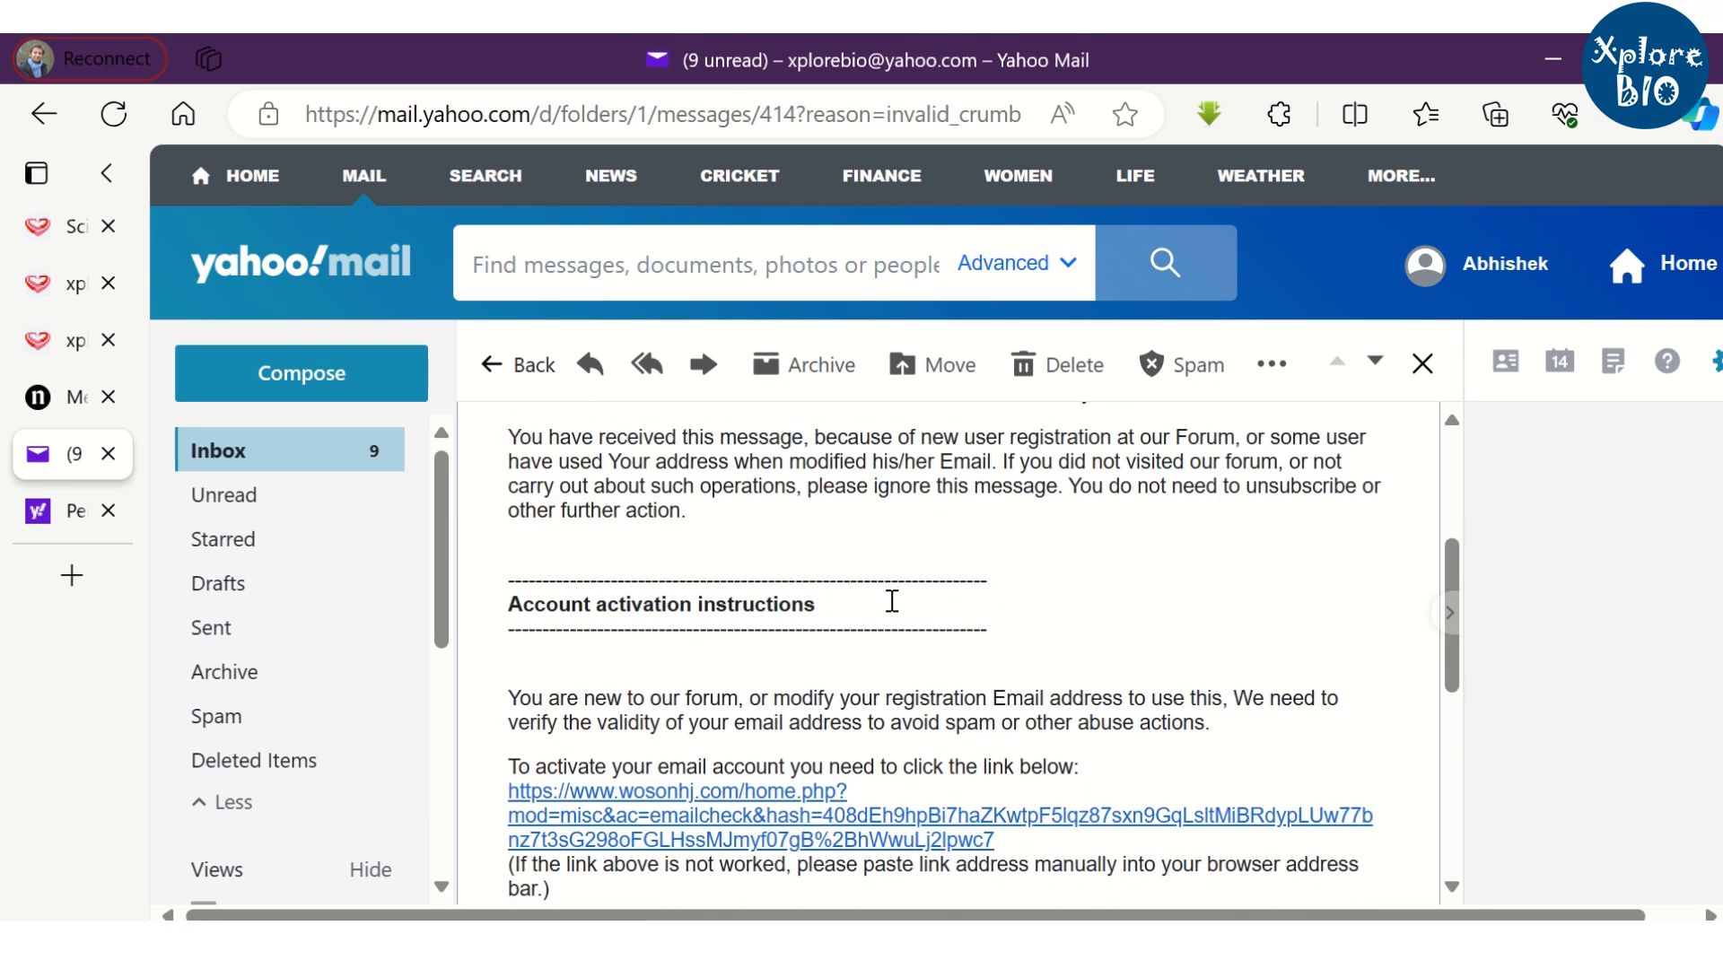
{"action": "scroll", "scroll_direction": "down", "scroll_amount": 3}
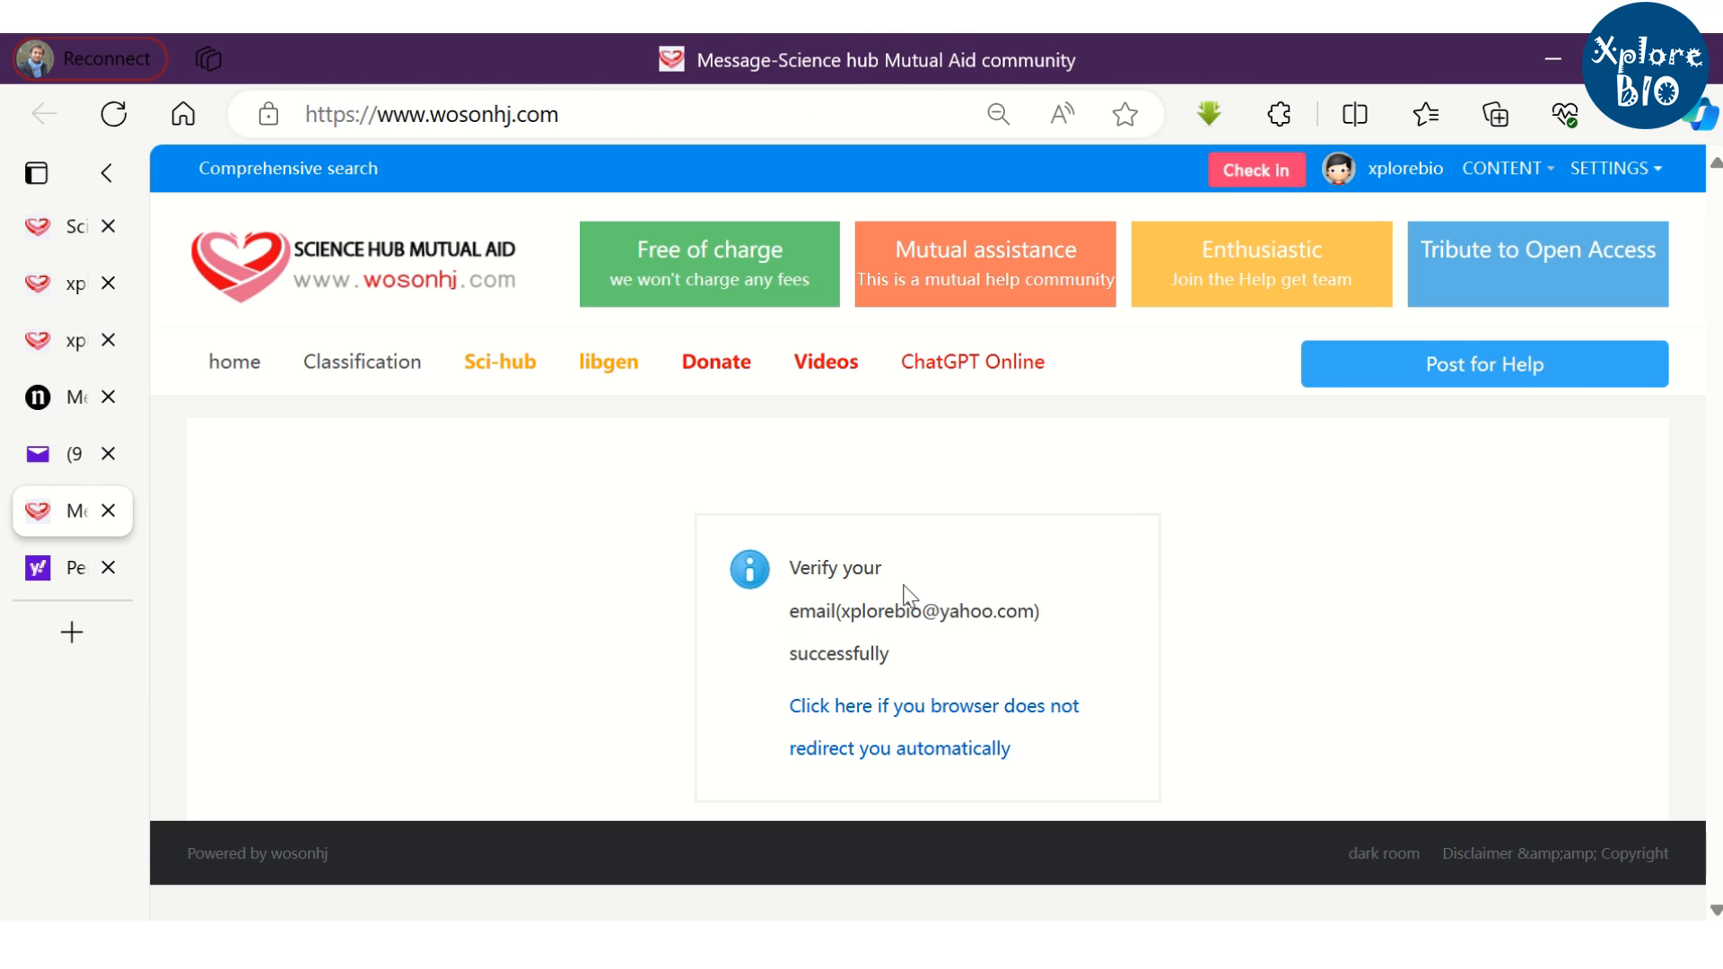
- Continue from the verification notice to the forum home and start a new paper request post
{"action": "left_click", "coordinate": [824, 705]}
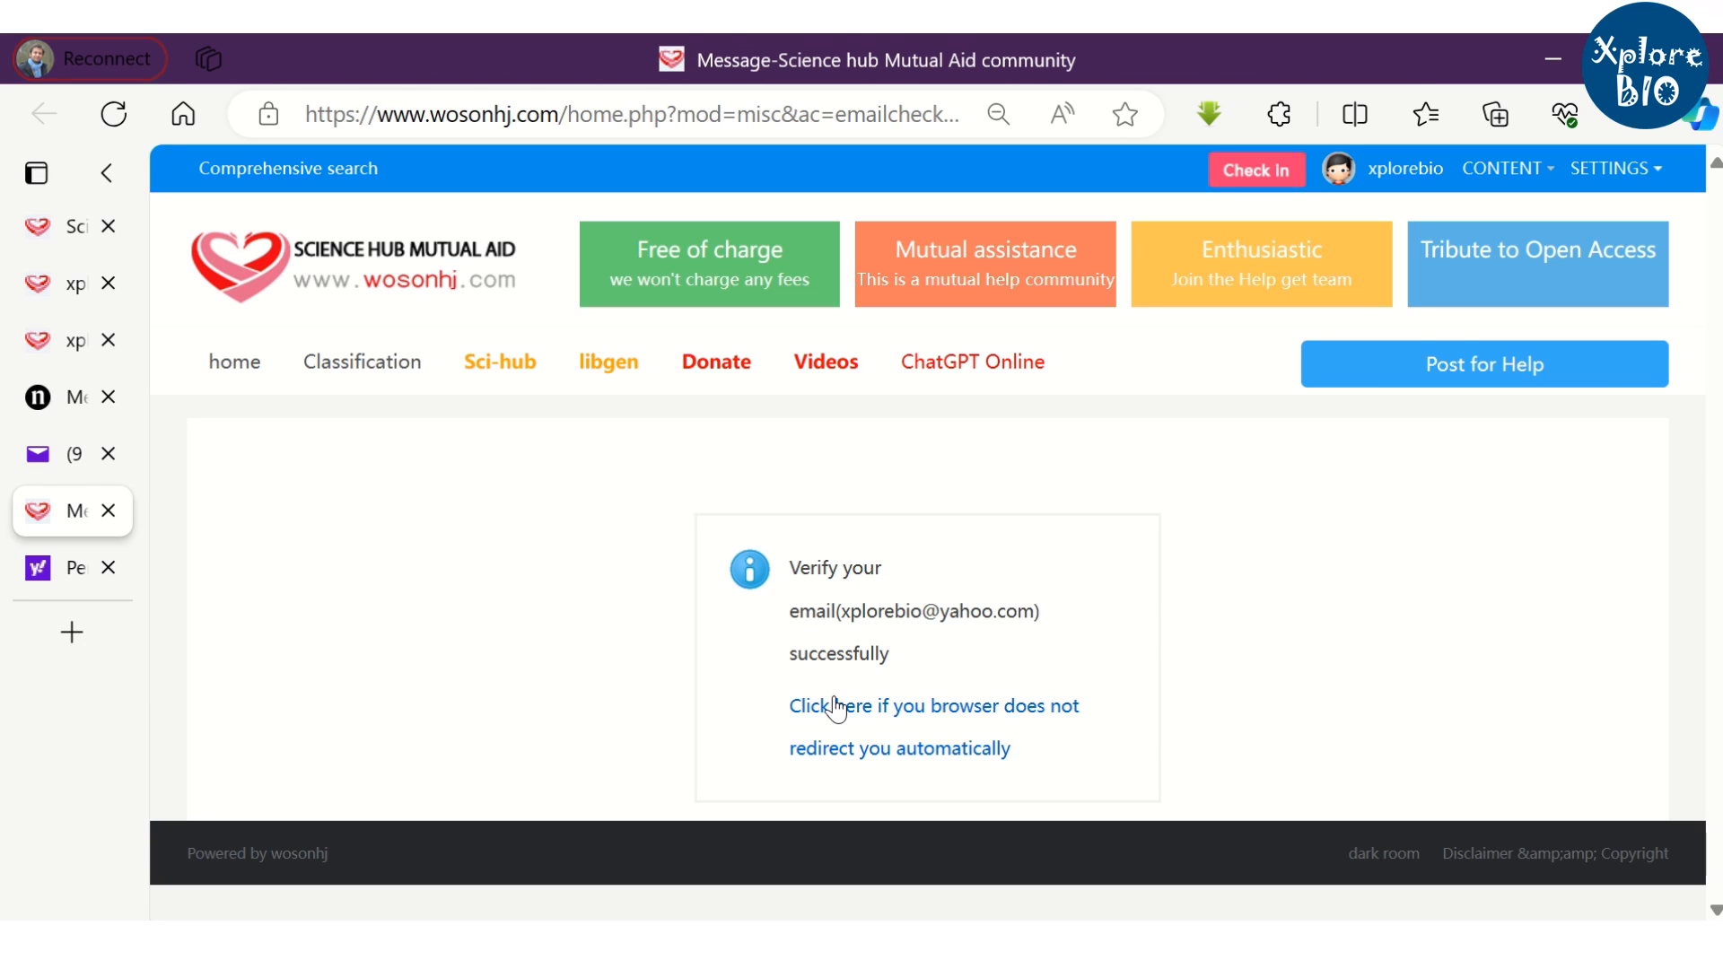
{"action": "left_click", "coordinate": [842, 705]}
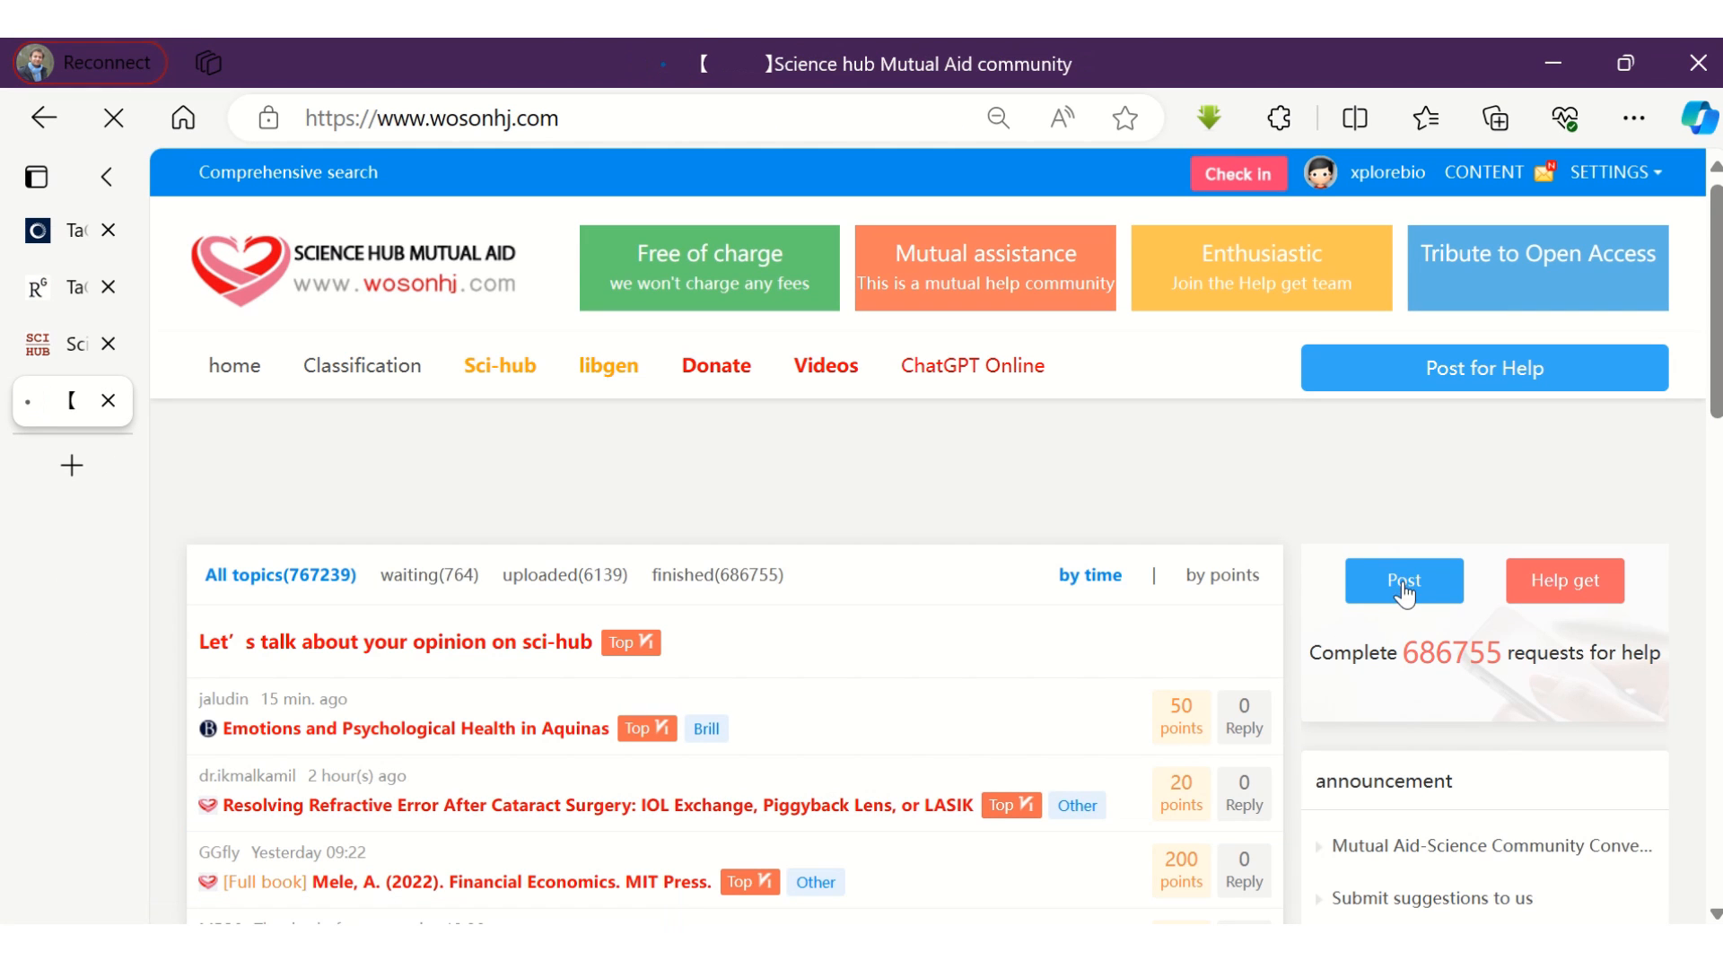
{"action": "left_click", "coordinate": [1403, 580]}
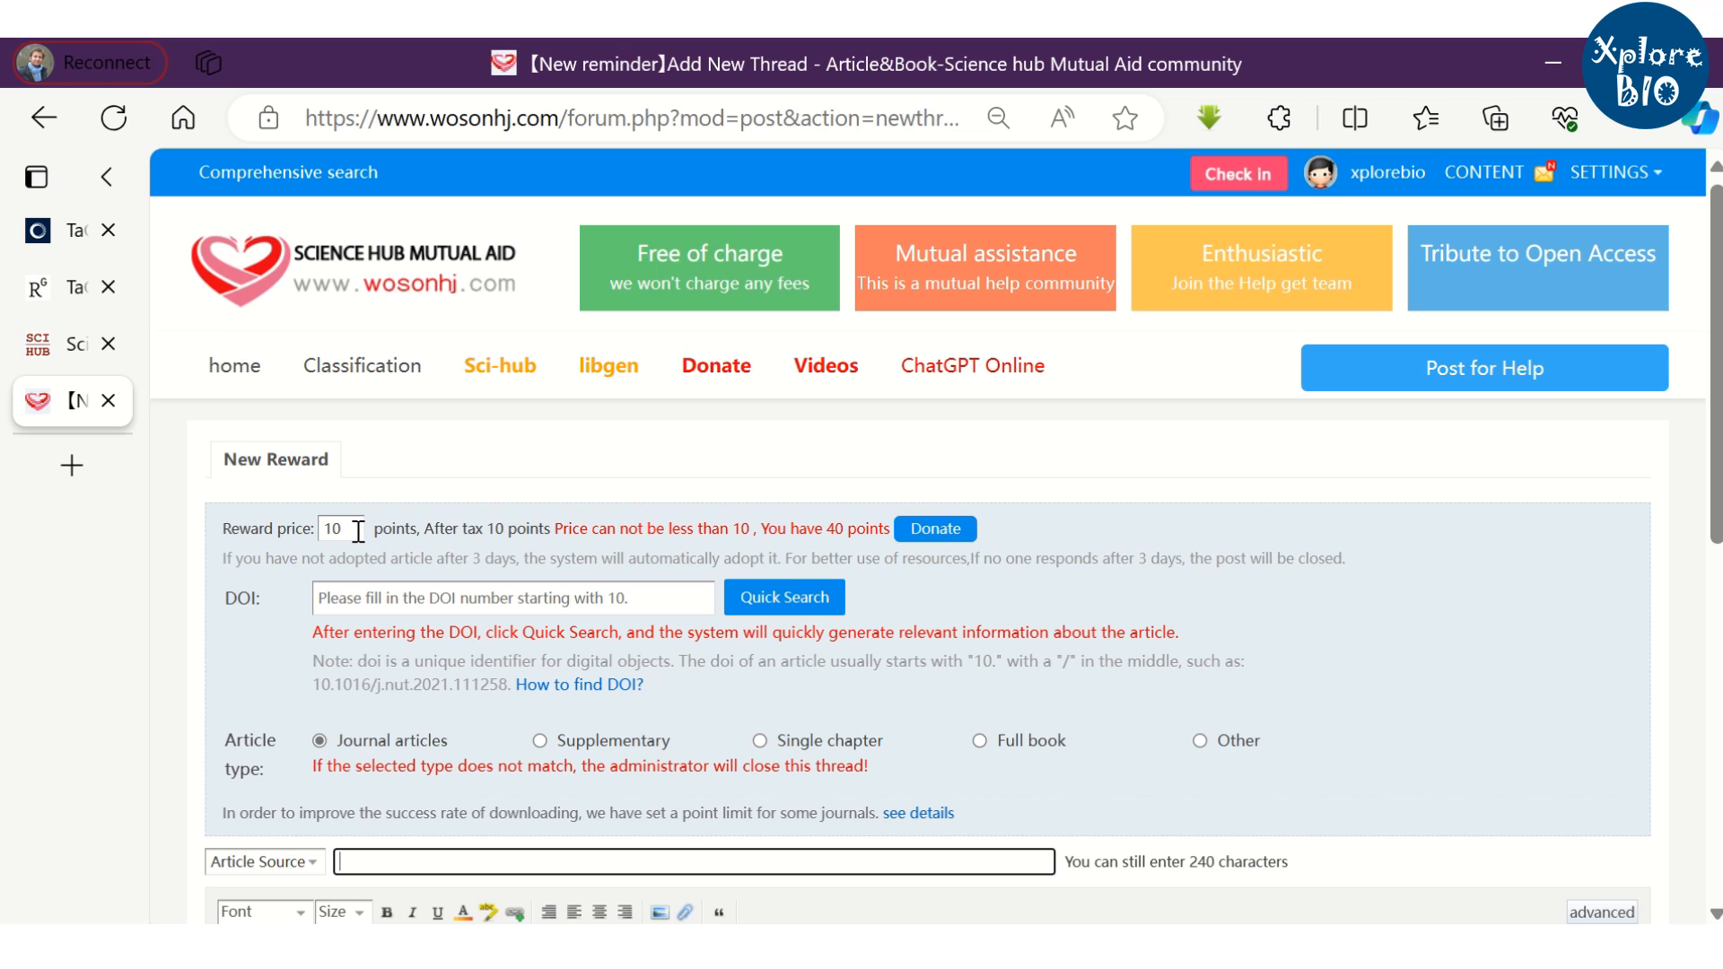
- Set the reward price to 10 and quick-search DOI doi.org/10.1093/plphys/kiad632 to auto-fill the paper details
{"action": "type", "text": "2"}
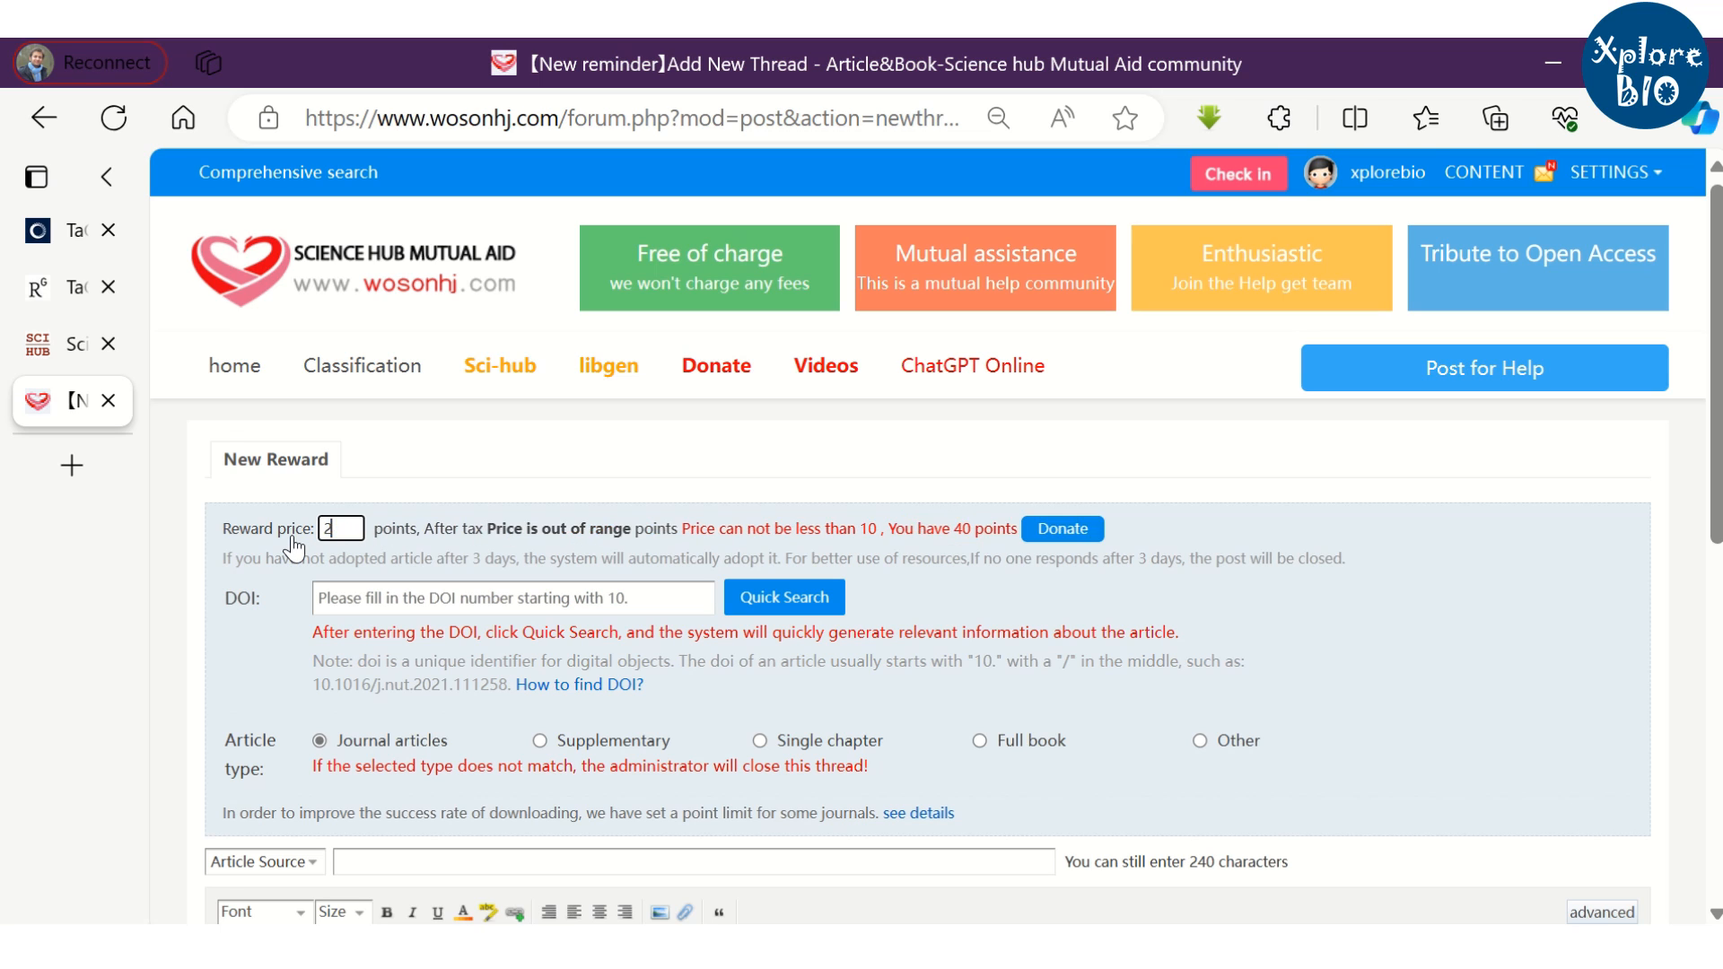
{"action": "type", "text": "0"}
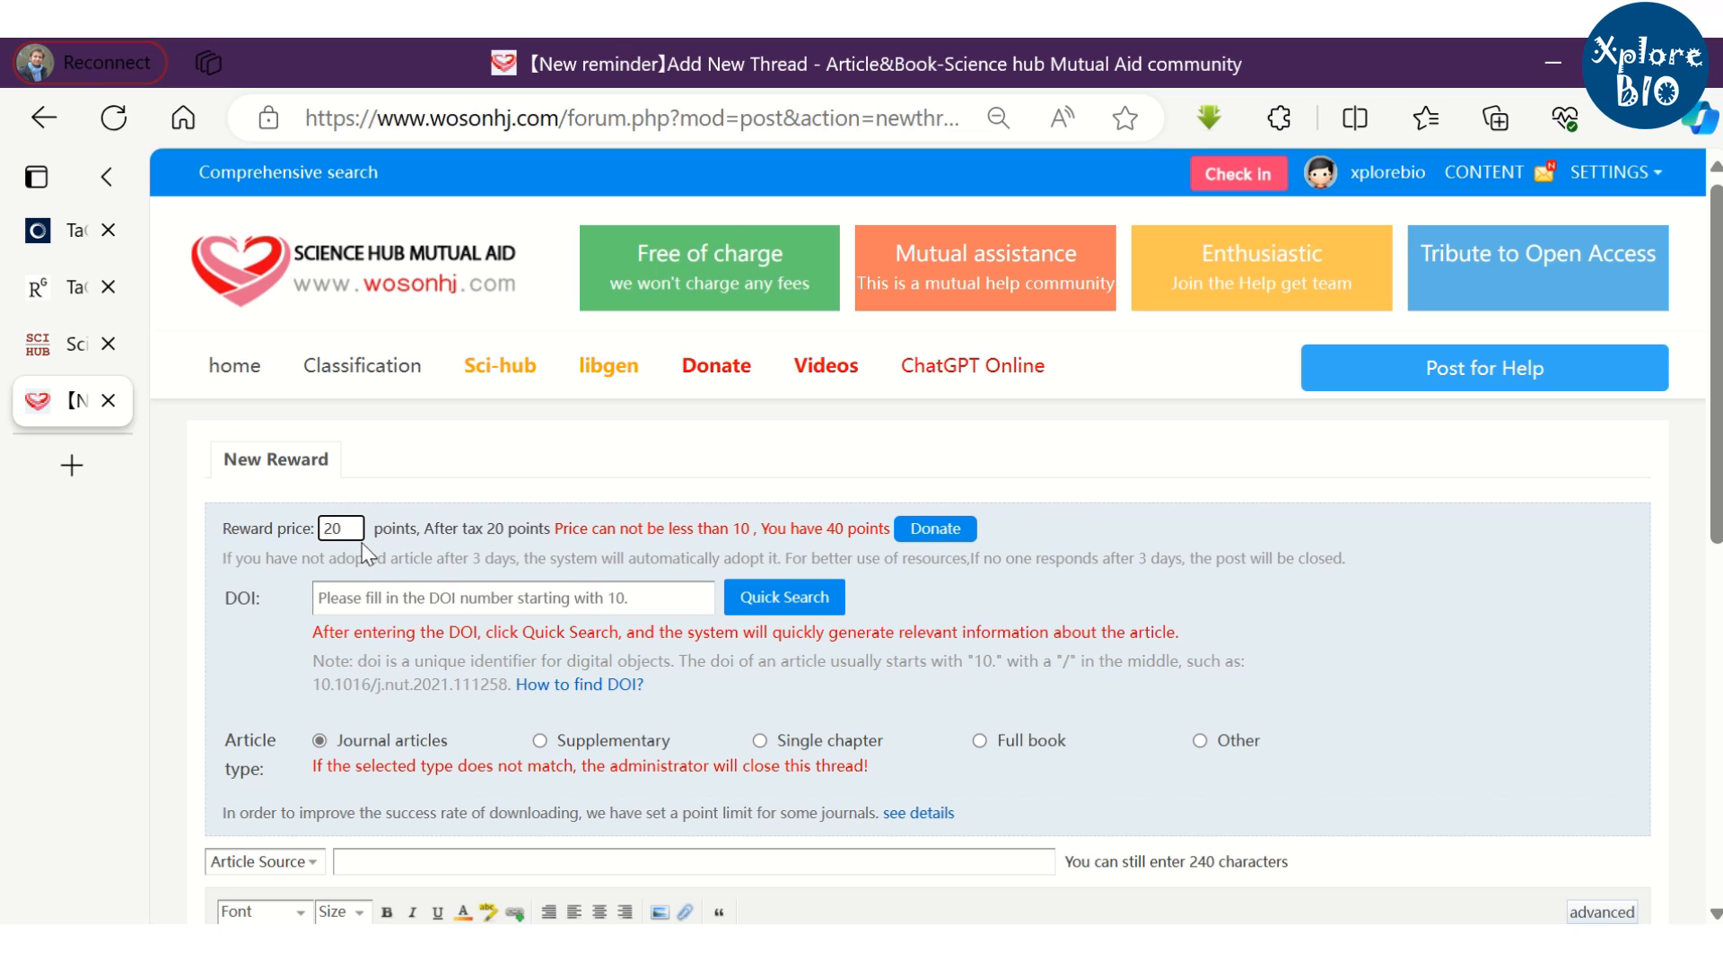
{"action": "type", "text": "10"}
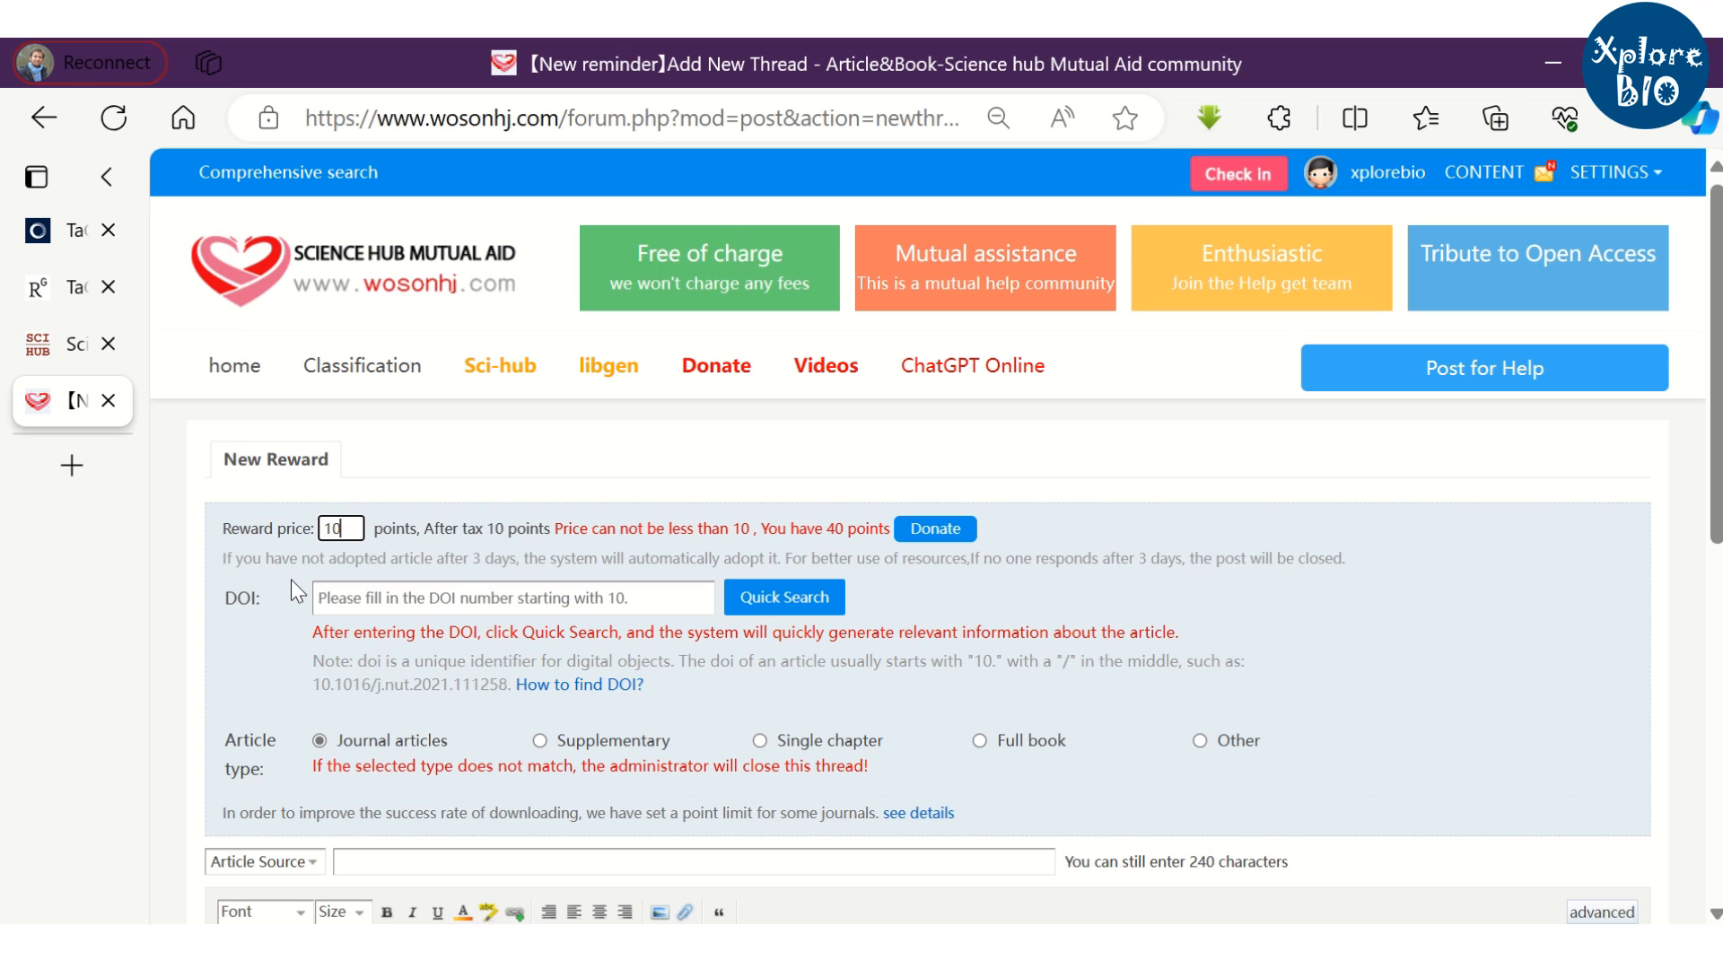
{"action": "type", "text": "doi.org/10.1093/plphys/kiad632"}
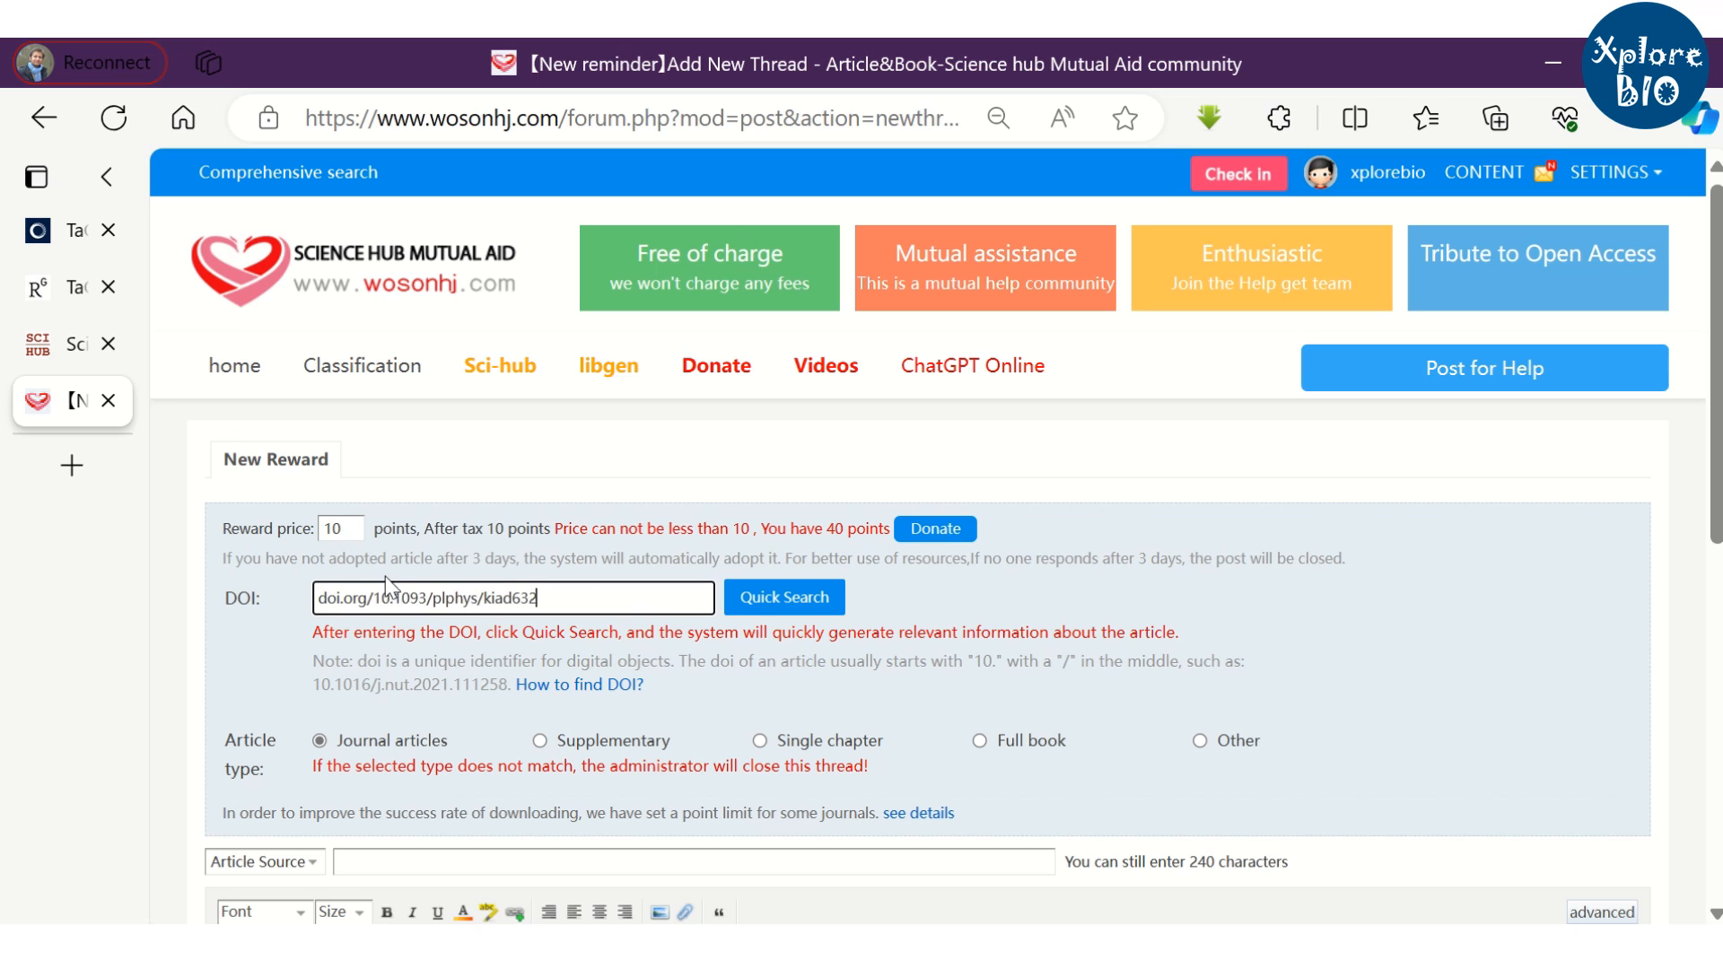
{"action": "left_click", "coordinate": [785, 596]}
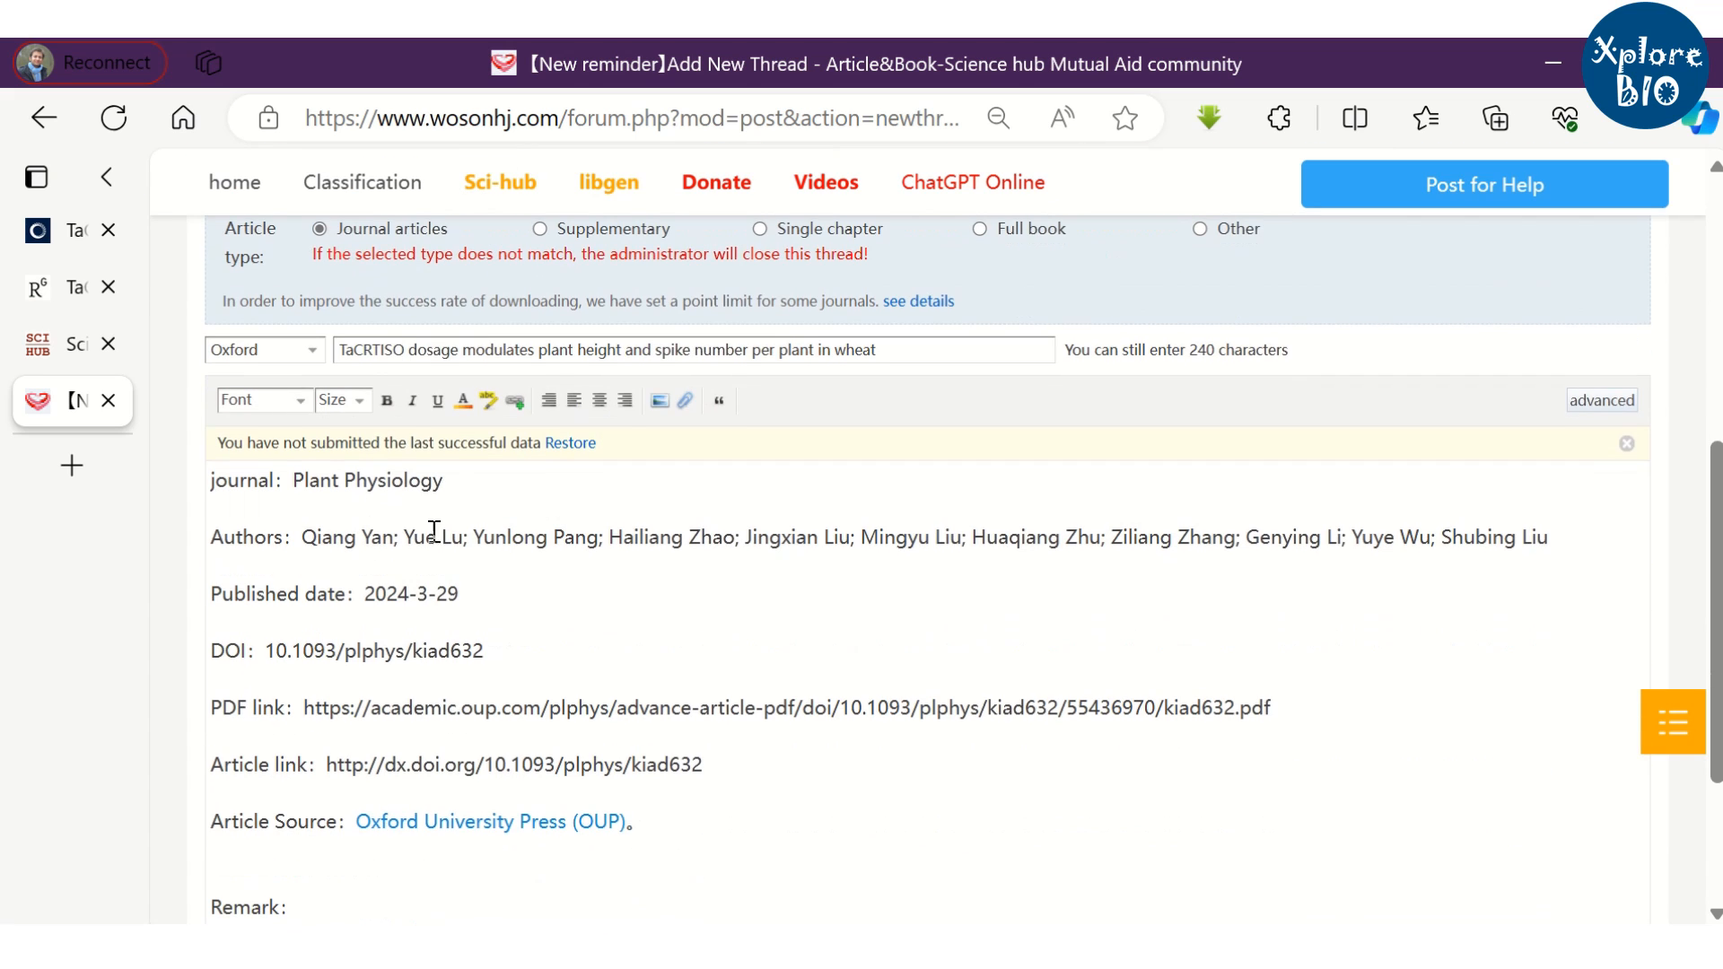
{"action": "mouse_move", "coordinate": [737, 804]}
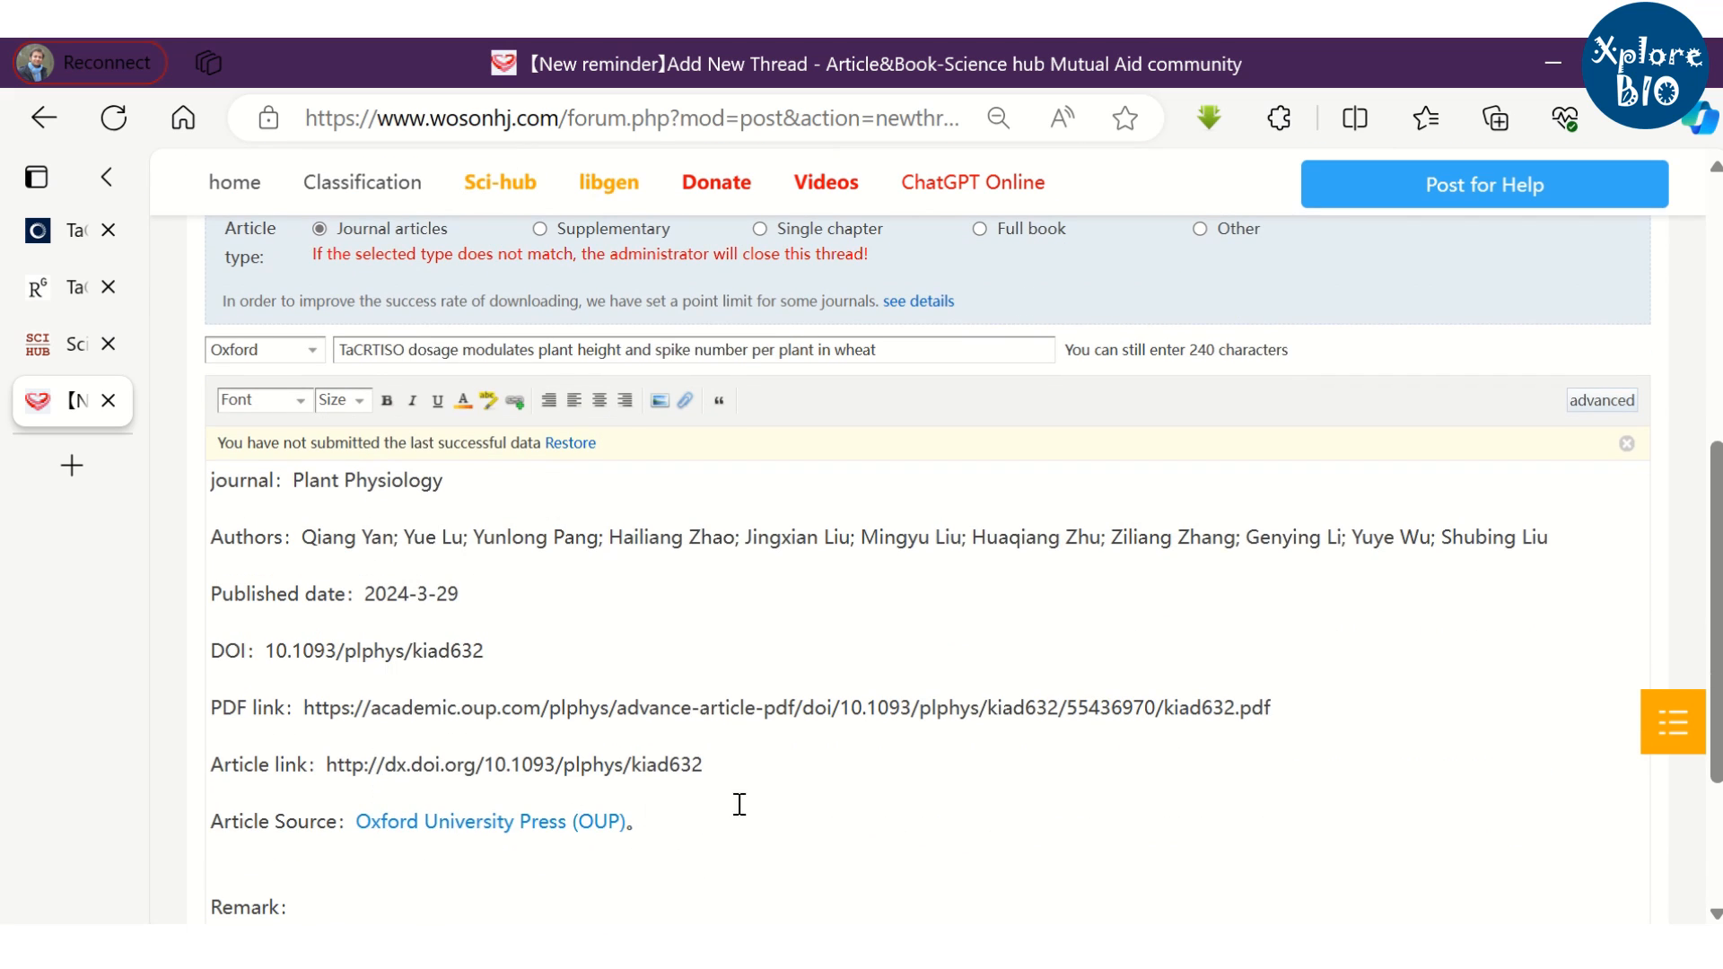
- Enable the E-mail Alert option and submit the TaCRTISO wheat paper request as a New Reward
{"action": "scroll", "scroll_direction": "down", "scroll_amount": 3}
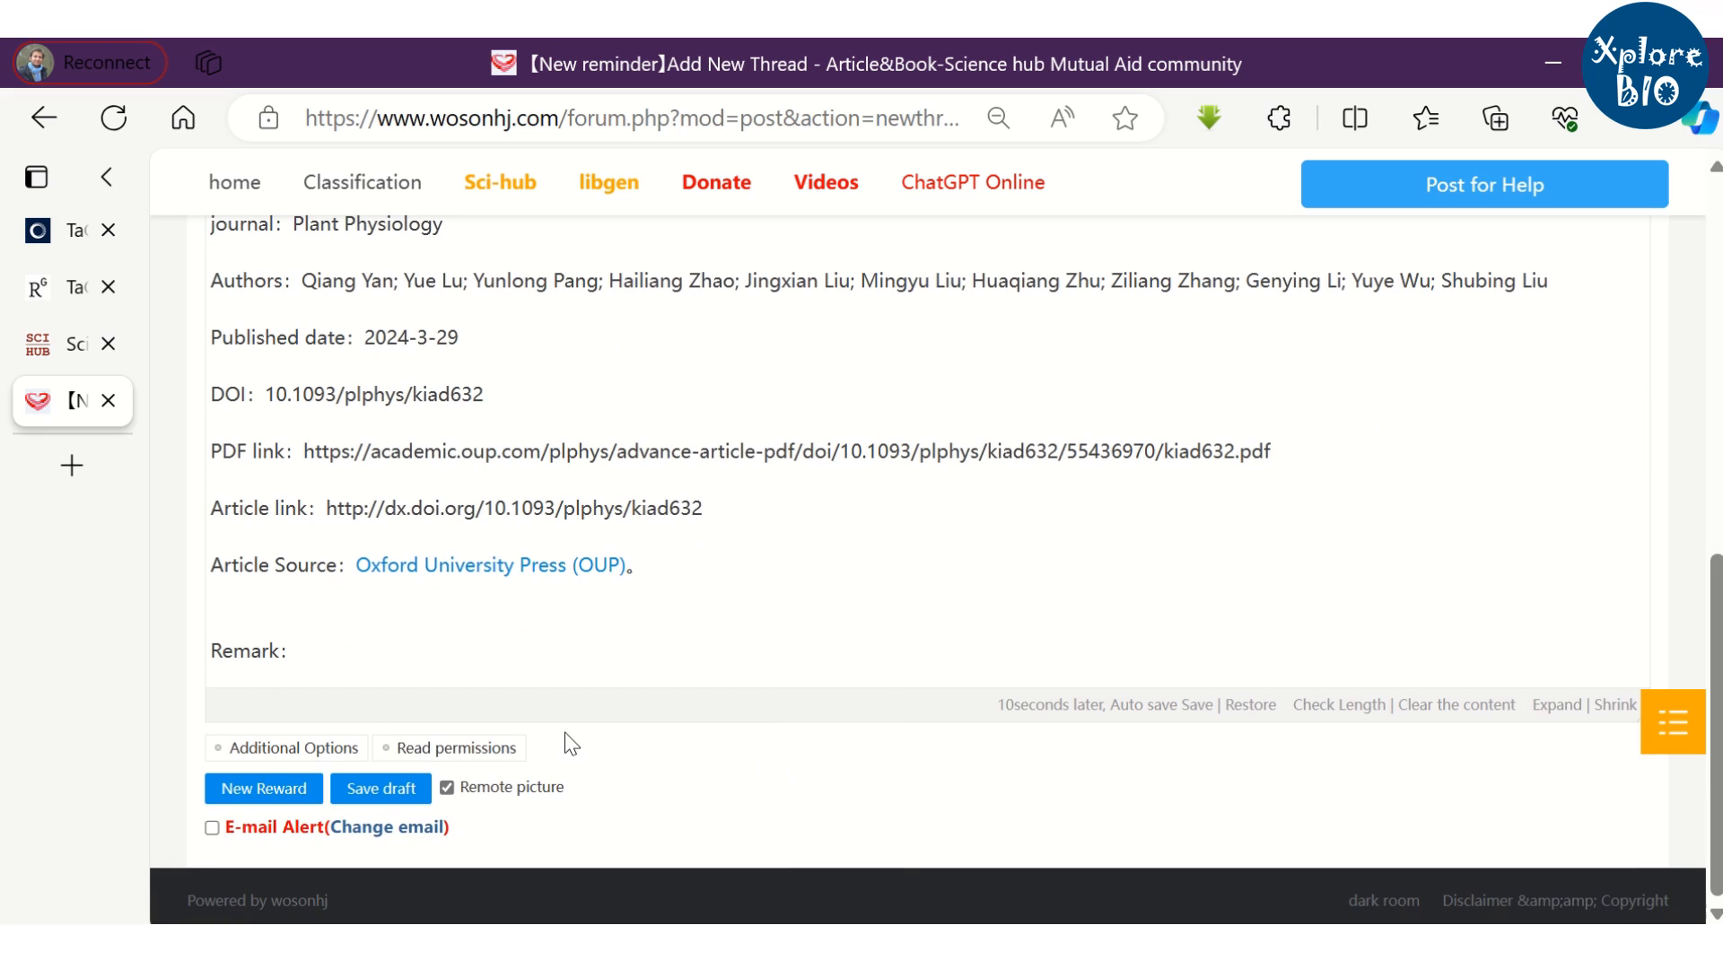
{"action": "left_click", "coordinate": [212, 826]}
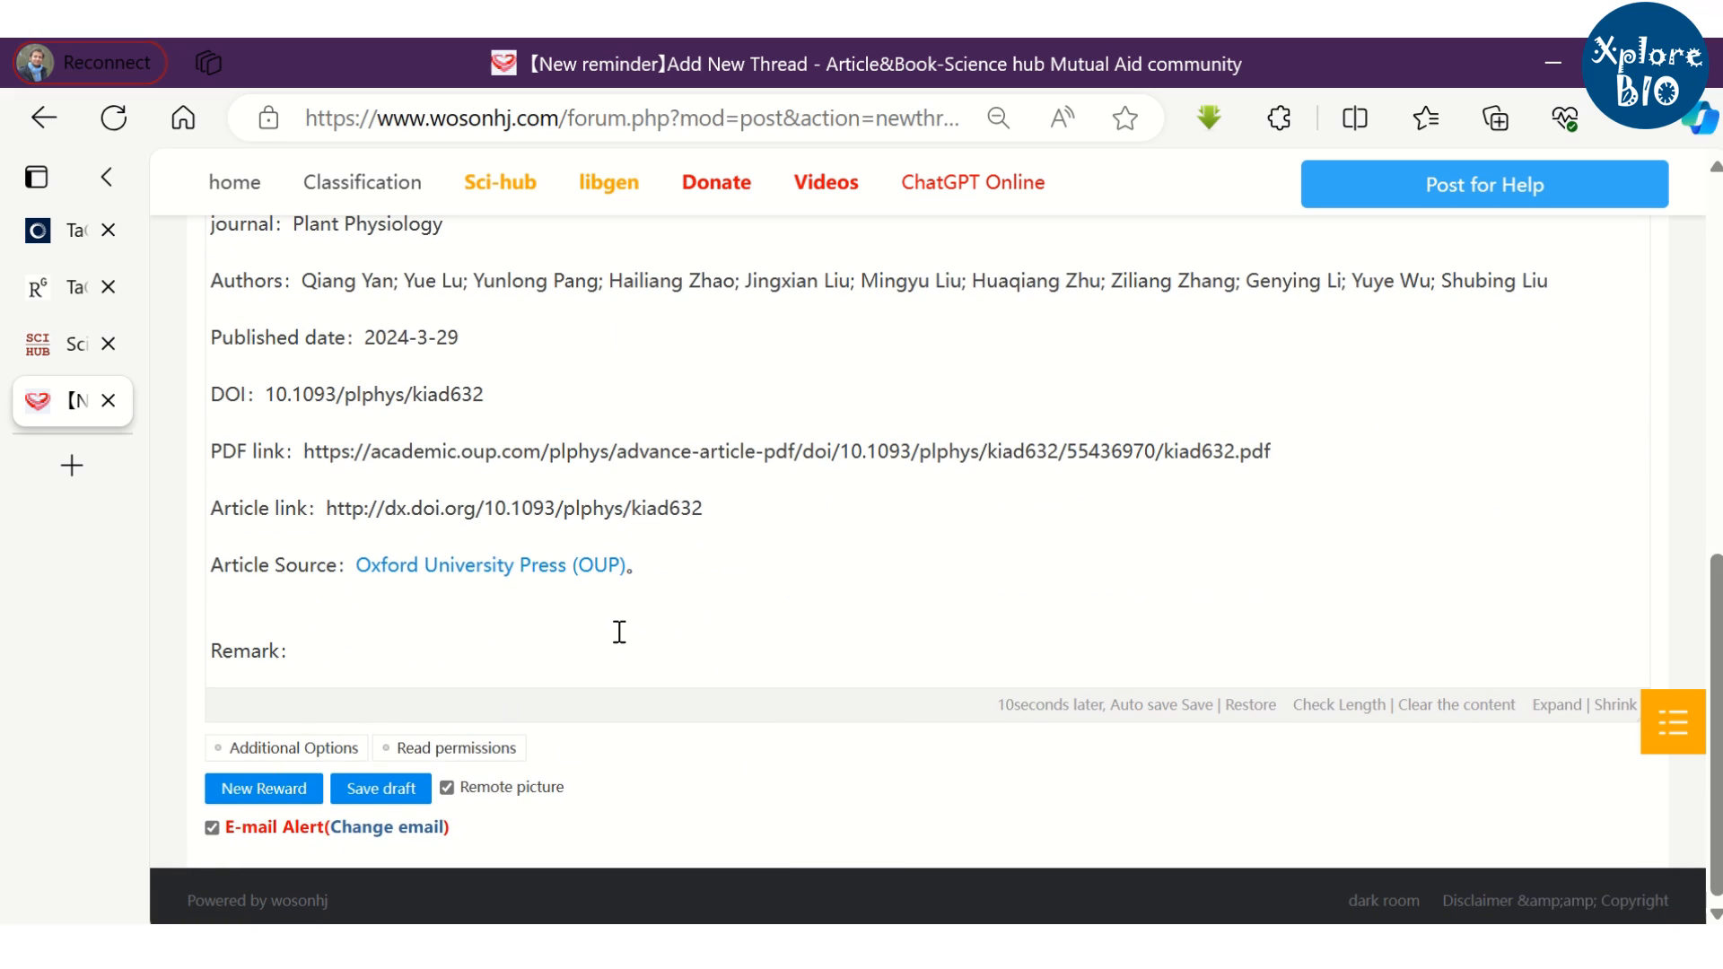
{"action": "mouse_move", "coordinate": [284, 795]}
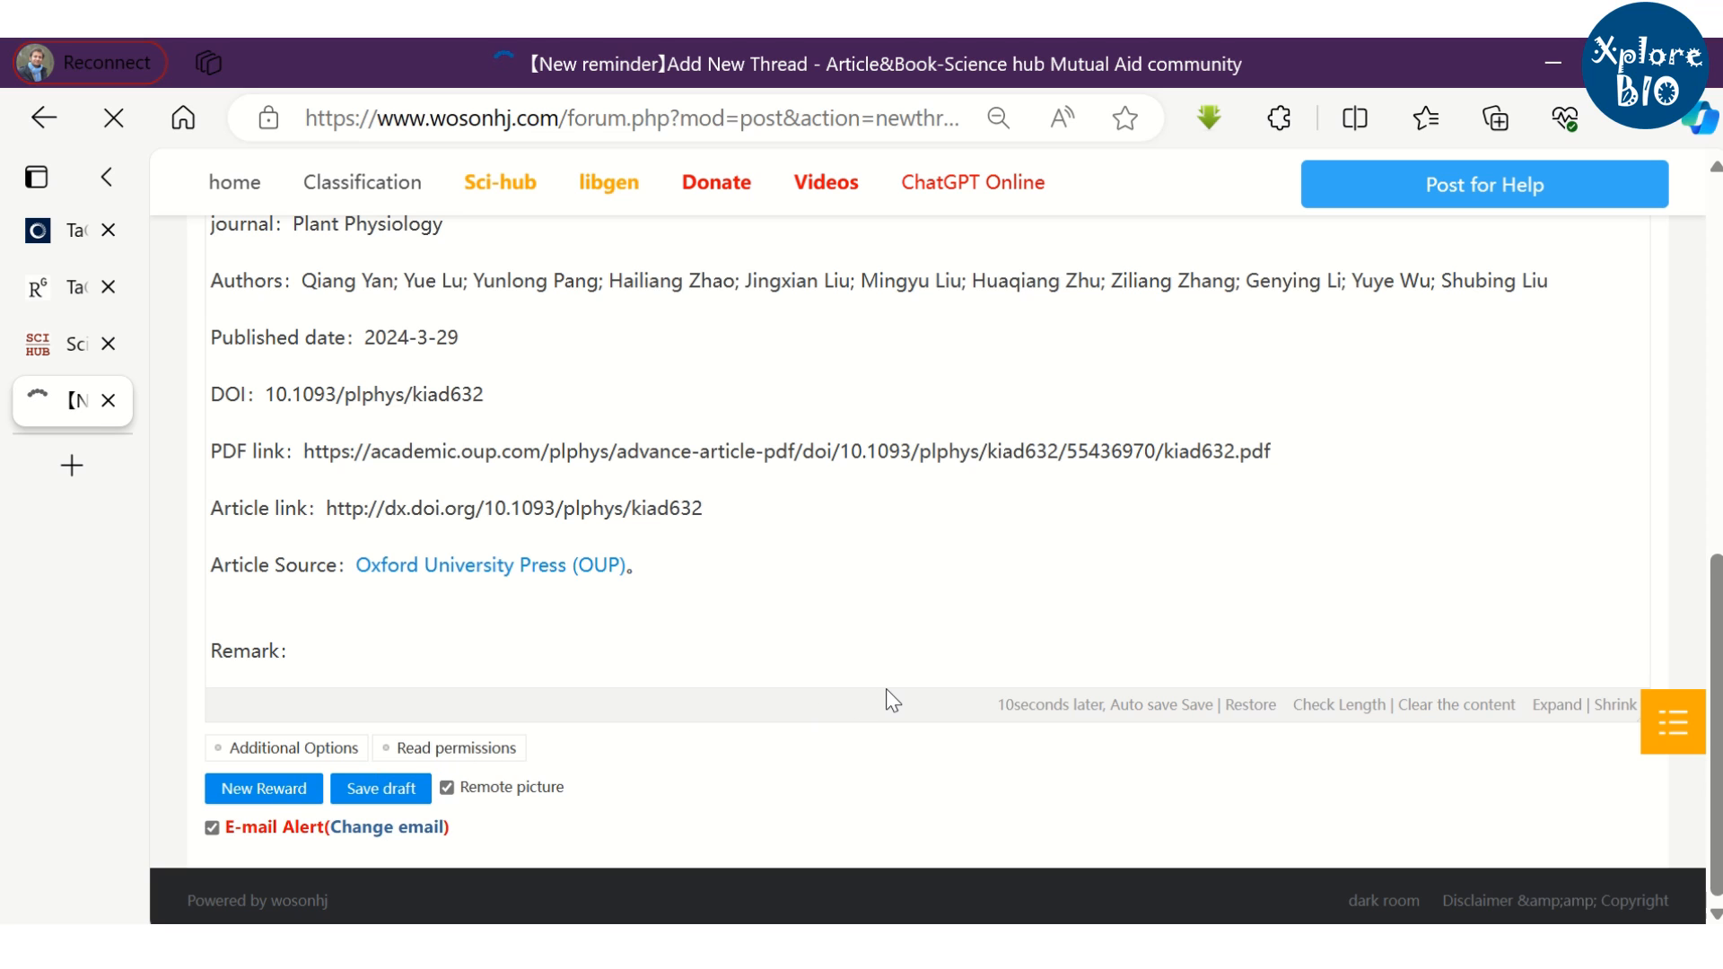
{"action": "left_click", "coordinate": [262, 788]}
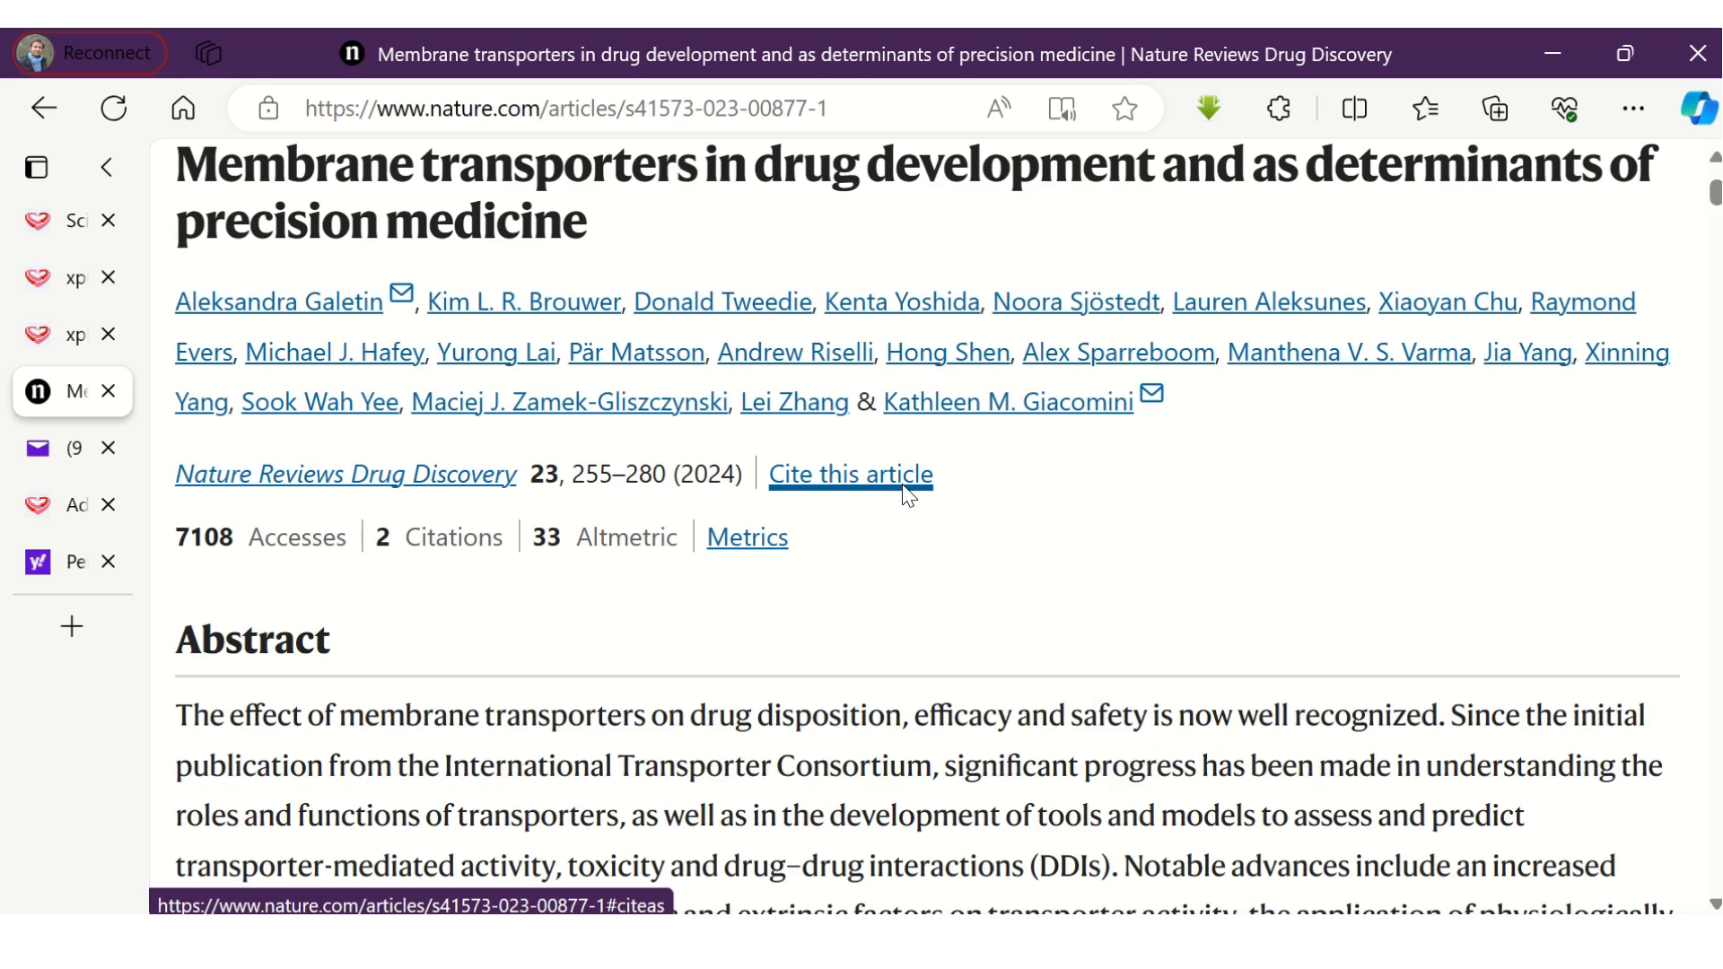
{"action": "left_click", "coordinate": [851, 474]}
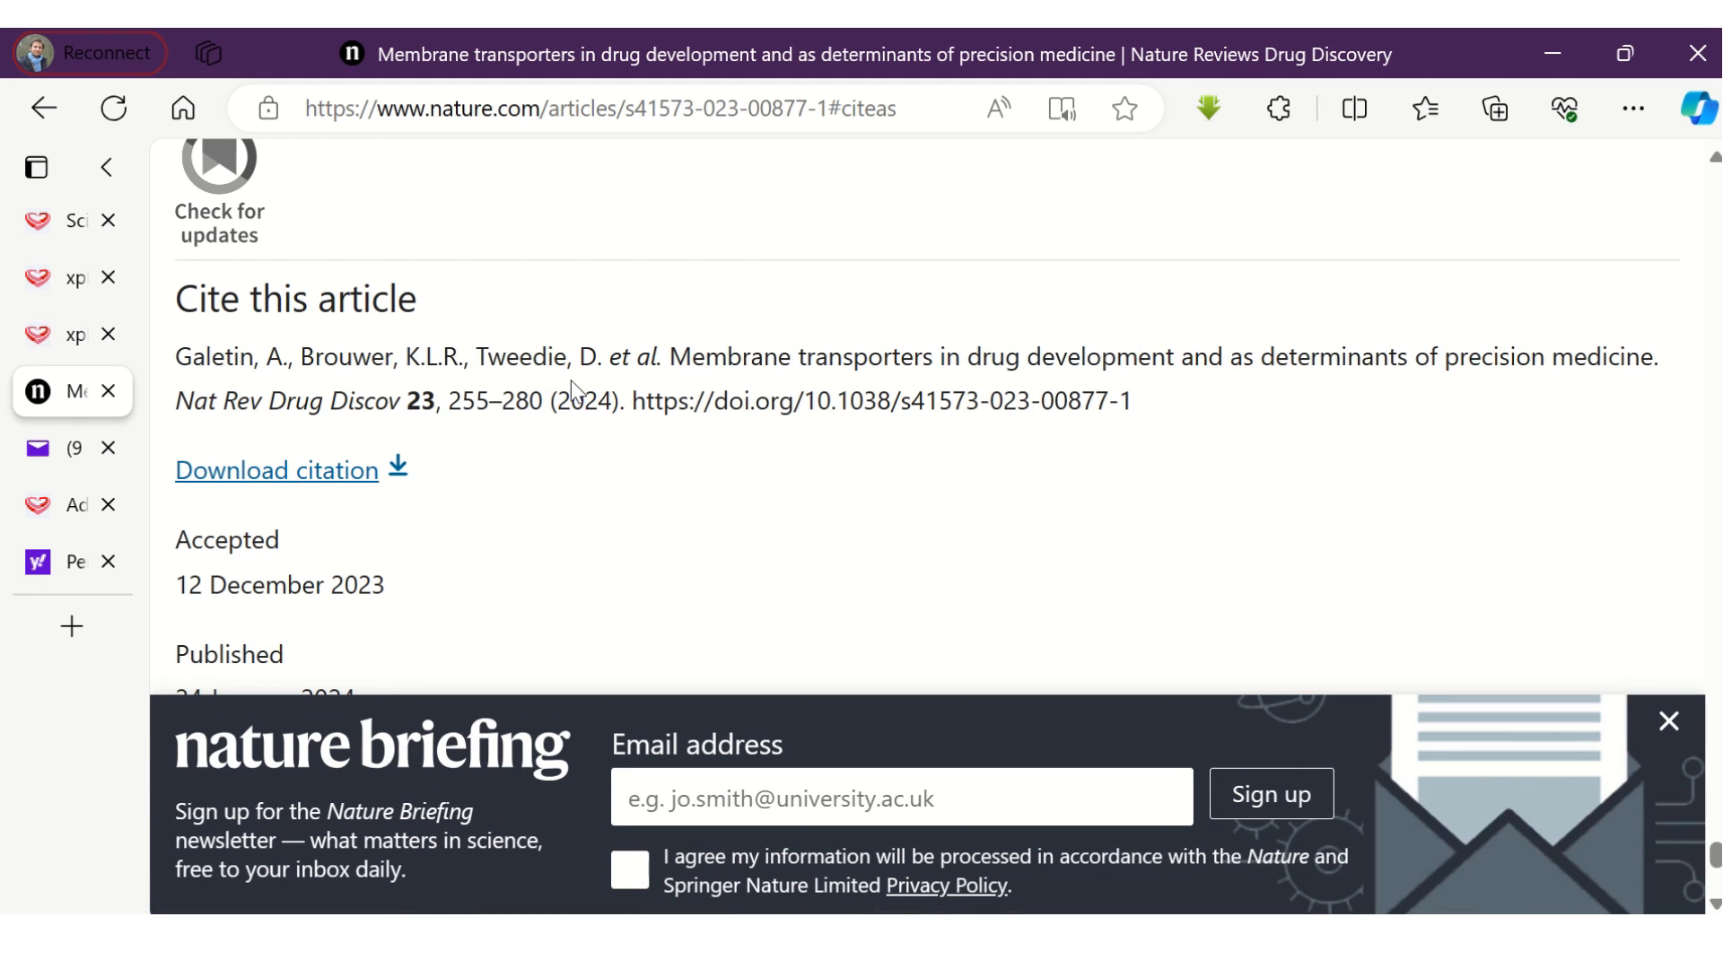
{"action": "left_click_drag", "start_coordinate": [803, 401], "coordinate": [1072, 400]}
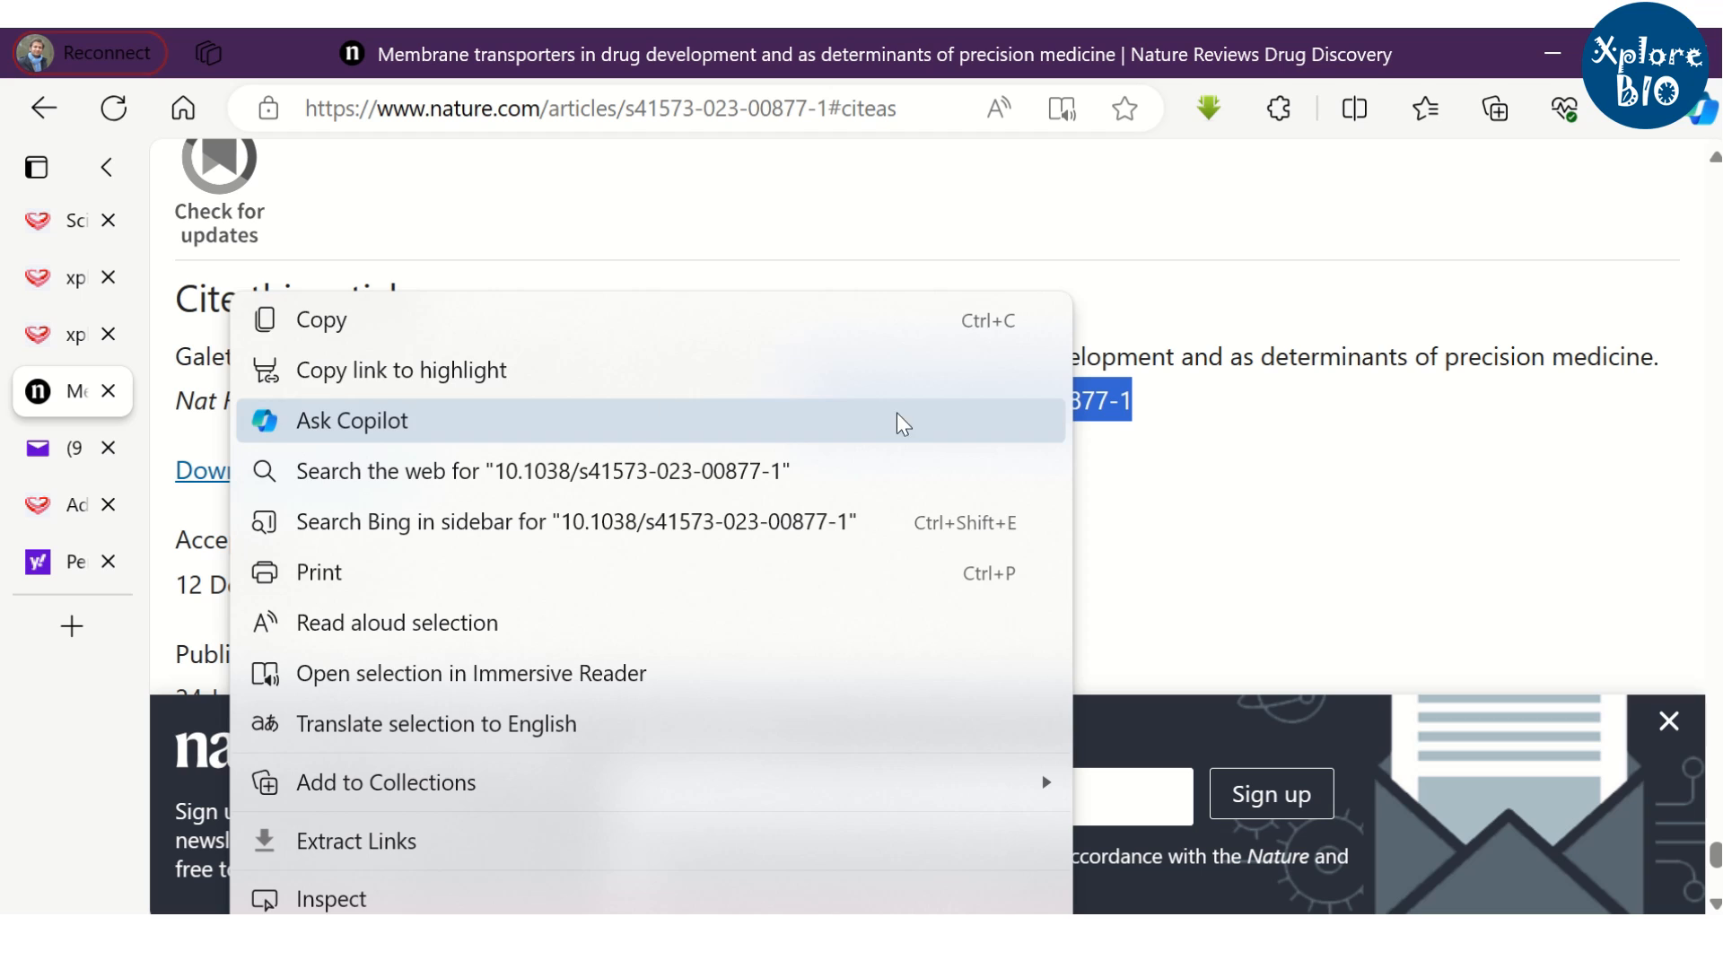
{"action": "left_click", "coordinate": [320, 544]}
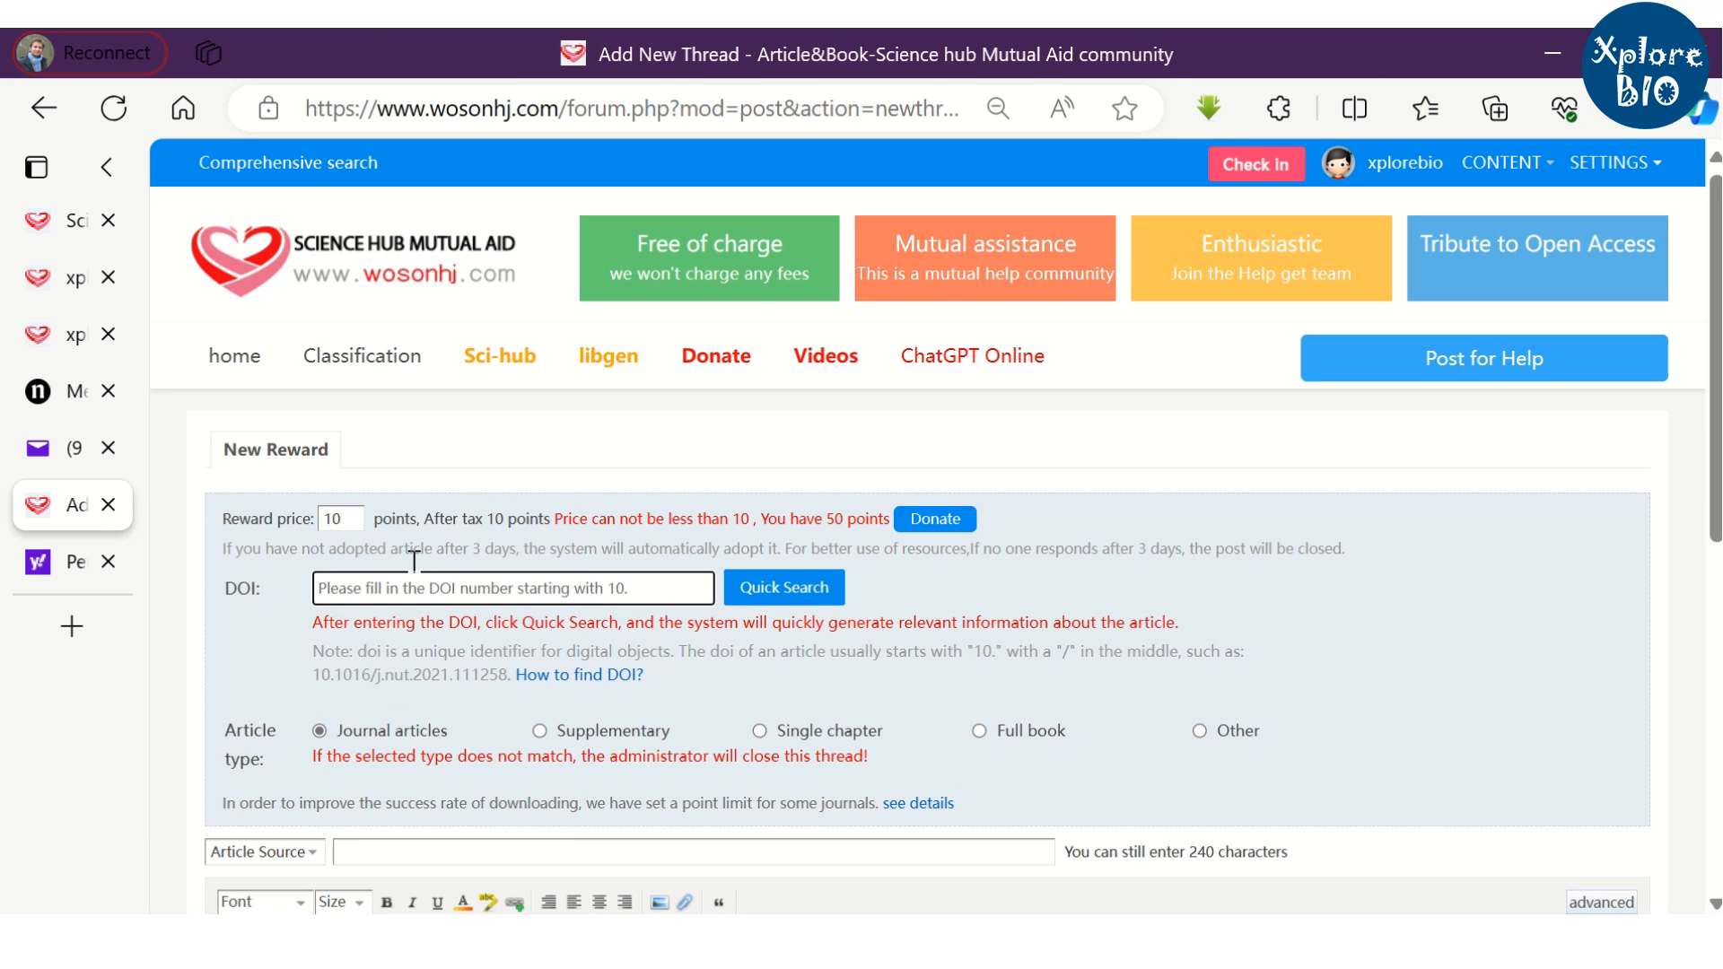
{"action": "type", "text": "10.1038/s41573-023-00877-1"}
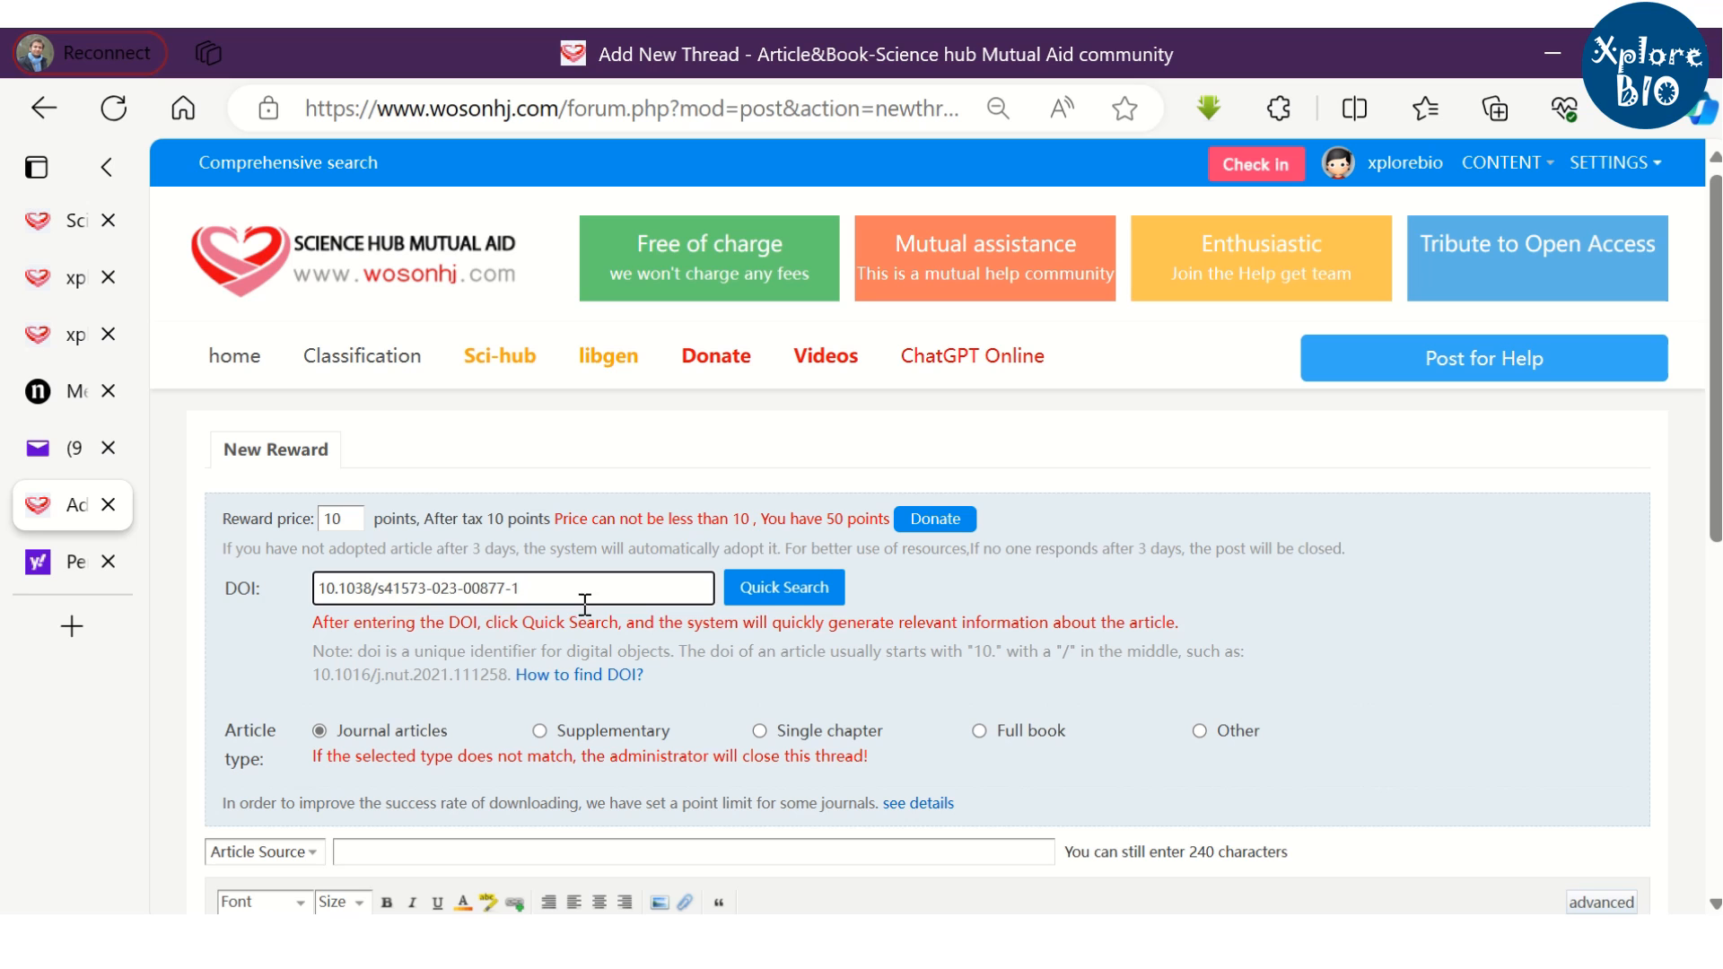
{"action": "left_click", "coordinate": [784, 587]}
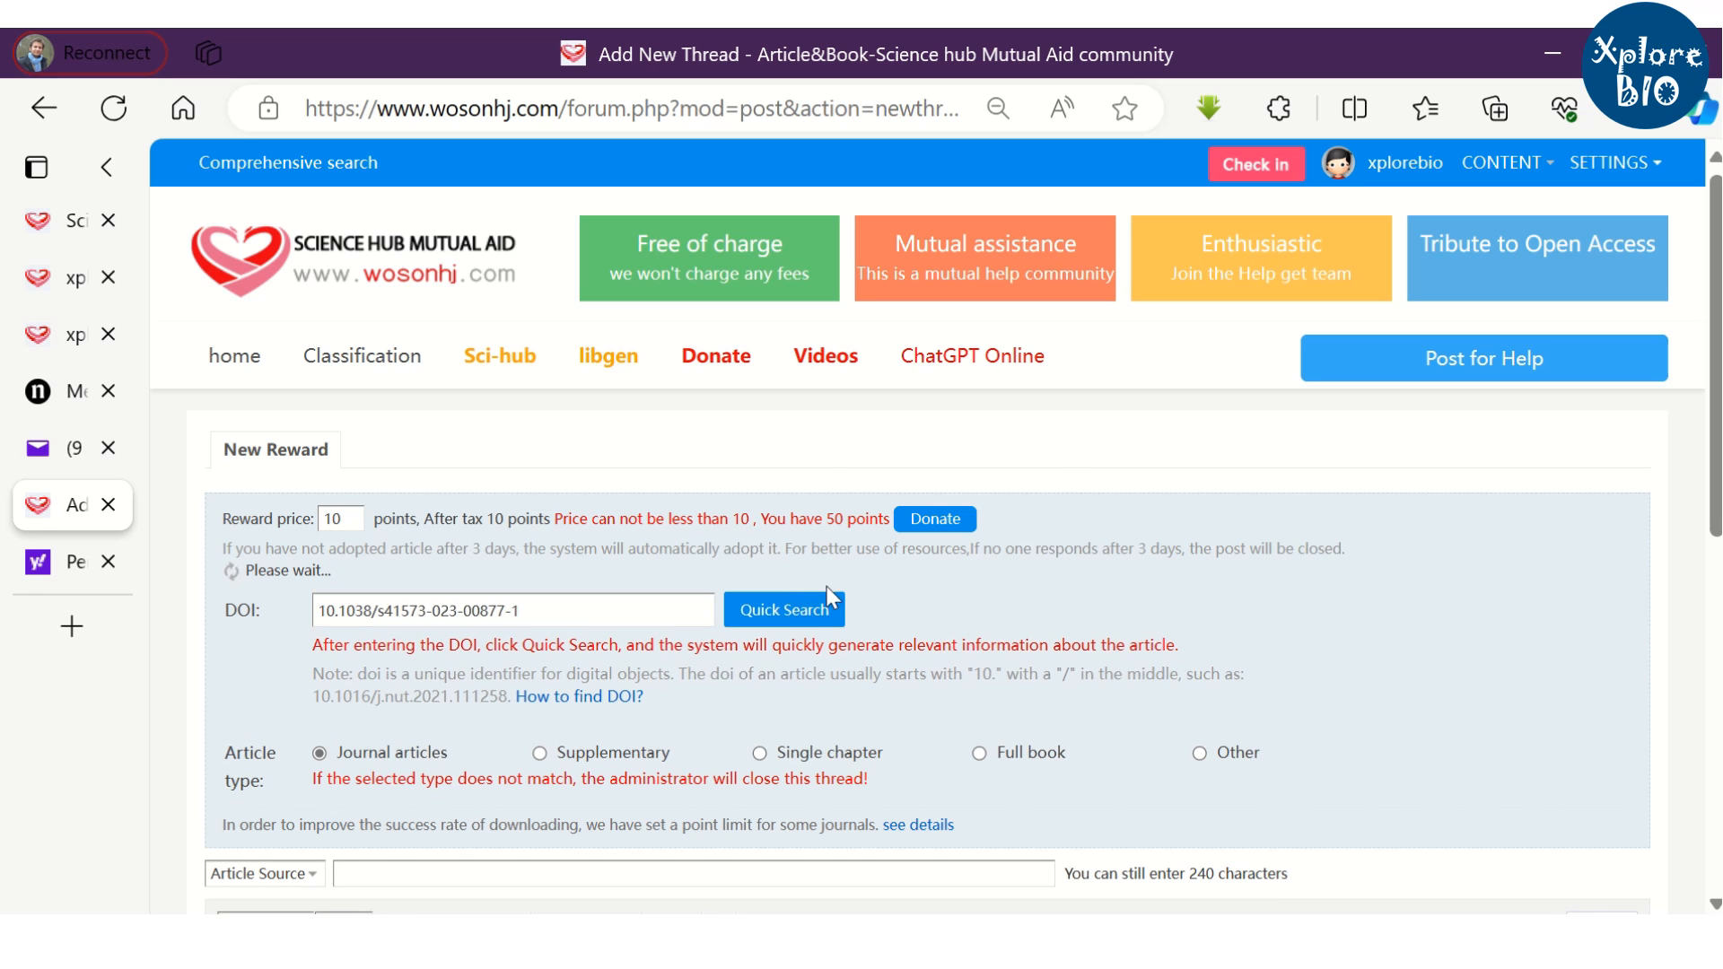
{"action": "left_click", "coordinate": [784, 610]}
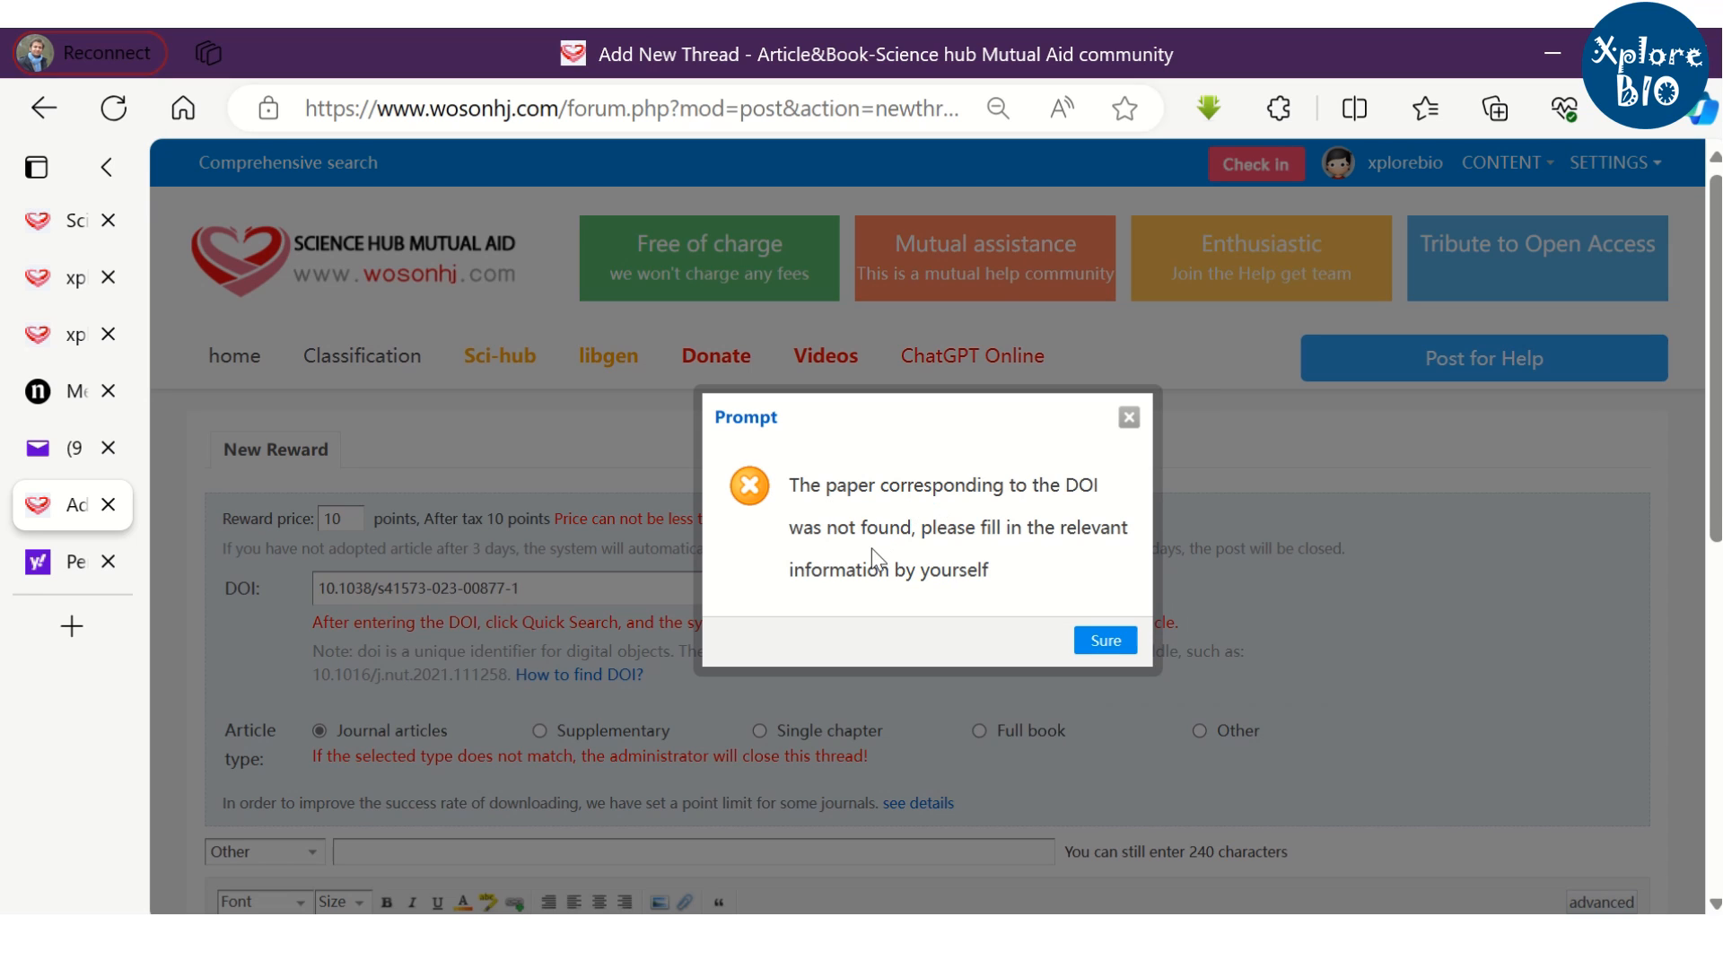
{"action": "mouse_move", "coordinate": [1103, 640]}
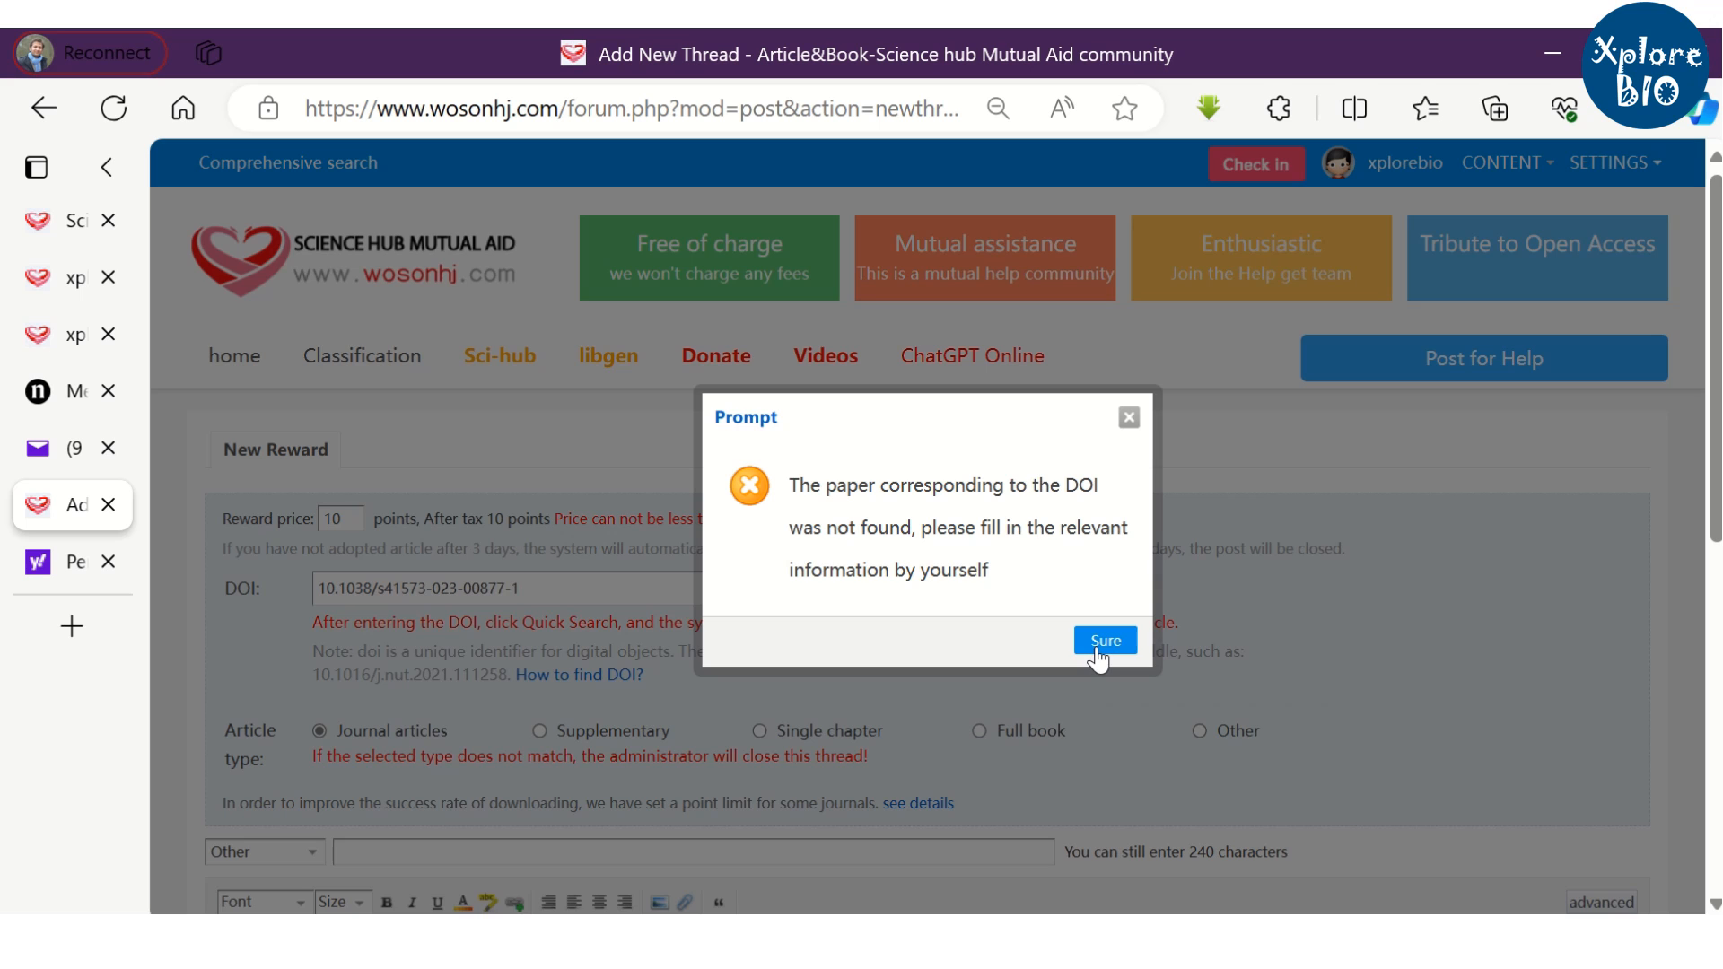
{"action": "left_click", "coordinate": [1105, 641]}
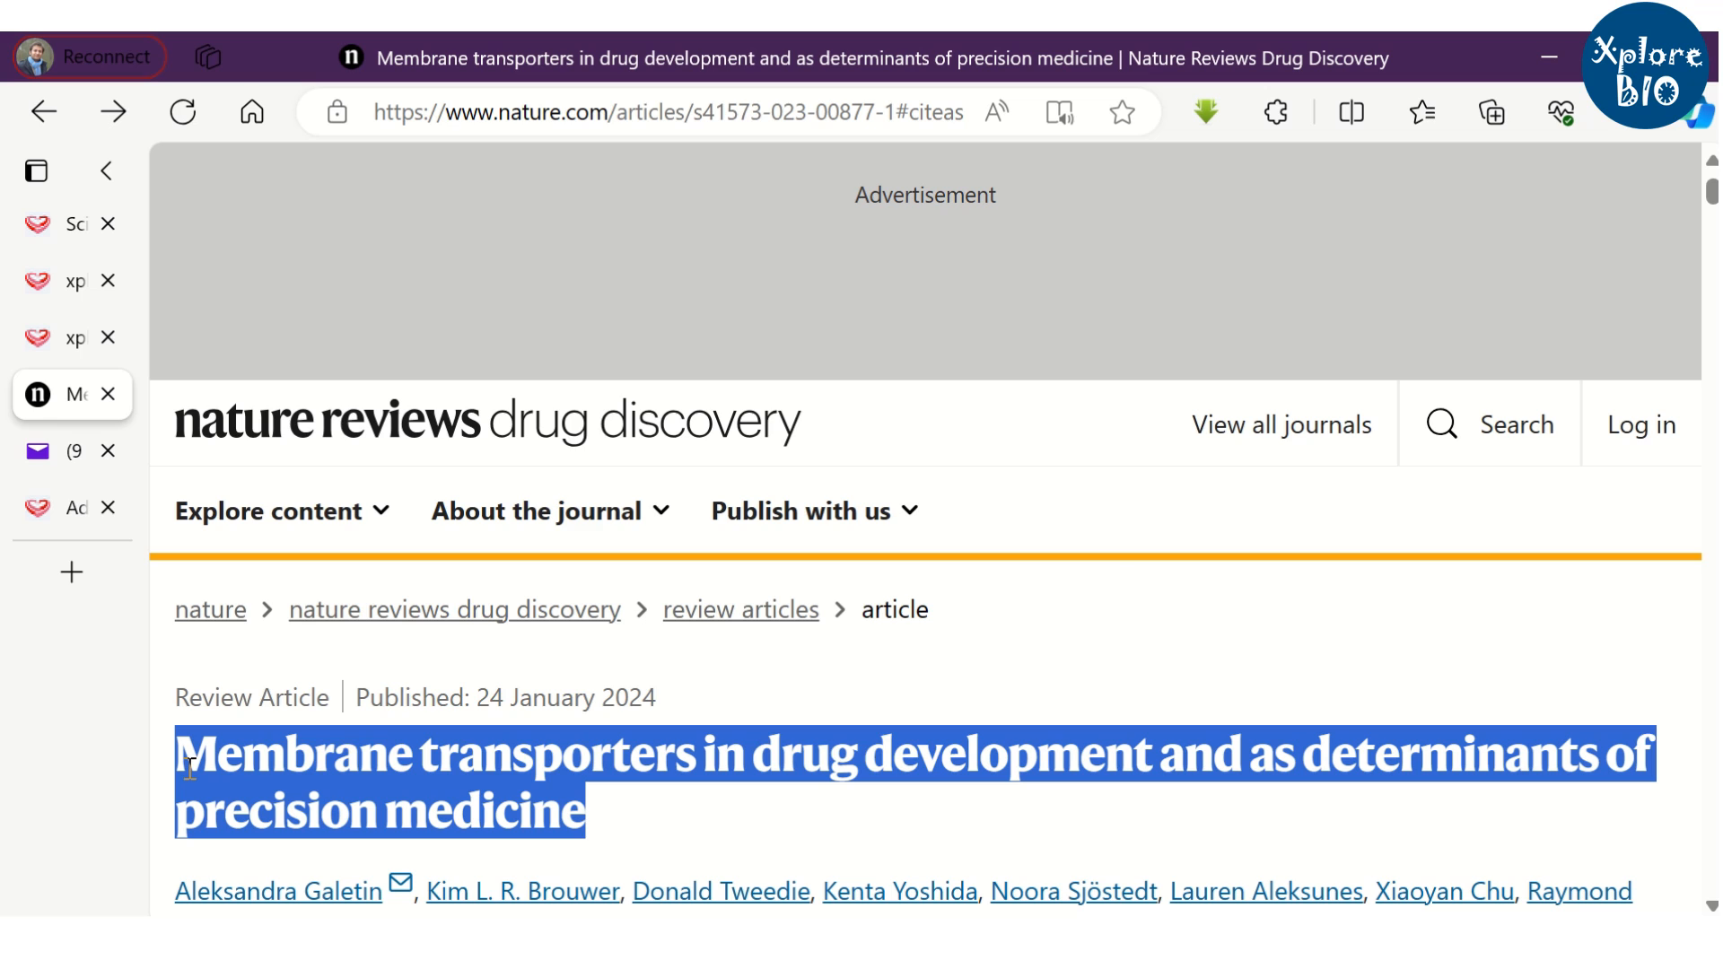
{"action": "mouse_move", "coordinate": [334, 336]}
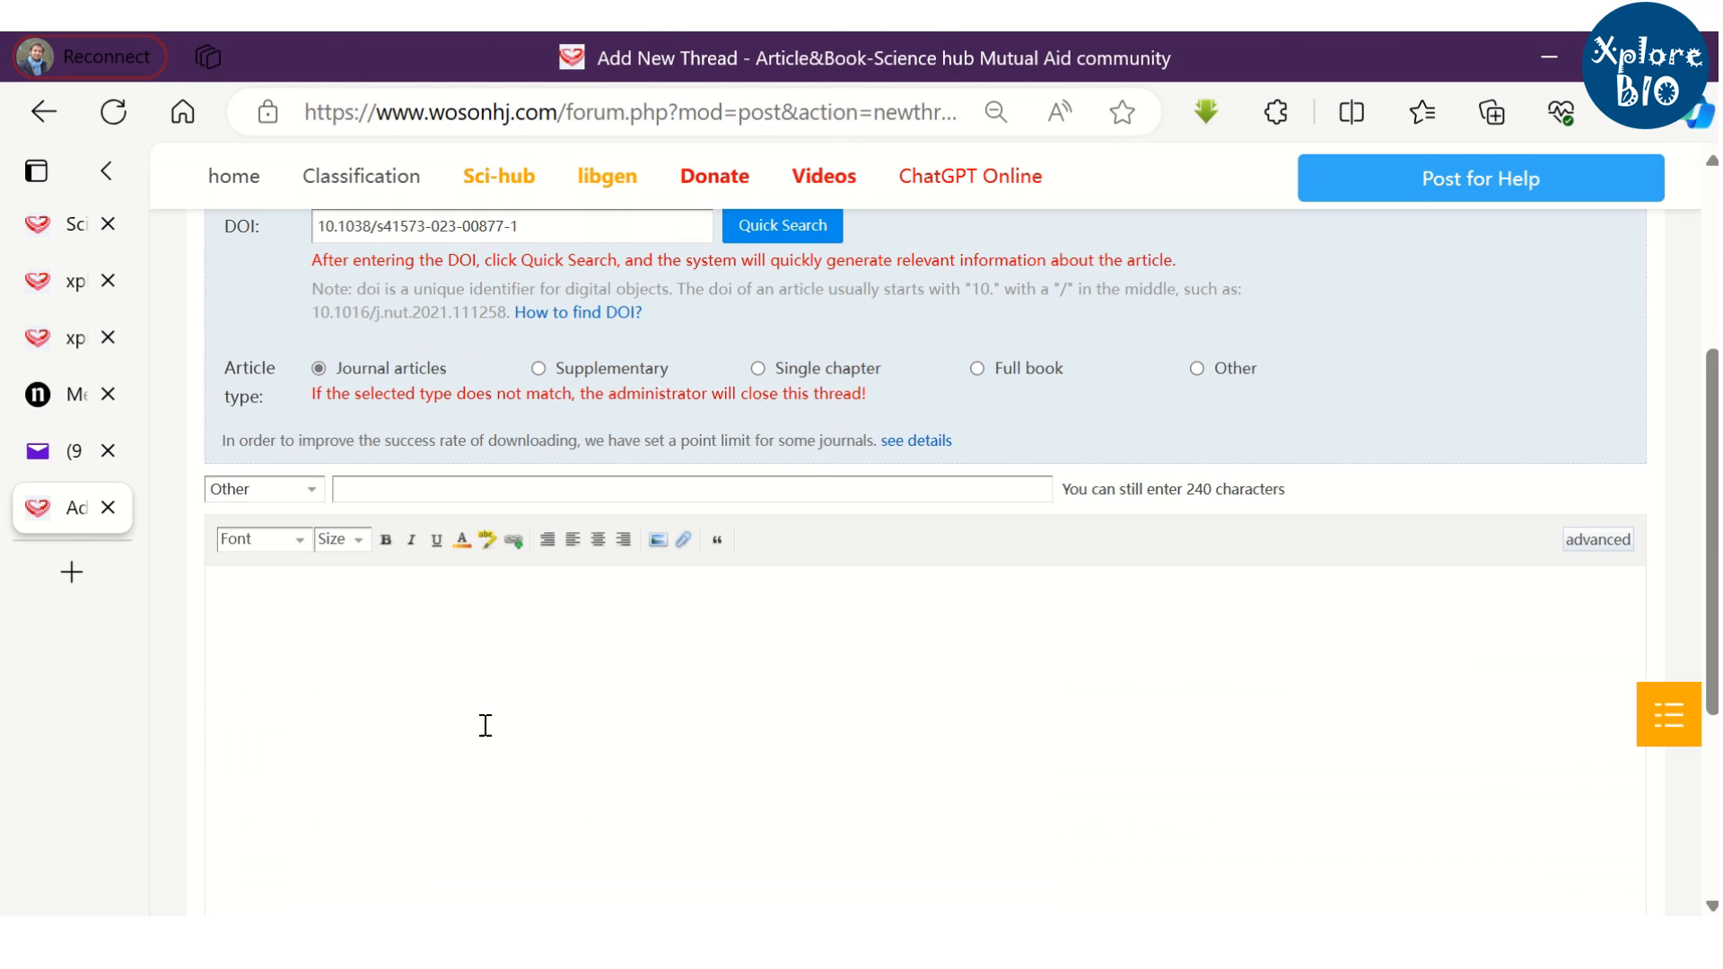
- Write 'Title: Membrane transporters in drug development and as determinants of precision medicine' with subject 'nature reviews'
{"action": "type", "text": "Ti"}
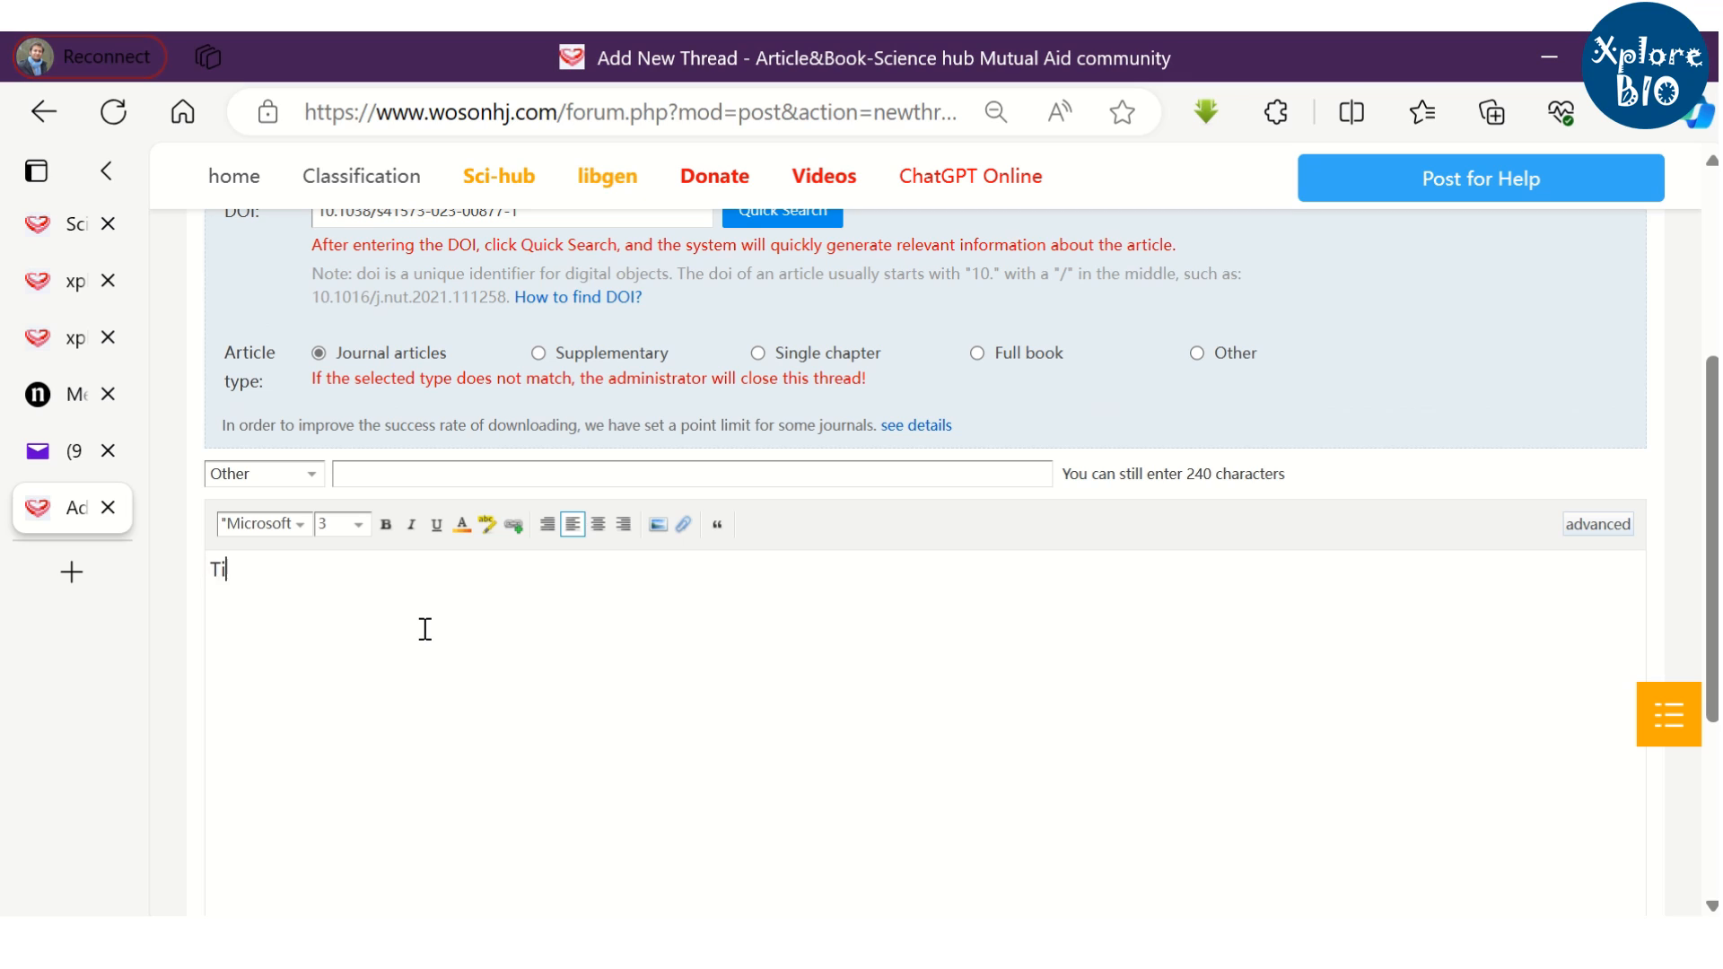
{"action": "type", "text": "tle:"}
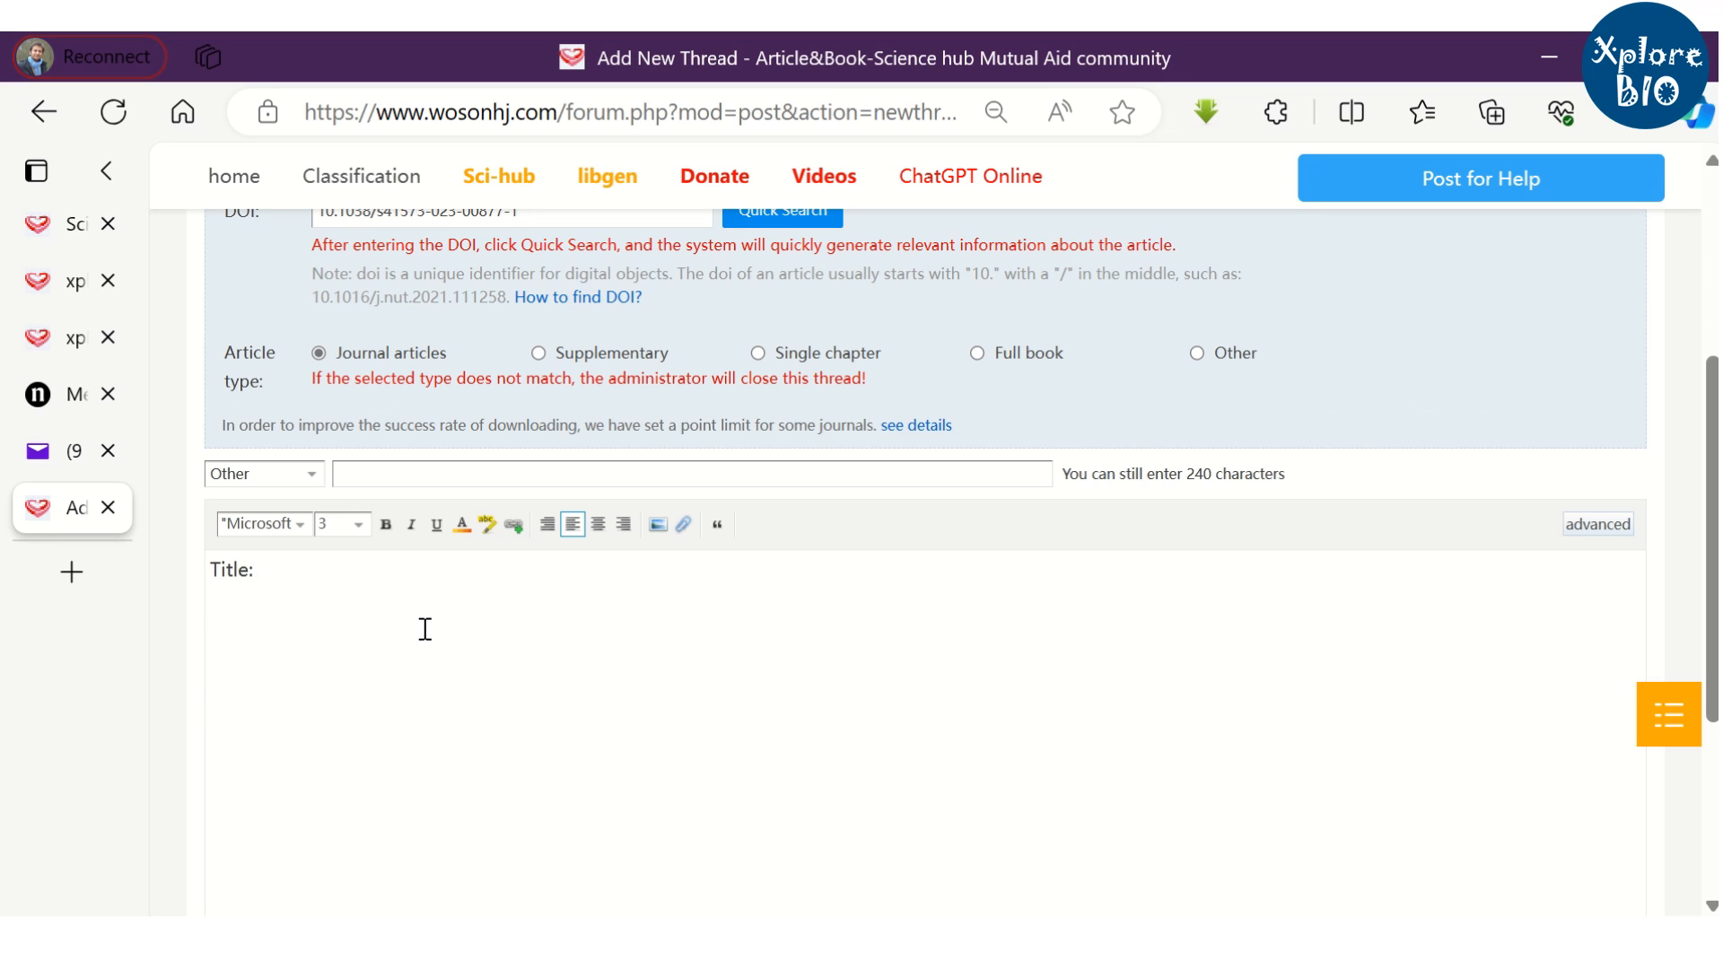
{"action": "type", "text": "Membrane transporters in drug development and as determinants of precision medicine"}
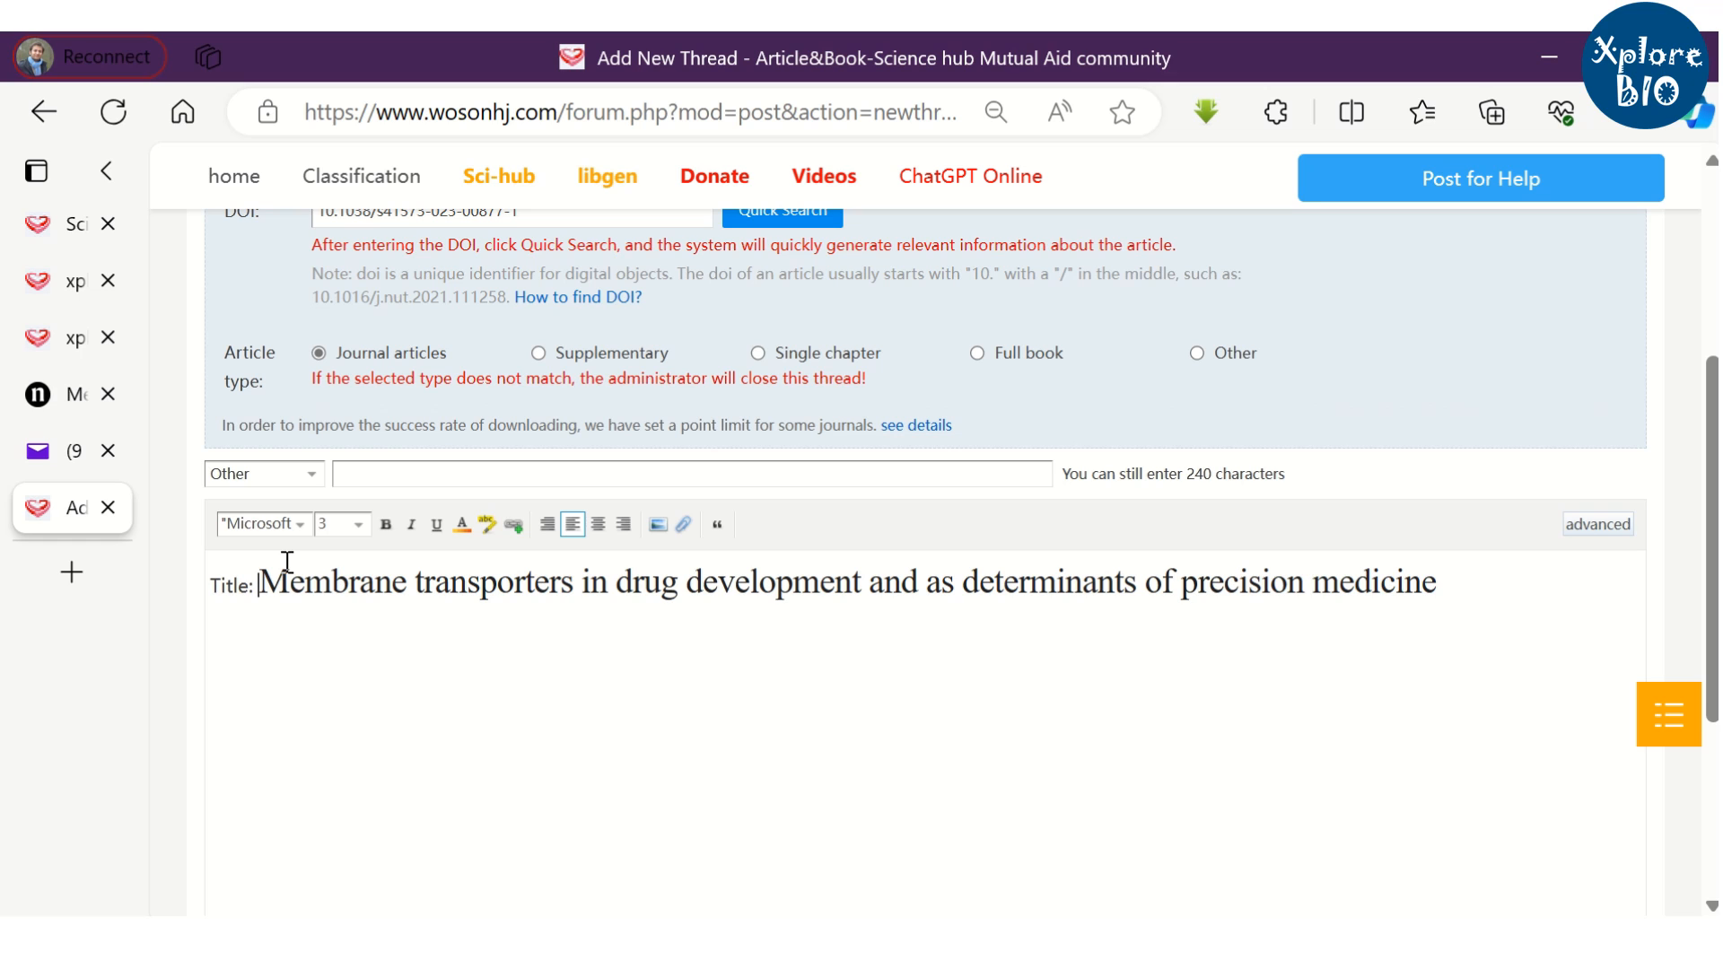
{"action": "left_click", "coordinate": [693, 474]}
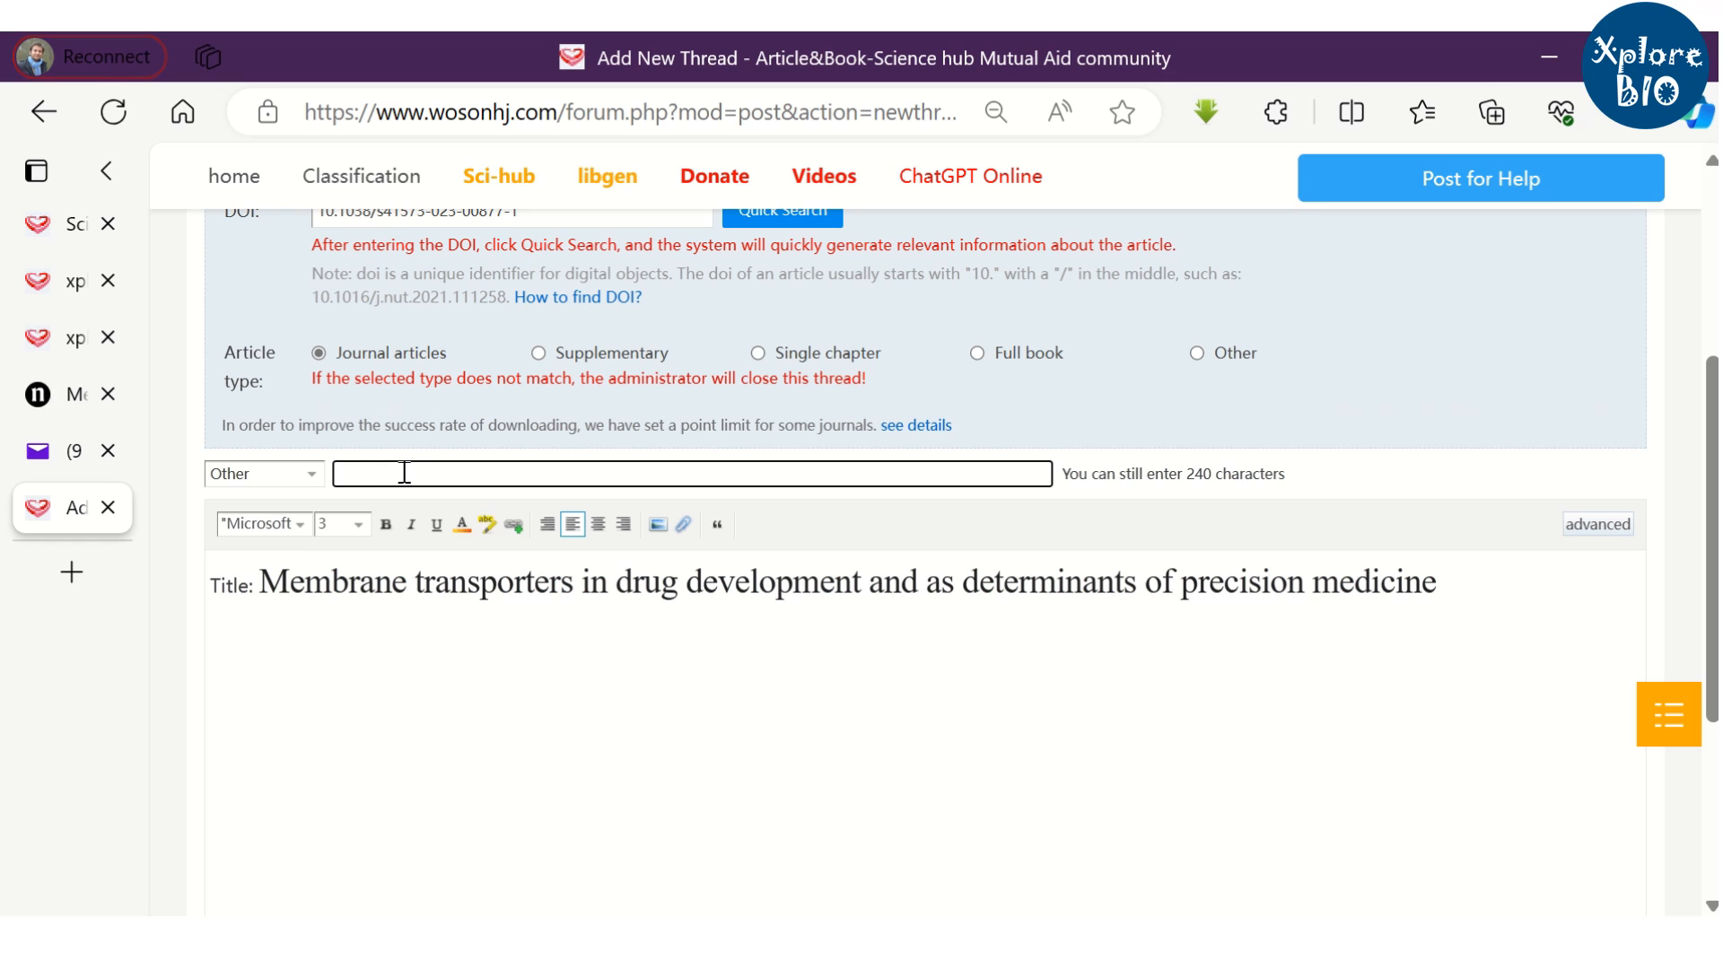
{"action": "type", "text": "nature re"}
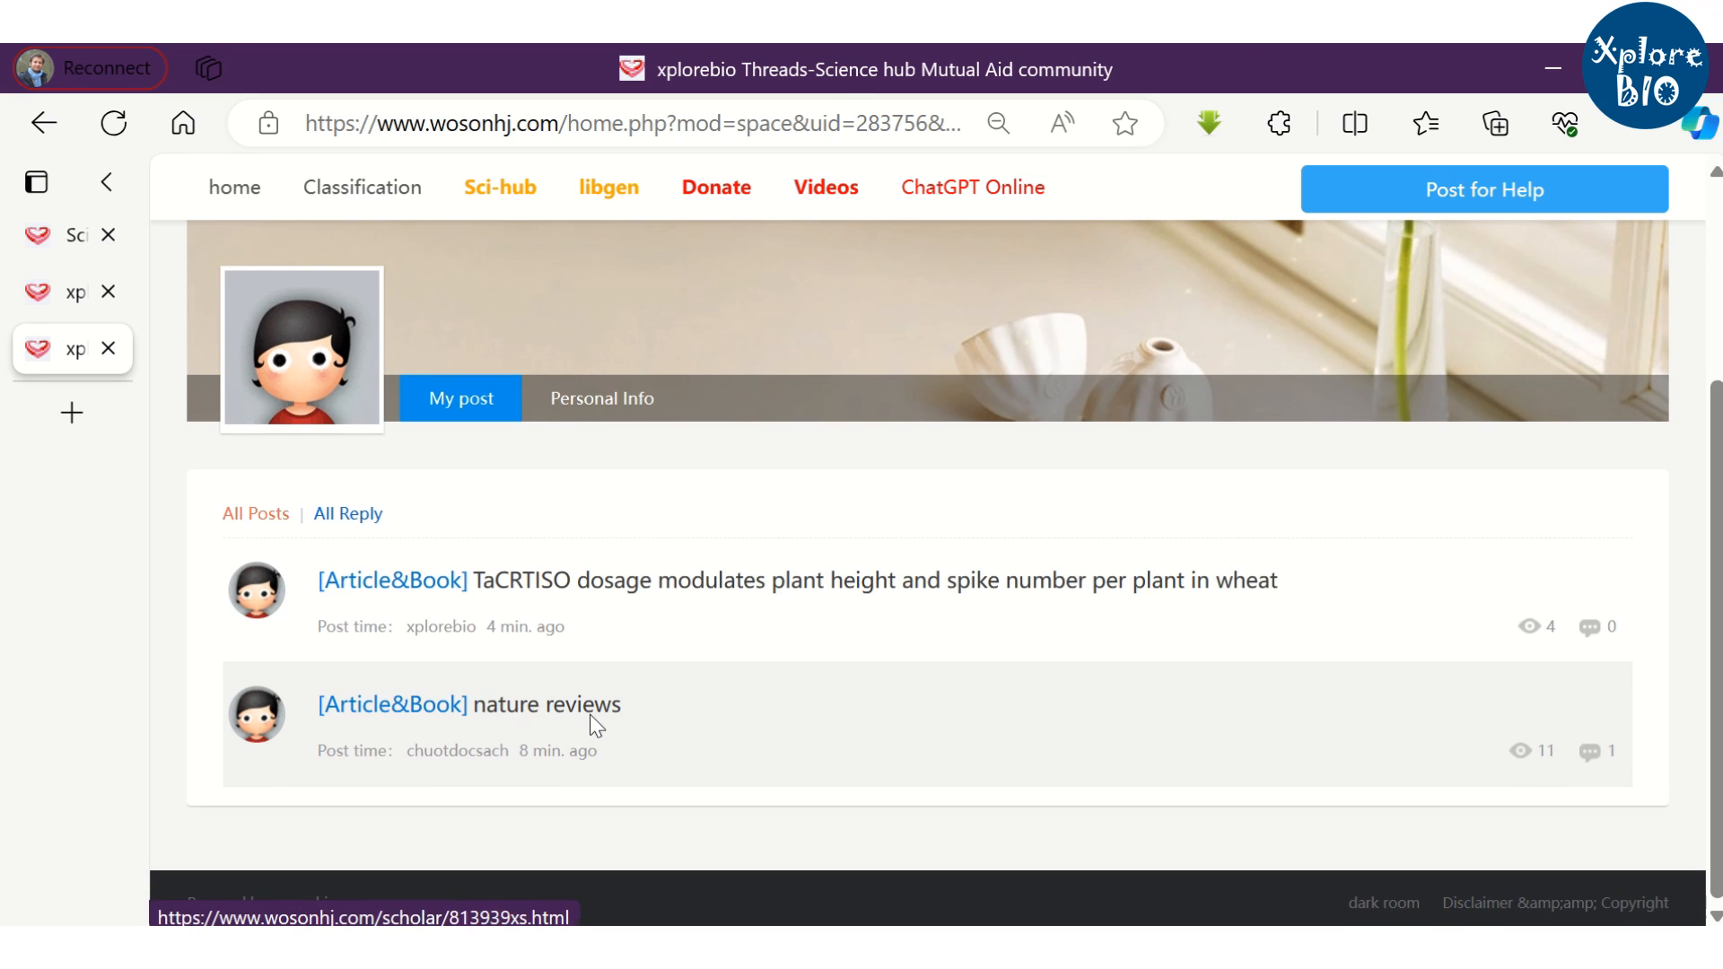
{"action": "left_click", "coordinate": [544, 704]}
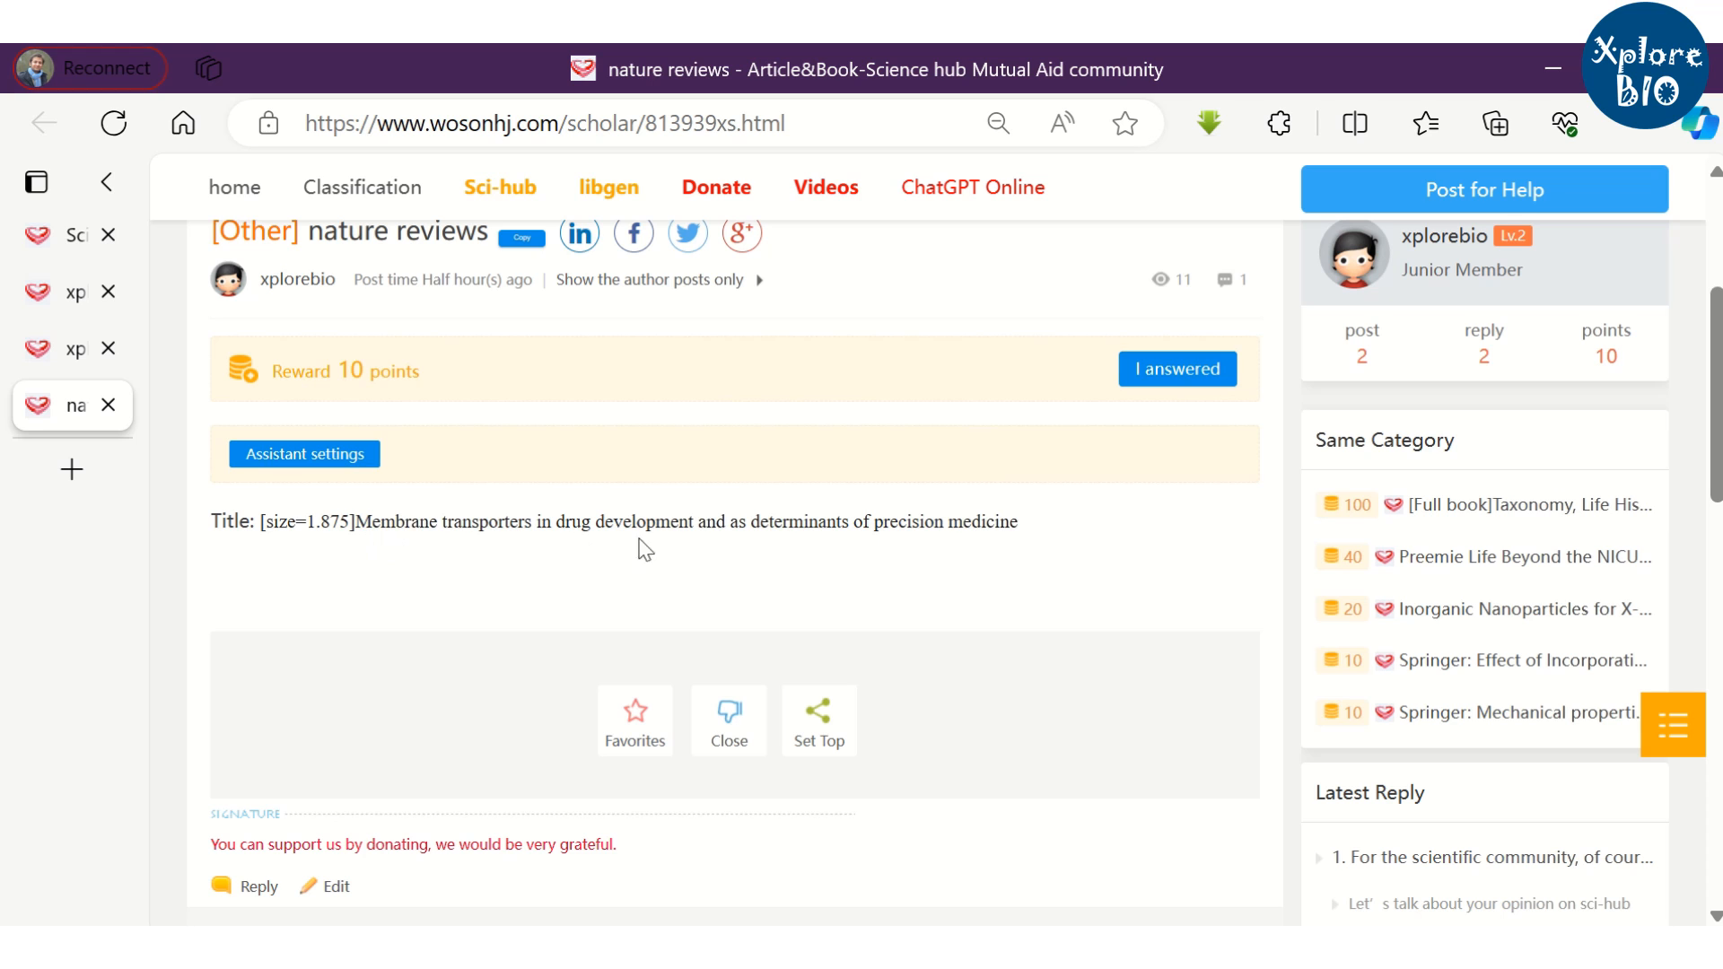
{"action": "left_click_drag", "start_coordinate": [368, 520], "coordinate": [1016, 521]}
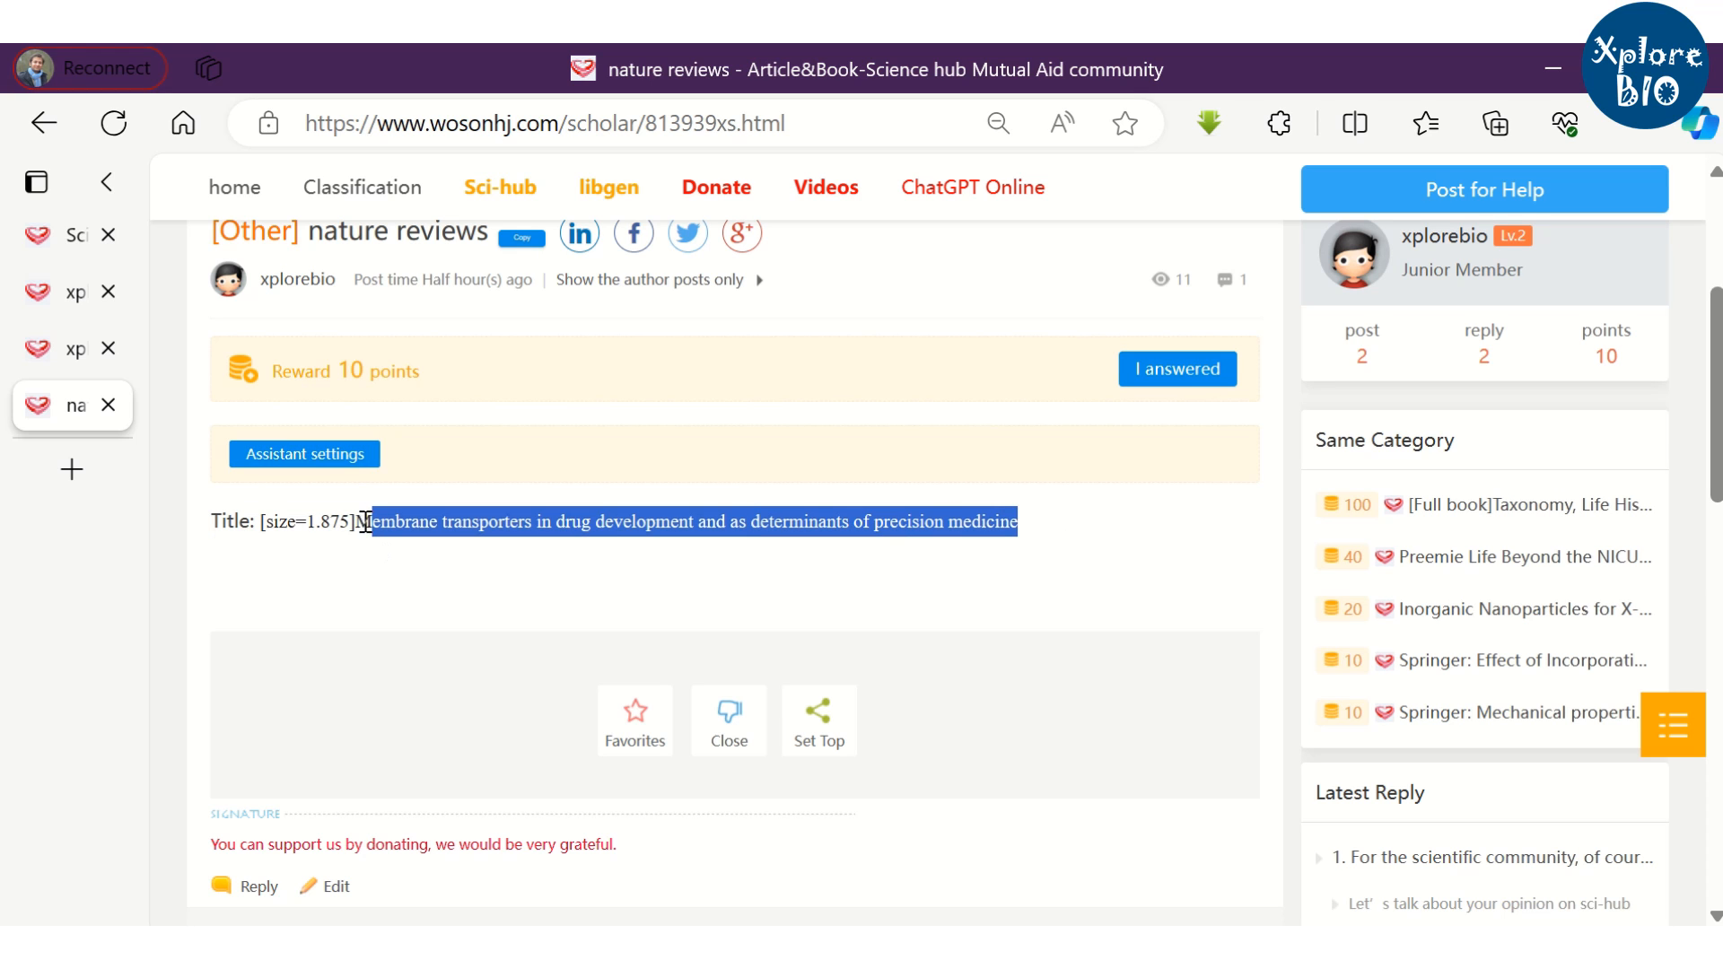
{"action": "scroll", "scroll_direction": "down", "scroll_amount": 3}
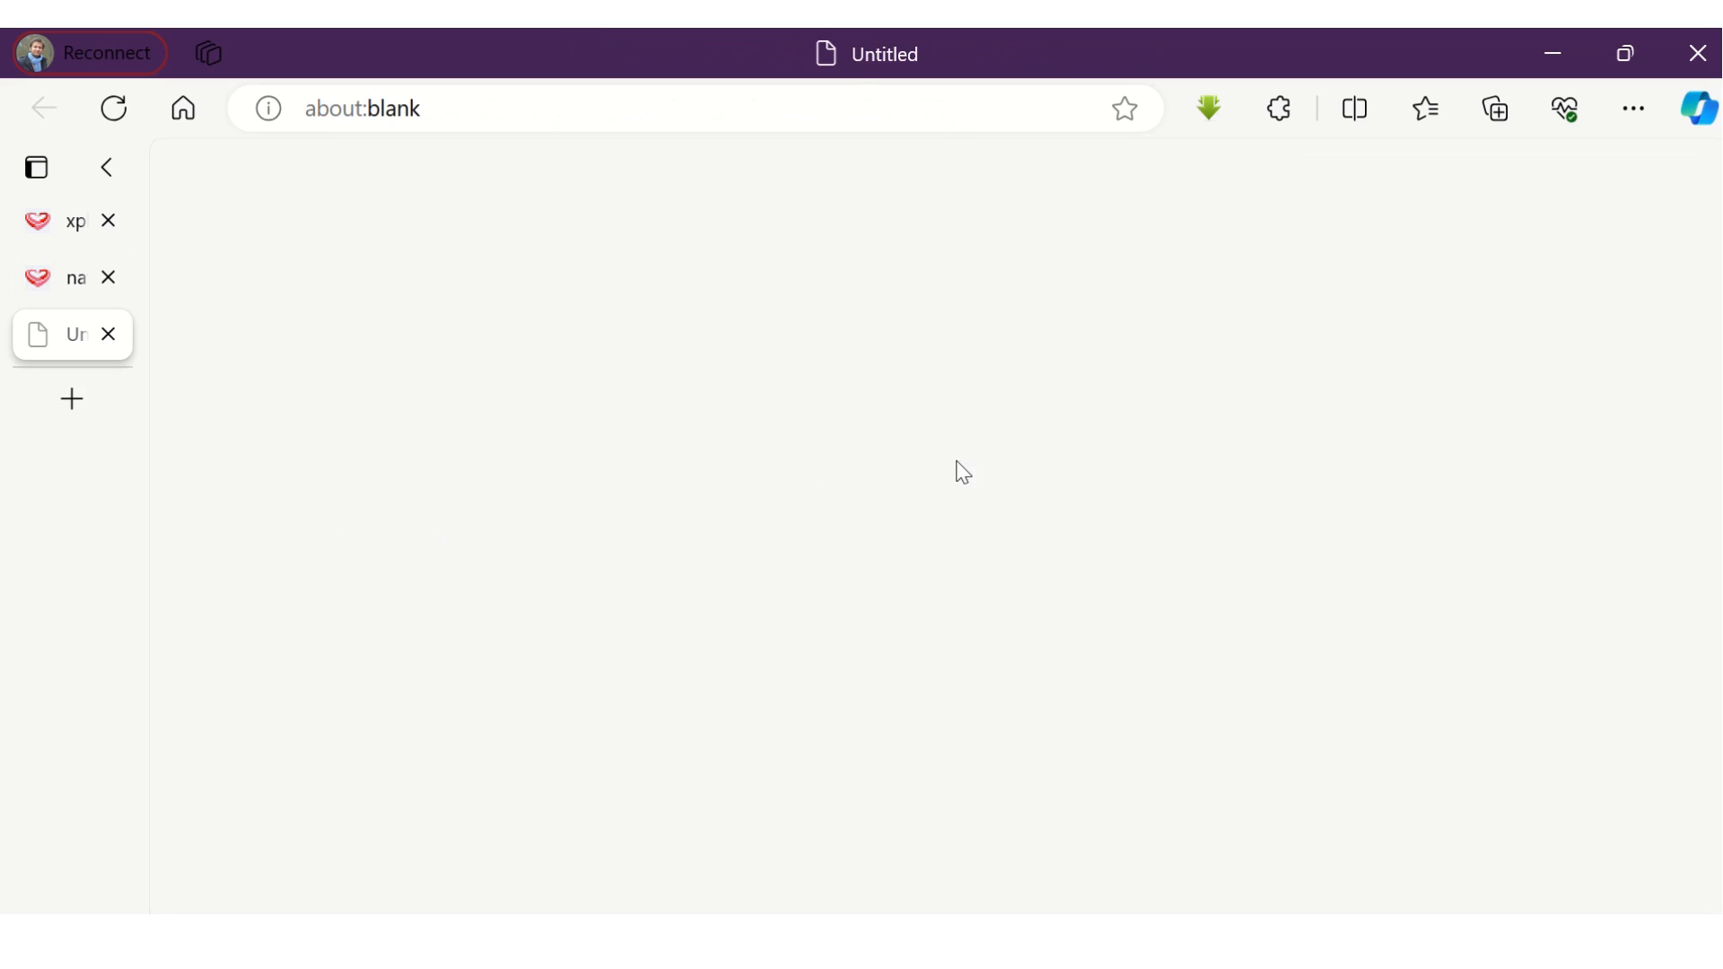
{"action": "left_click", "coordinate": [341, 530]}
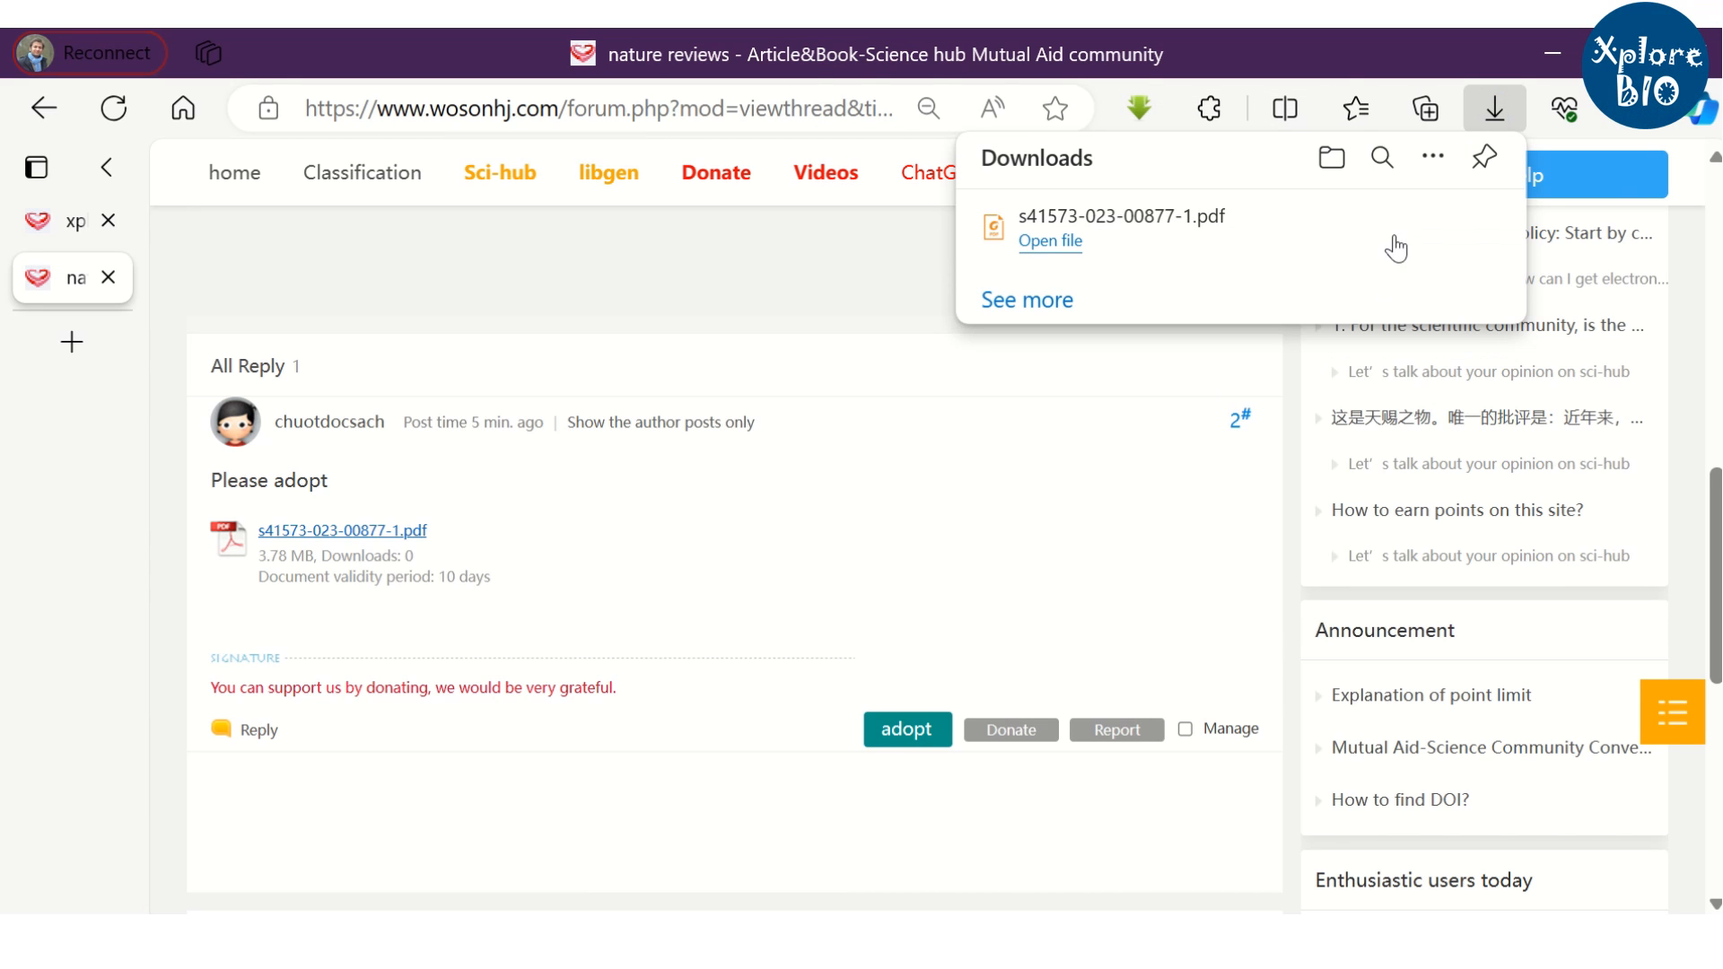
{"action": "left_click", "coordinate": [1048, 244]}
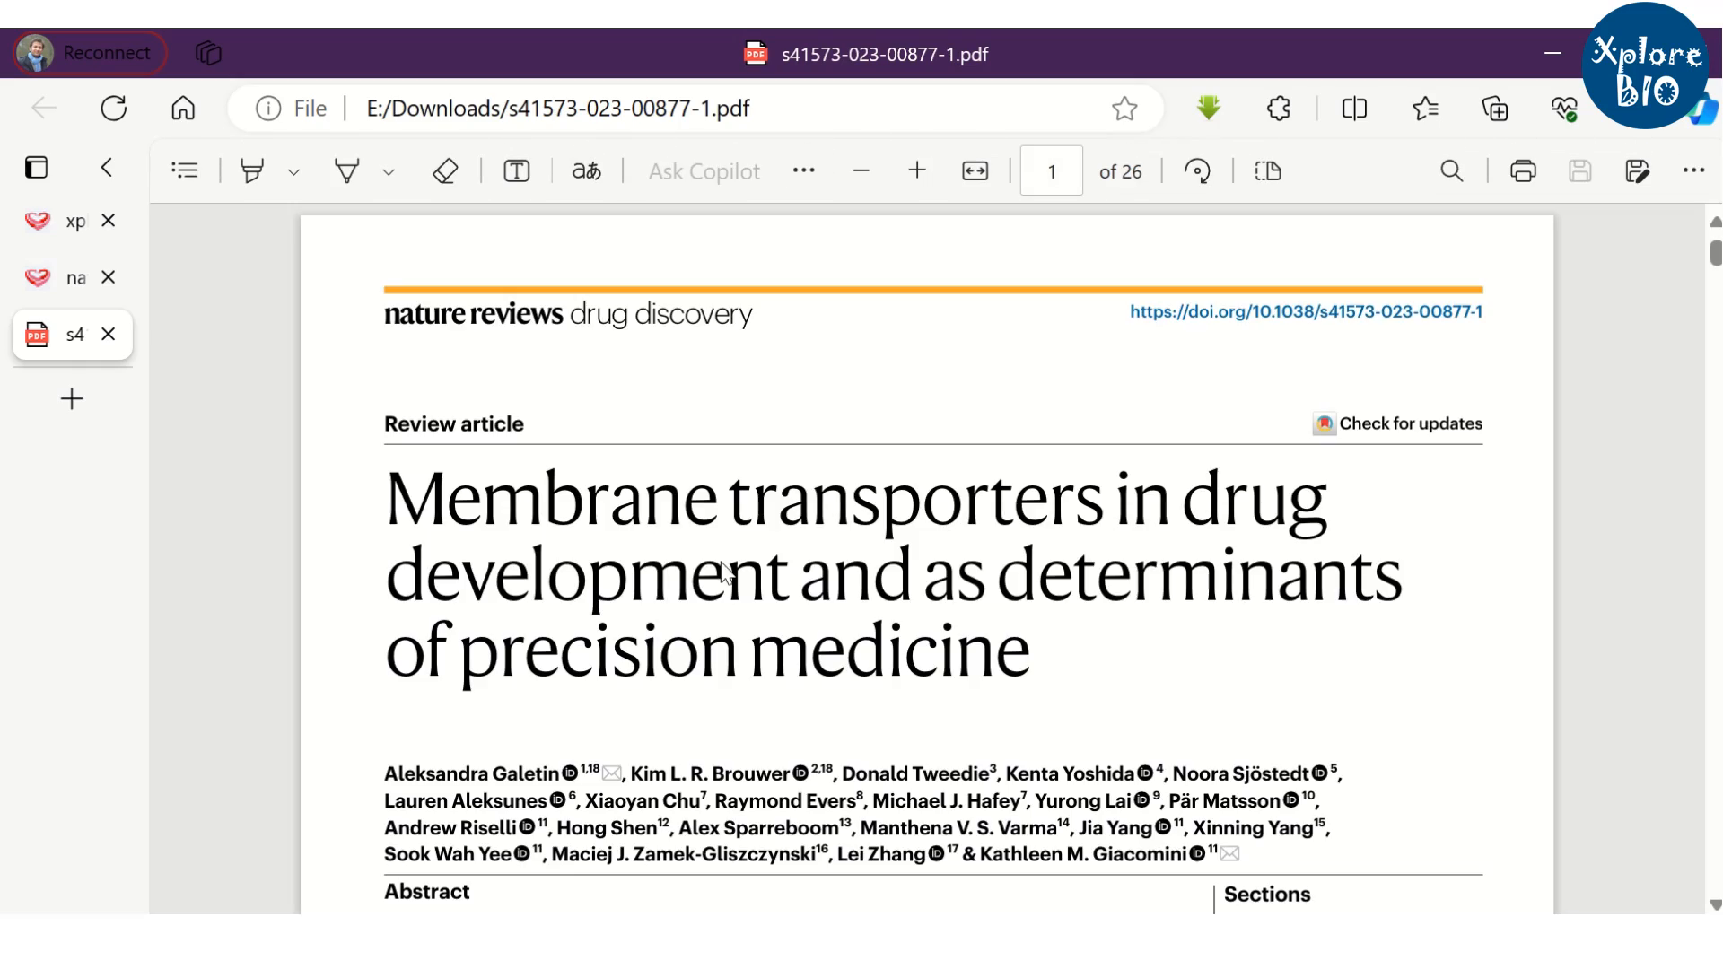
{"action": "scroll", "scroll_direction": "down", "scroll_amount": 3}
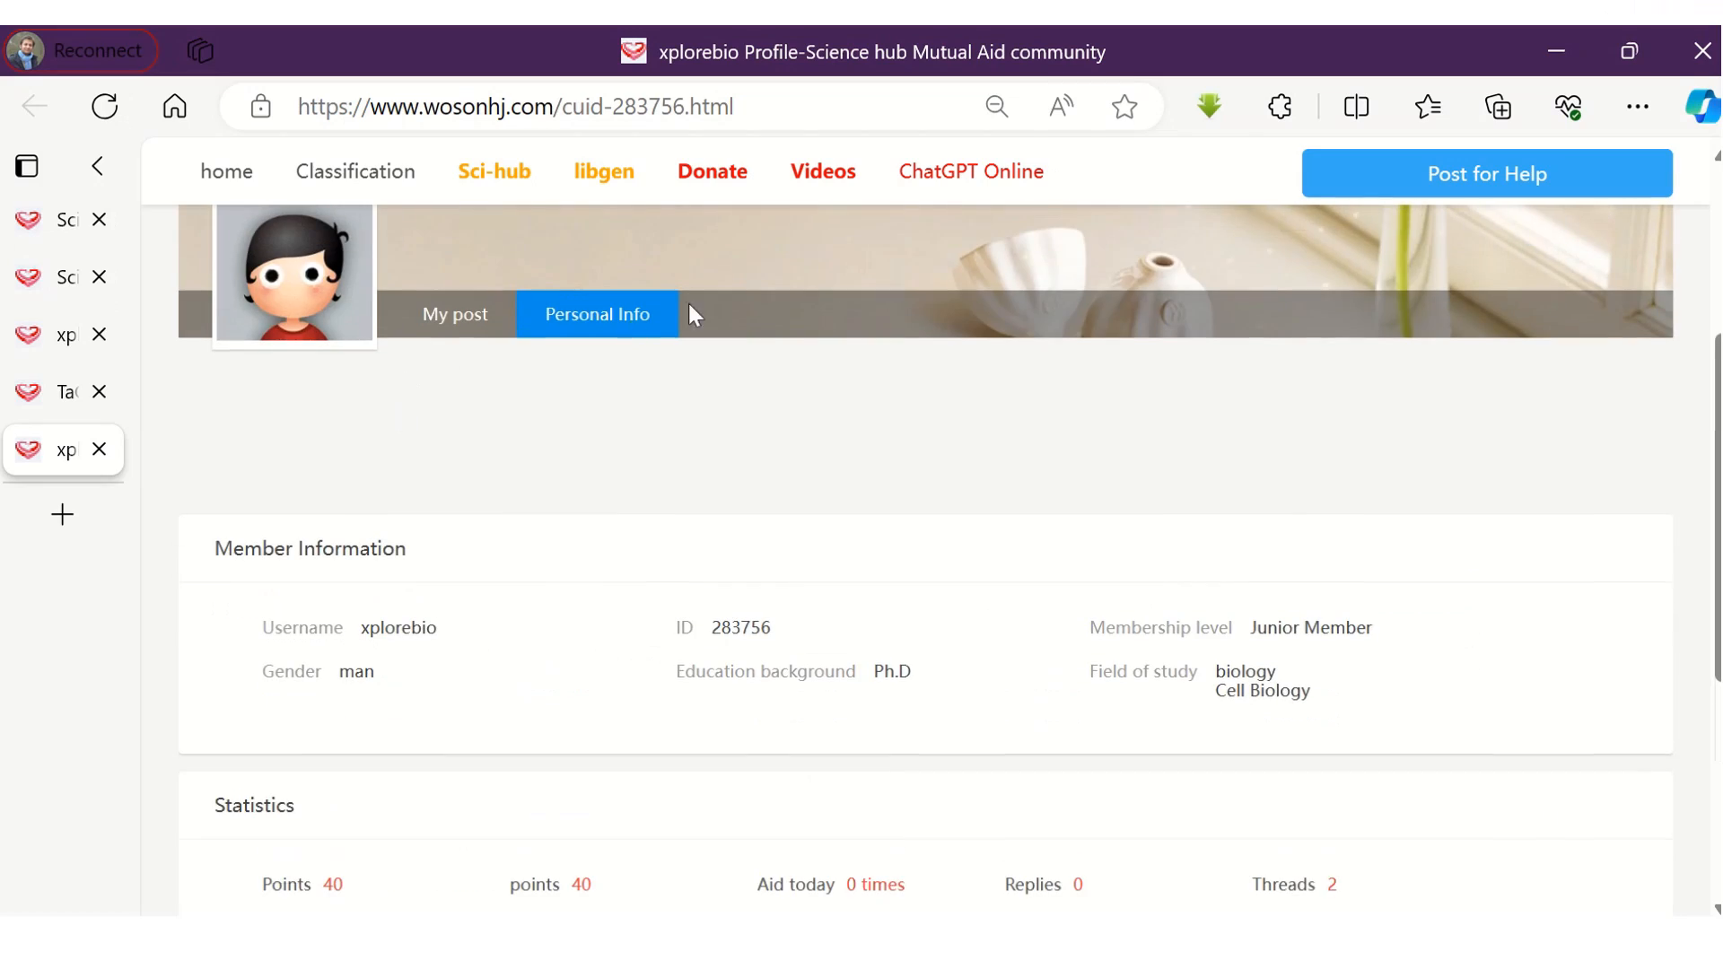
- Show the My points record with the +30 Best Reply Award and 40-point balance
{"action": "scroll", "scroll_direction": "down", "scroll_amount": 3}
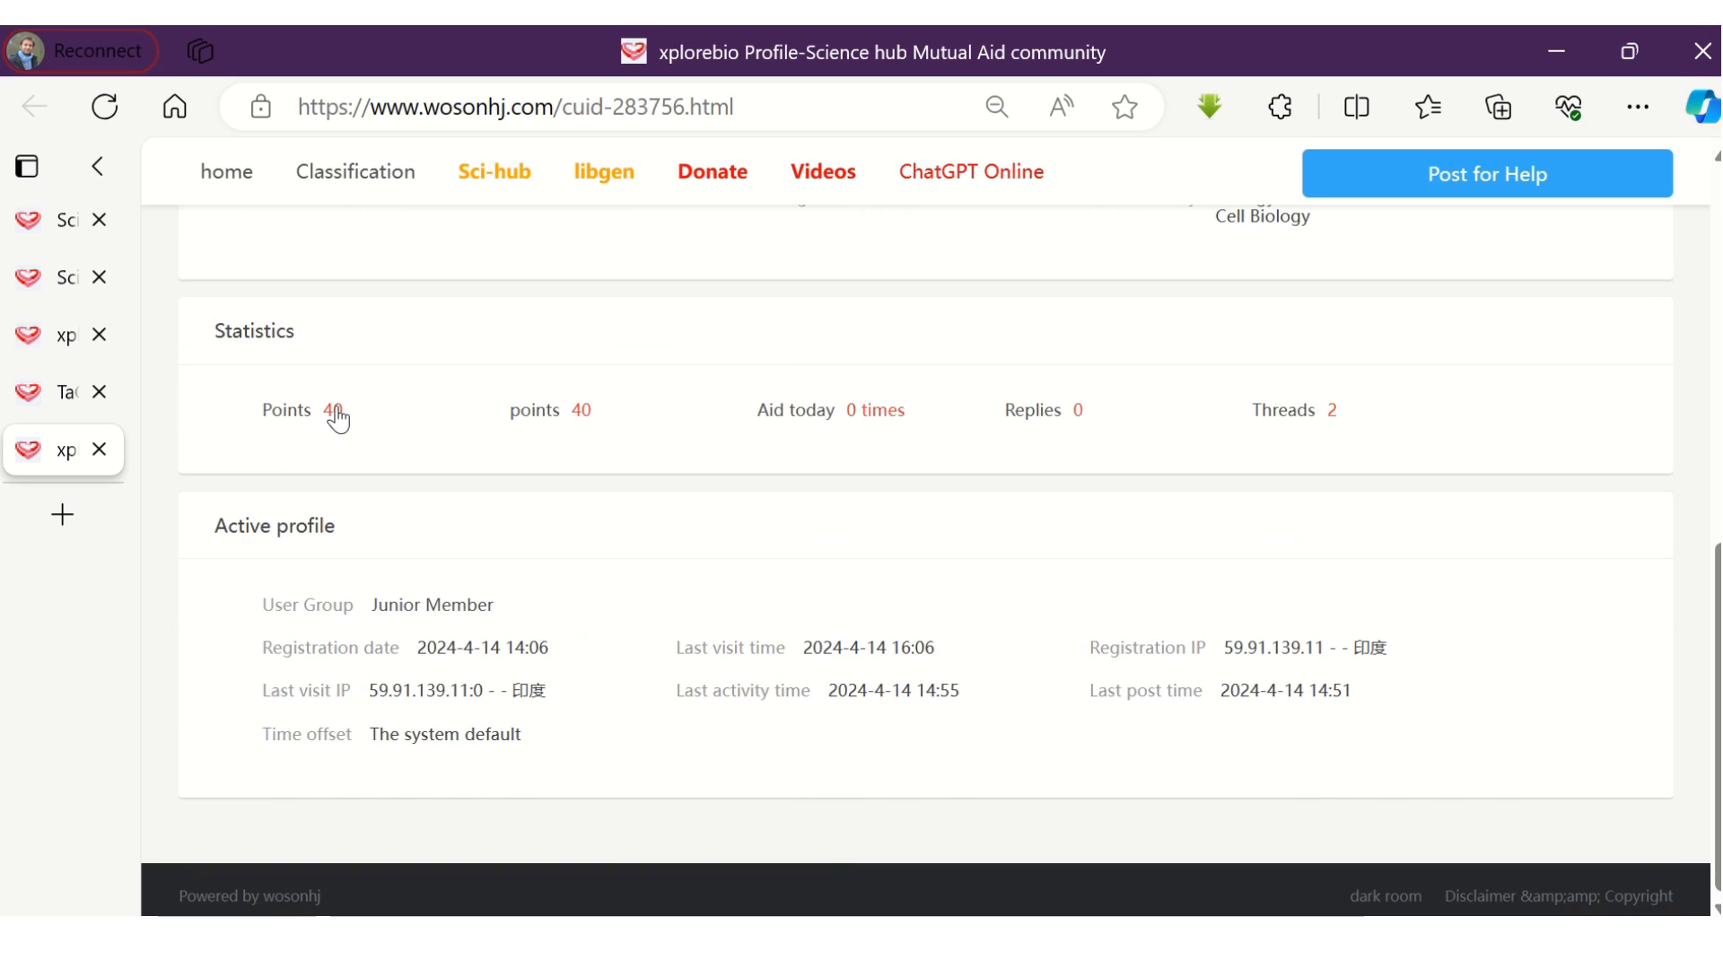
{"action": "left_click", "coordinate": [333, 409]}
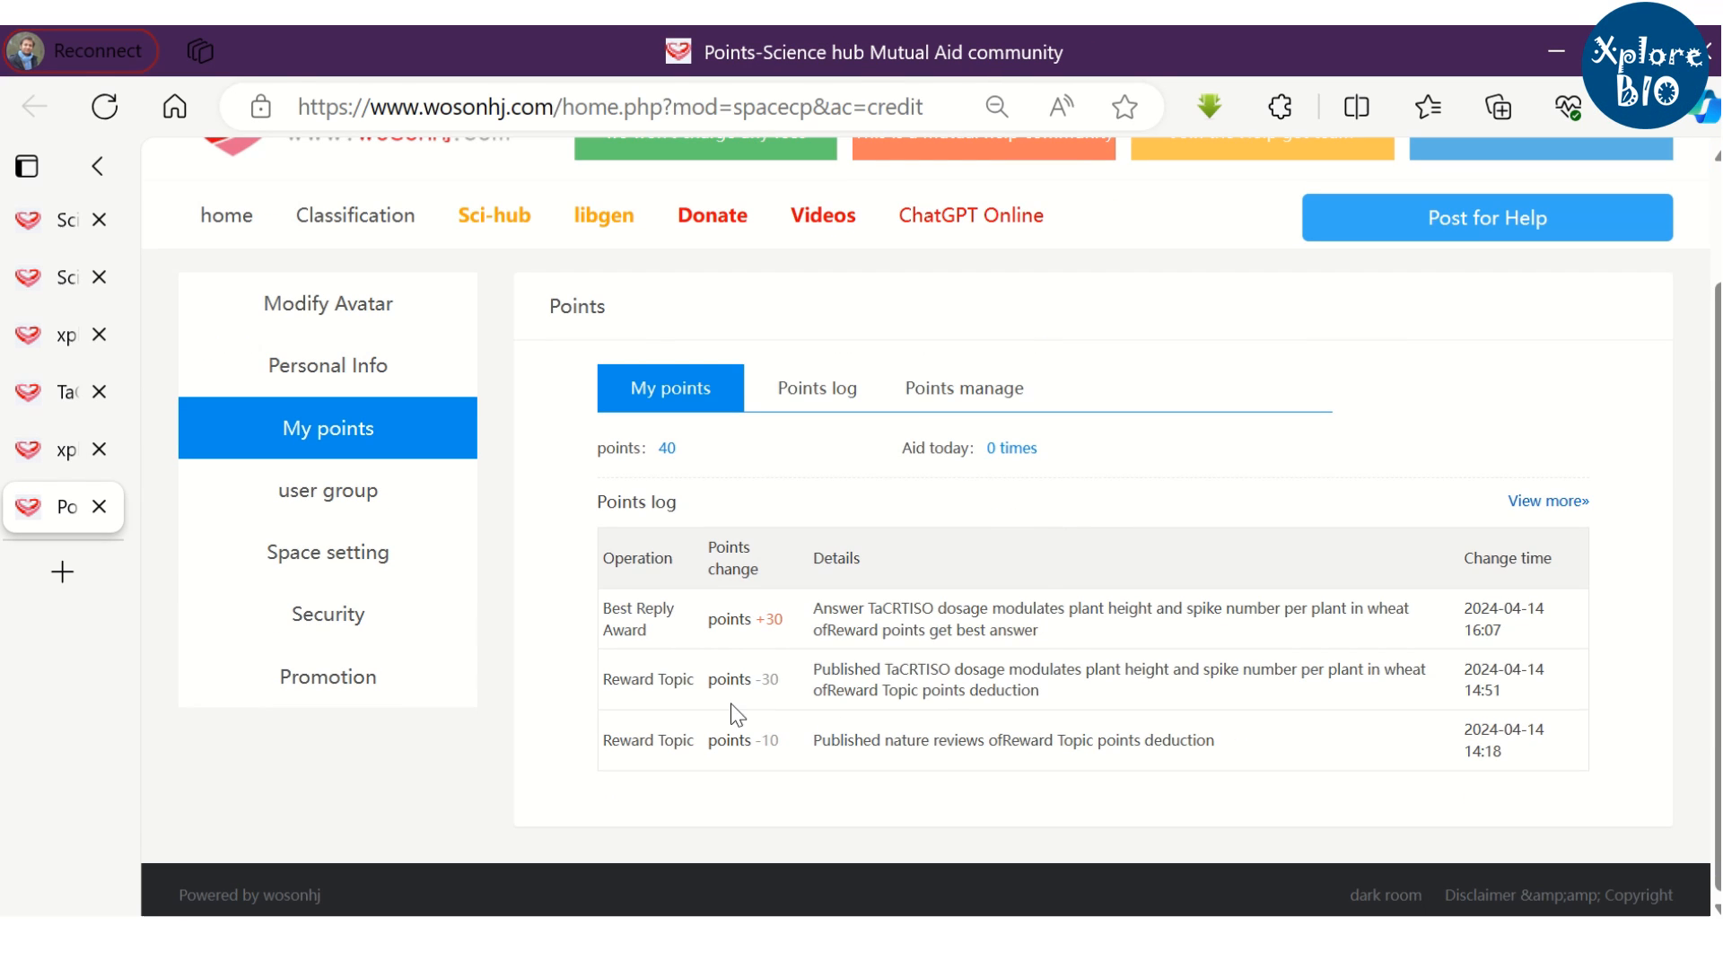
{"action": "mouse_move", "coordinate": [1066, 701]}
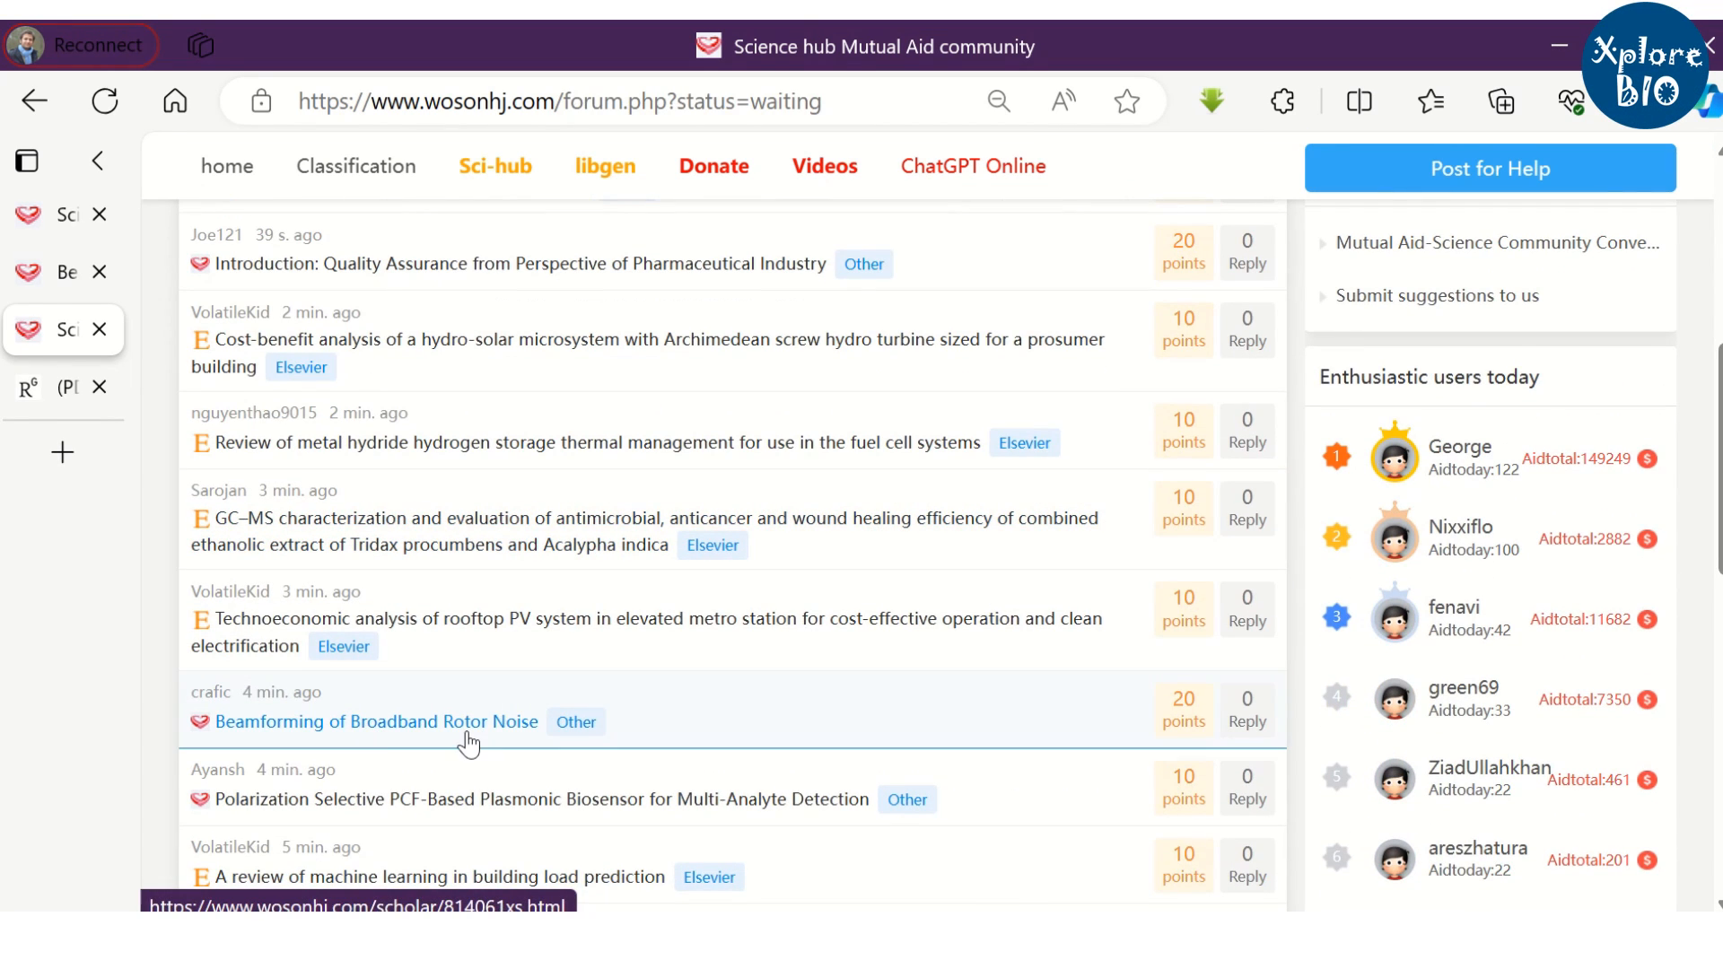
- Copy DOI 10.2514/6.2021-2189 from the Beamforming request and switch to ResearchGate
{"action": "left_click", "coordinate": [374, 722]}
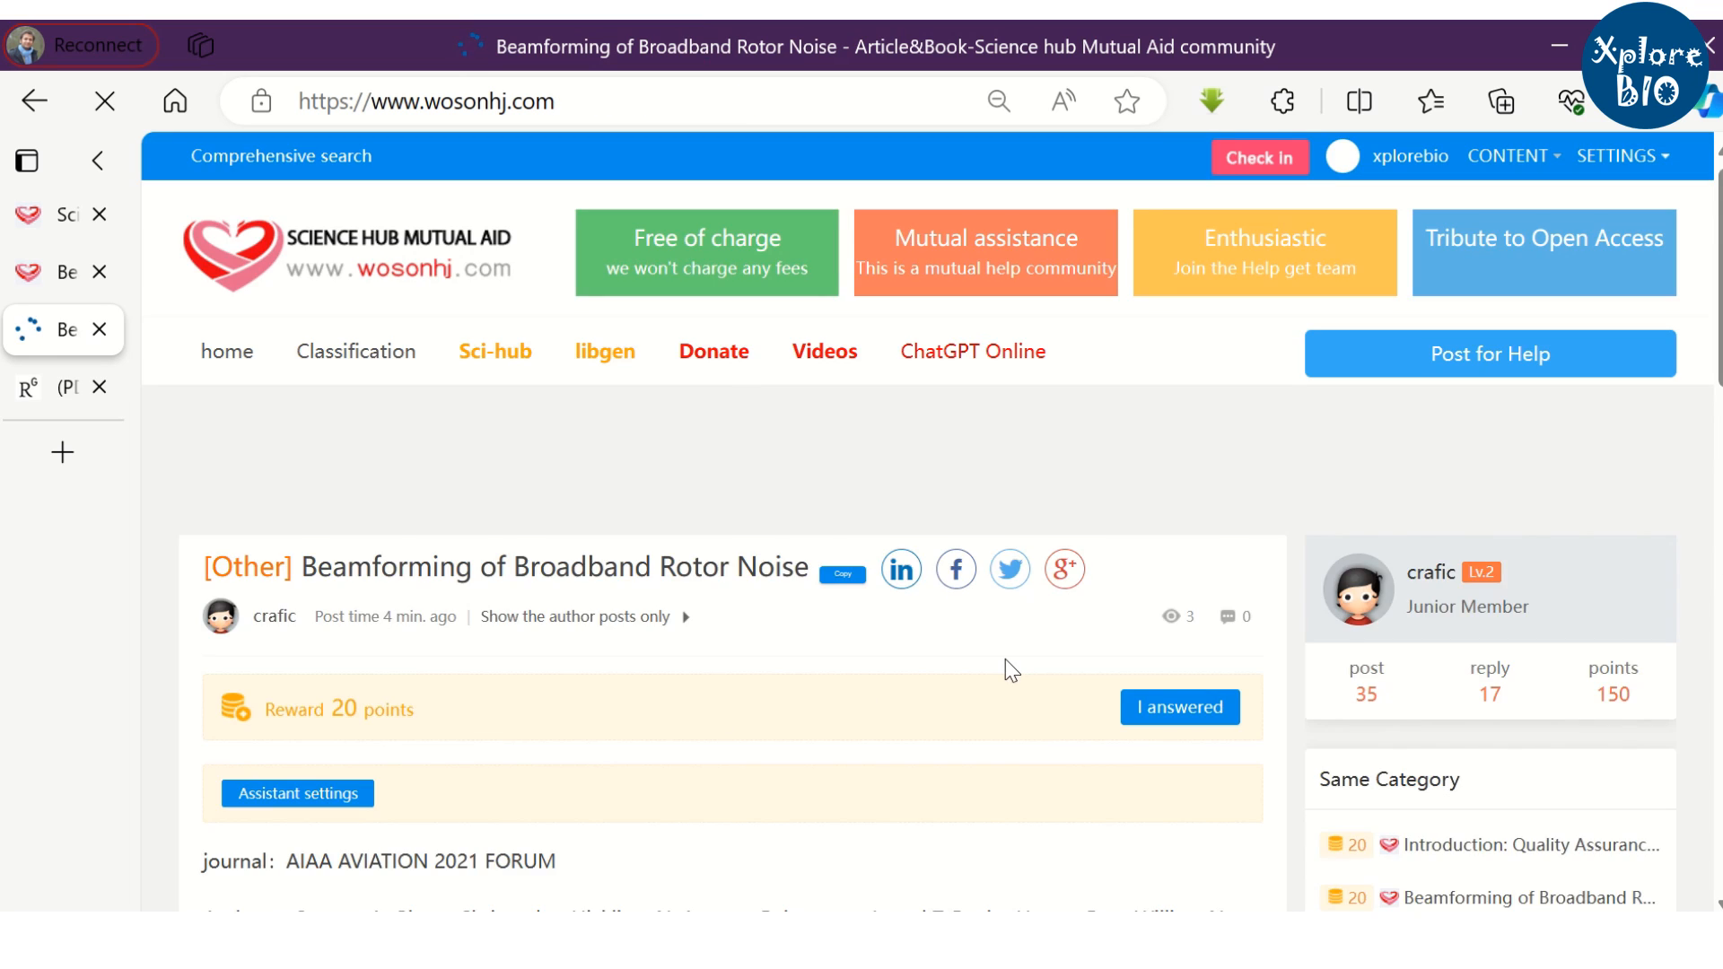
{"action": "scroll", "scroll_direction": "down", "scroll_amount": 3}
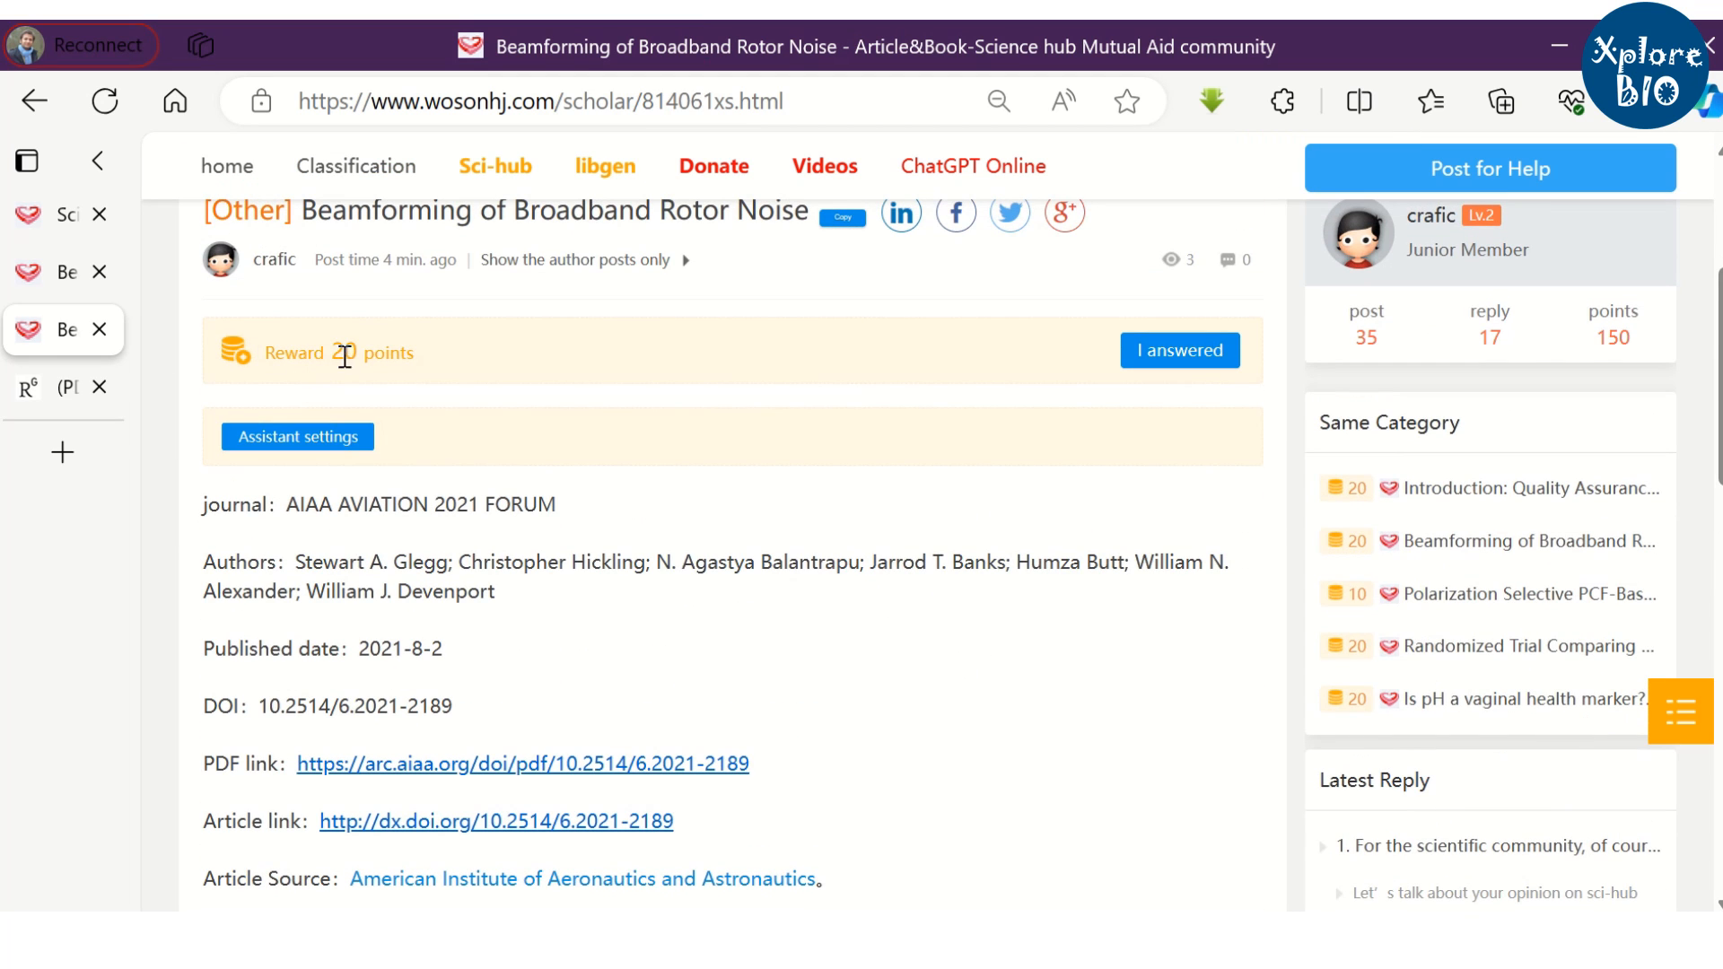
{"action": "scroll", "scroll_direction": "down", "scroll_amount": 3}
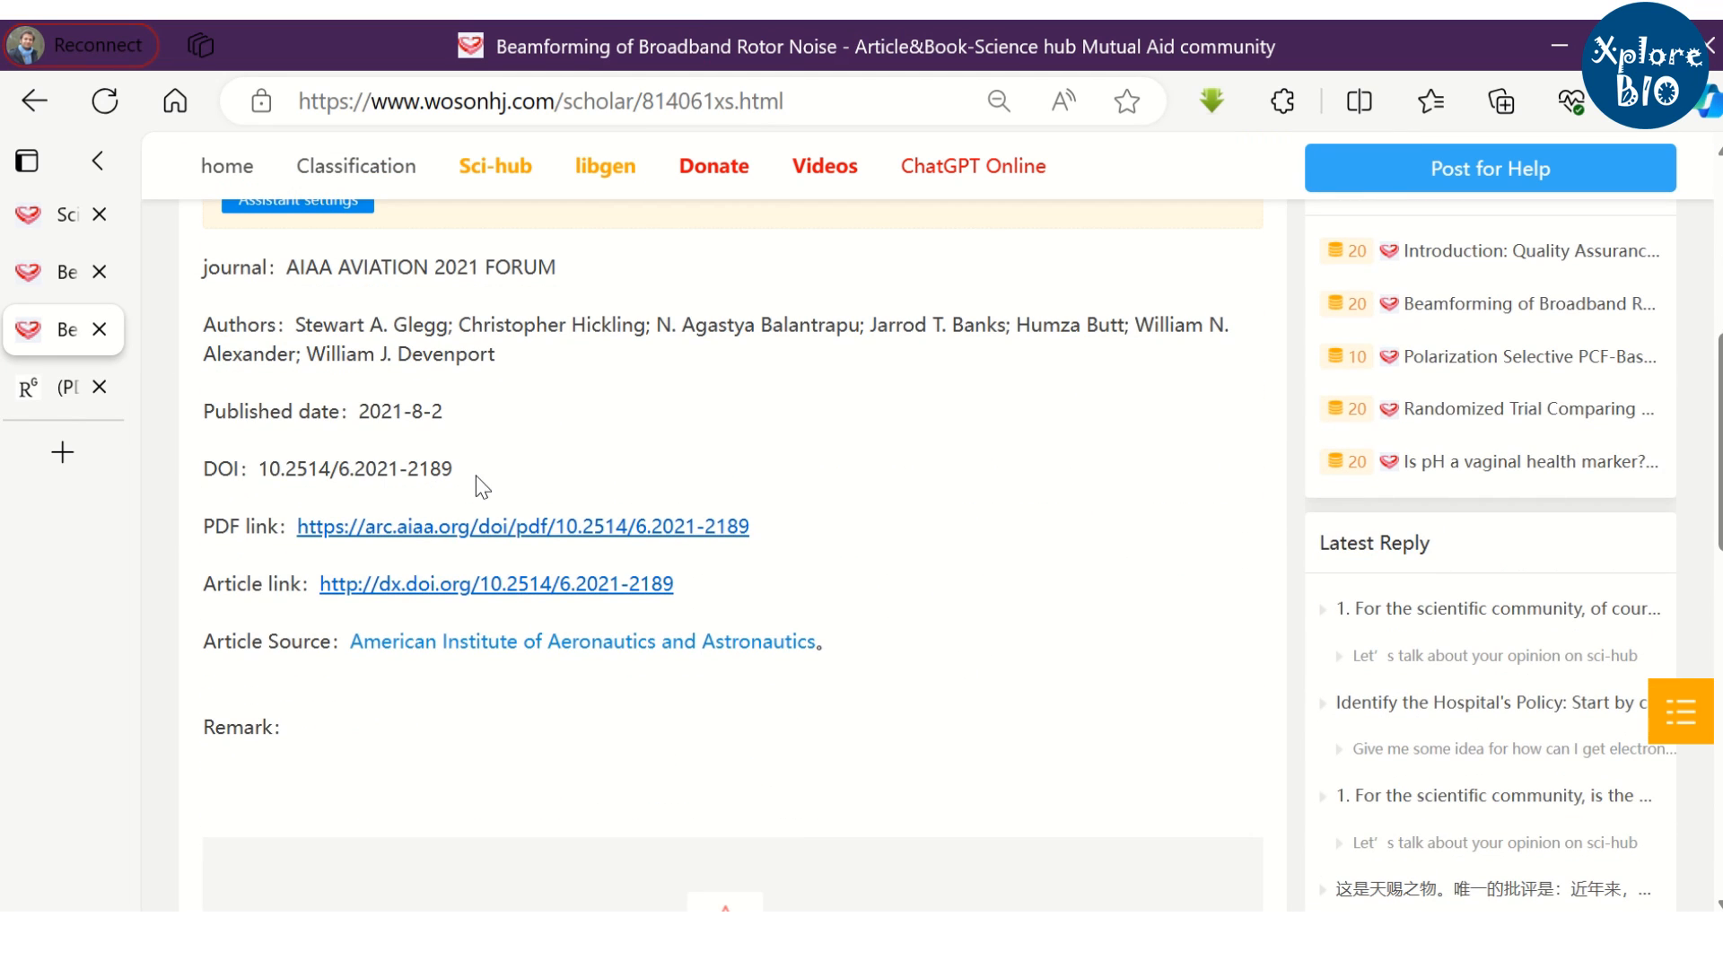
{"action": "double_click", "coordinate": [354, 468]}
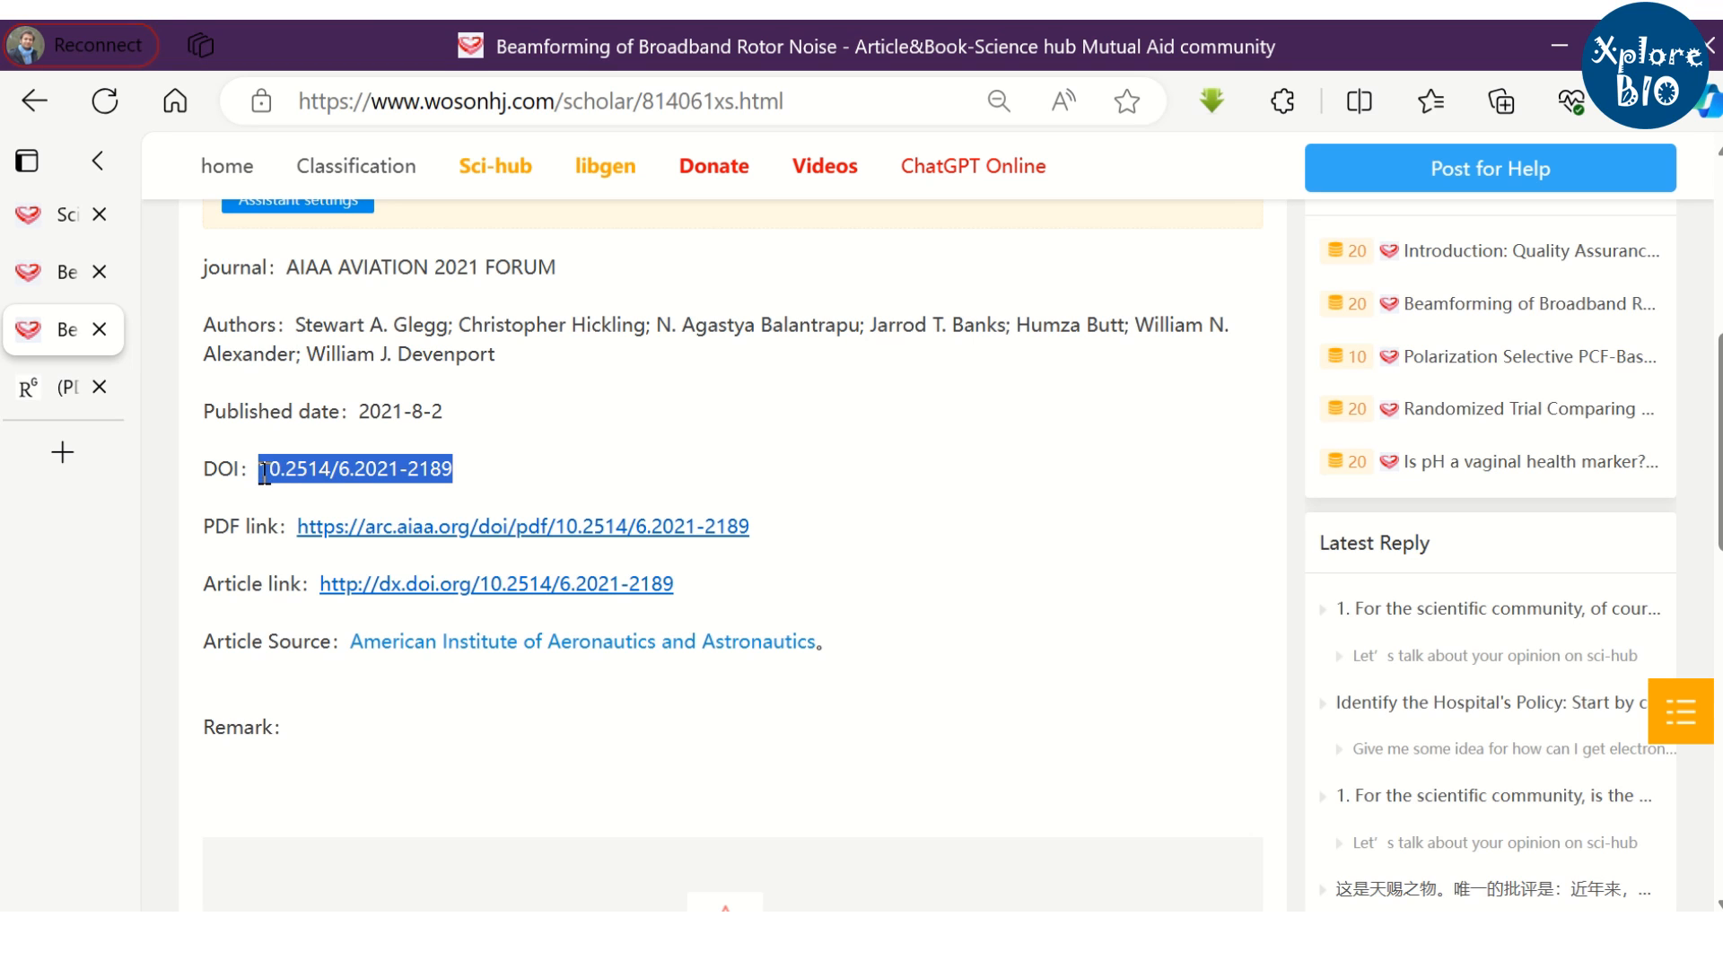
{"action": "left_click", "coordinate": [63, 396]}
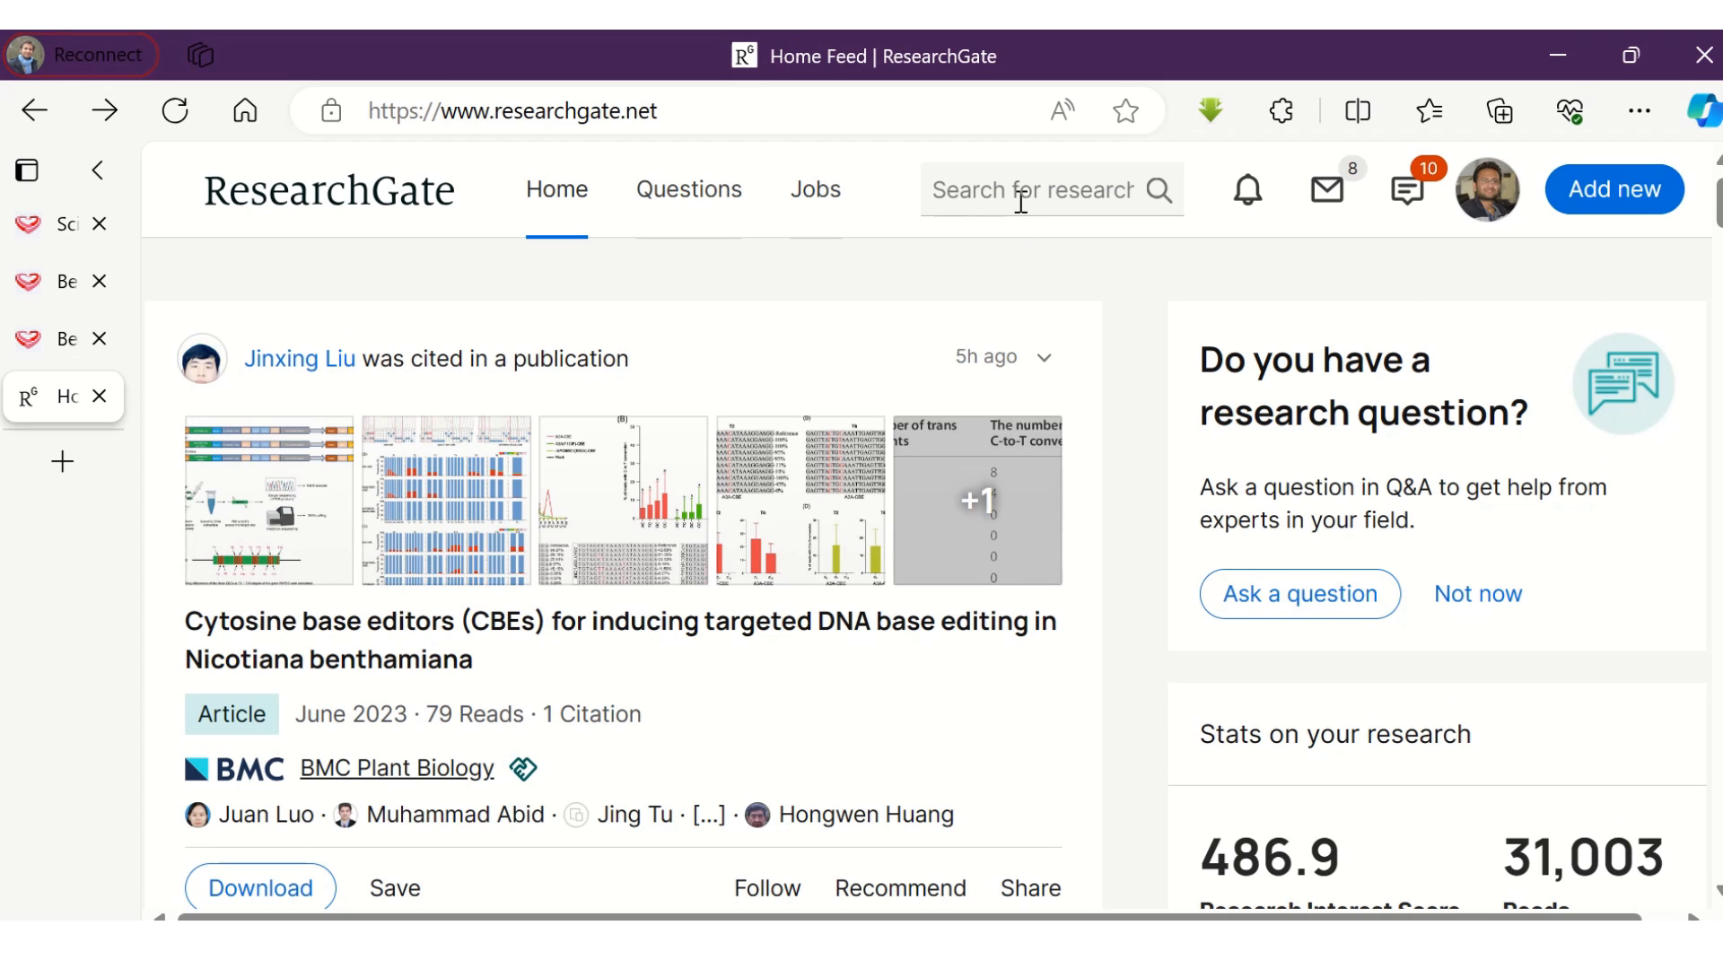
- Find the Beamforming of Broadband Rotor Noise paper by DOI 10.2514/6.2021-2189 and download its full text
{"action": "type", "text": "10.2514/6.2021-2189"}
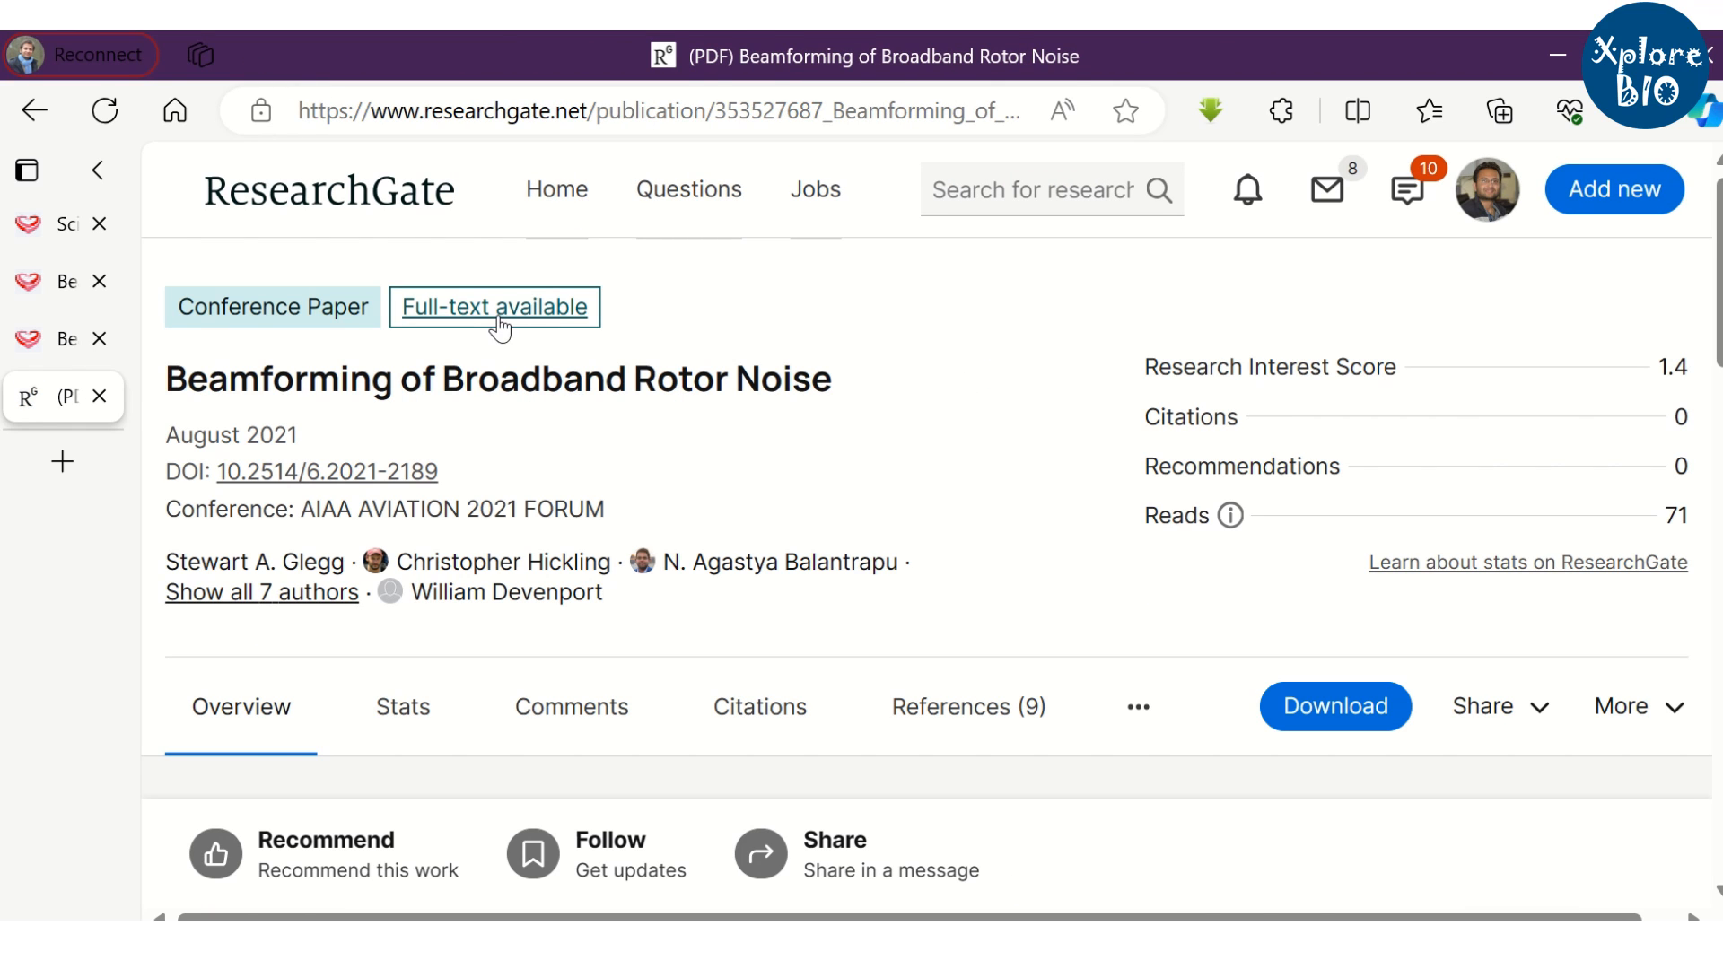
{"action": "left_click", "coordinate": [493, 306]}
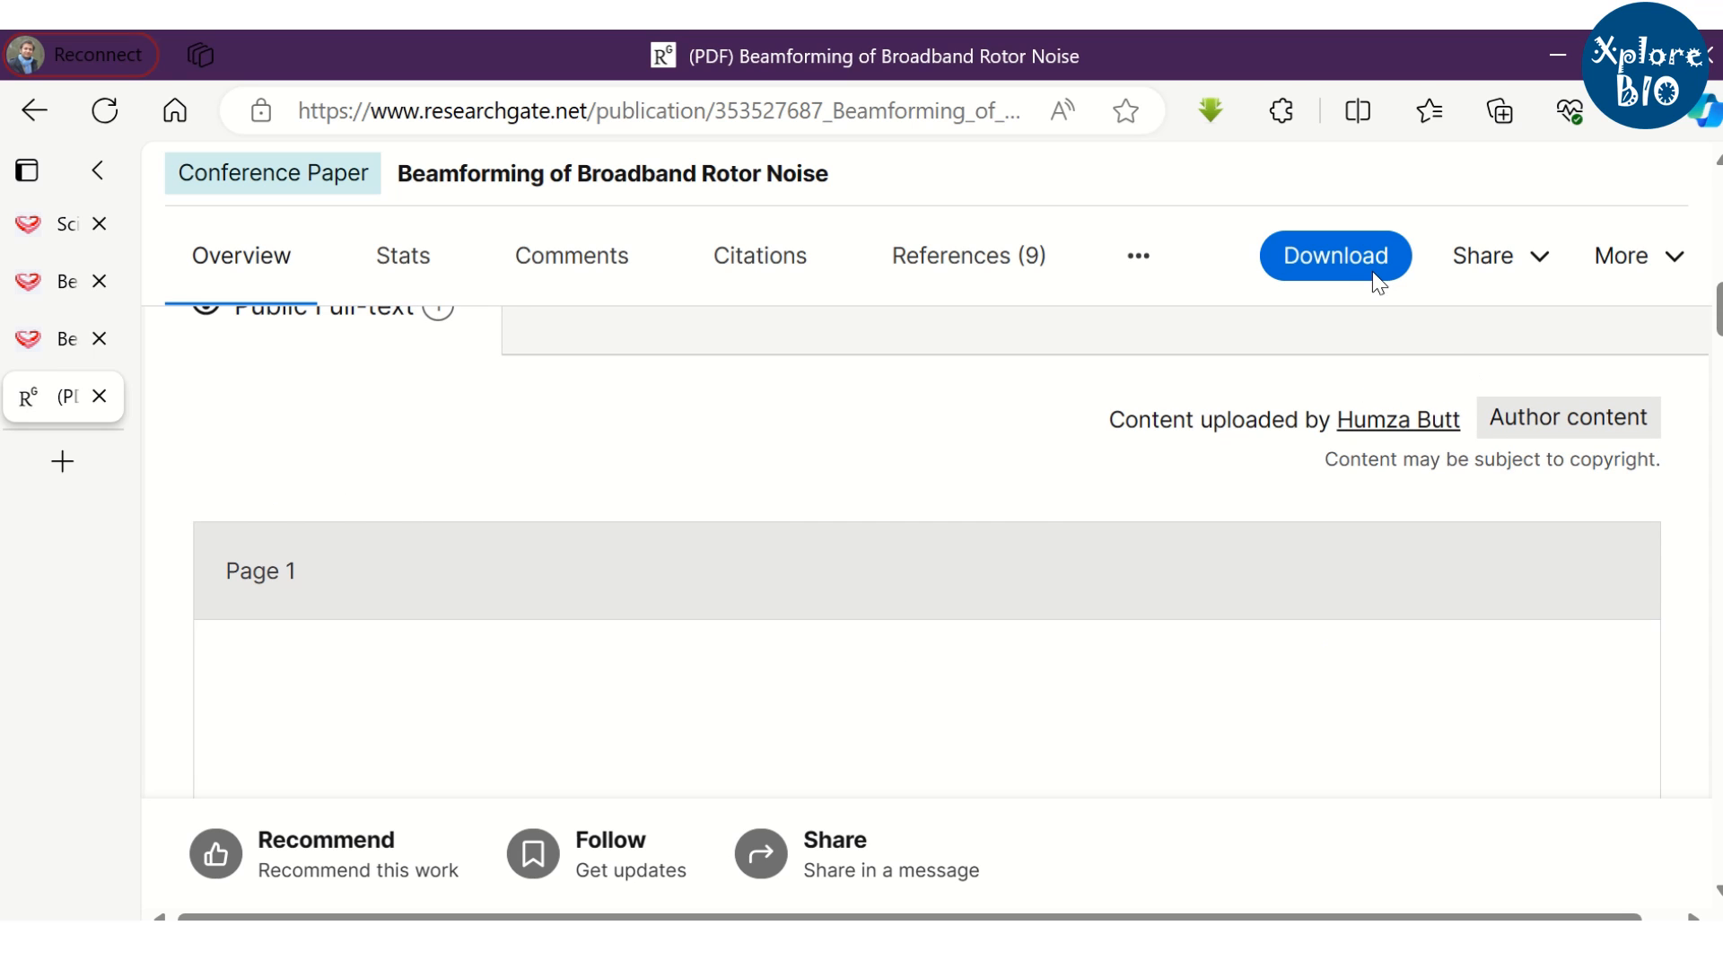
{"action": "scroll", "scroll_direction": "down", "scroll_amount": 3}
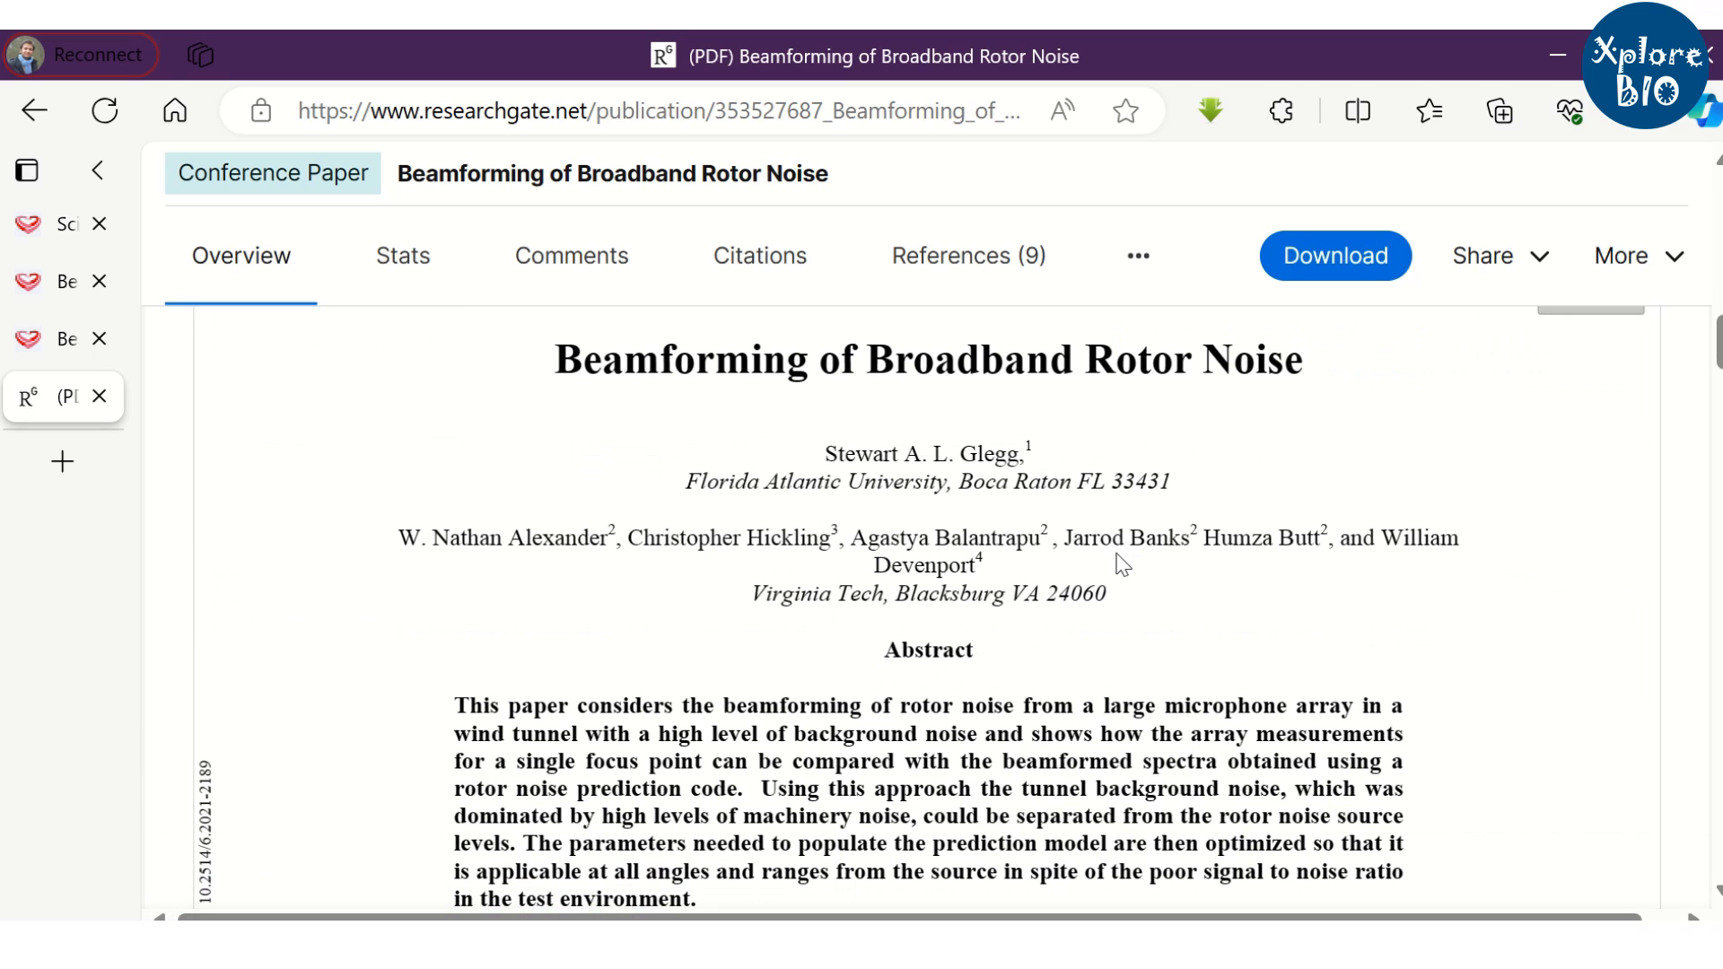
{"action": "scroll", "scroll_direction": "down", "scroll_amount": 3}
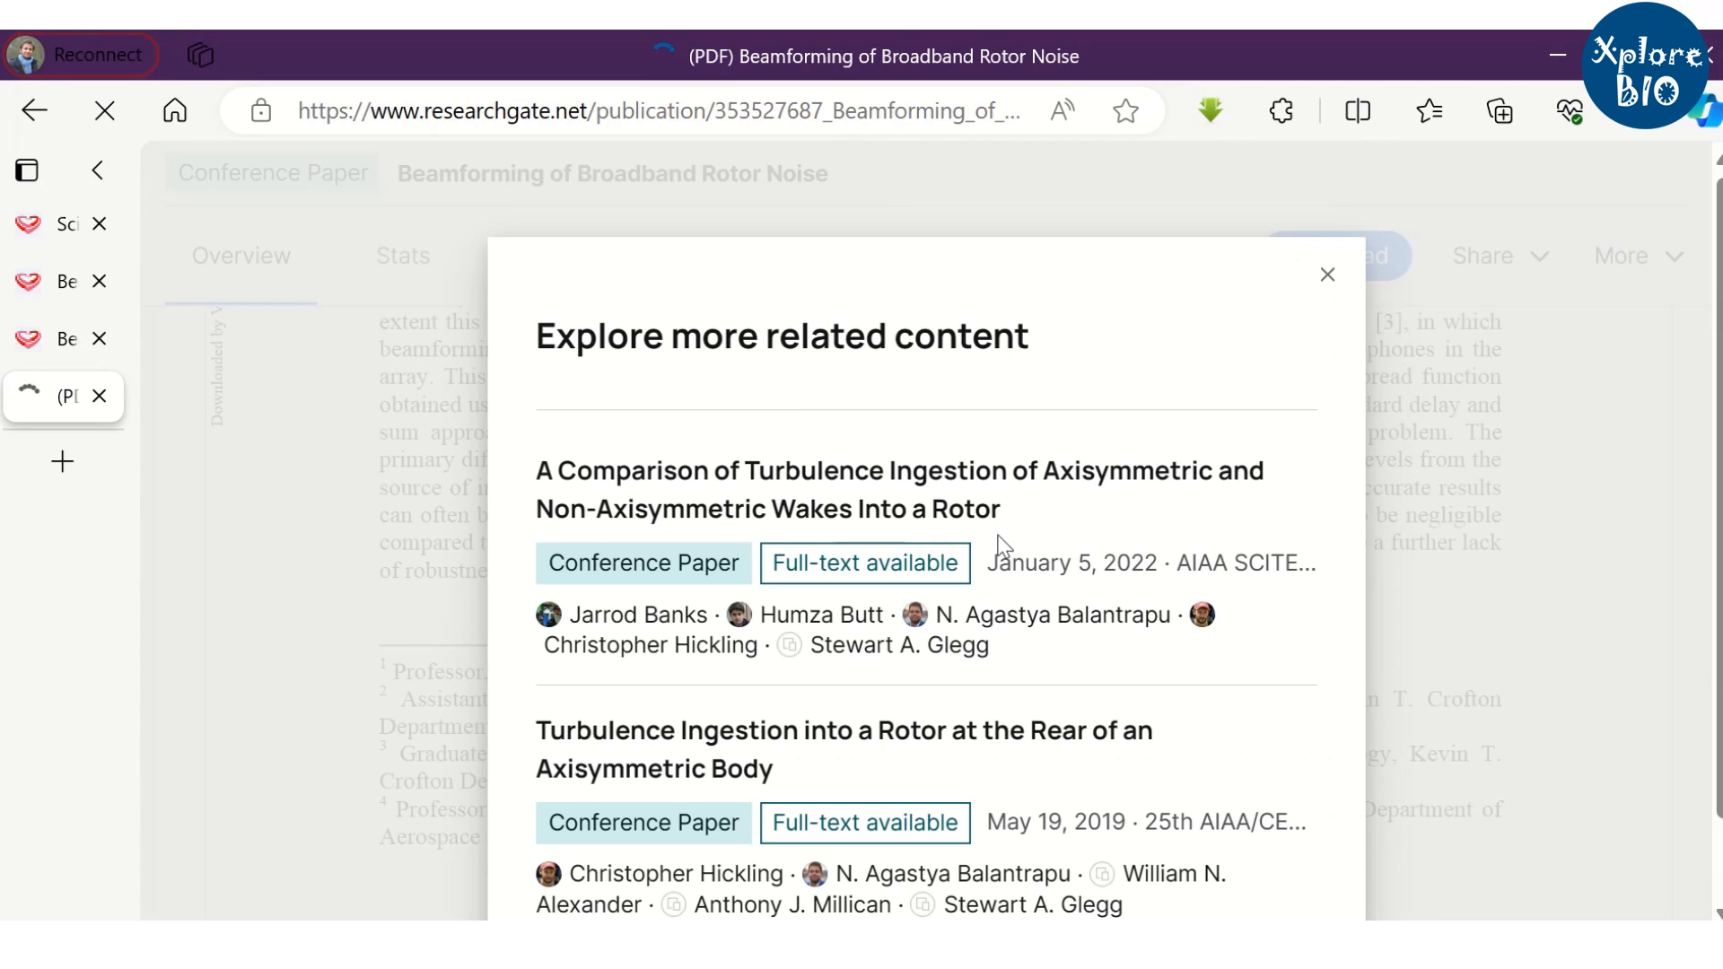
- View the downloaded Beamforming PDF from the browser's recent downloads
{"action": "left_click", "coordinate": [1497, 109]}
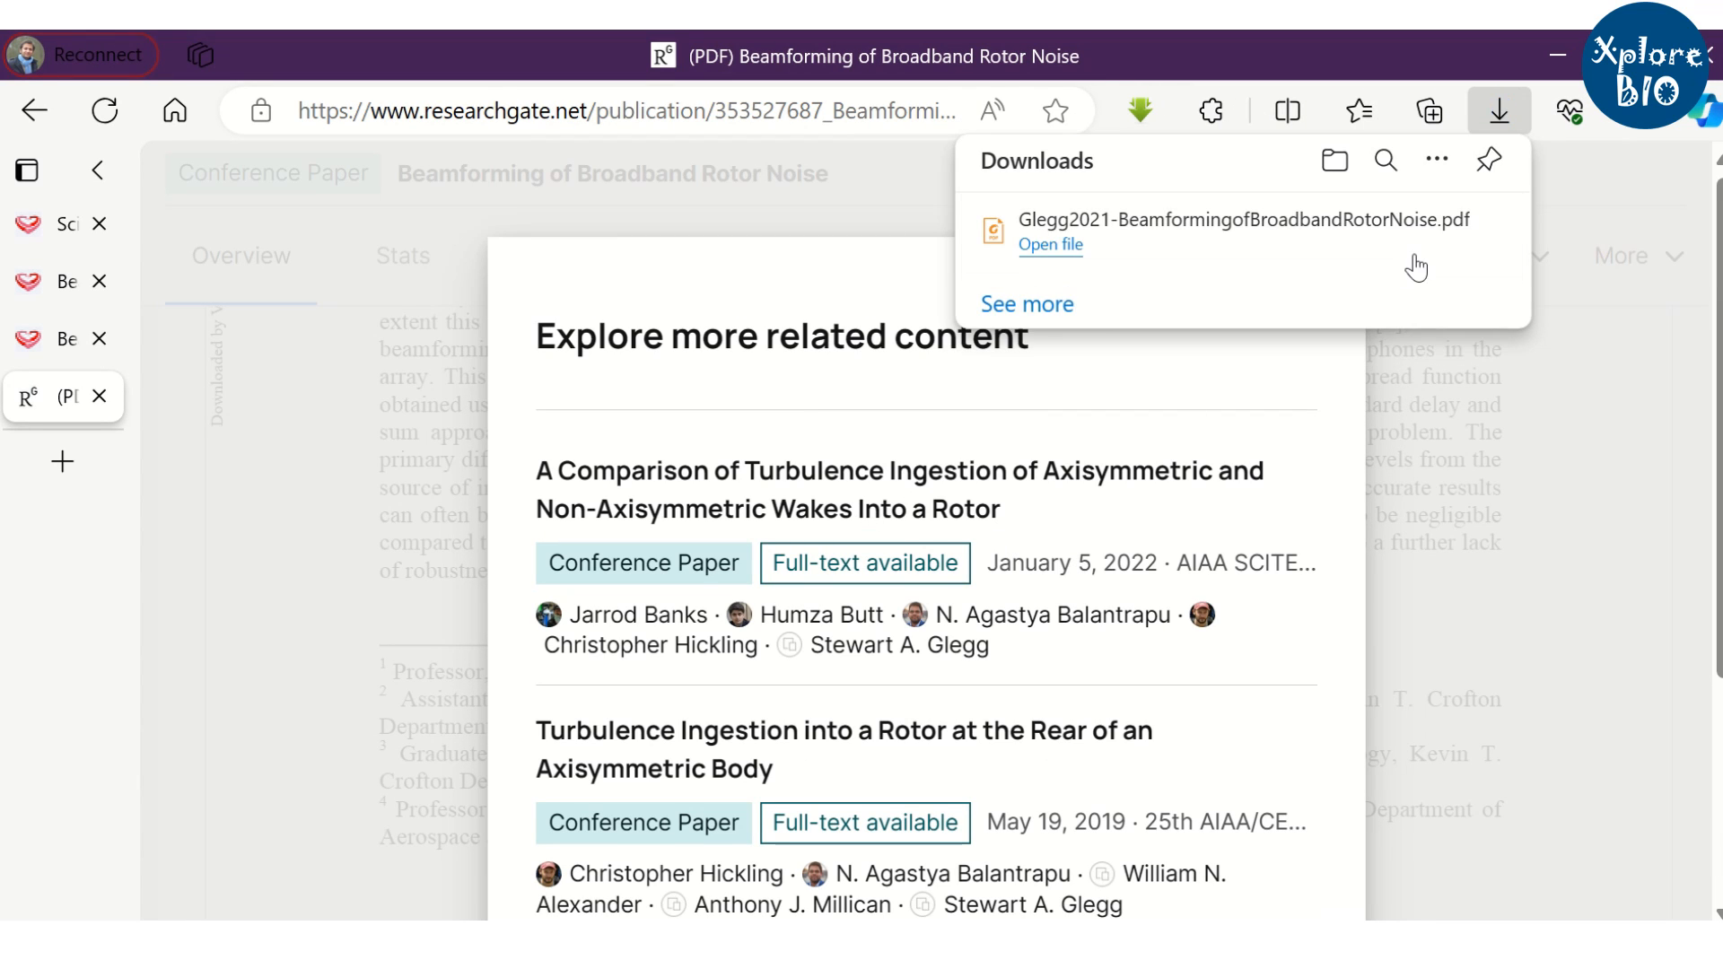
{"action": "left_click", "coordinate": [1046, 245]}
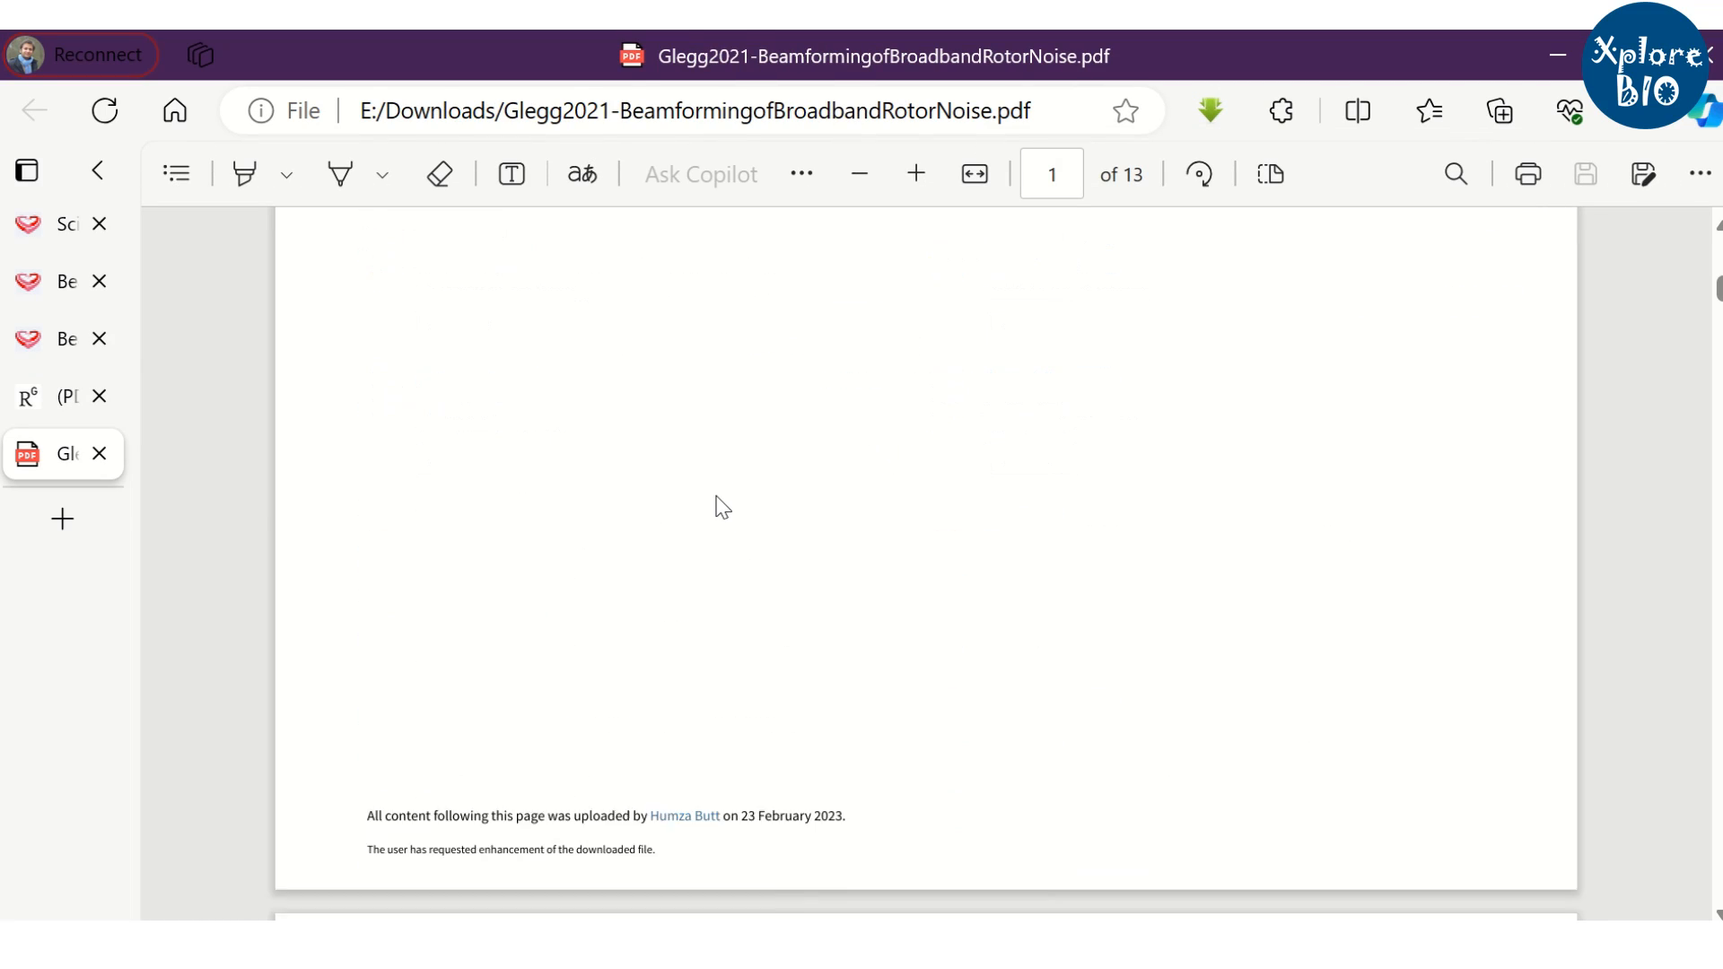
{"action": "scroll", "scroll_direction": "down", "scroll_amount": 3}
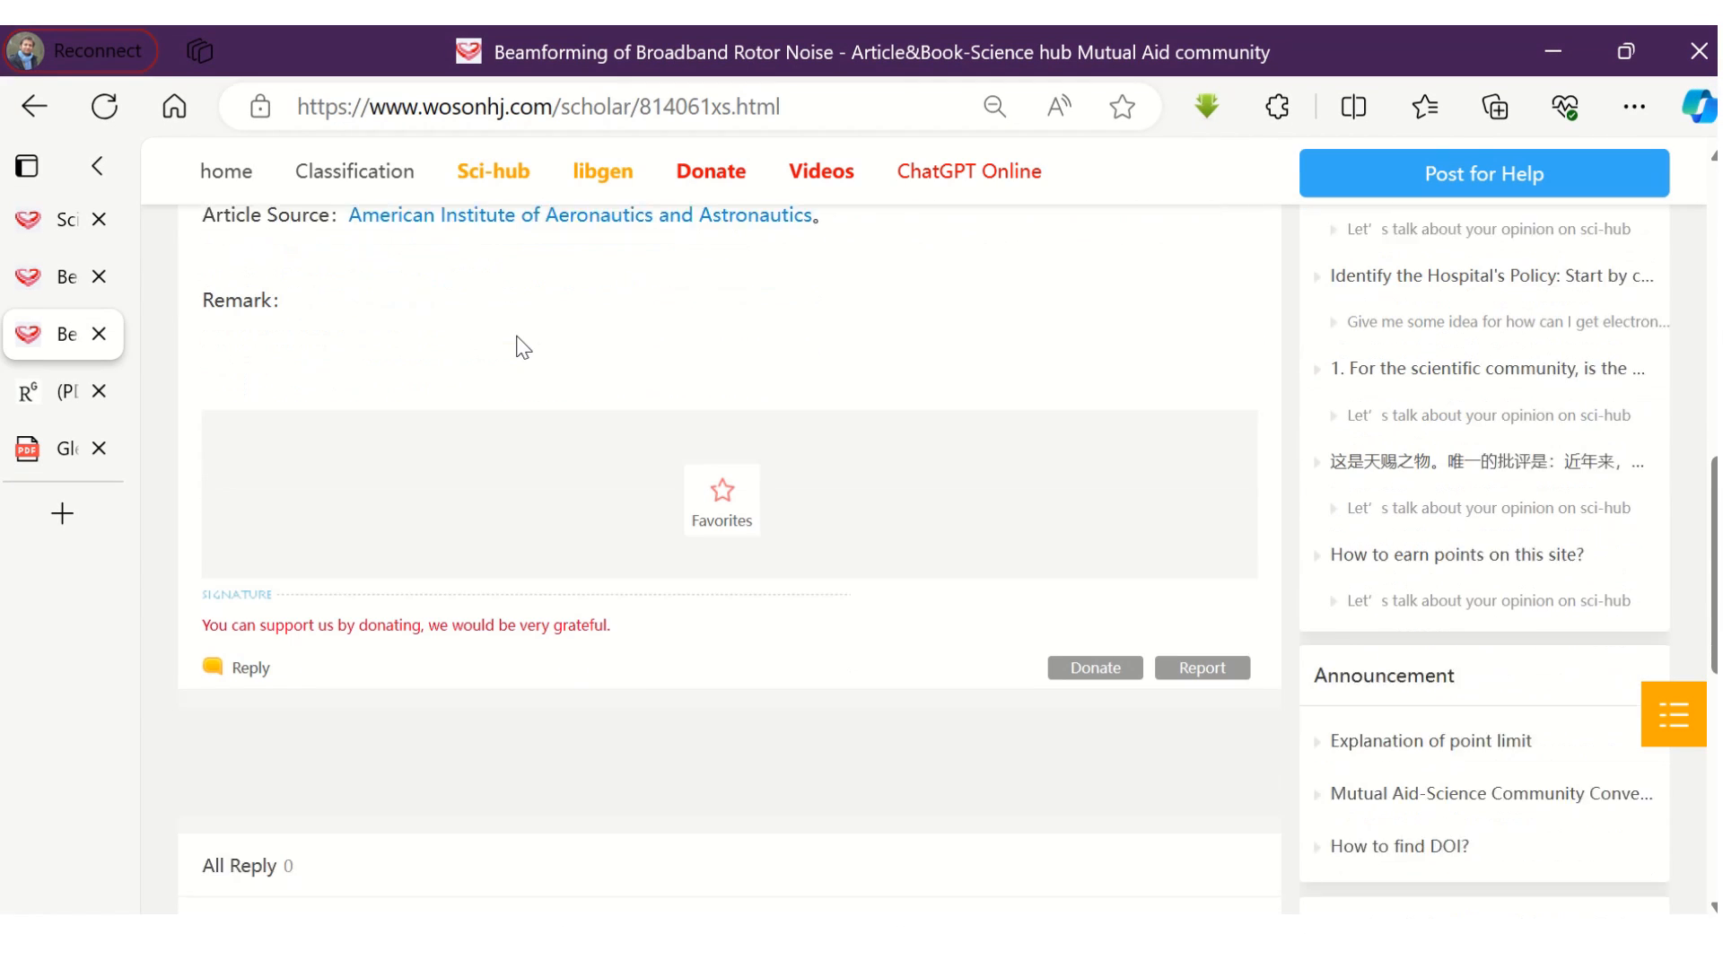
- Upload the Glegg2021 Beamforming PDF as the reply's attachment
{"action": "scroll", "scroll_direction": "down", "scroll_amount": 3}
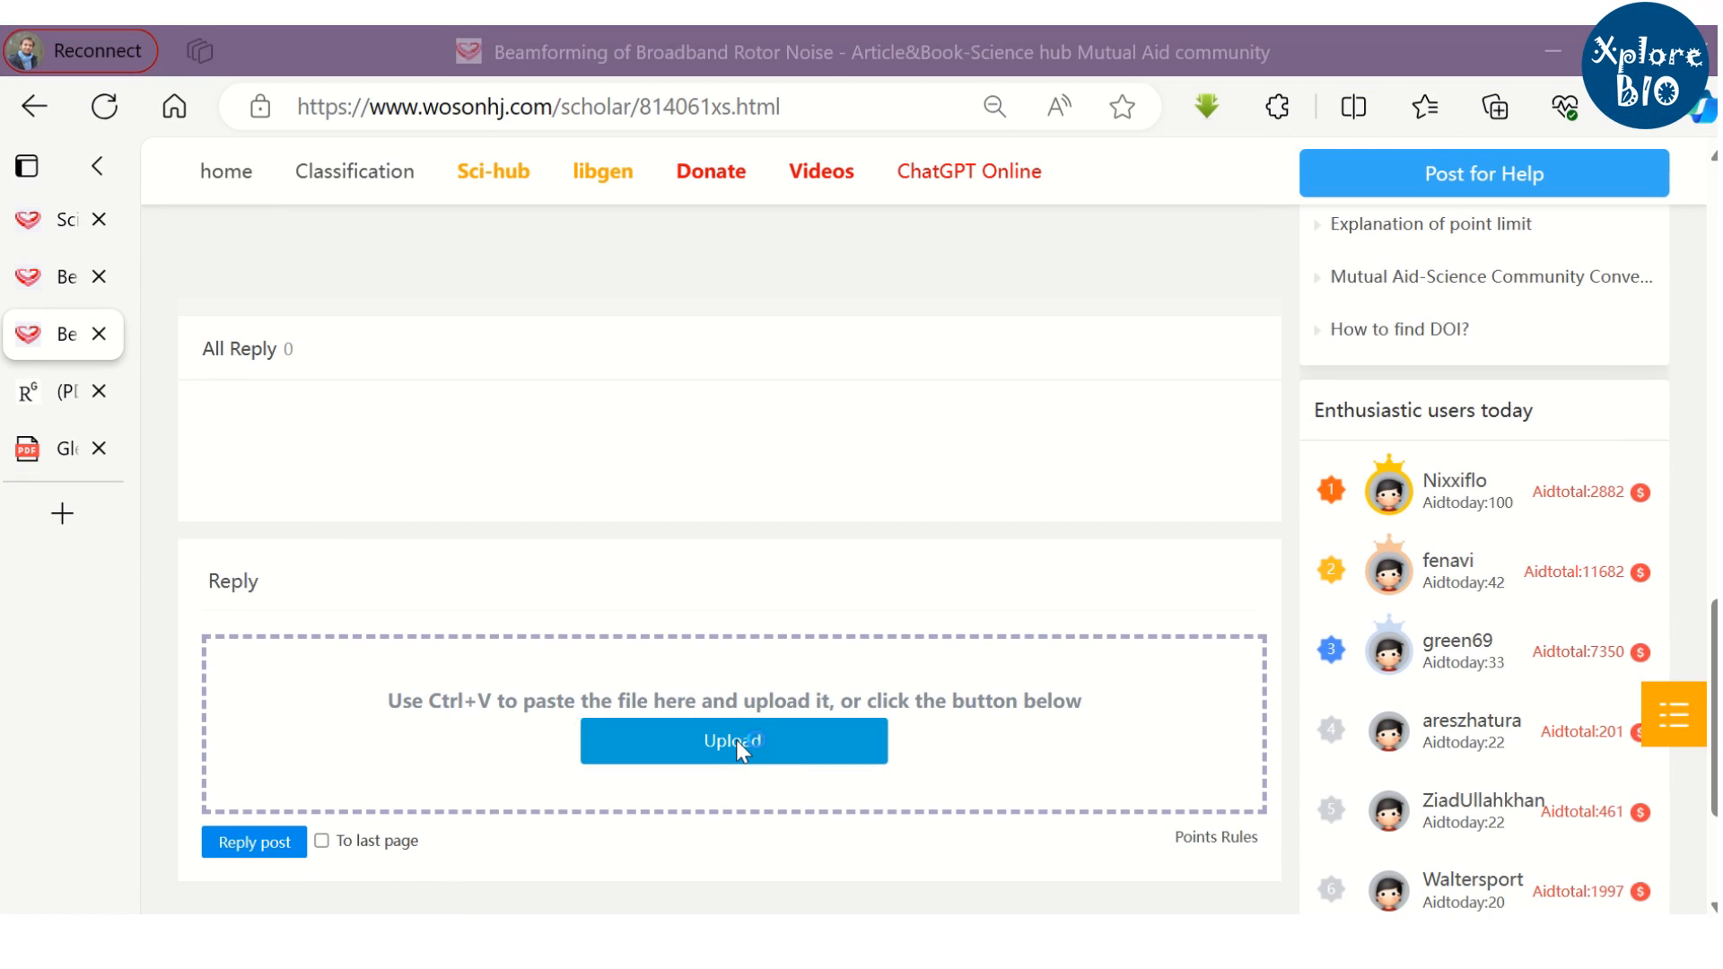
{"action": "left_click", "coordinate": [732, 742]}
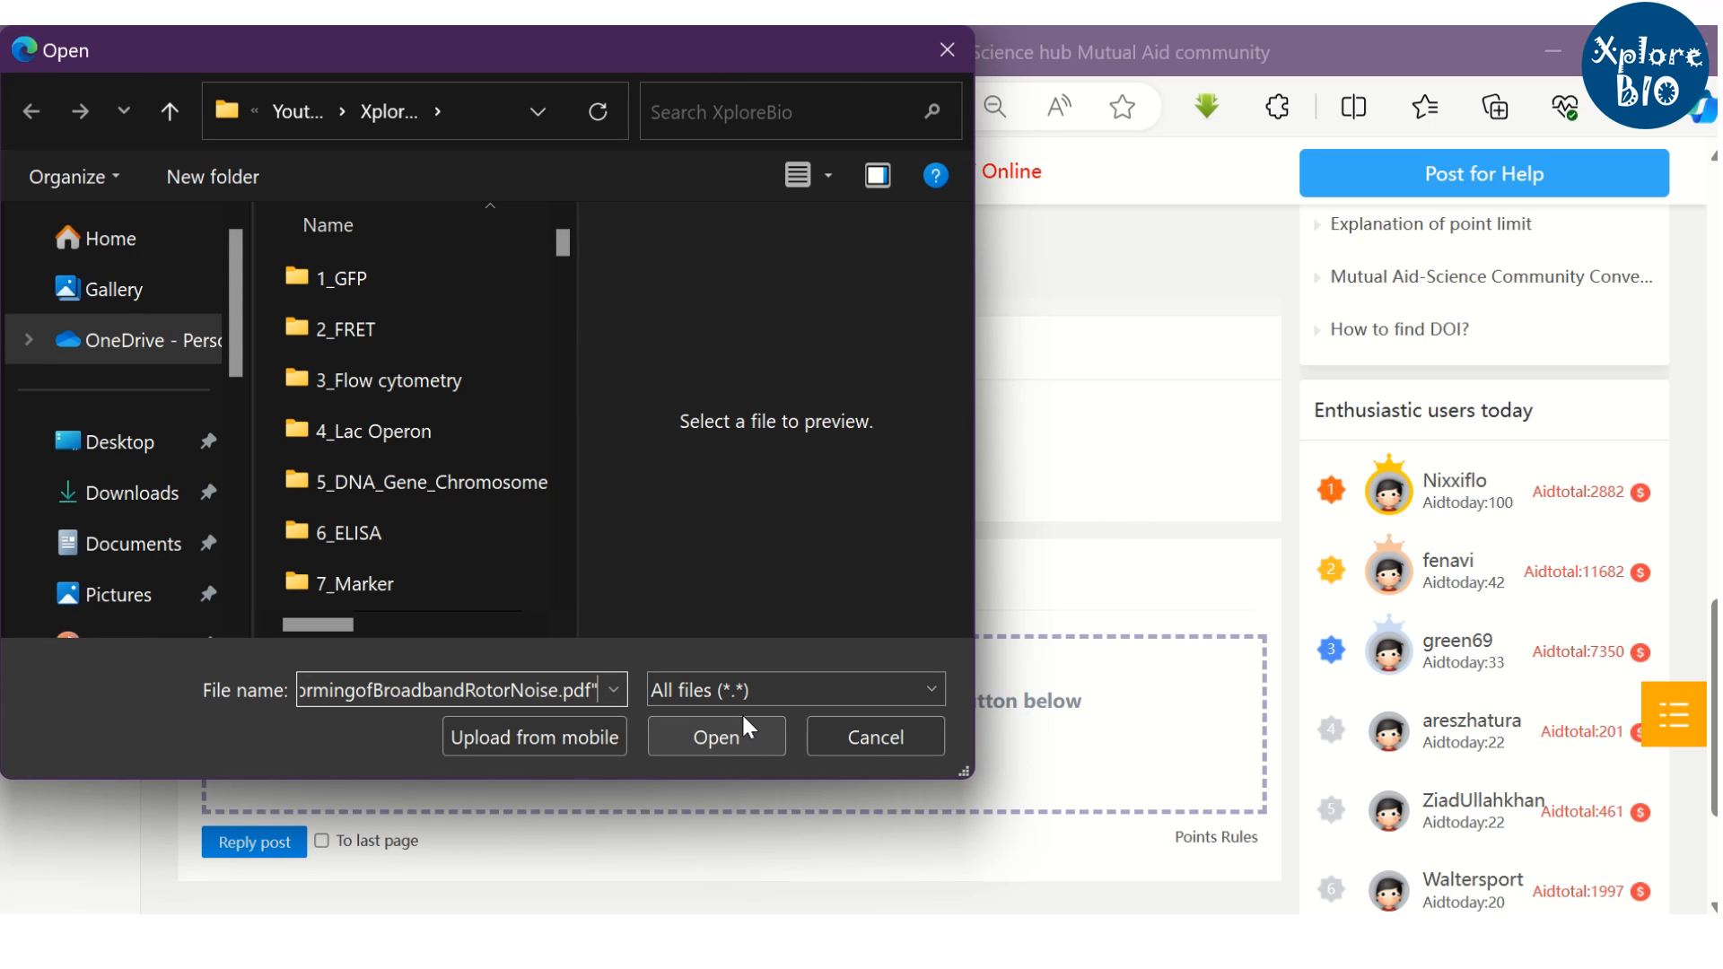
{"action": "left_click", "coordinate": [716, 735]}
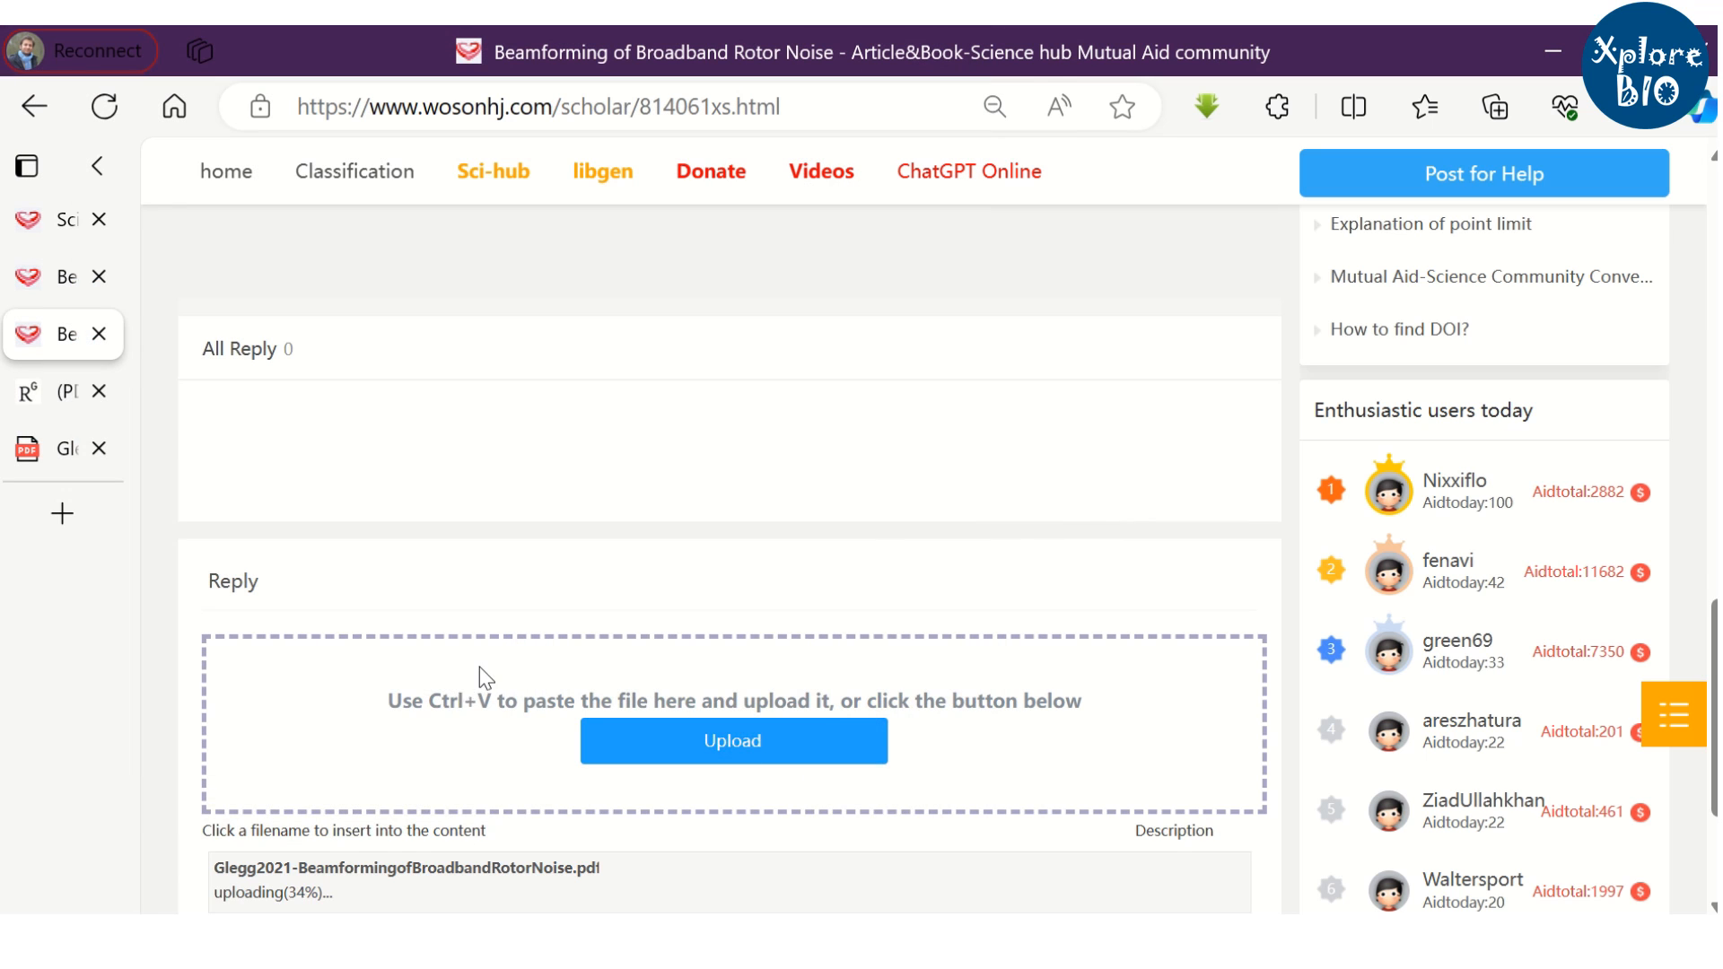
{"action": "scroll", "scroll_direction": "down", "scroll_amount": 3}
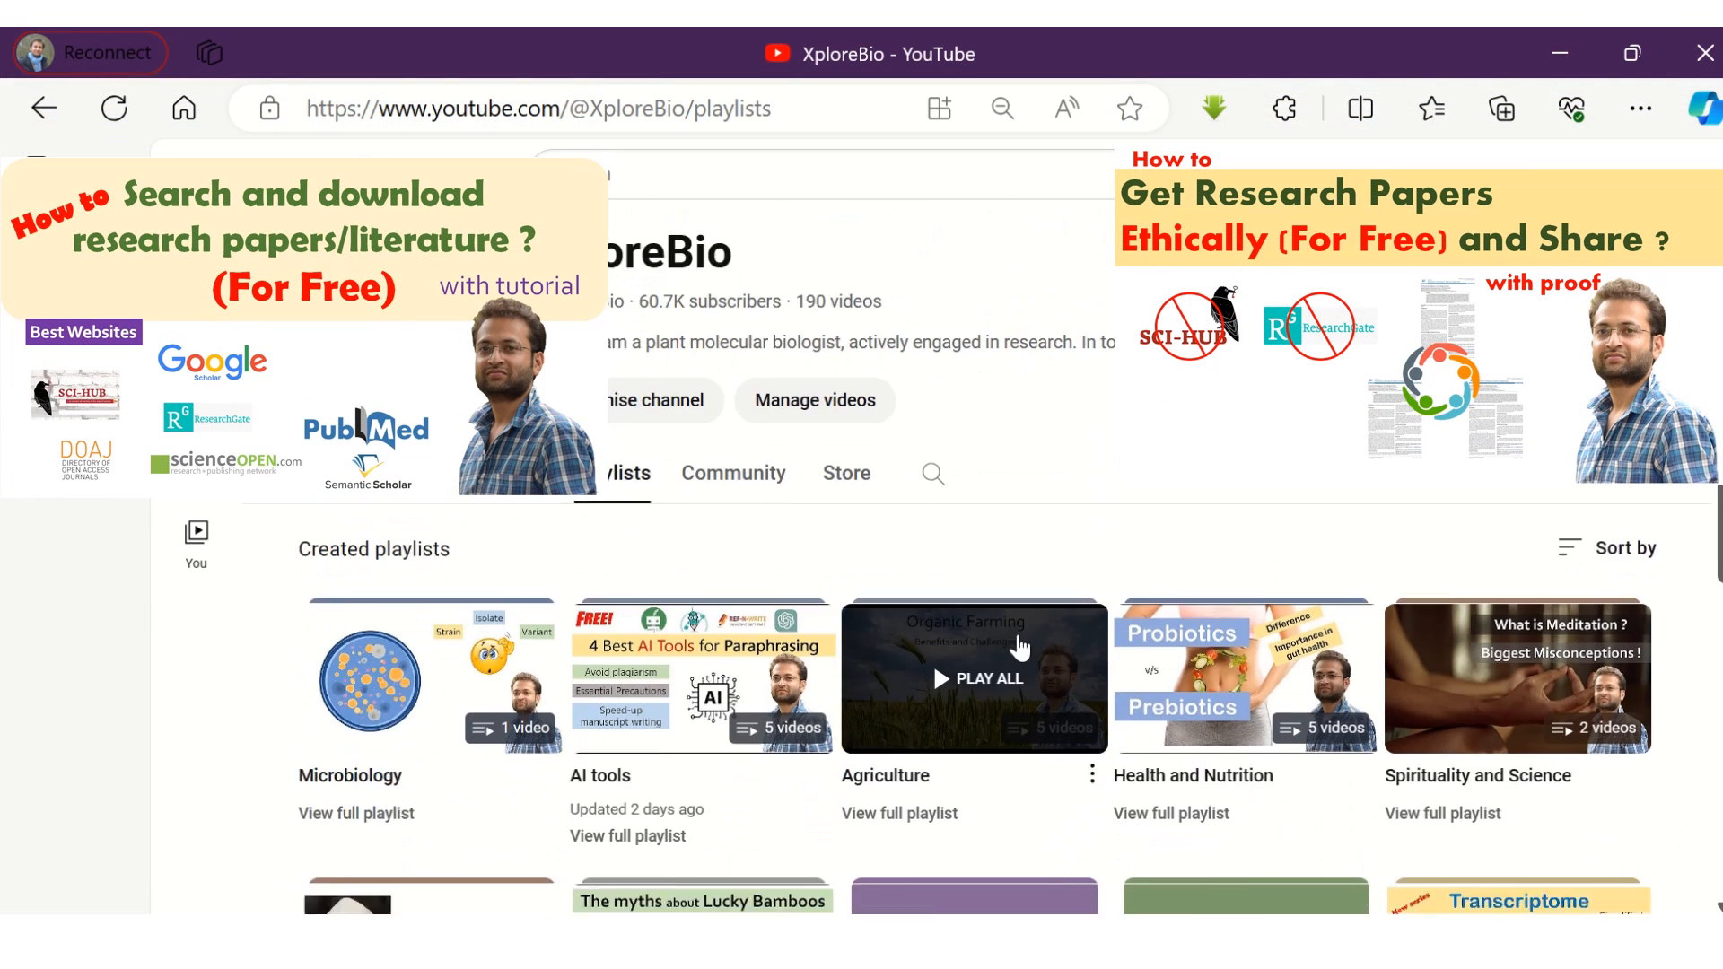
- View XploreBio's full Research and Publishing playlist and browse its videos
{"action": "scroll", "scroll_direction": "down", "scroll_amount": 3}
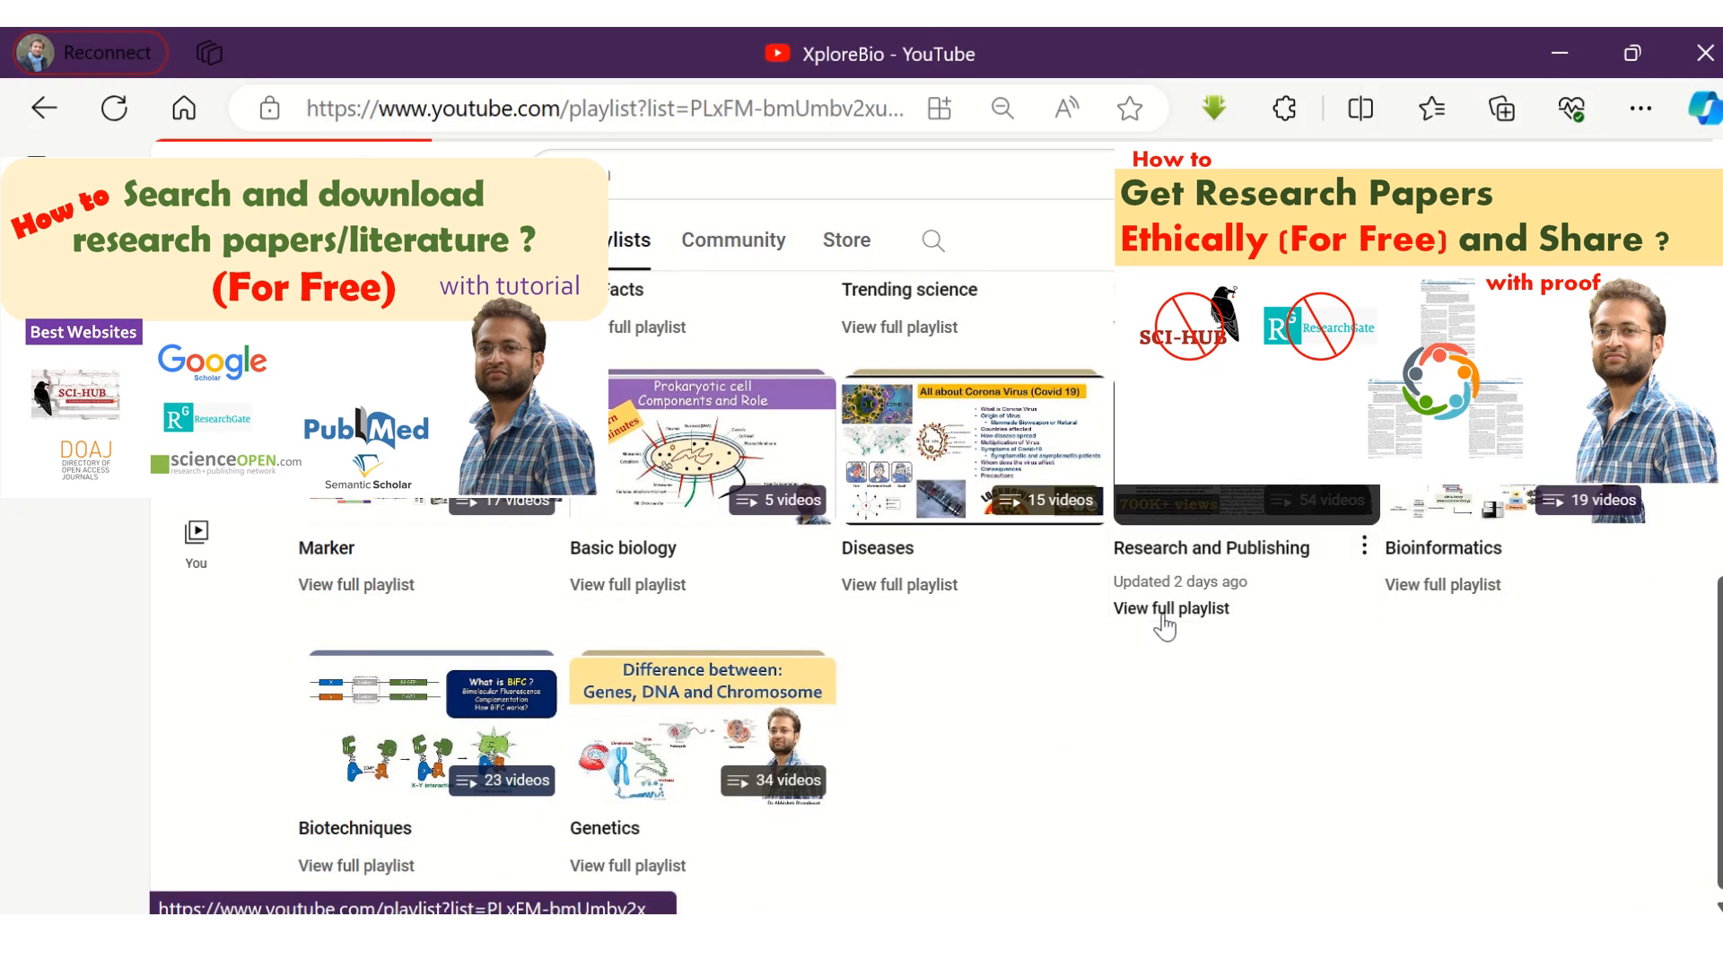
{"action": "left_click", "coordinate": [1171, 609]}
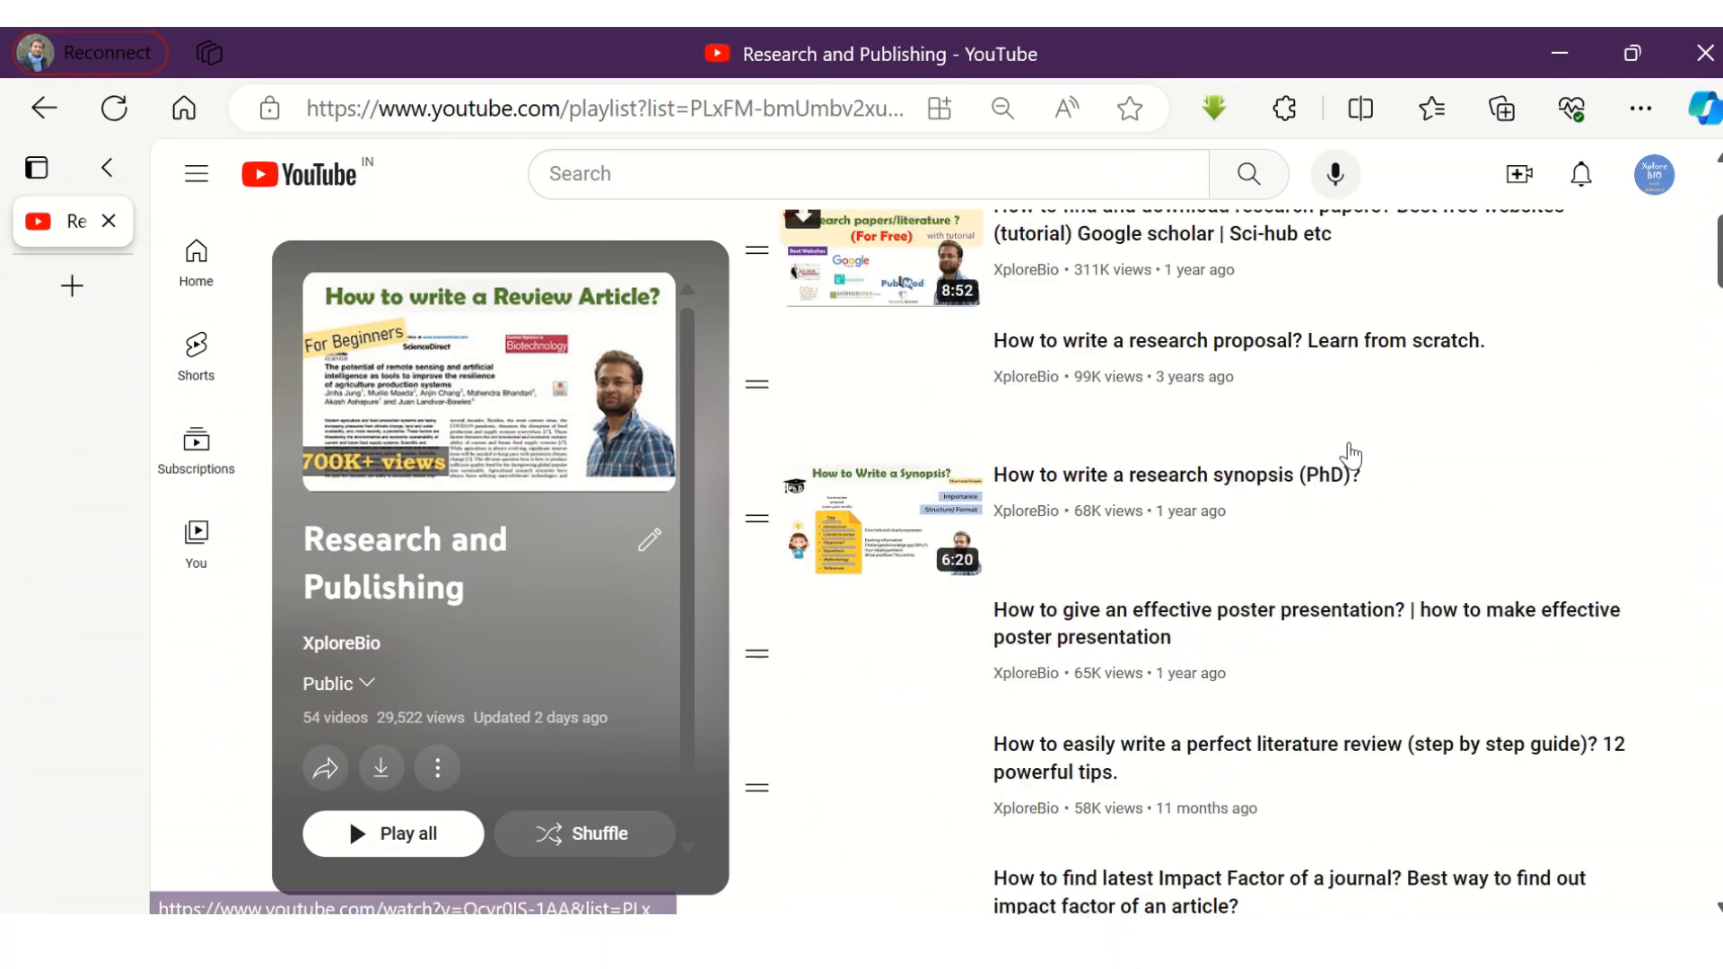
{"action": "scroll", "scroll_direction": "down", "scroll_amount": 3}
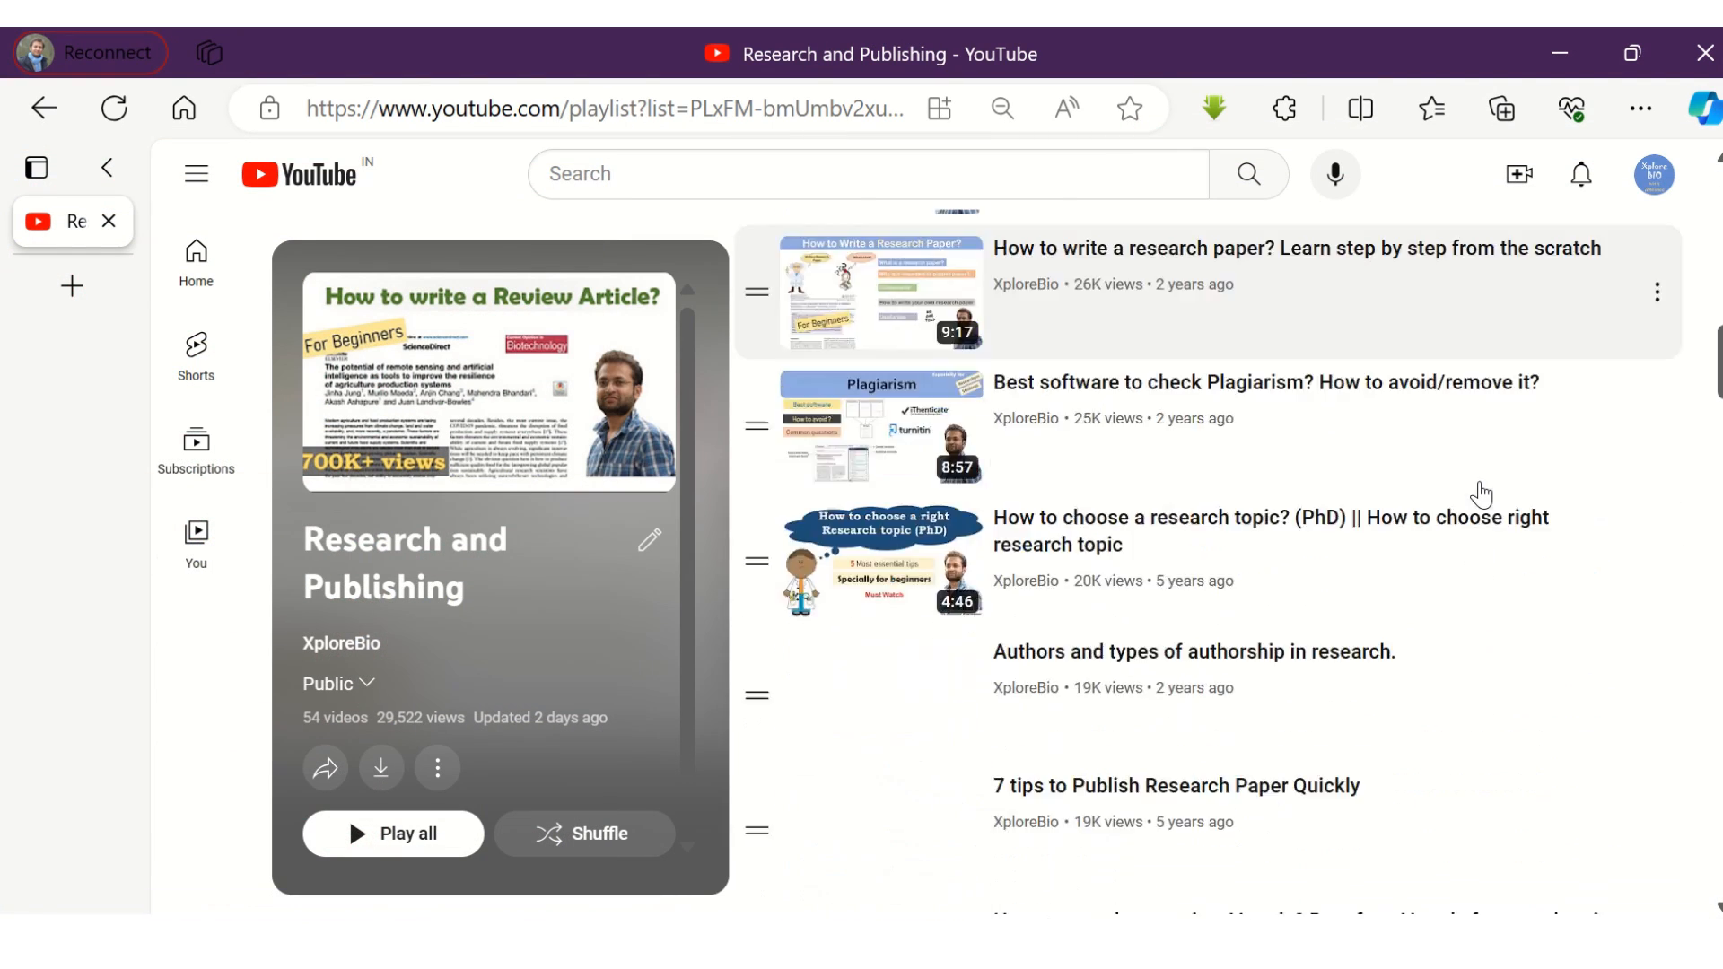
{"action": "scroll", "scroll_direction": "down", "scroll_amount": 3}
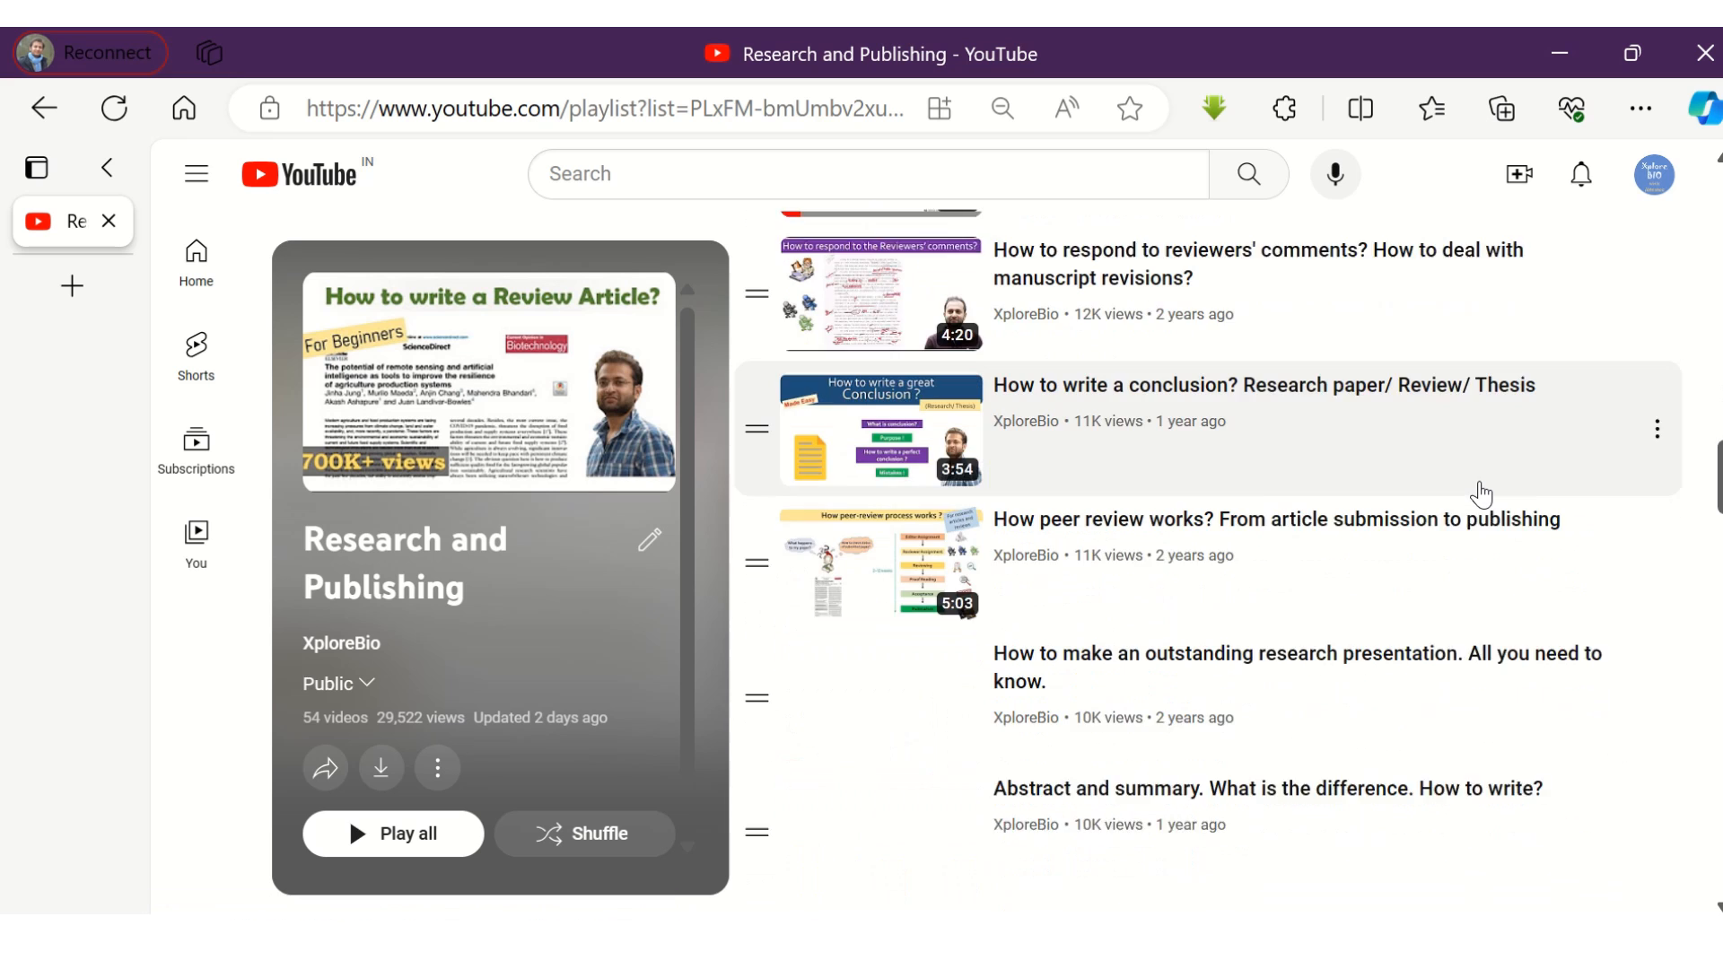